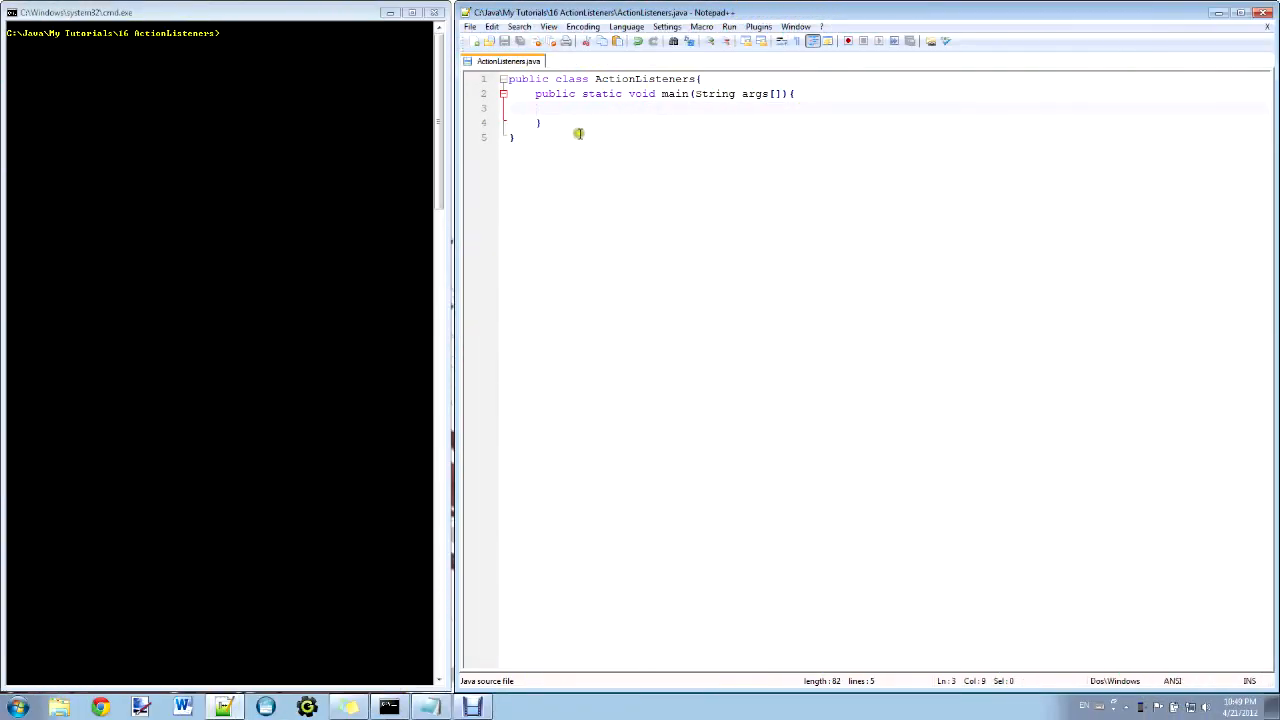
# - Place the cursor at the top of the file and open blank lines above the class declaration
pyautogui.click(540, 122)
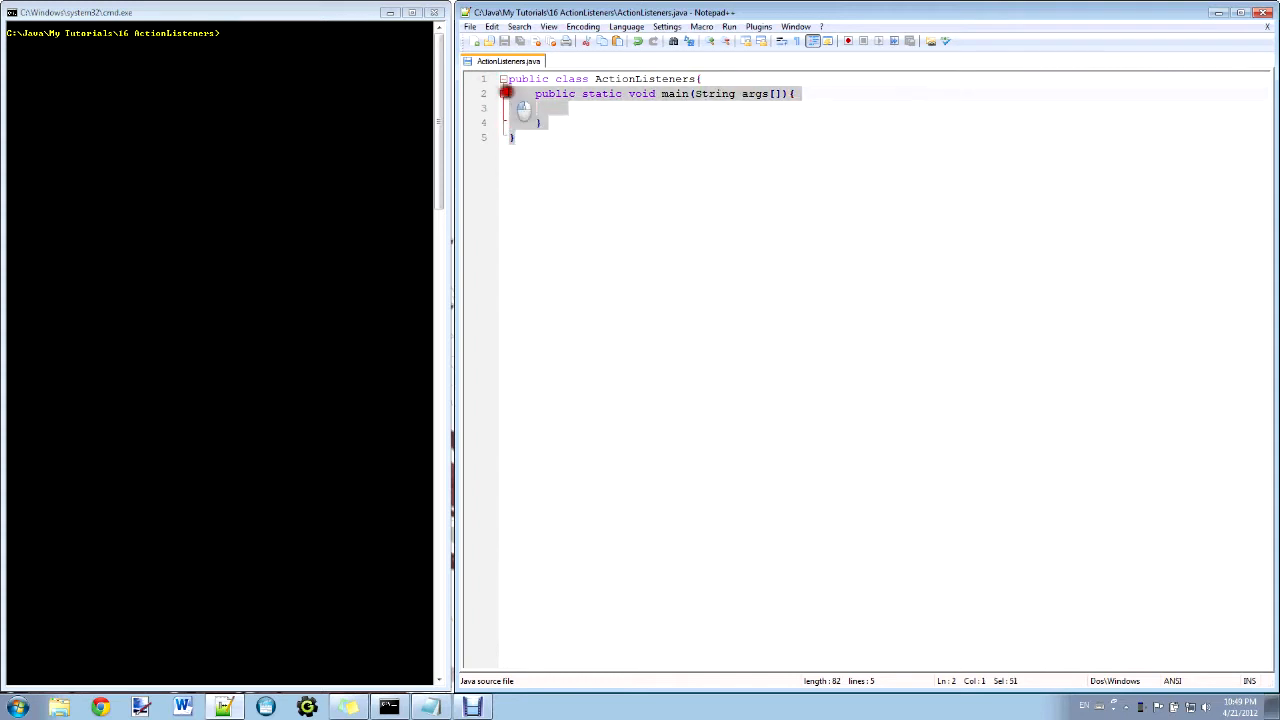
pyautogui.click(598, 108)
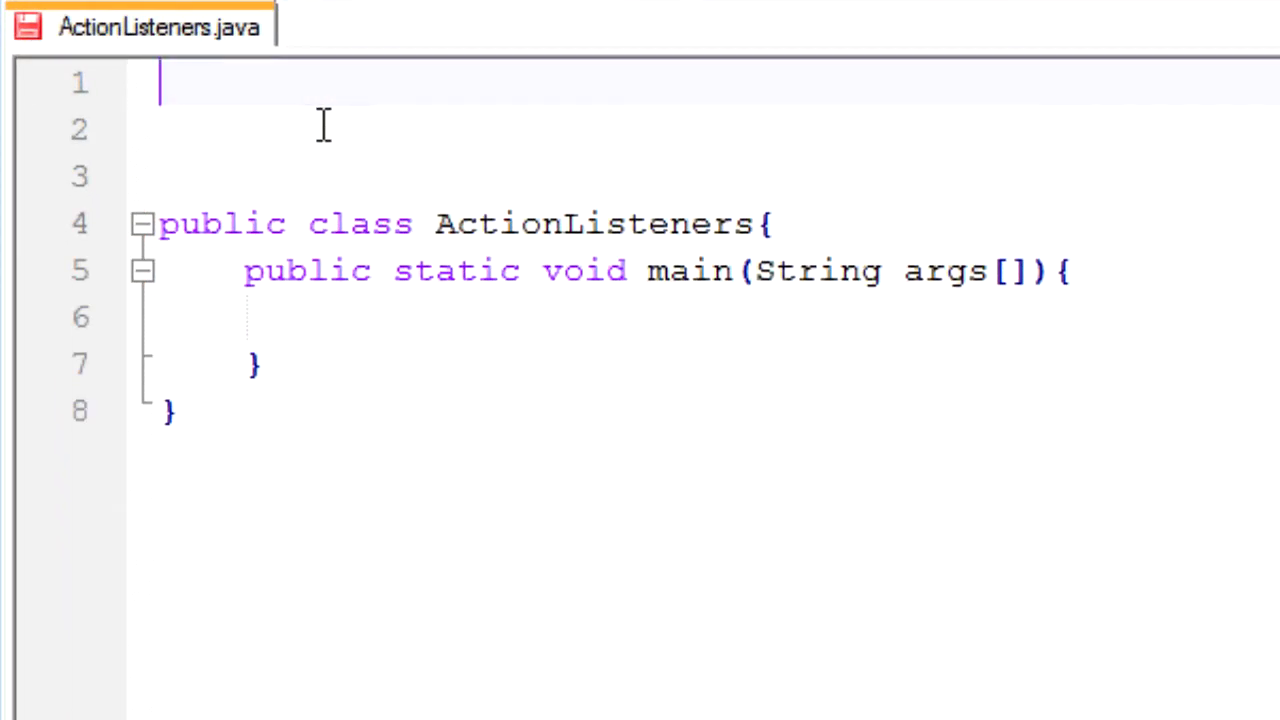
# - Write import statements for javax.swing.JFrame and javax.swing.JButton
pyautogui.write('import j')
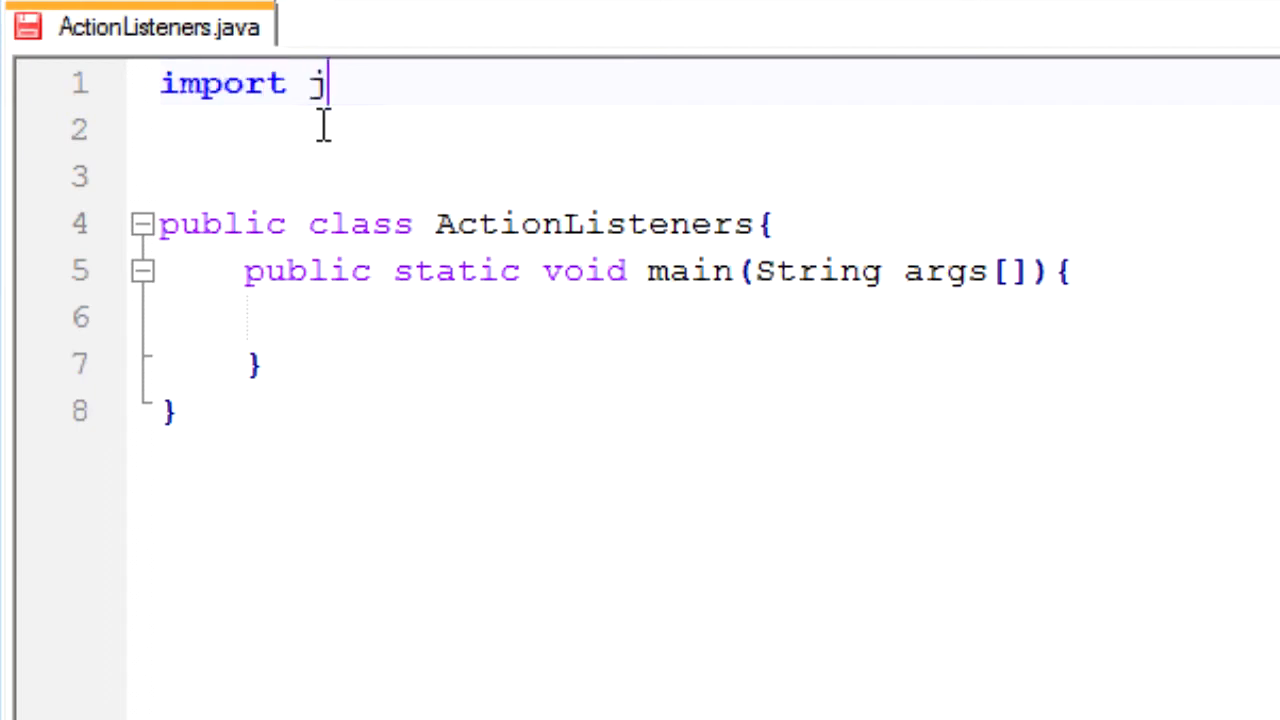
pyautogui.write('avax')
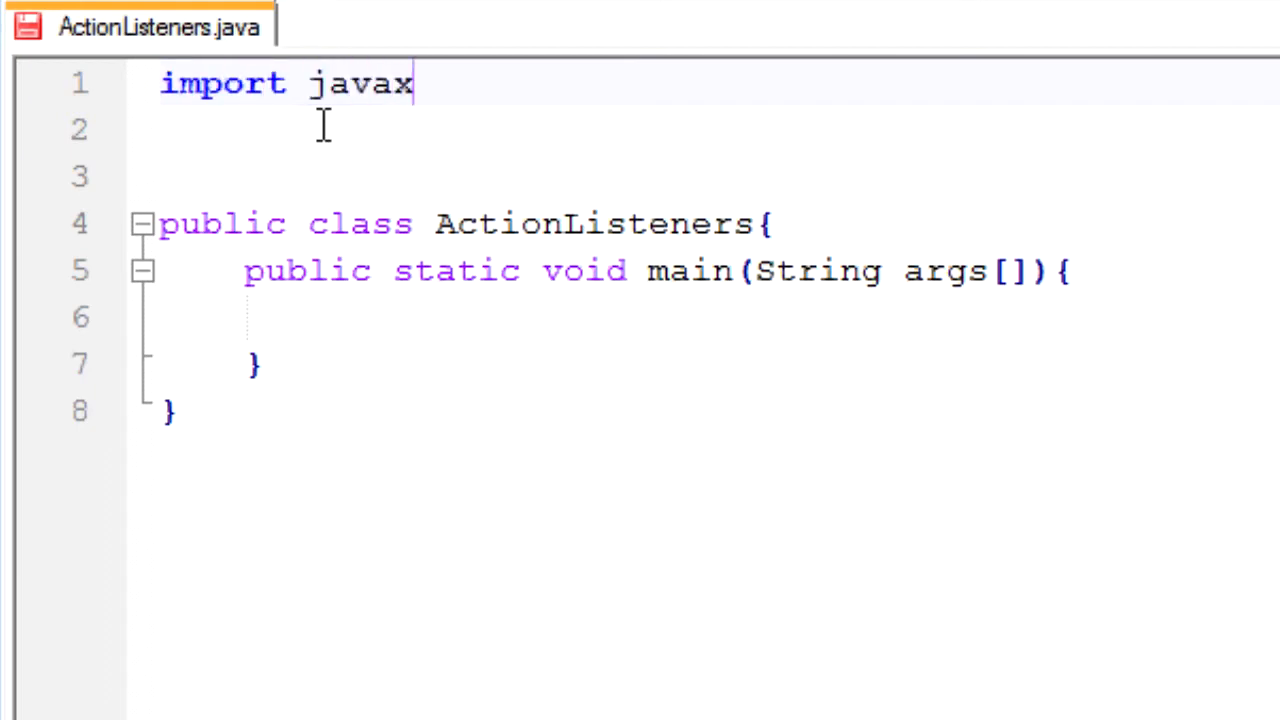
pyautogui.write('.swing.JFrame;')
pyautogui.click(704, 128)
pyautogui.write('import')
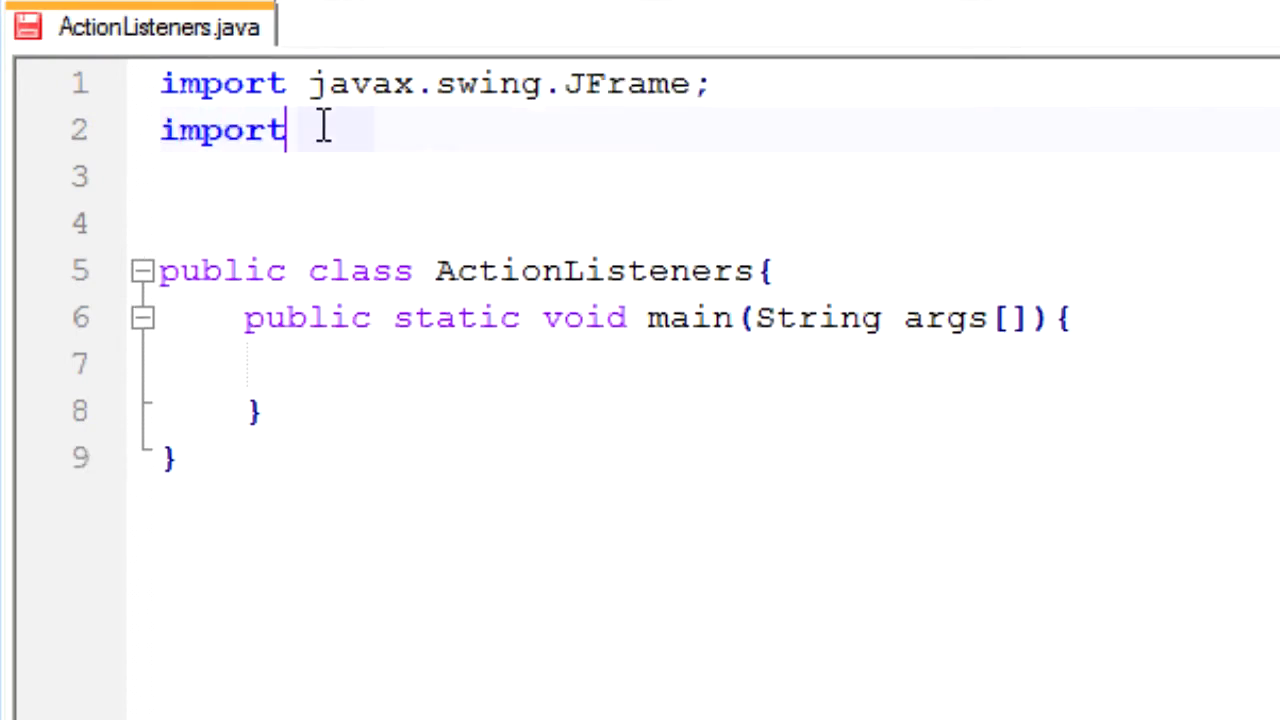
pyautogui.write('javax.swing')
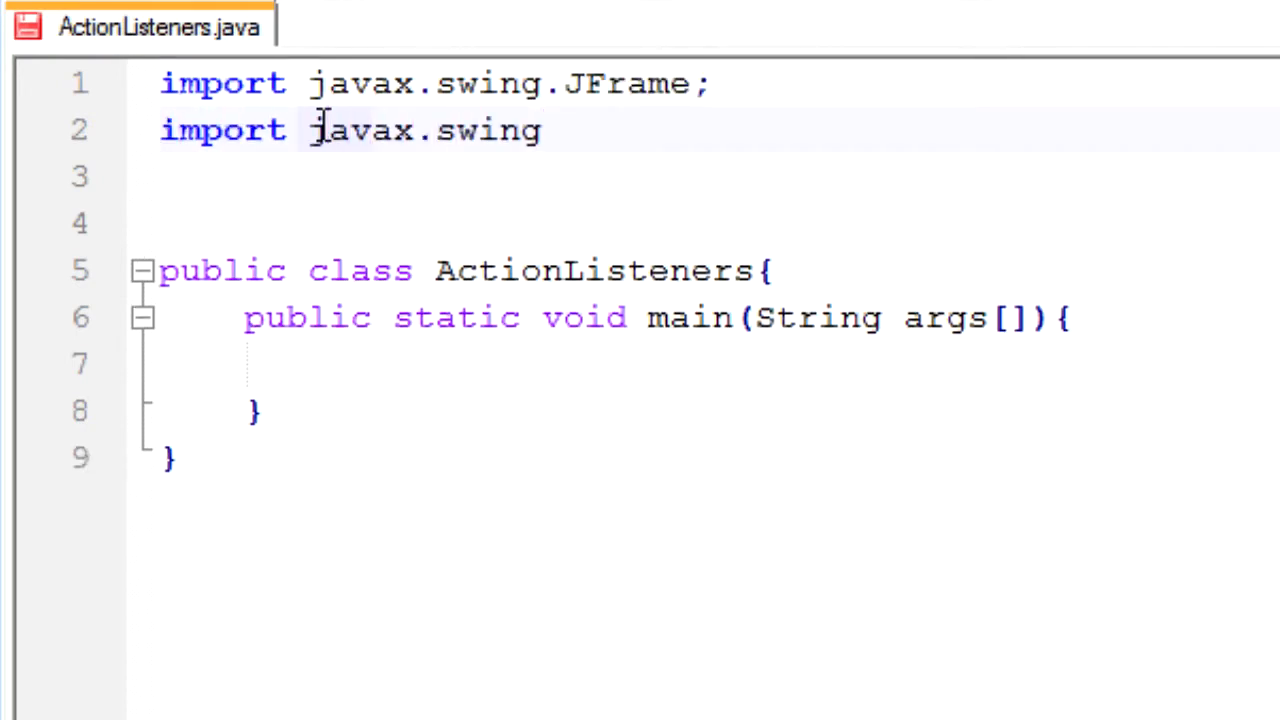
pyautogui.write('.JButton;')
pyautogui.write('i')
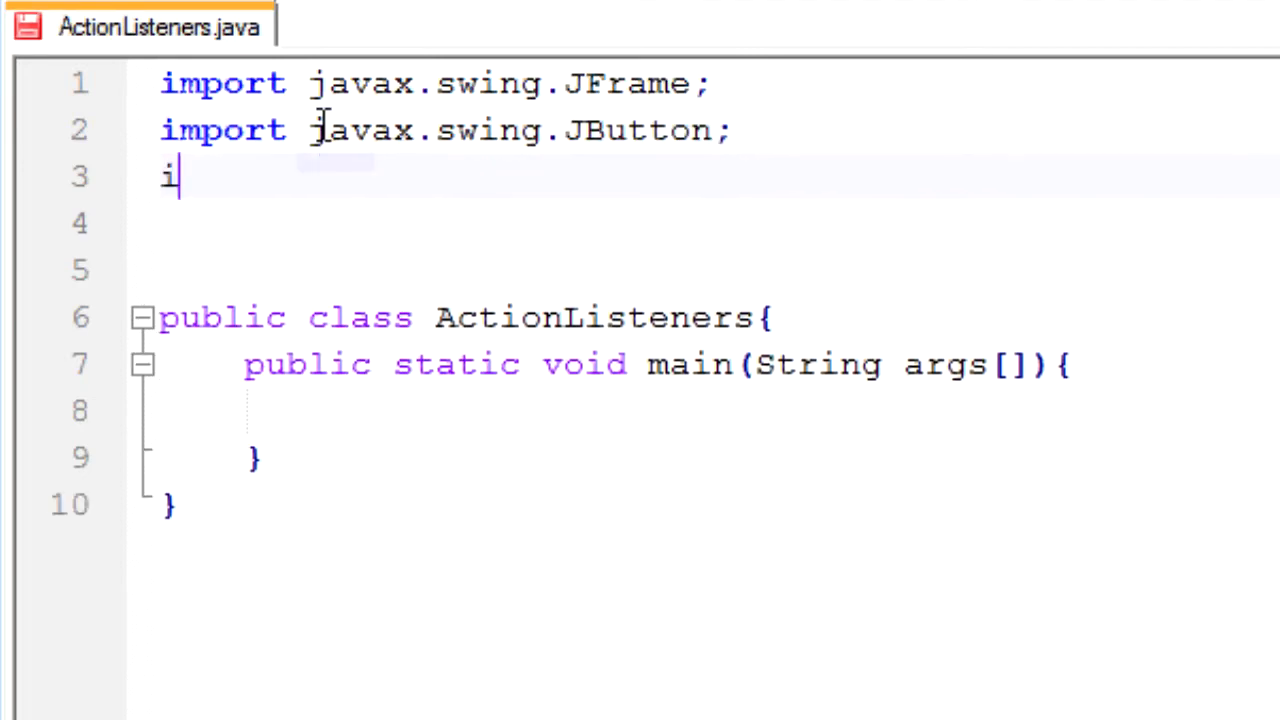
# - Write import statements for javax.swing.JPanel and javax.swing.JLabel
pyautogui.write('mport javax.s')
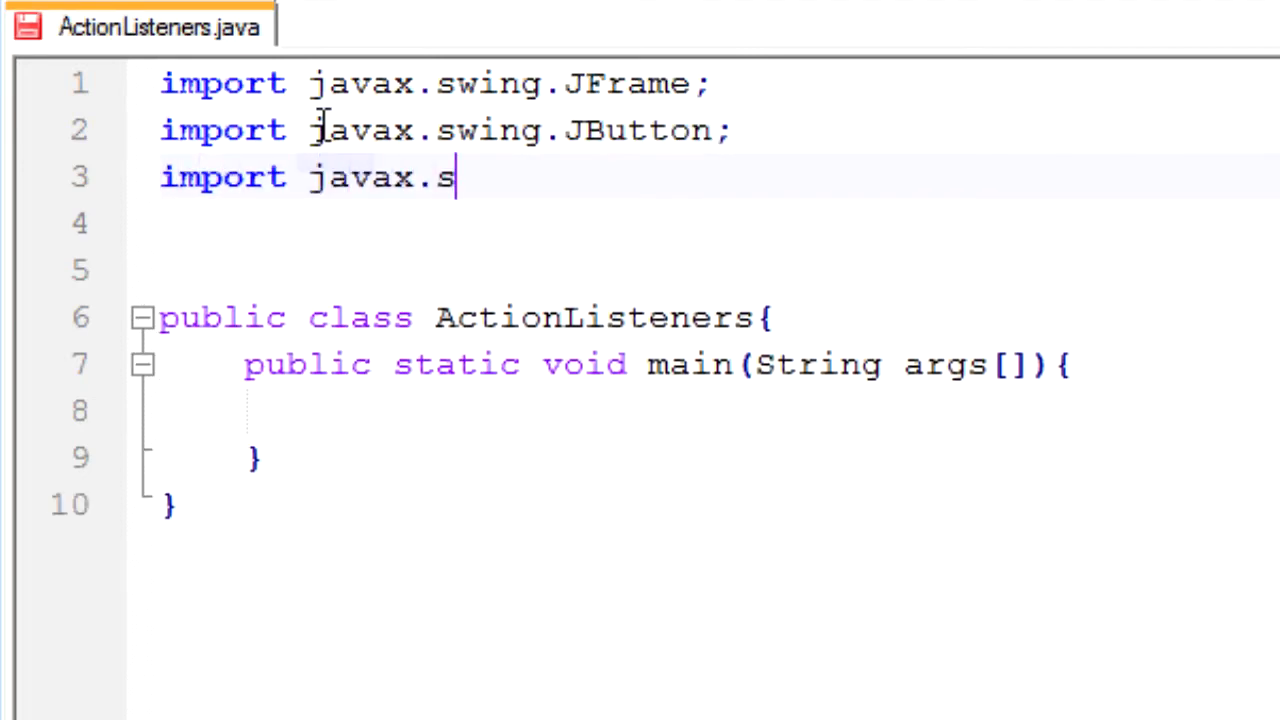
pyautogui.write('wing.JP')
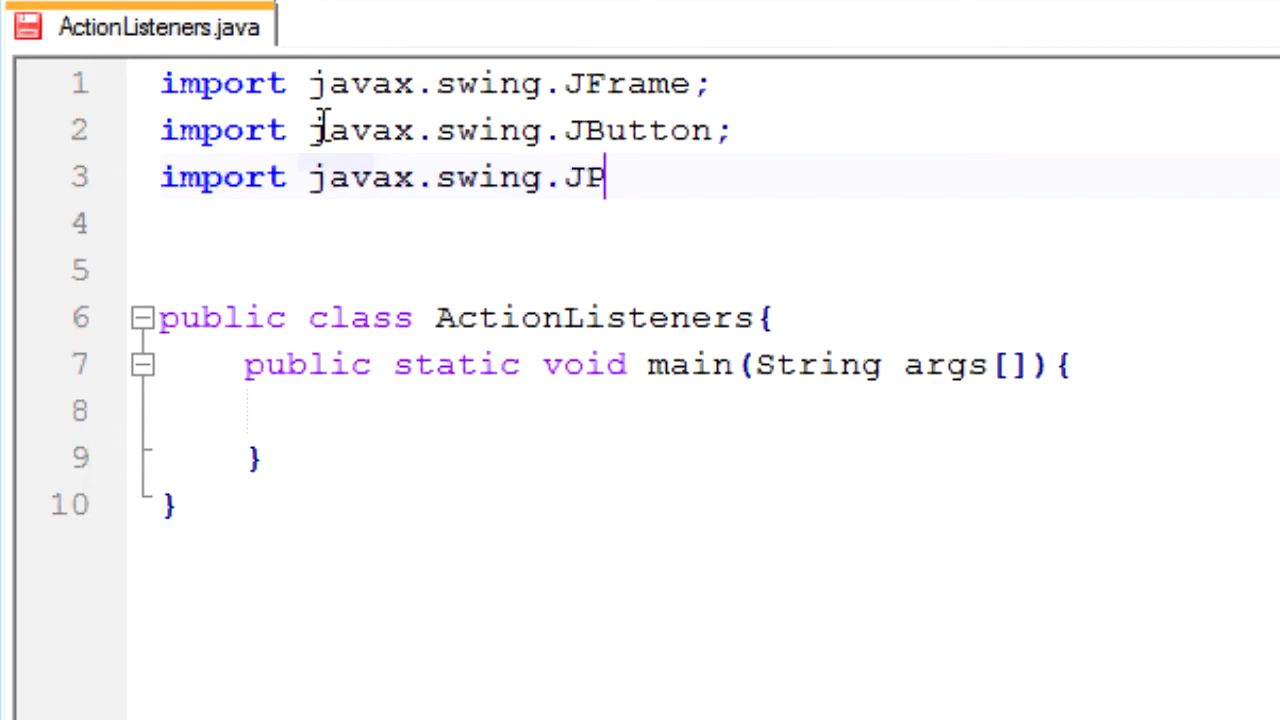
pyautogui.write('anel;')
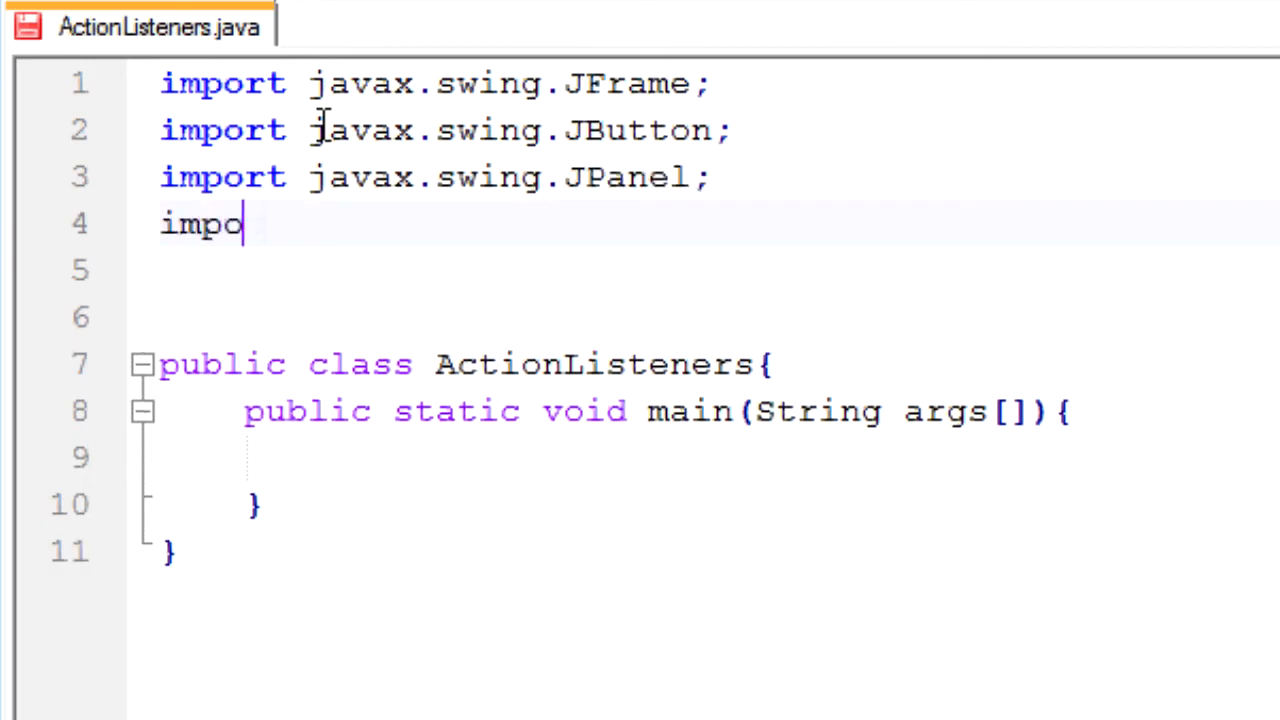
pyautogui.write('rt javax.swi')
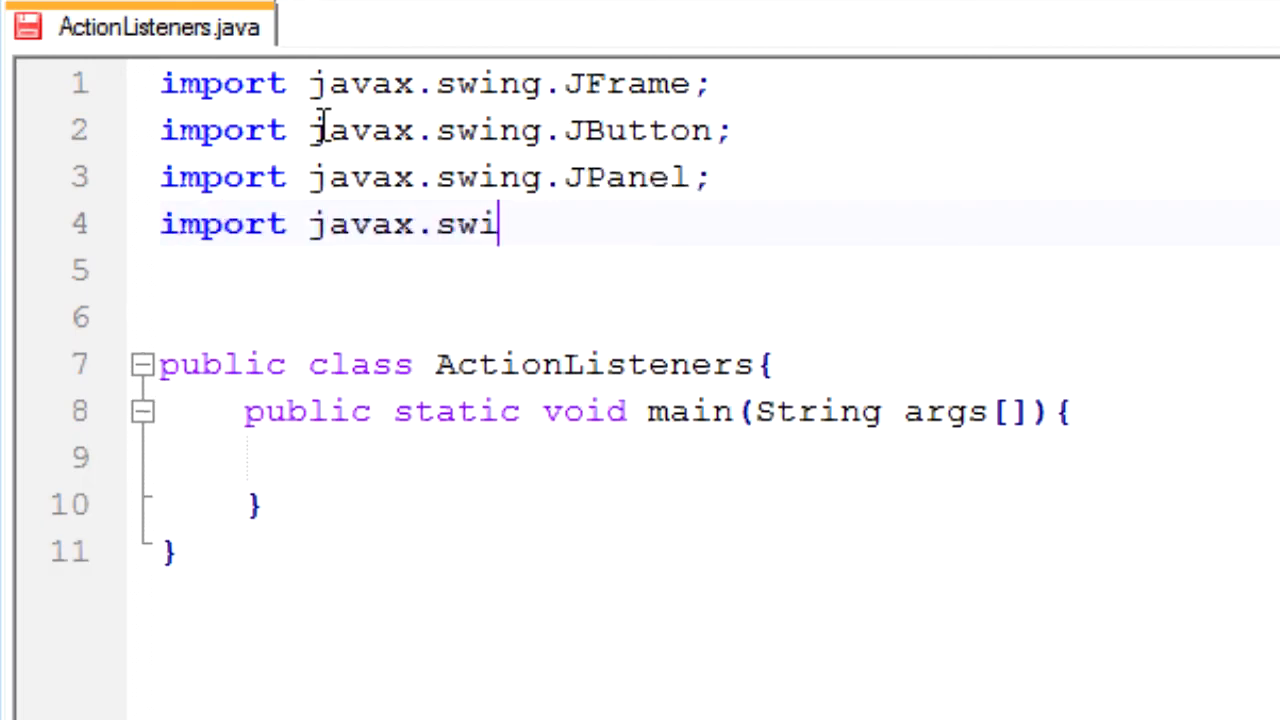
pyautogui.write('ng.')
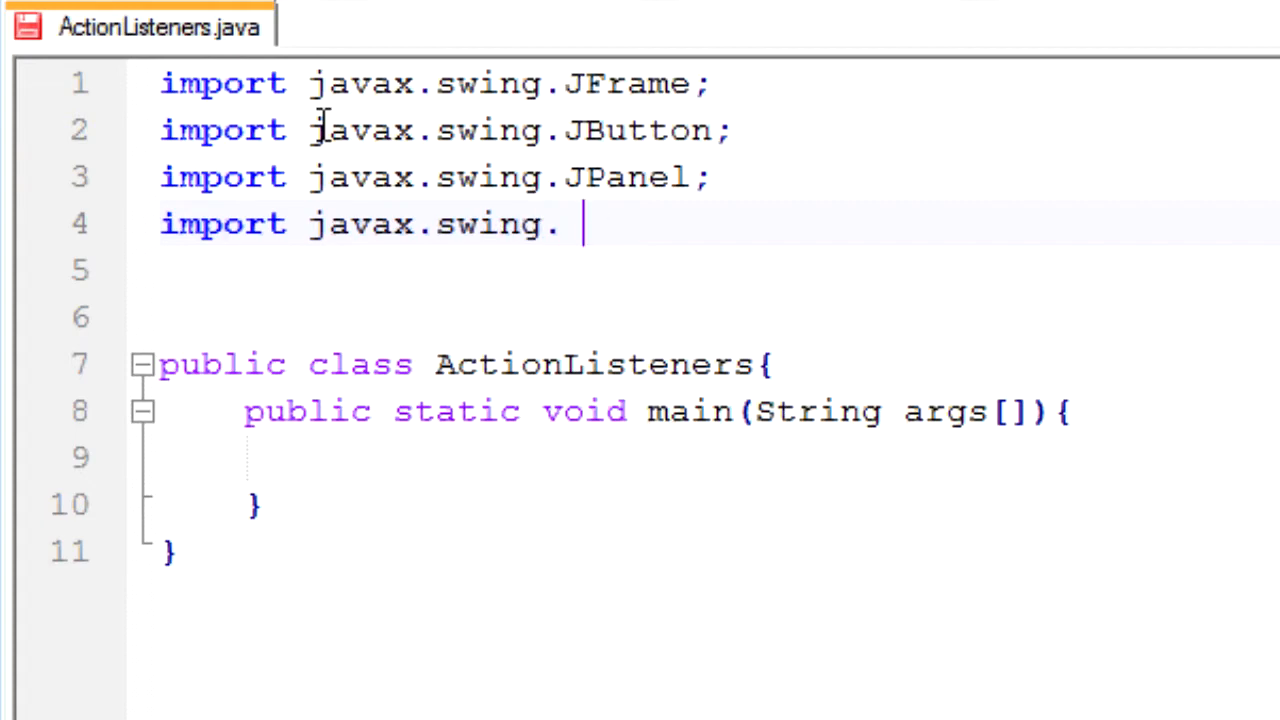
pyautogui.write('JLabel;')
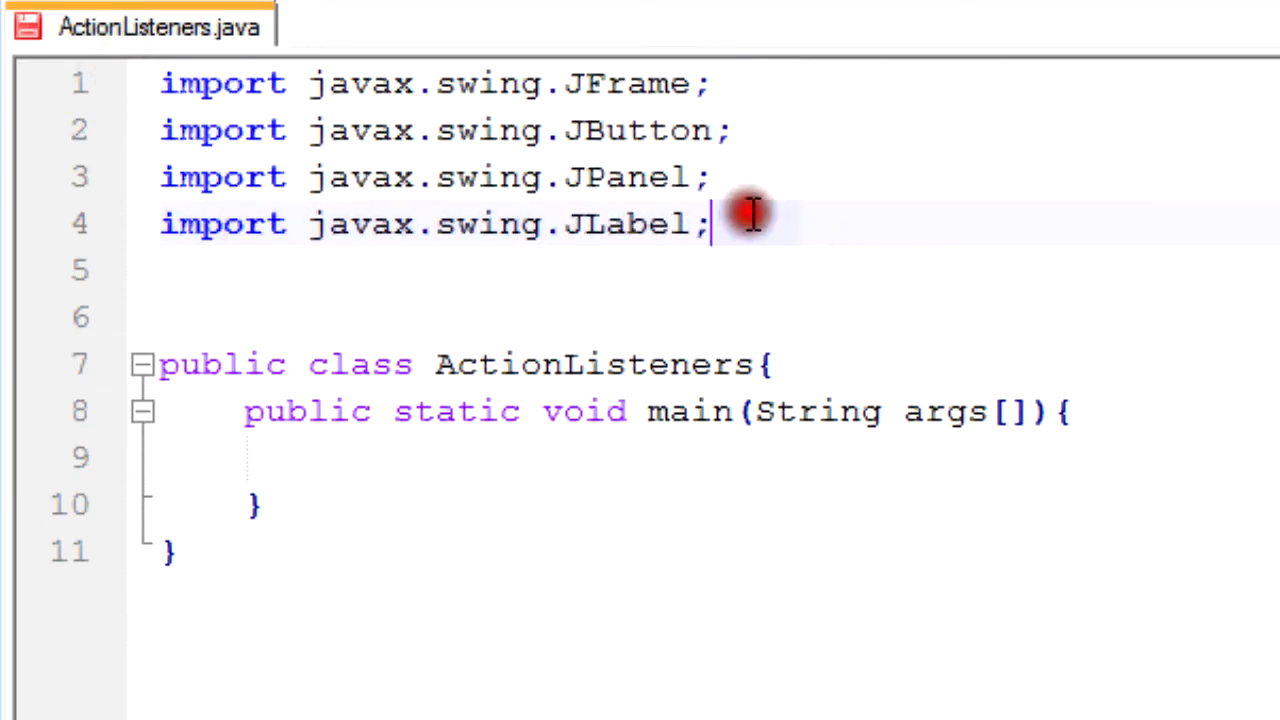
pyautogui.moveTo(1080, 390)
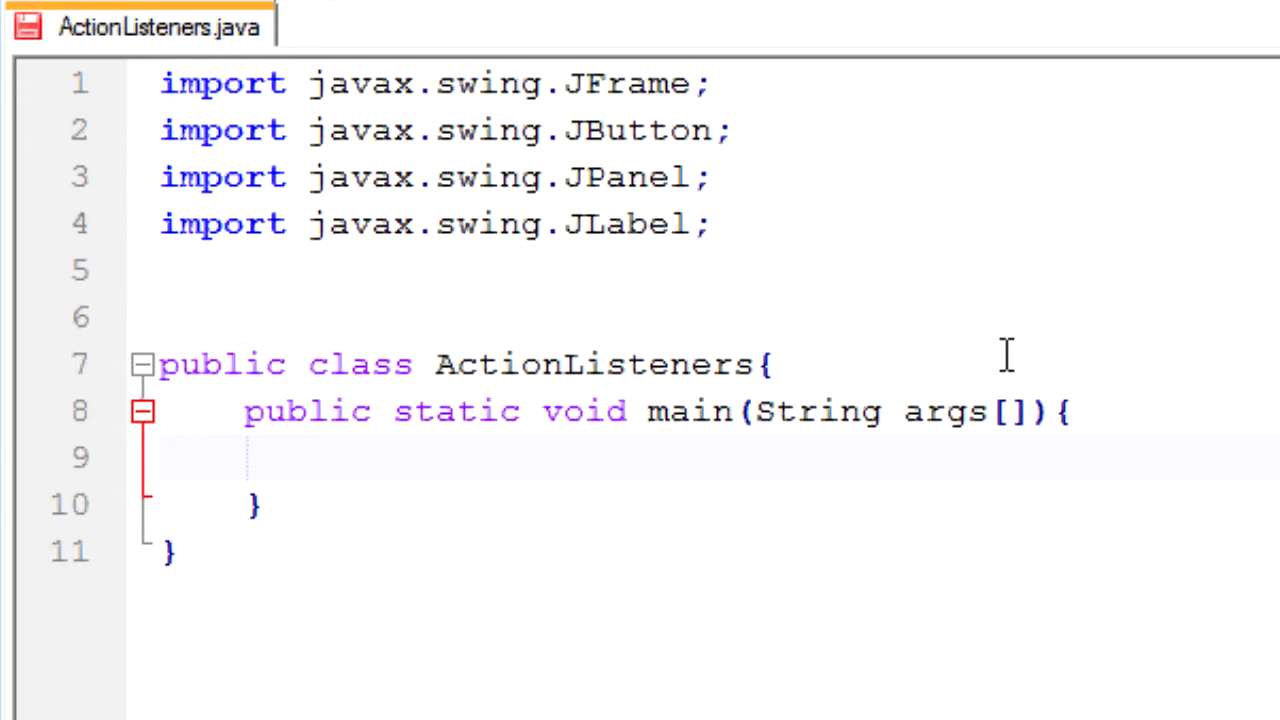
# - Write new ActionListeners(); inside main and open a blank line below main
pyautogui.write('new')
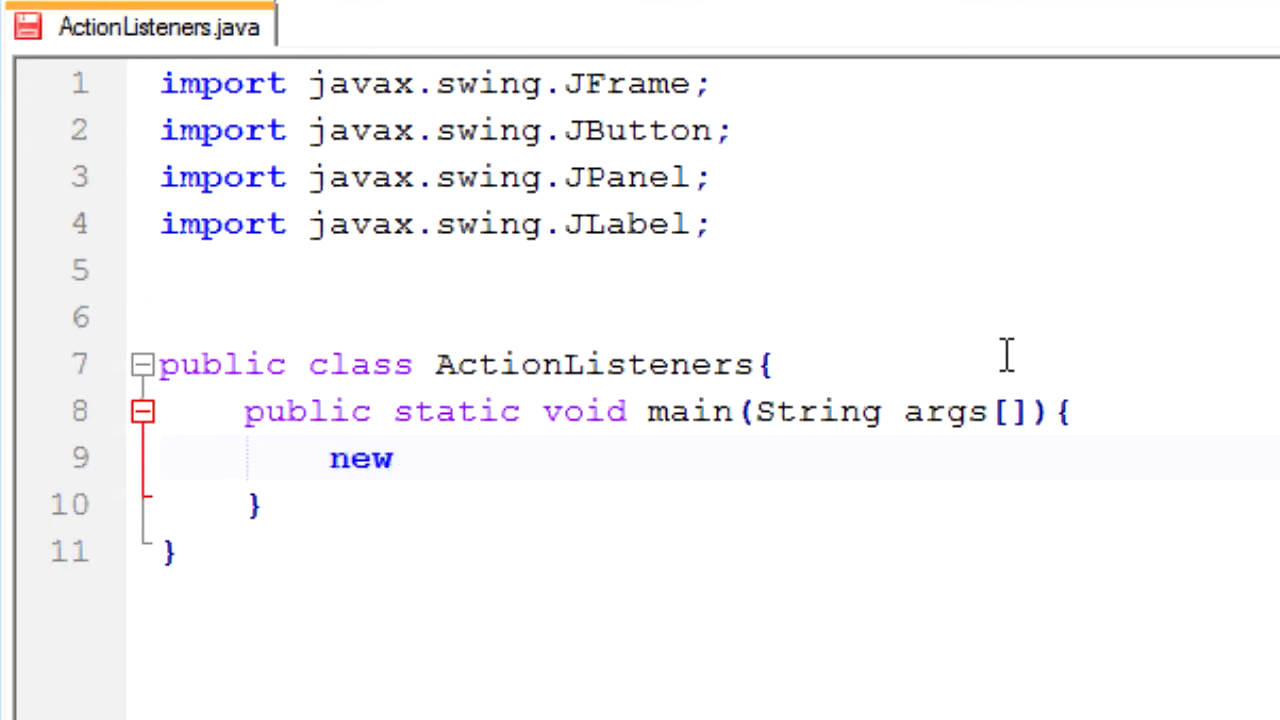
pyautogui.write('ActionLsene')
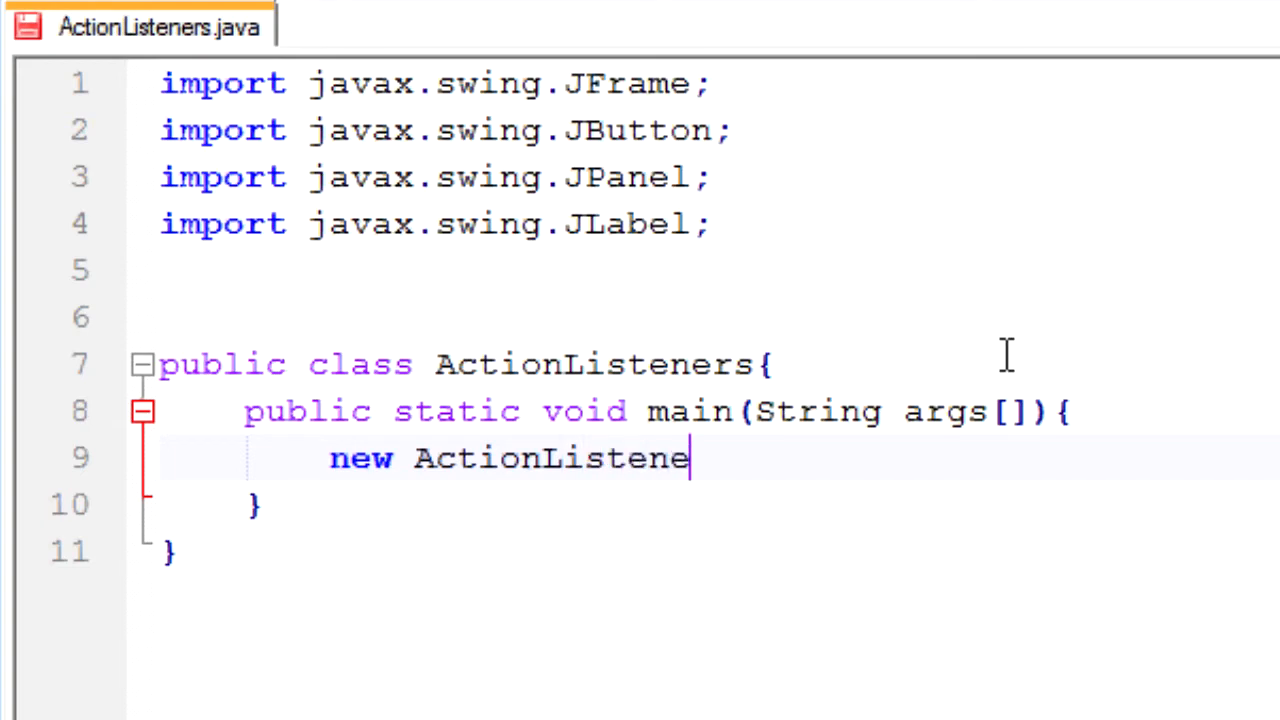
pyautogui.write('rs();')
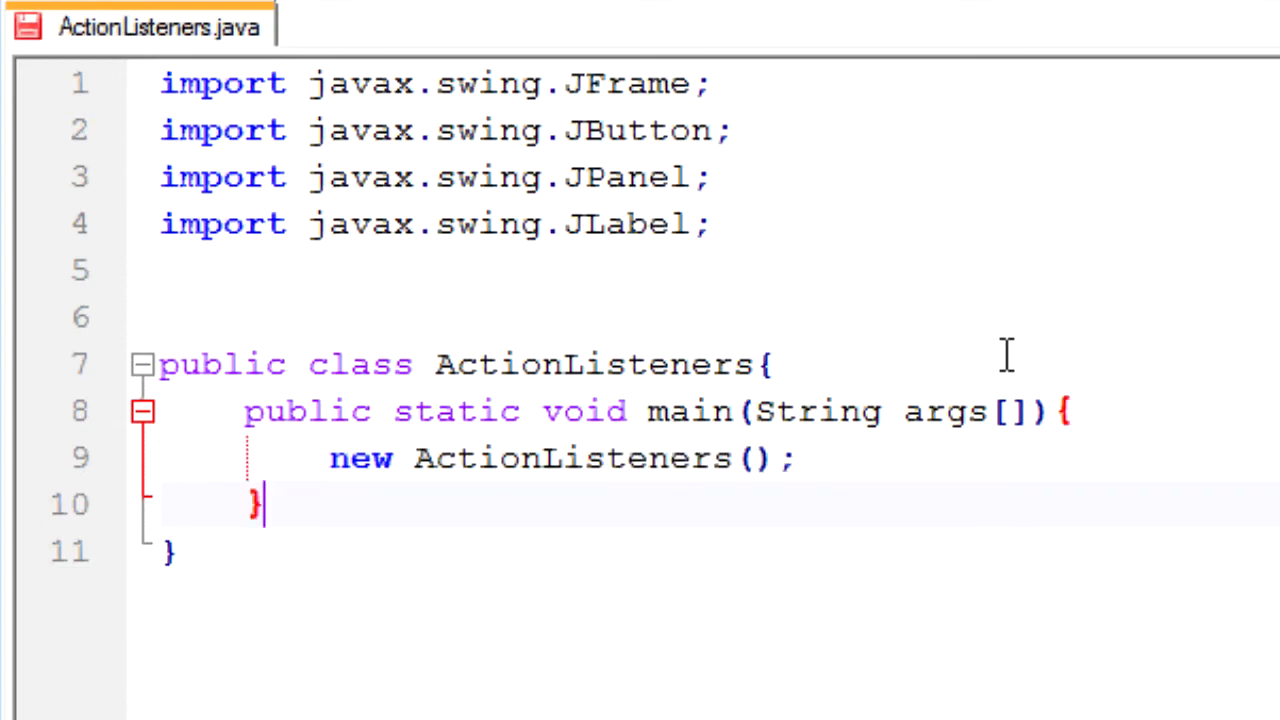
pyautogui.press('enter')
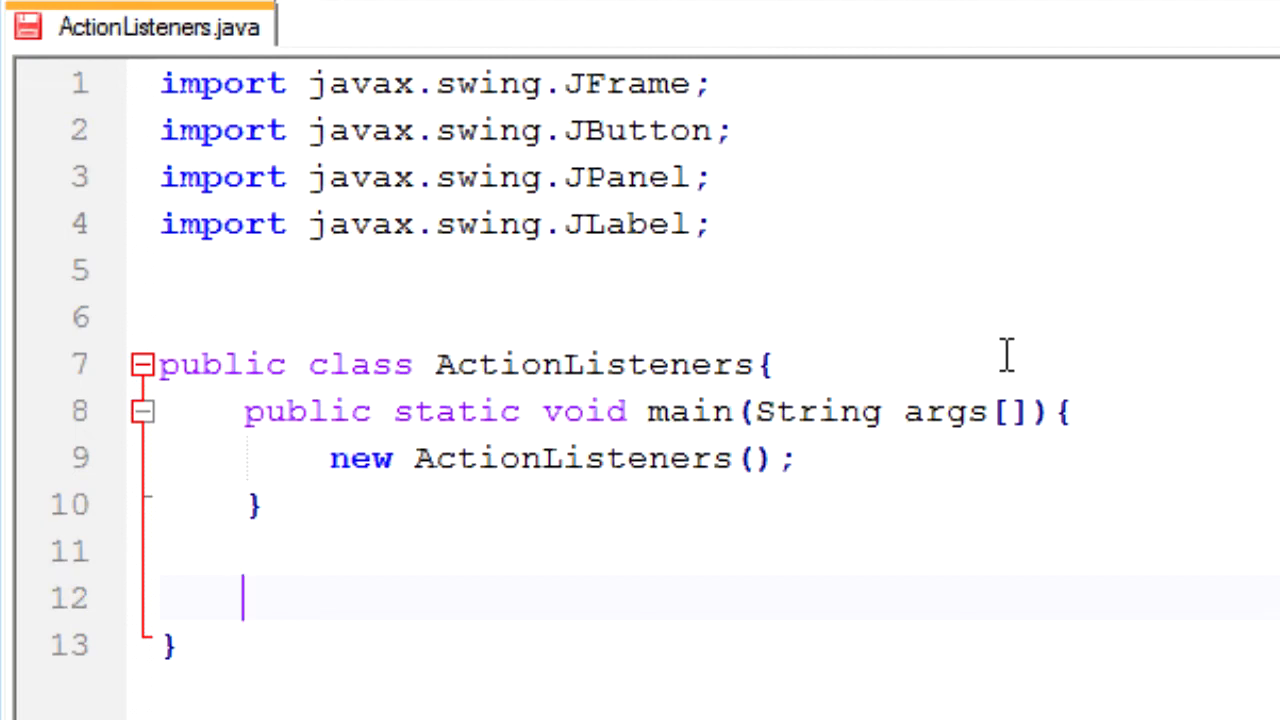
# - Write a public ActionListeners constructor whose body begins with a super call
pyautogui.write('pubil')
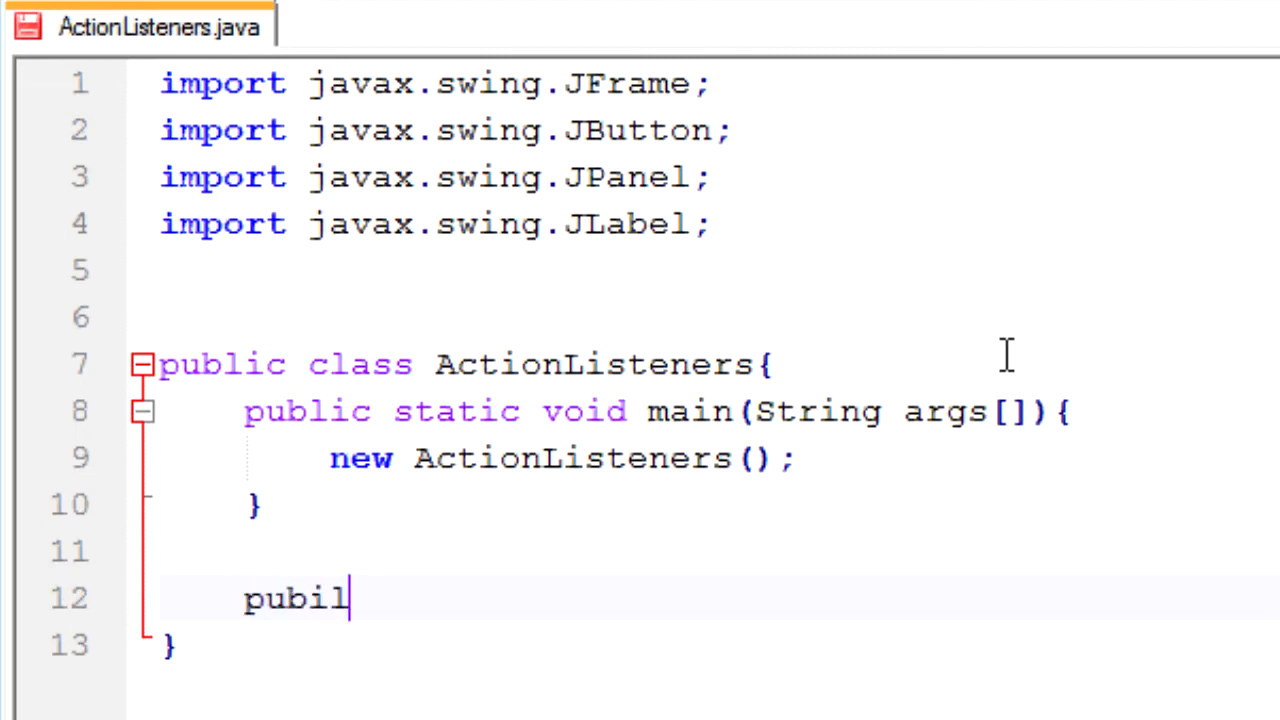
pyautogui.write('c Ac')
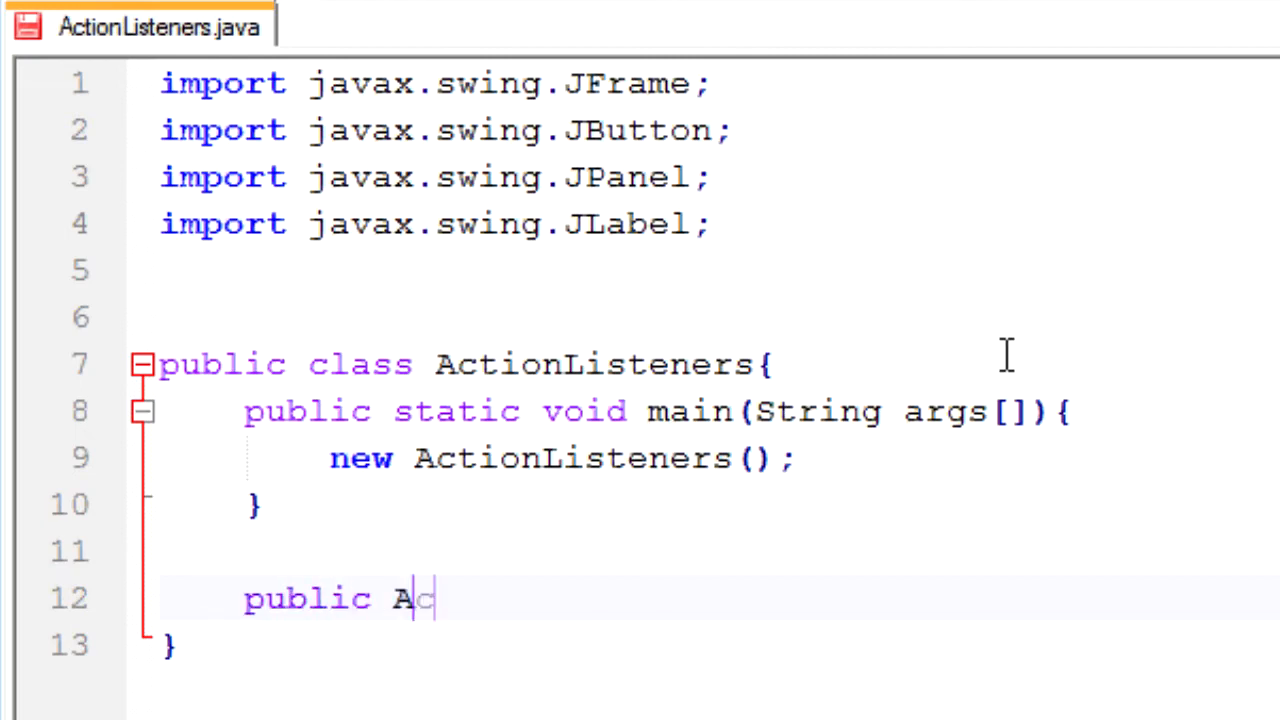
pyautogui.write('ctionLsi')
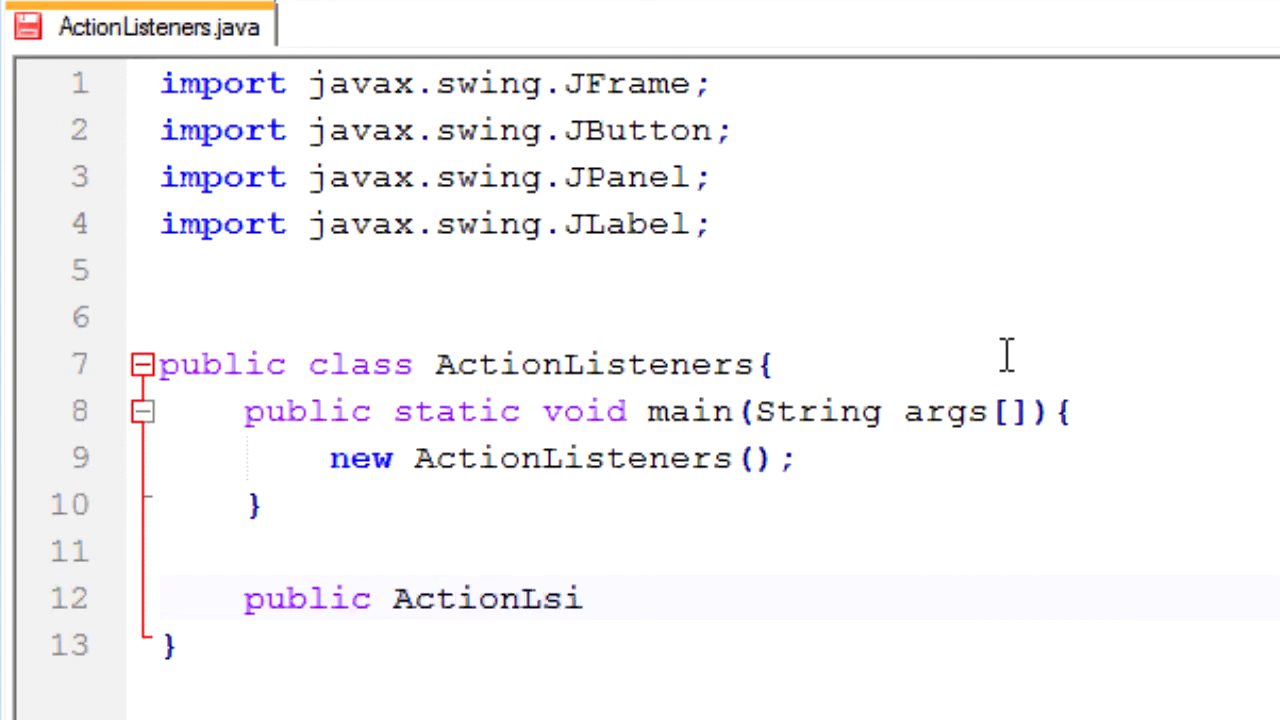
pyautogui.write('tener')
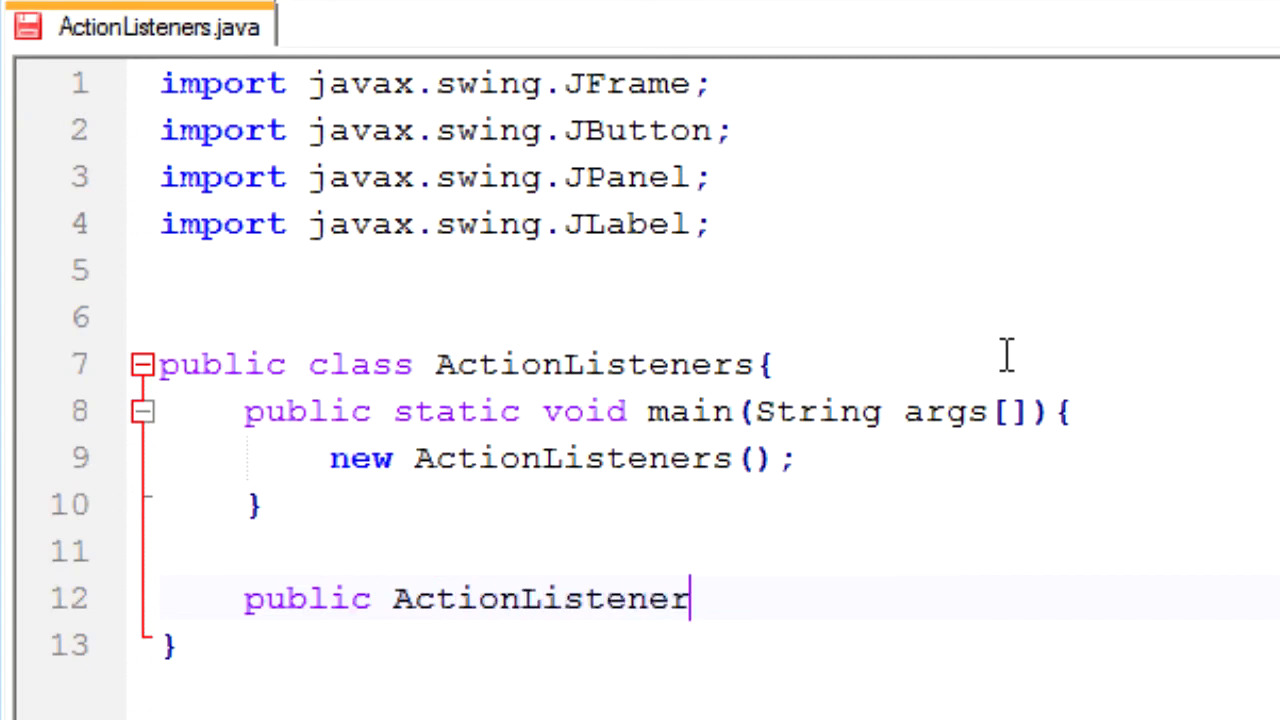
pyautogui.write('s{')
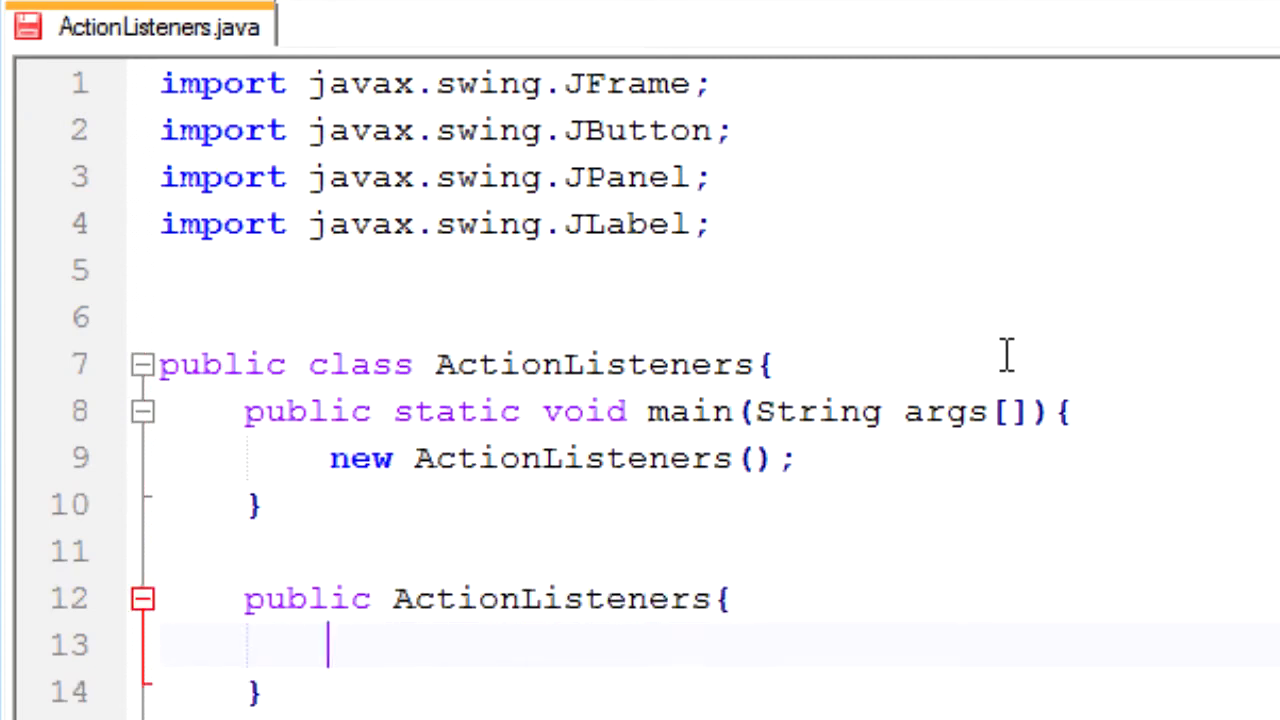
pyautogui.write('sures')
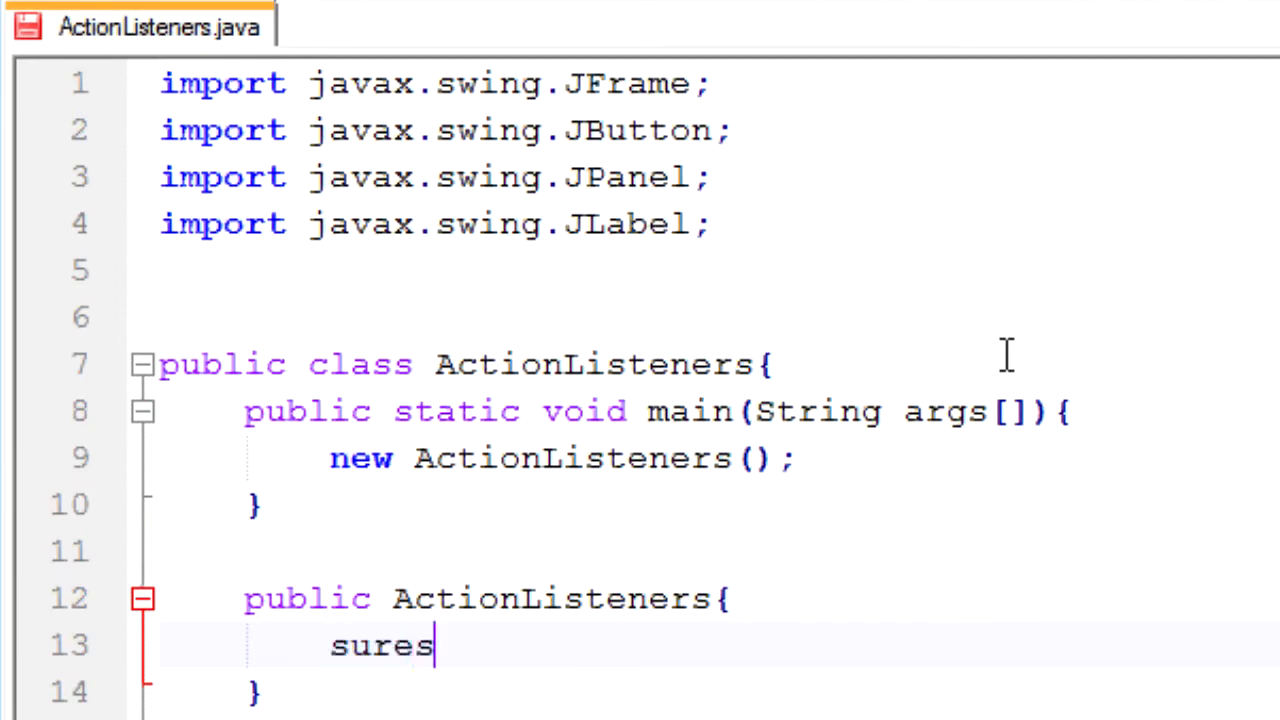
pyautogui.press('BackSpace')
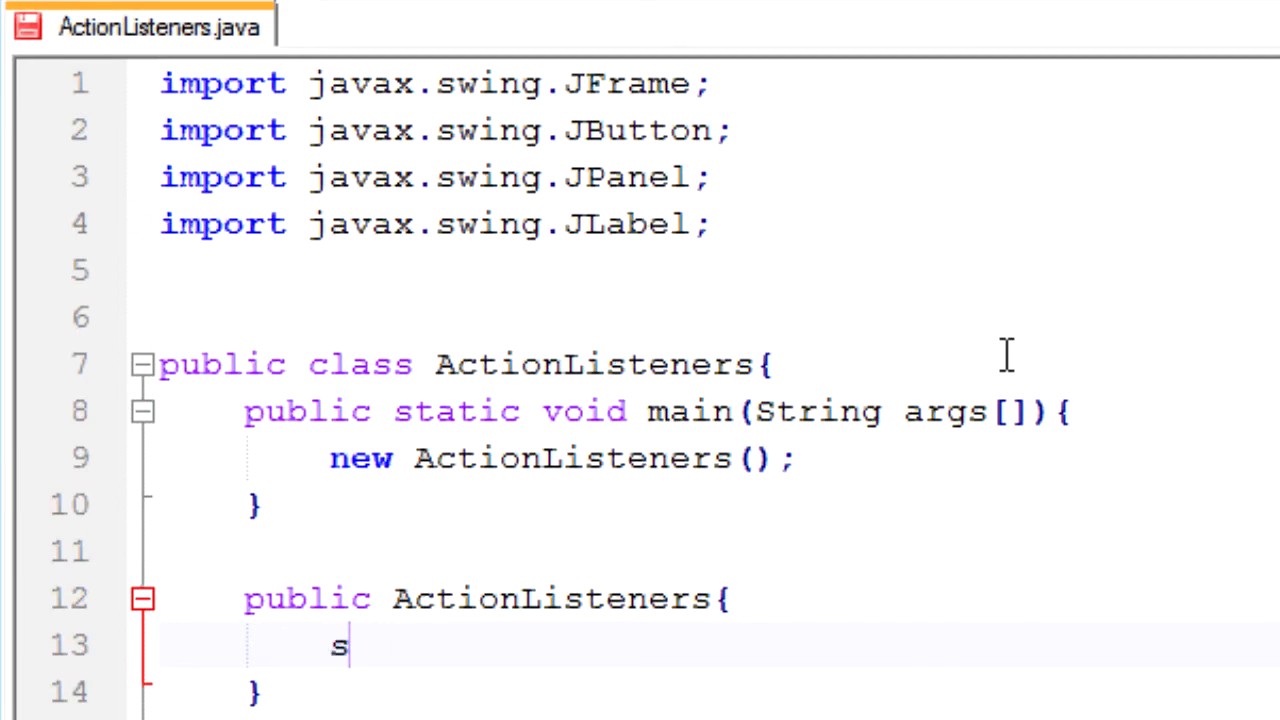
pyautogui.write('uper')
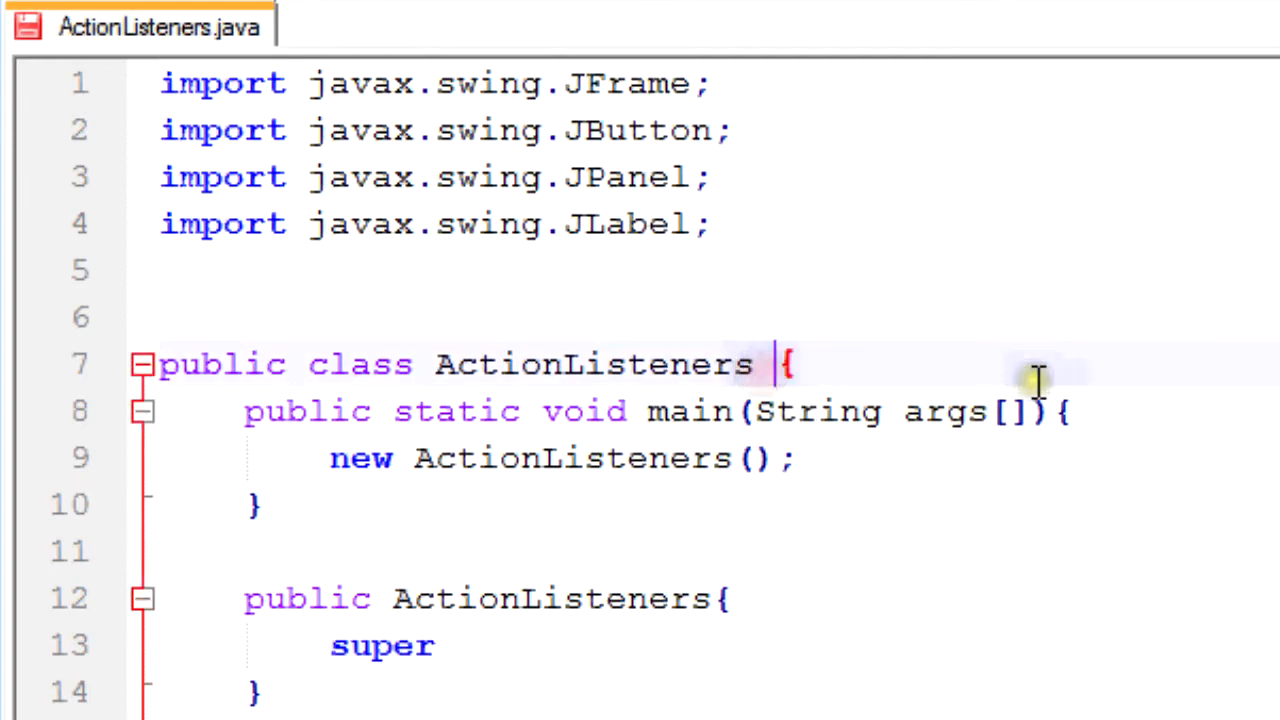
# - Make the class extend JFrame and start the super() title string "Acti"
pyautogui.write('extends')
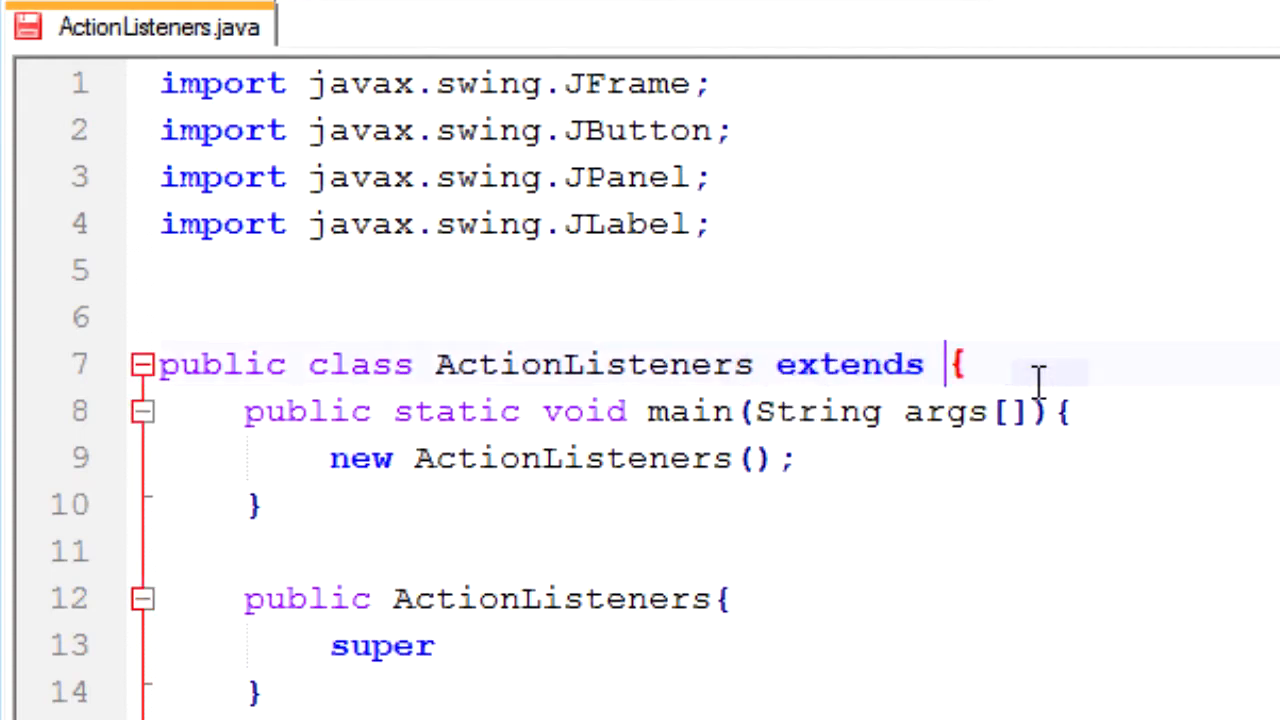
pyautogui.write('JFrame')
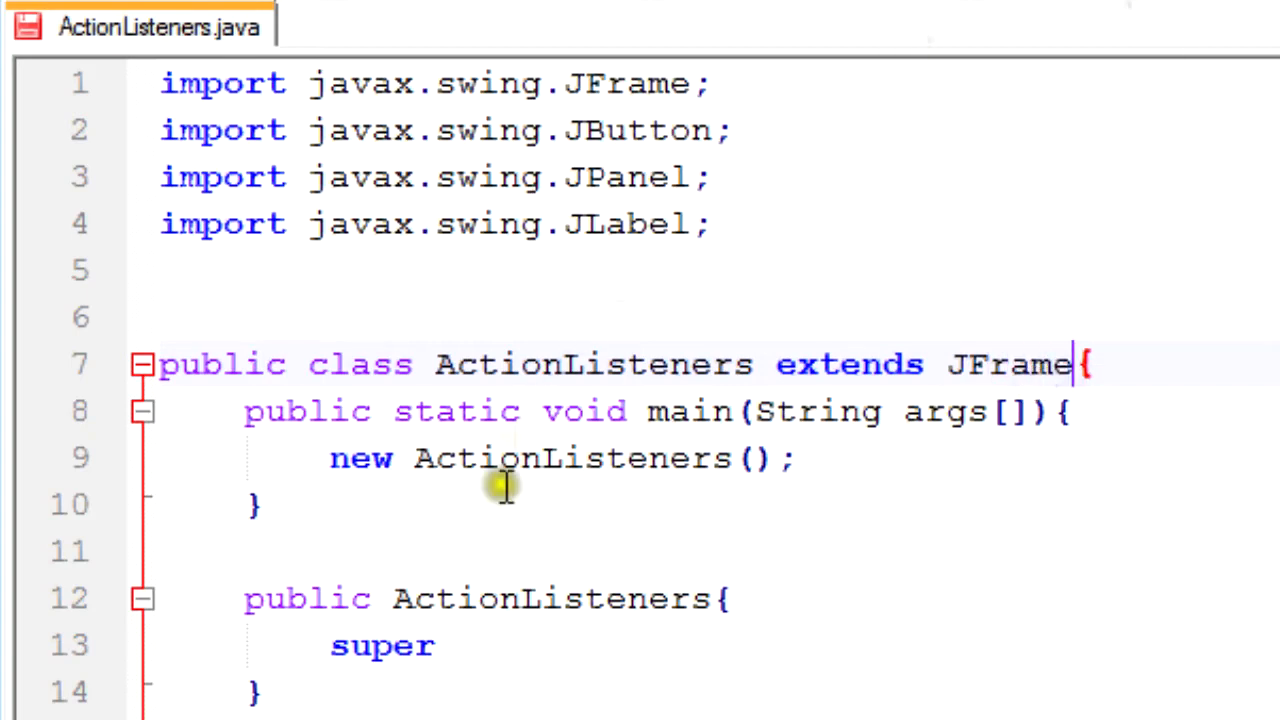
pyautogui.write('();')
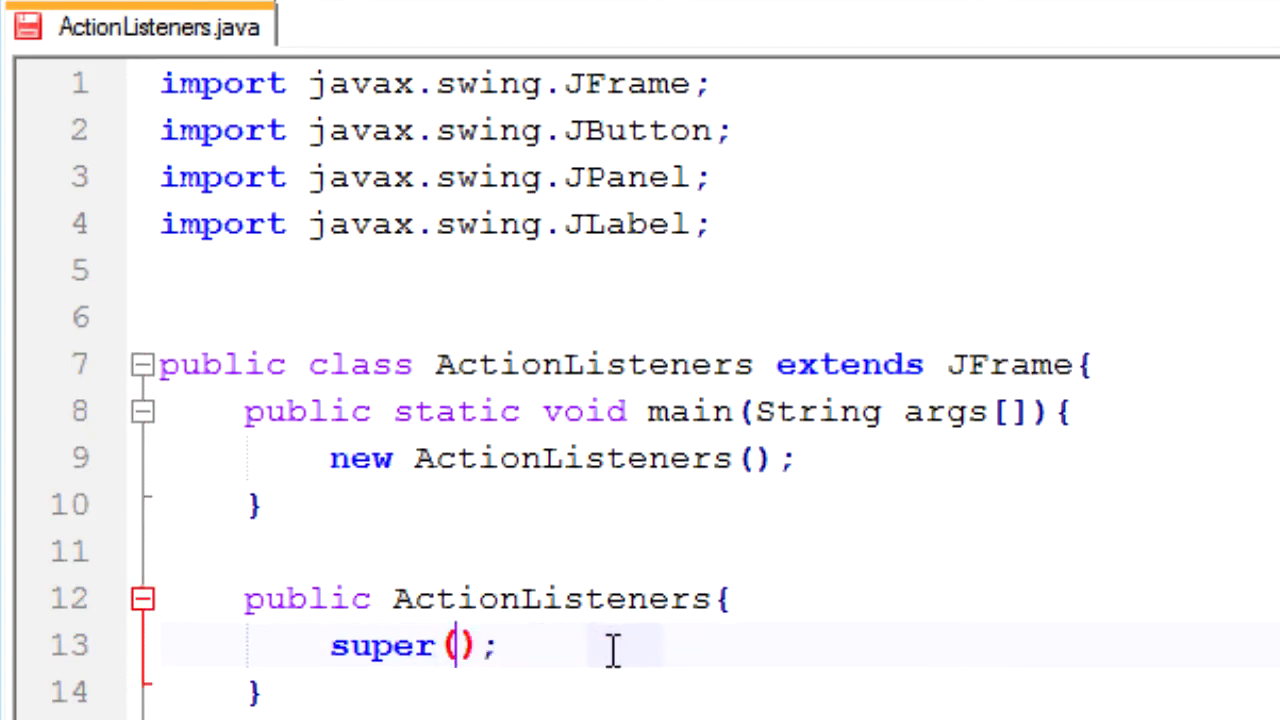
pyautogui.write('"Acti"')
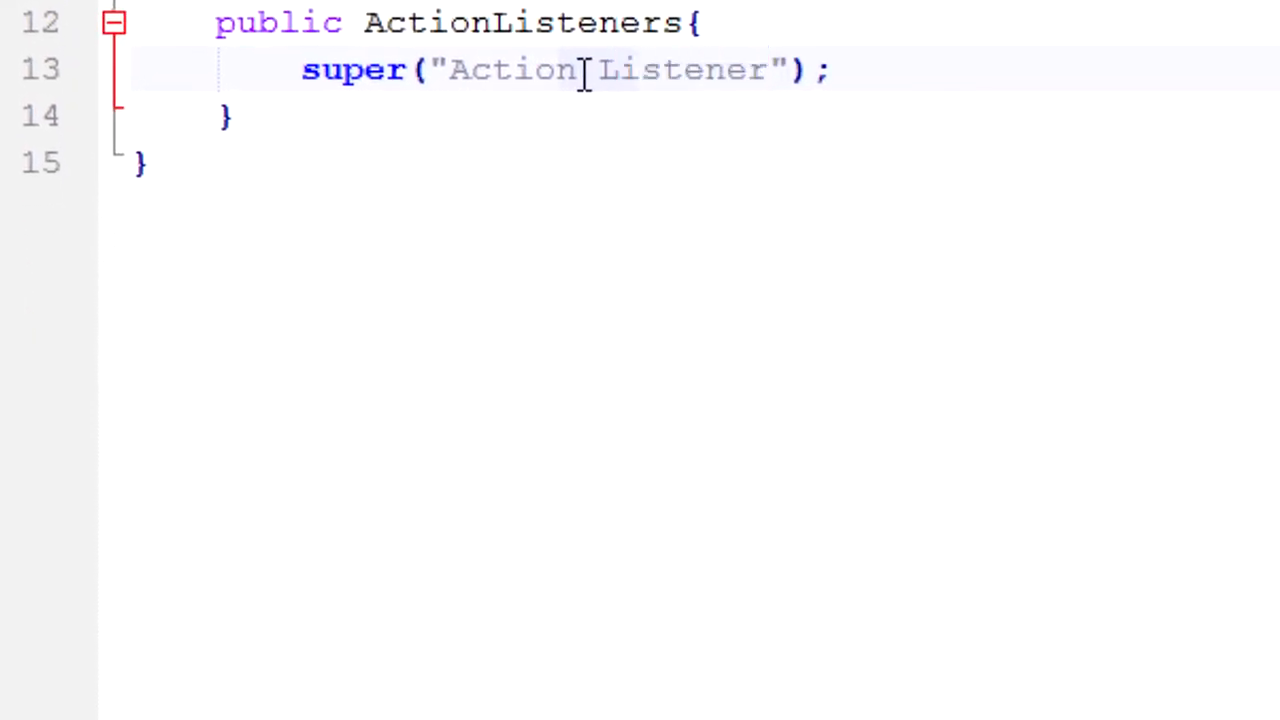
# - Finish the title as "Action Listener Tutorial" and add setDefaultCloseOperation(EXIT_ON_CLOSE);
pyautogui.write('Tutorials')
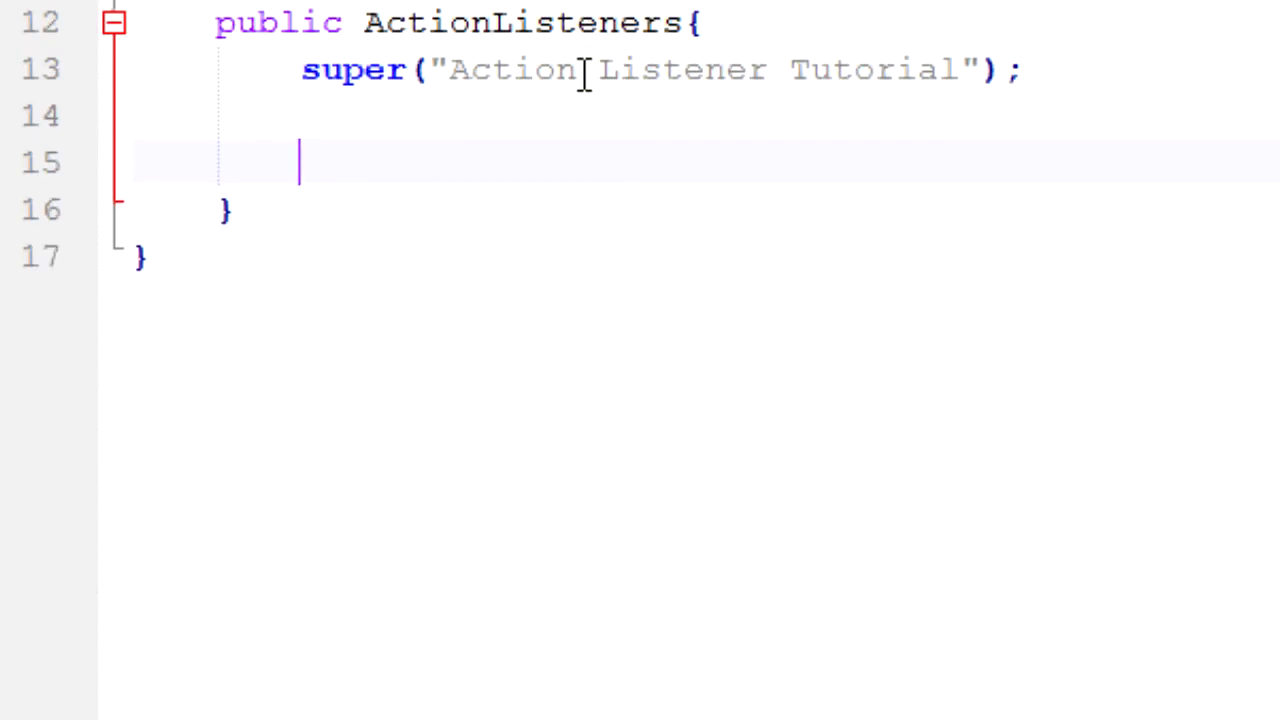
pyautogui.write('setD')
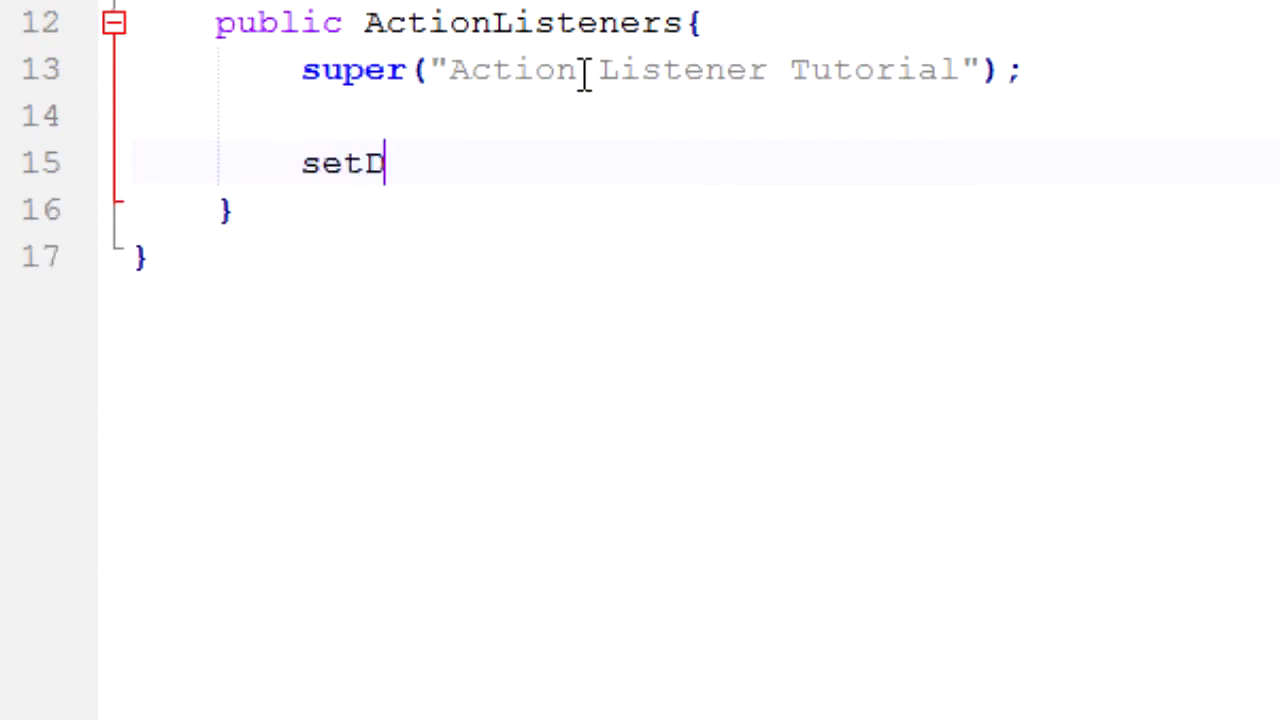
pyautogui.write('efaultC')
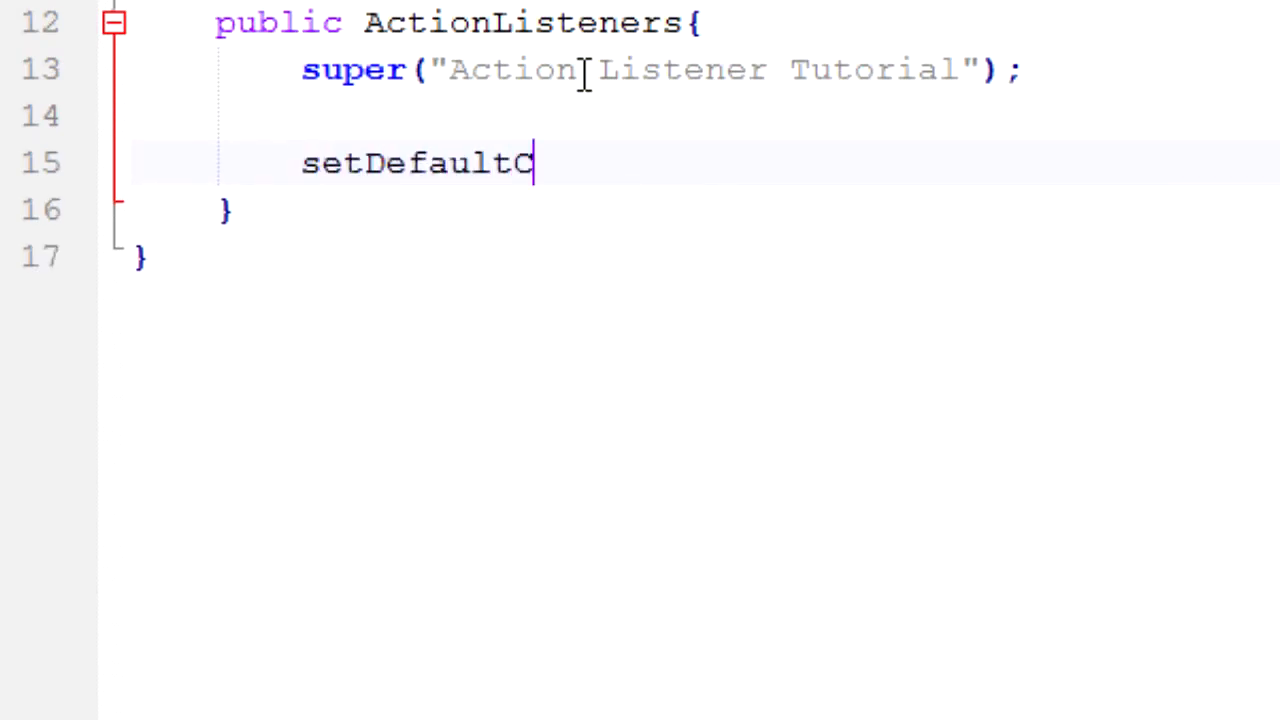
pyautogui.write('loseOpe')
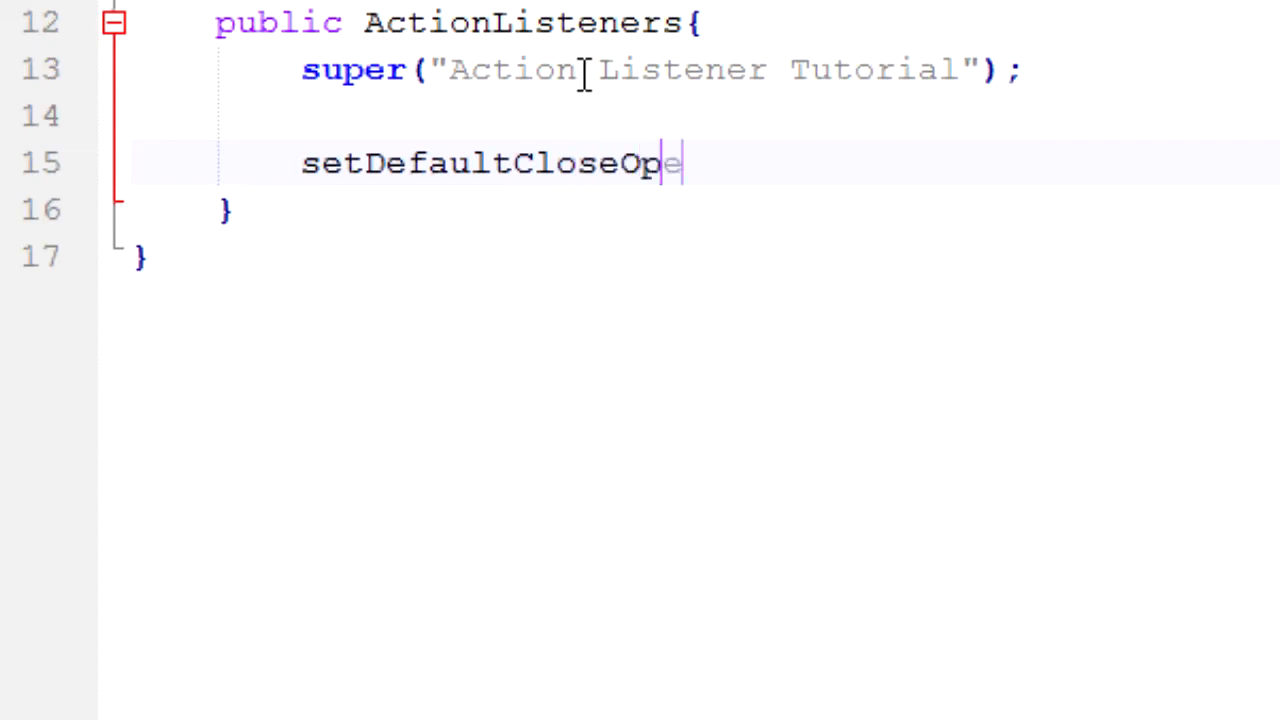
pyautogui.write('ration()')
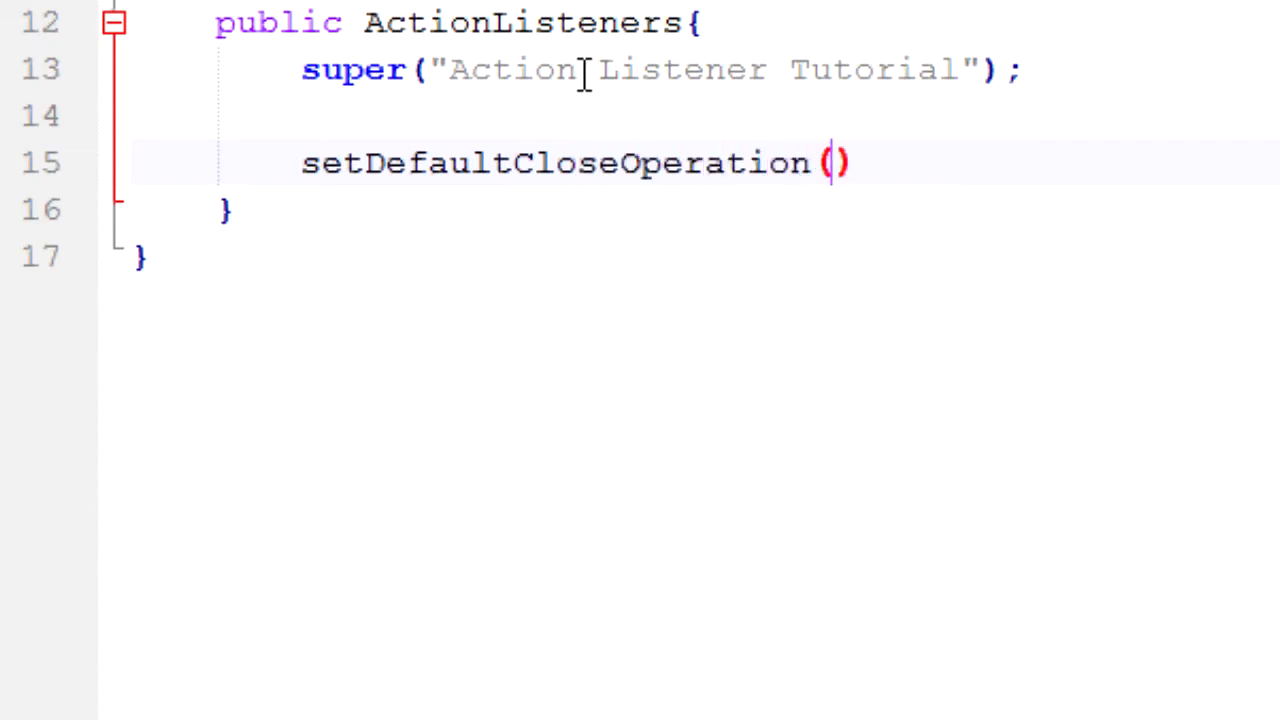
pyautogui.write('EXIT_ON_CL')
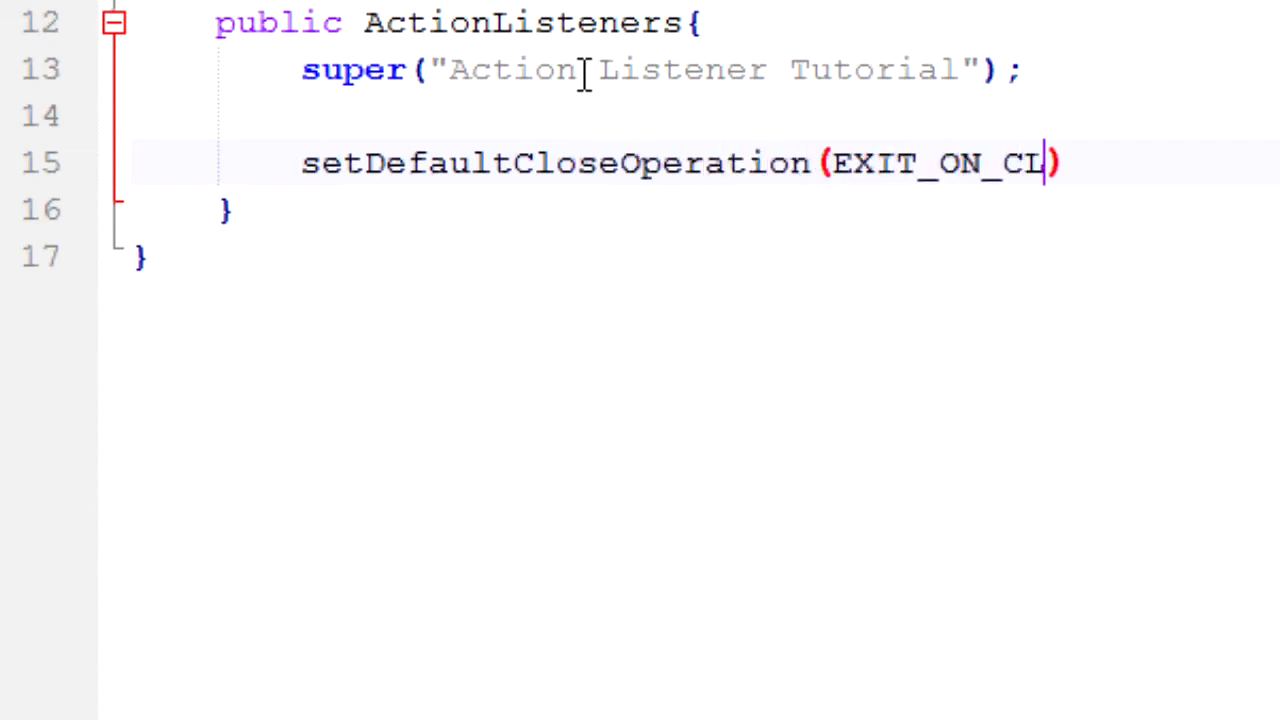
pyautogui.write('OSE);')
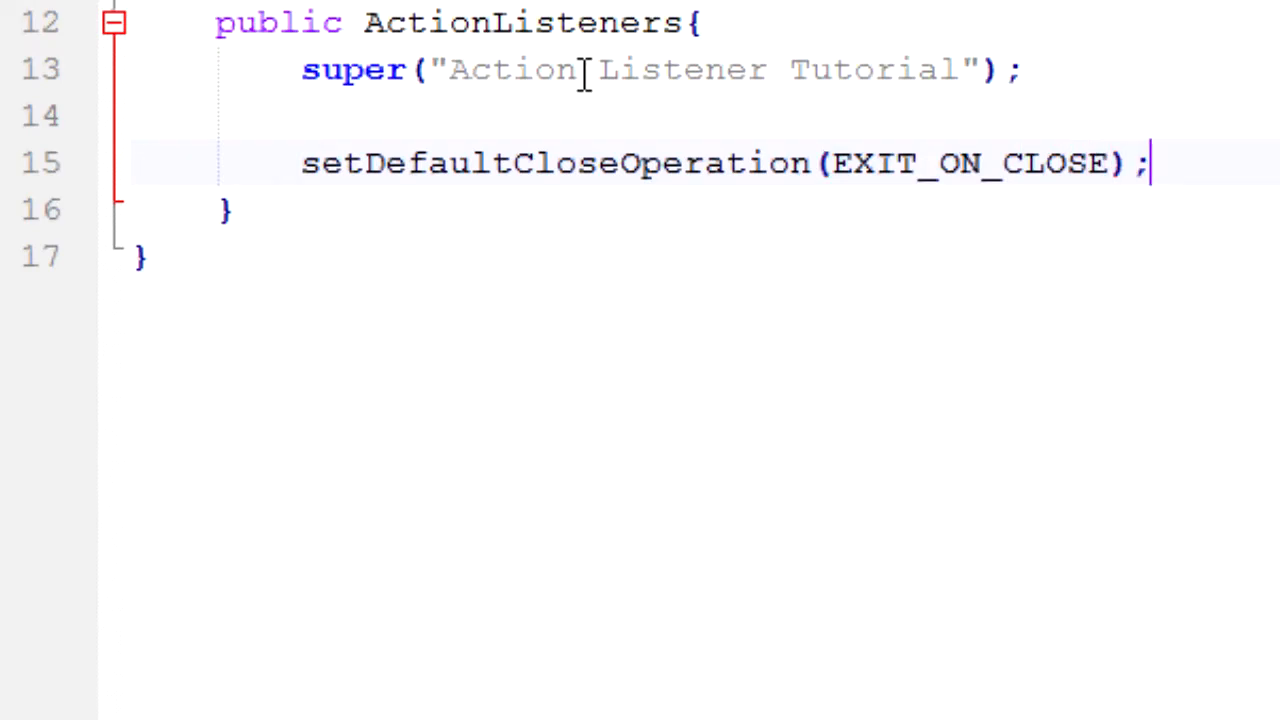
# - Add setLocationRelativeTo(null); and setResizeable(false); to the constructor
pyautogui.write('set')
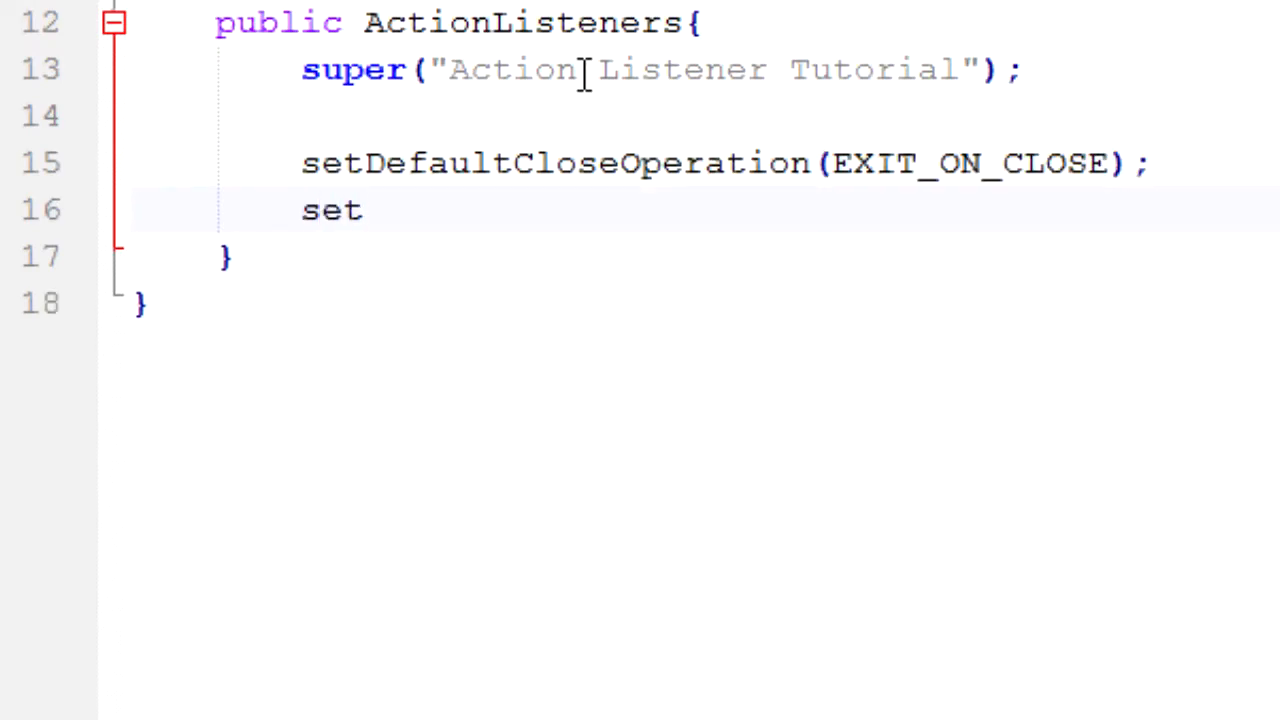
pyautogui.write('Loc')
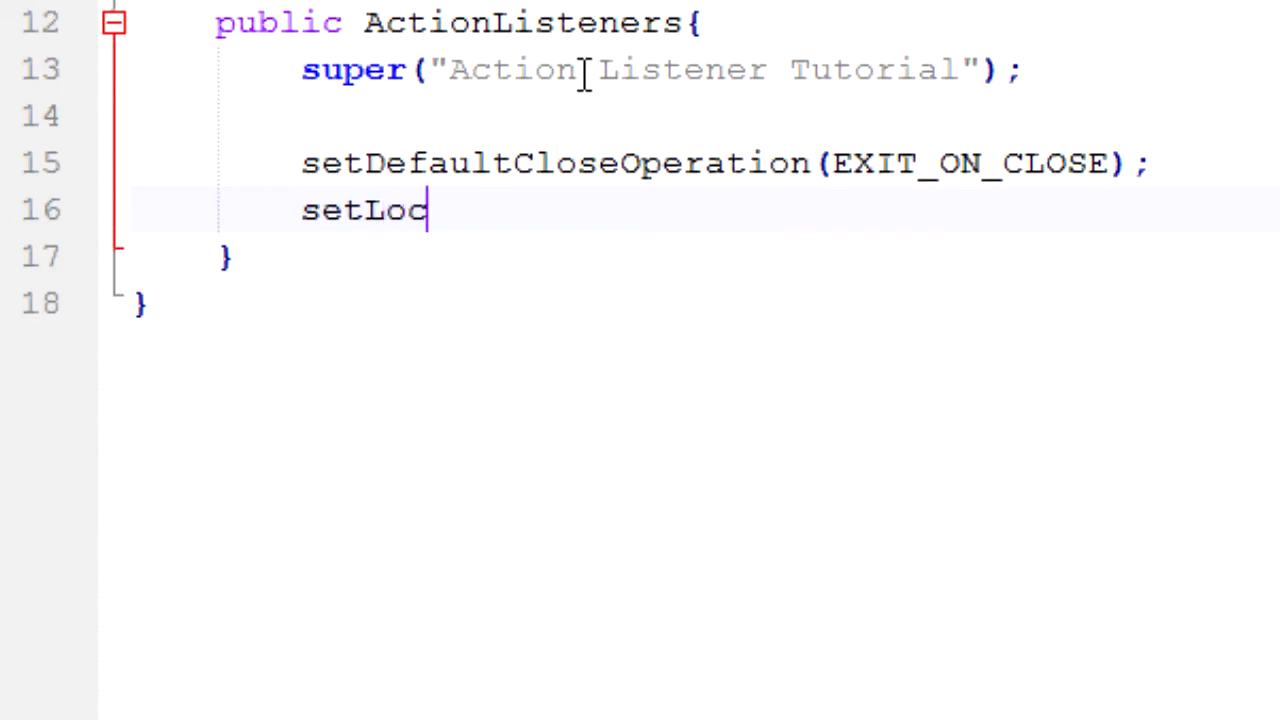
pyautogui.write('ationRe')
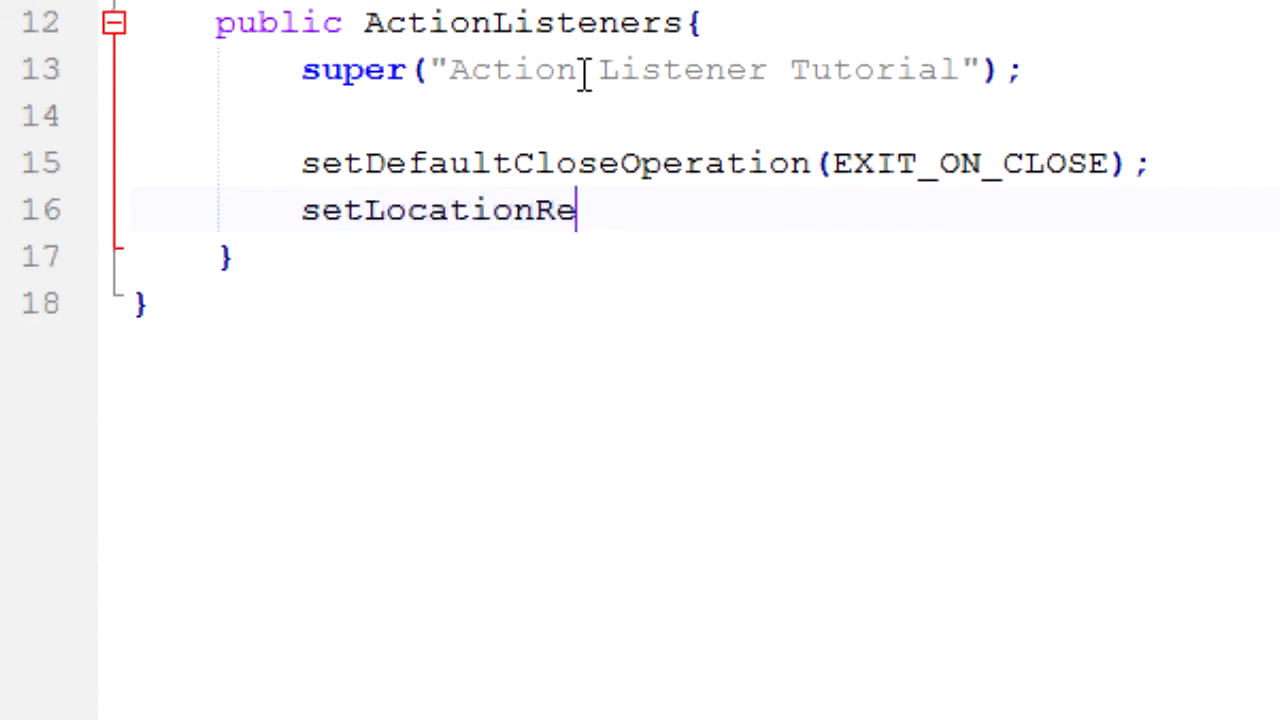
pyautogui.write('lativeTo()')
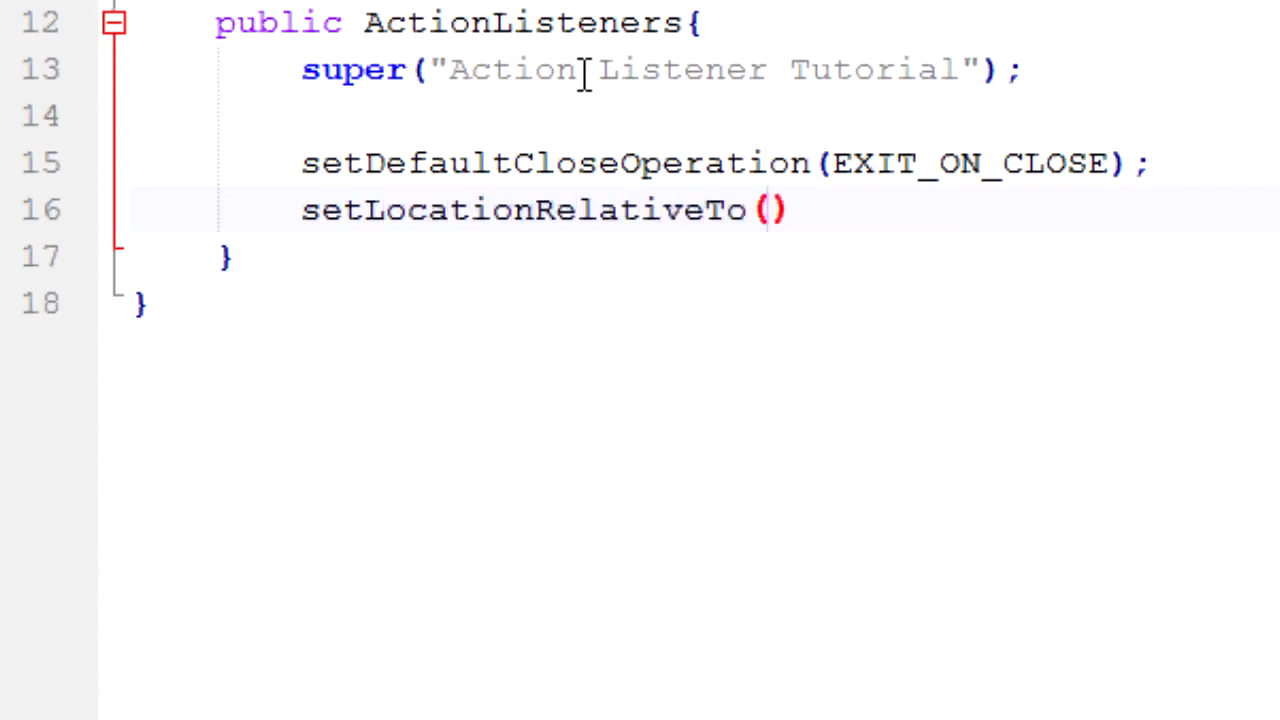
pyautogui.write('null);')
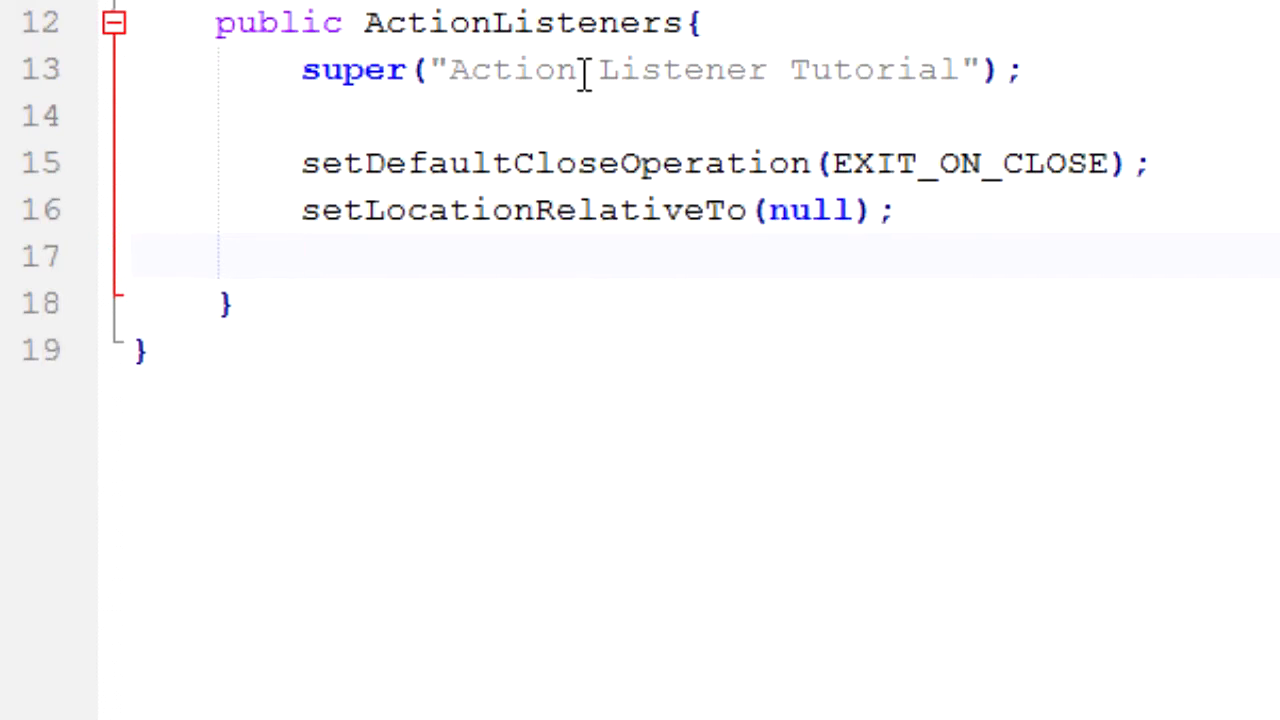
pyautogui.write('setRi')
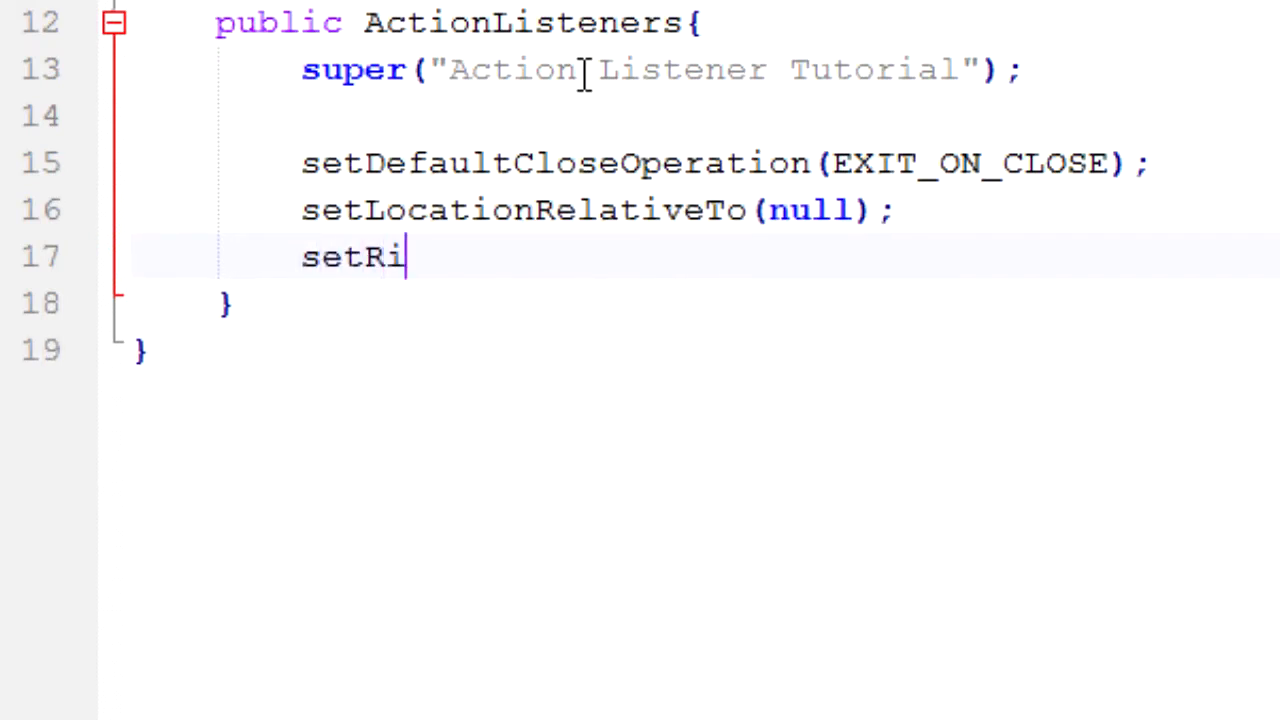
pyautogui.write('esiziable')
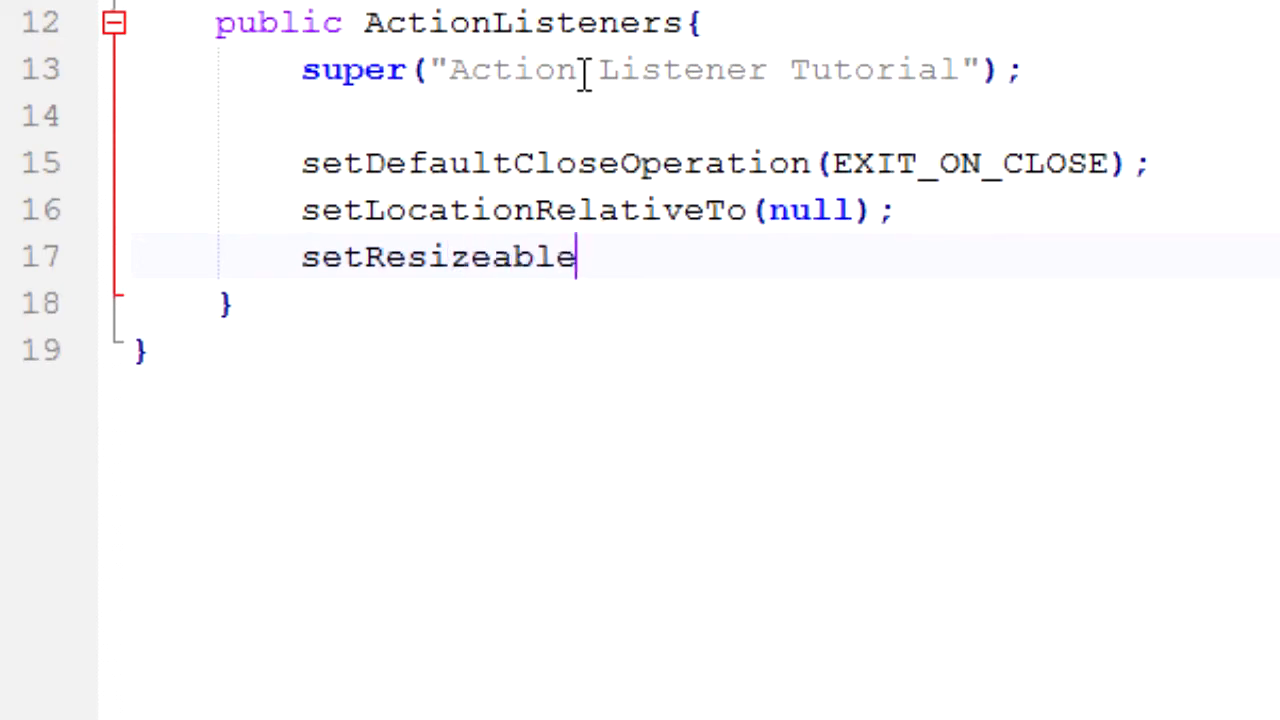
pyautogui.write('(false)')
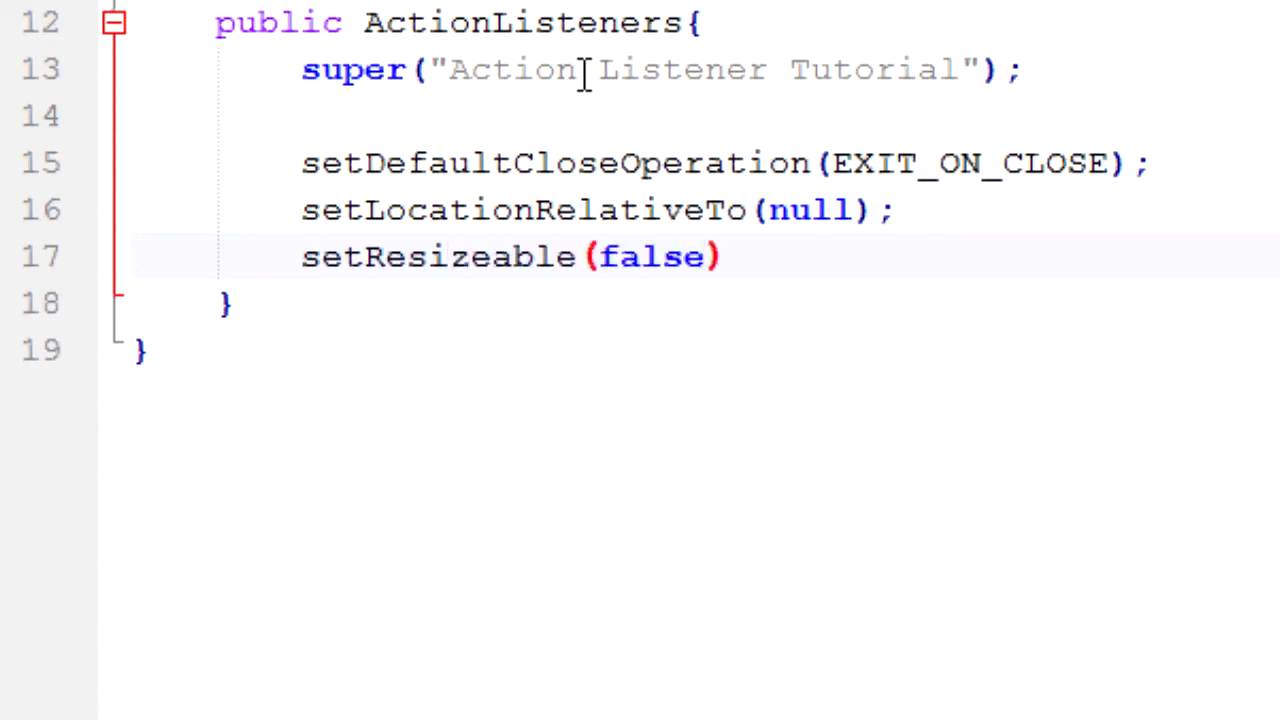
pyautogui.write(';')
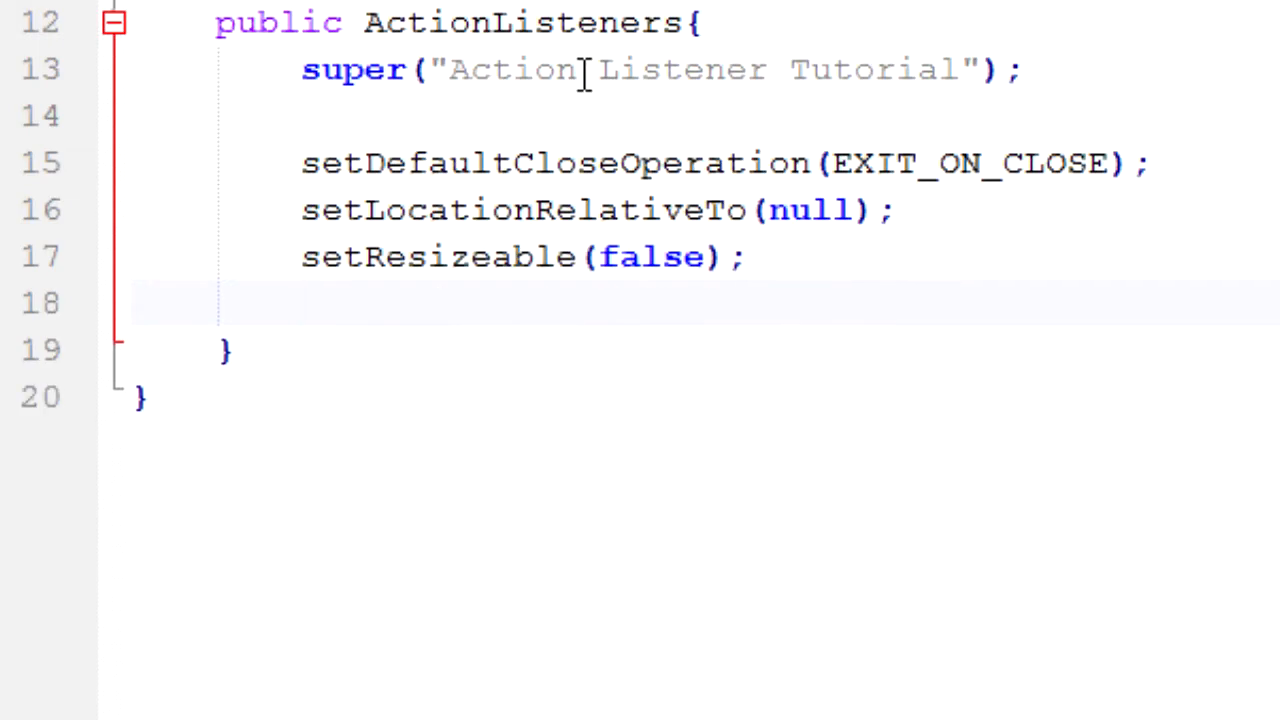
# - Add pack(); and setVisible(true); at the end of the constructor
pyautogui.write('pack')
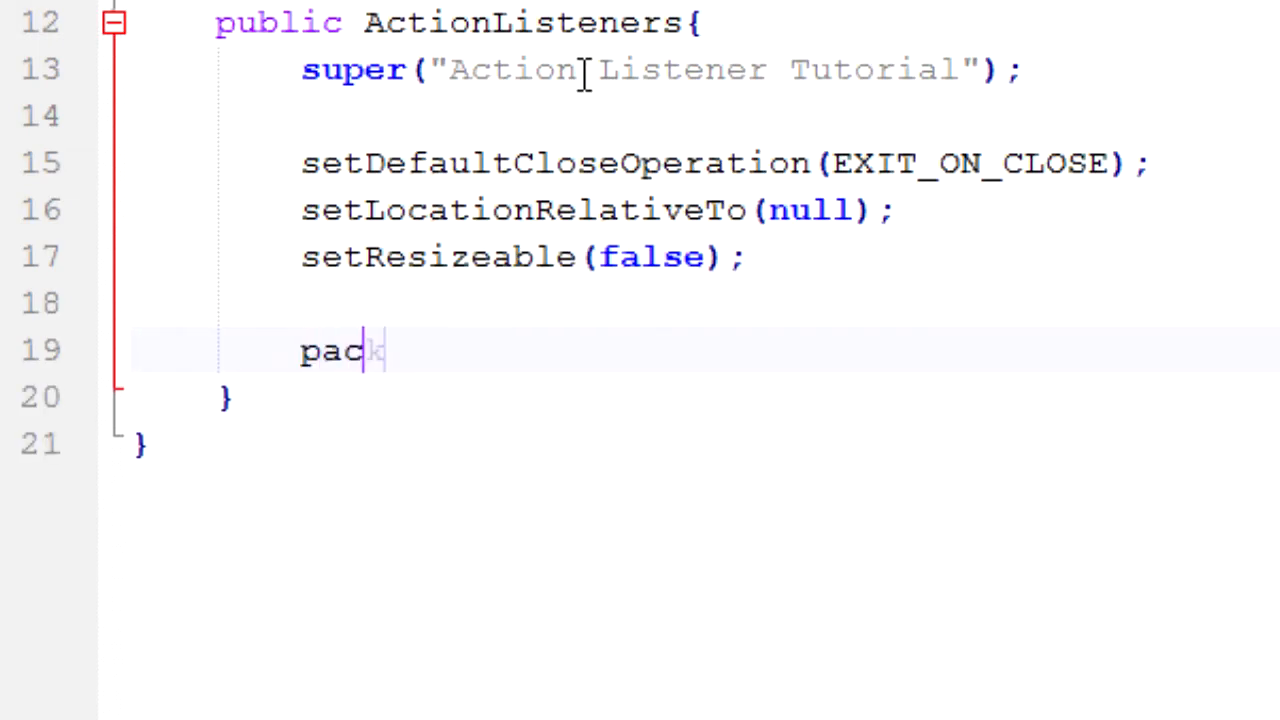
pyautogui.write('();')
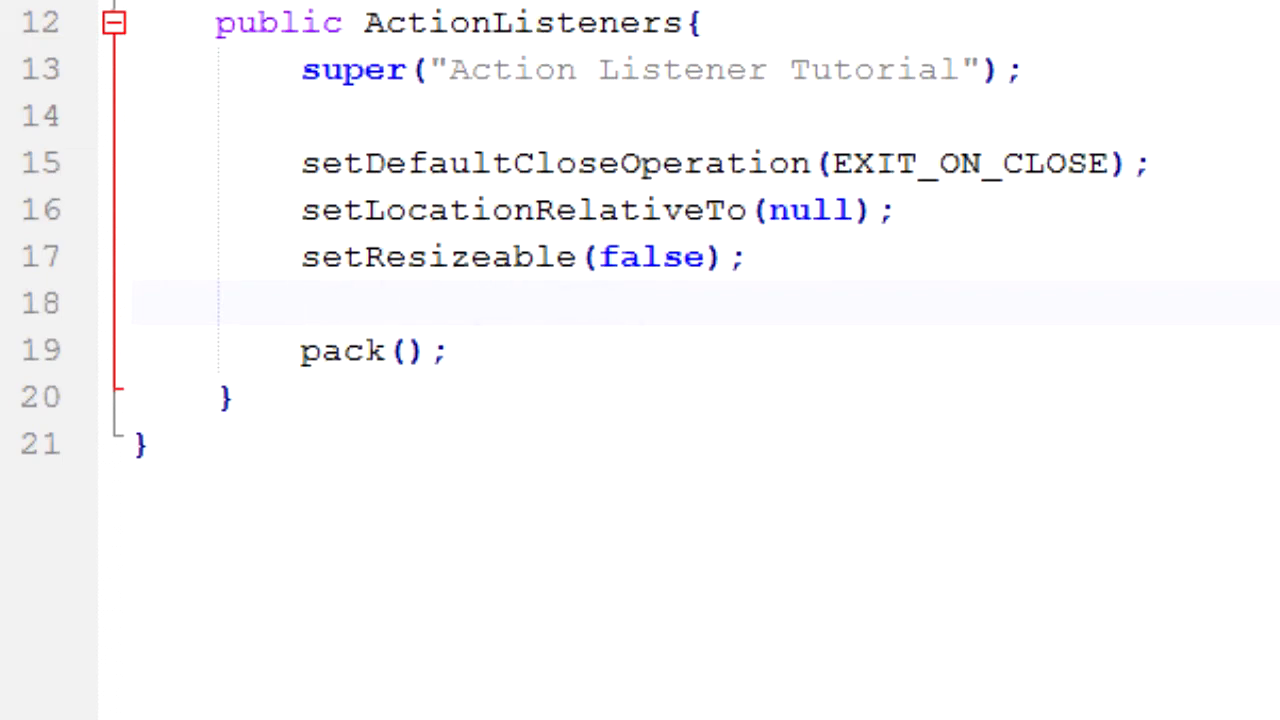
pyautogui.moveTo(612, 532)
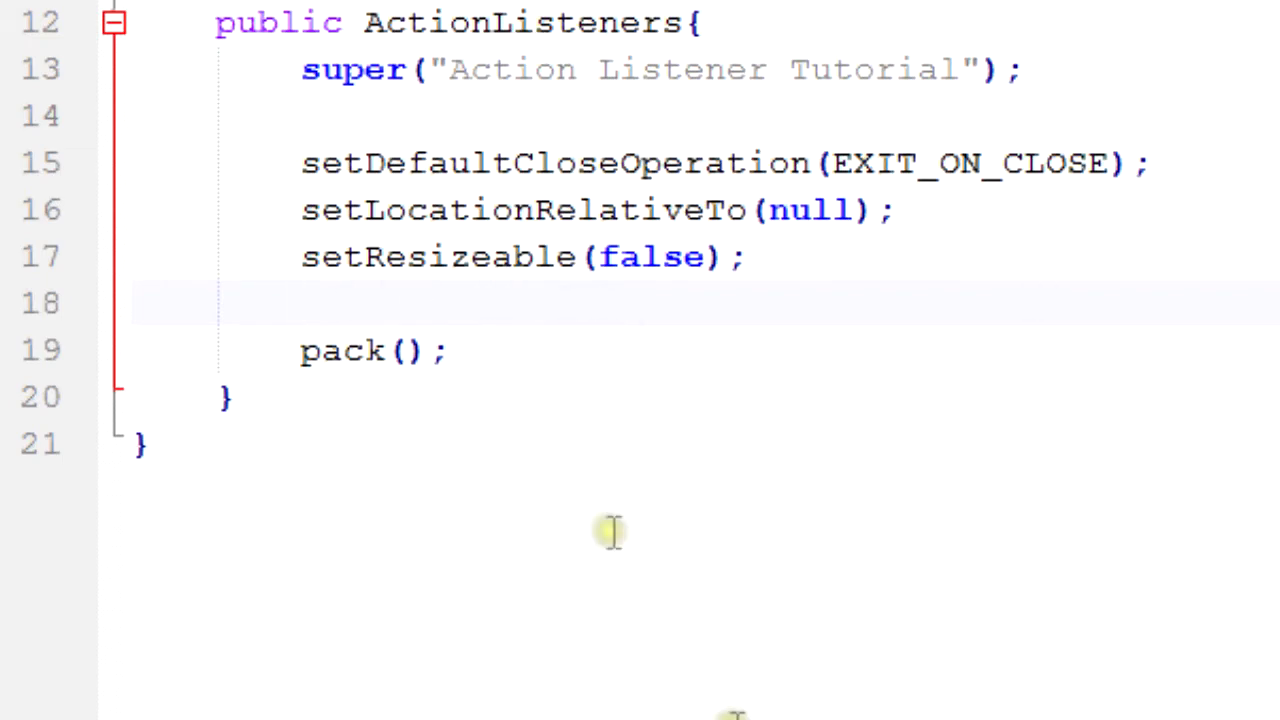
pyautogui.click(570, 350)
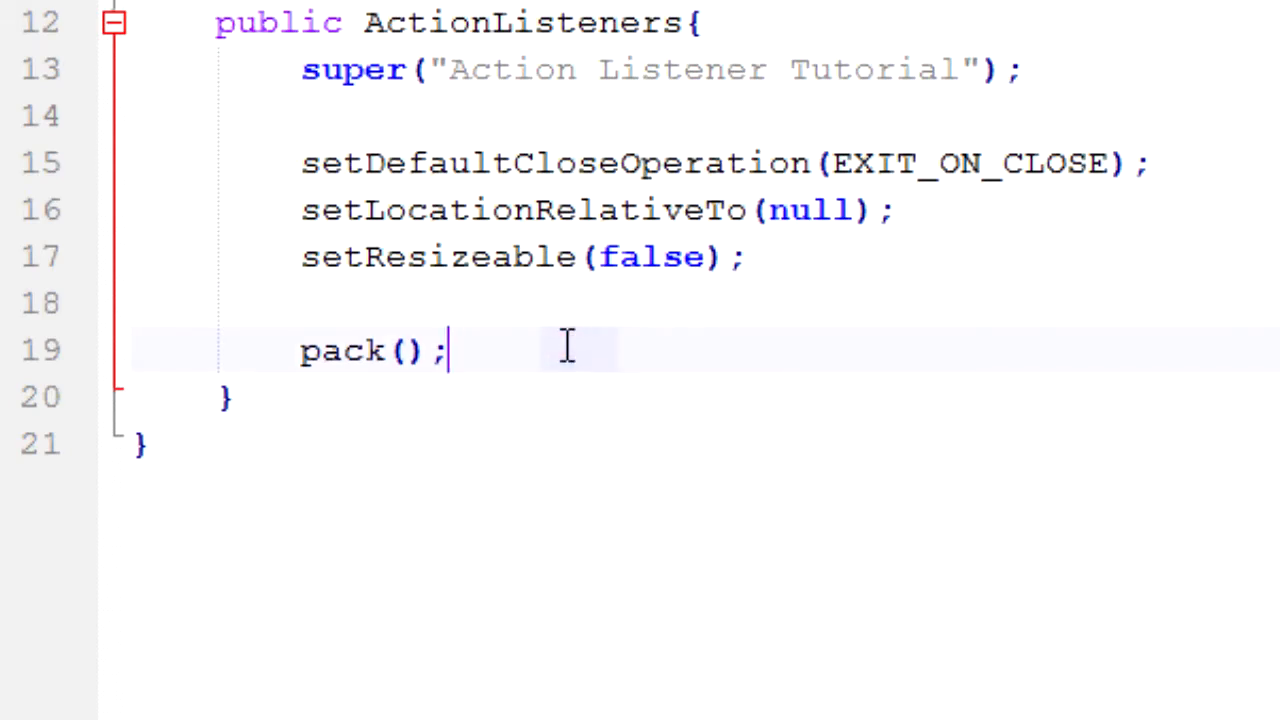
pyautogui.write('setVisibl')
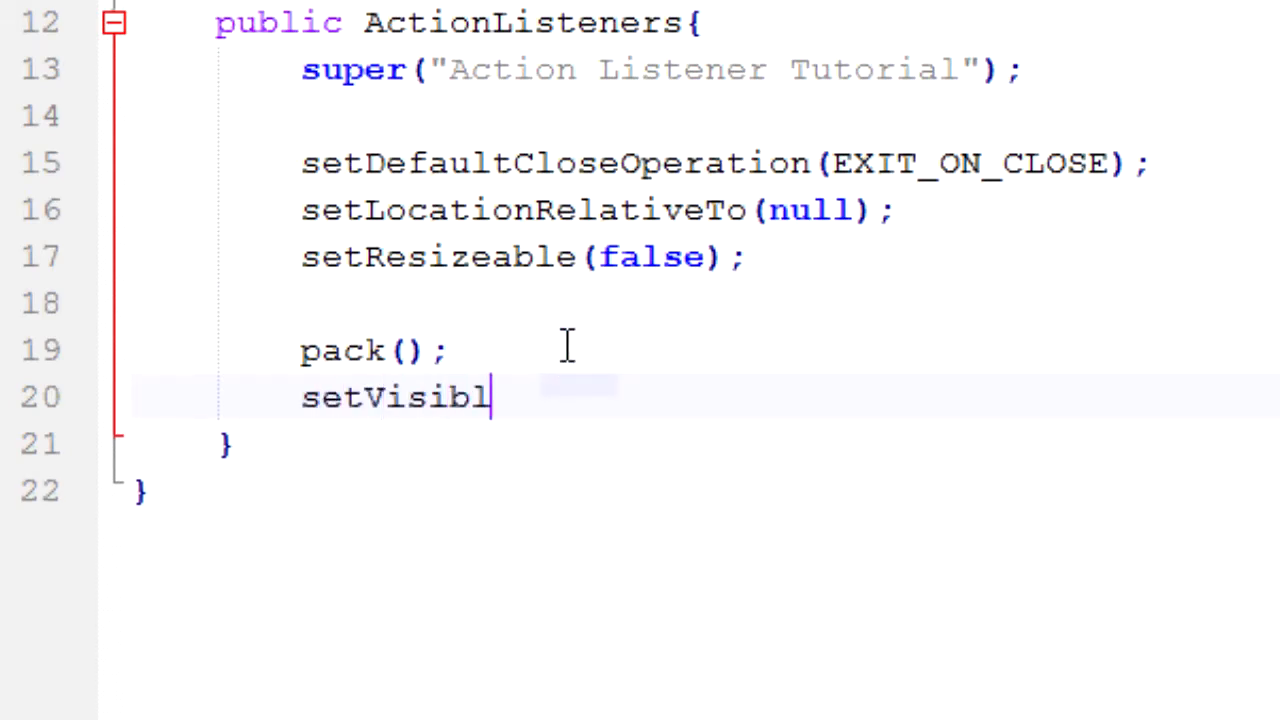
pyautogui.write('e(true);')
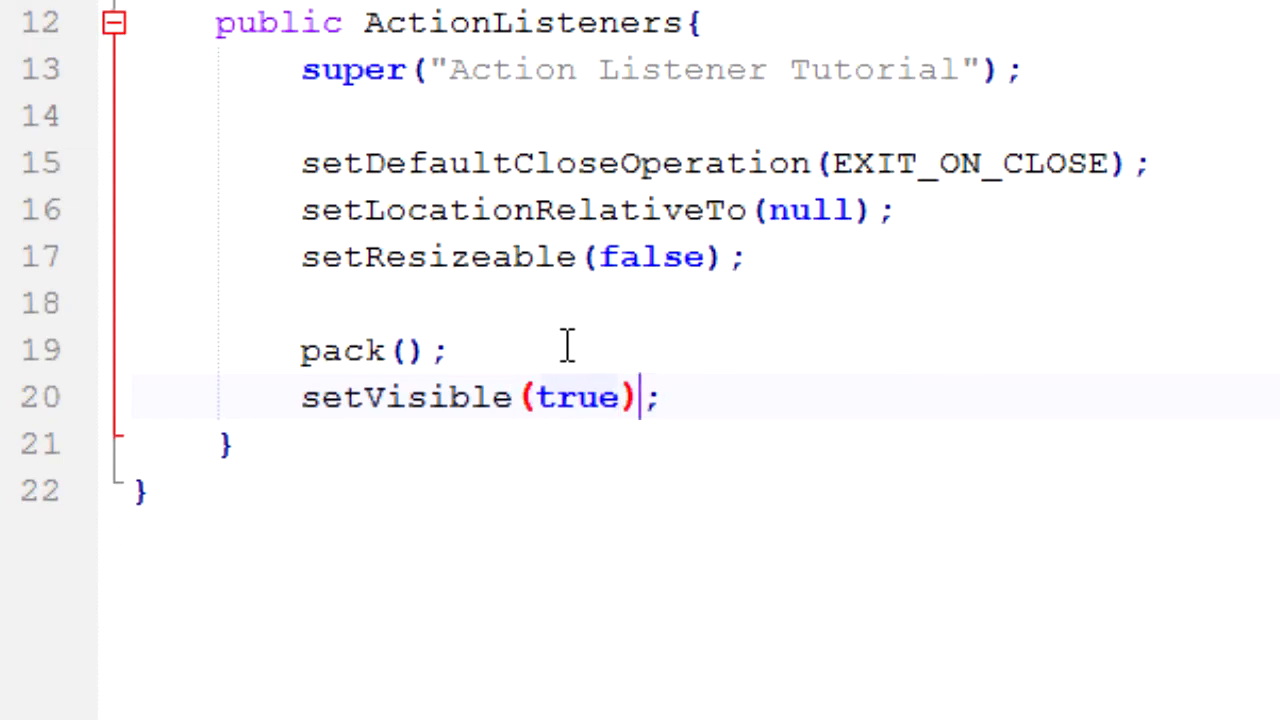
pyautogui.scroll(3)
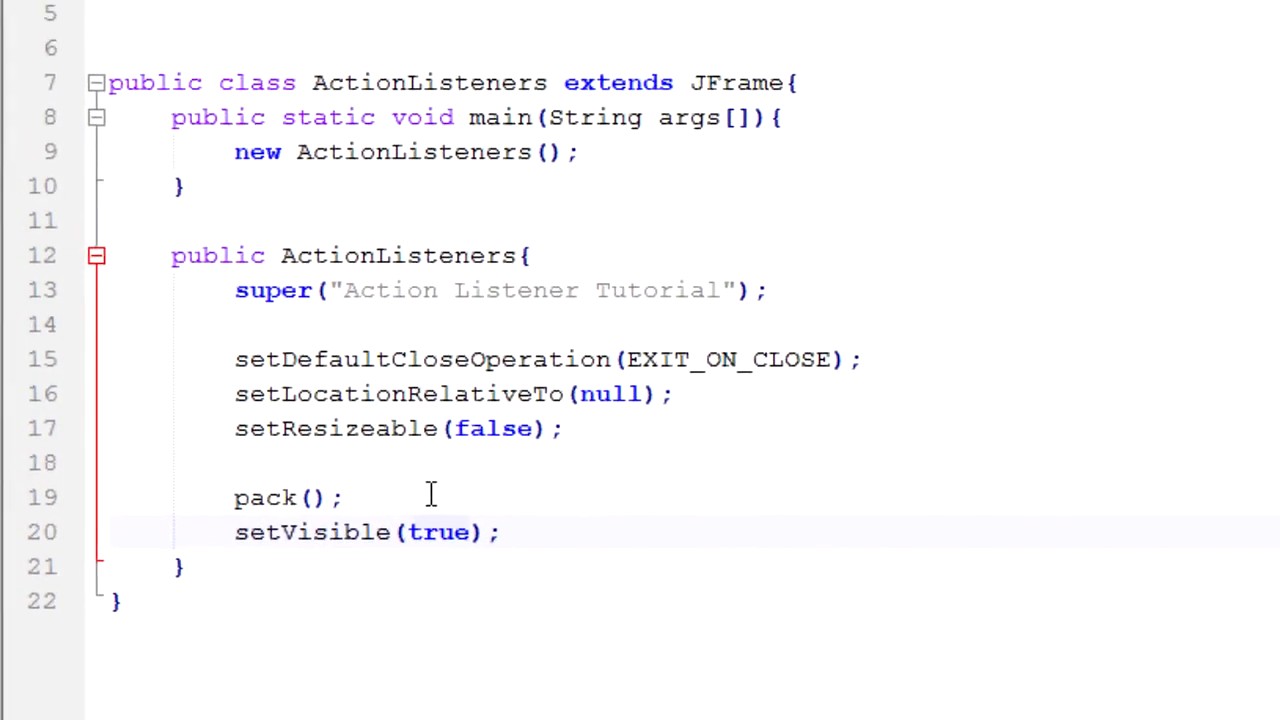
pyautogui.scroll(3)
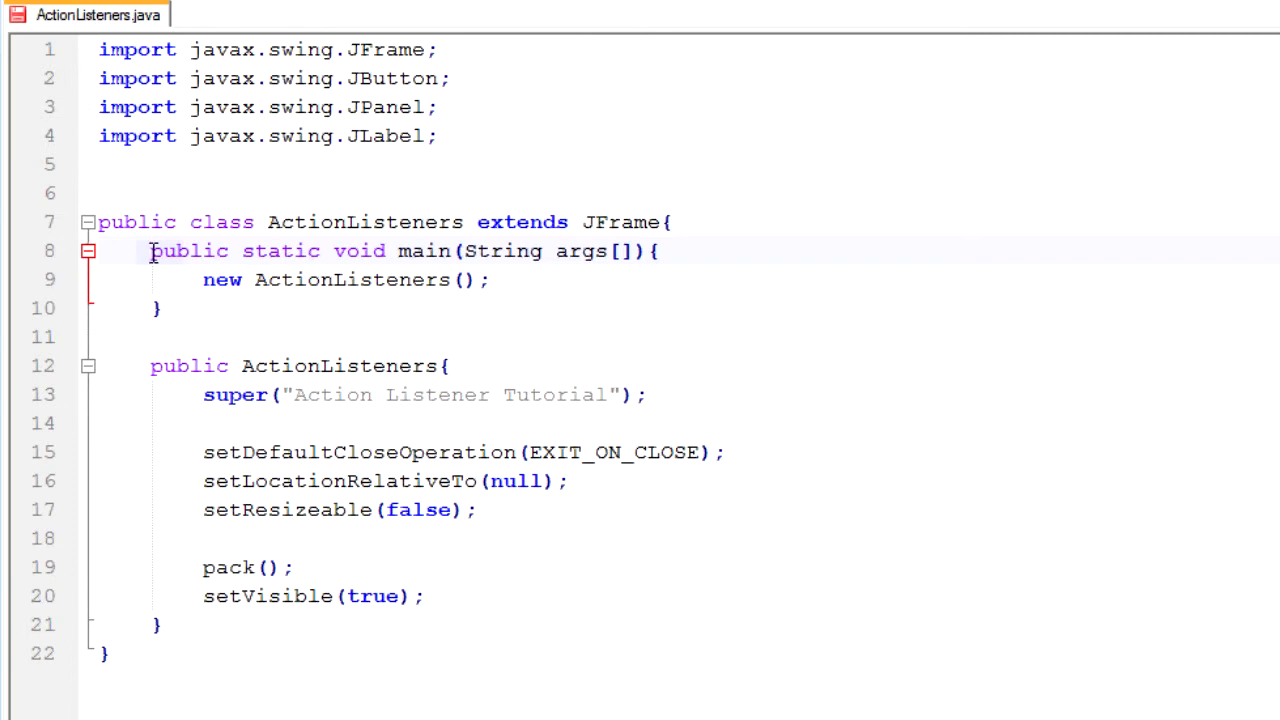
pyautogui.moveTo(298, 480)
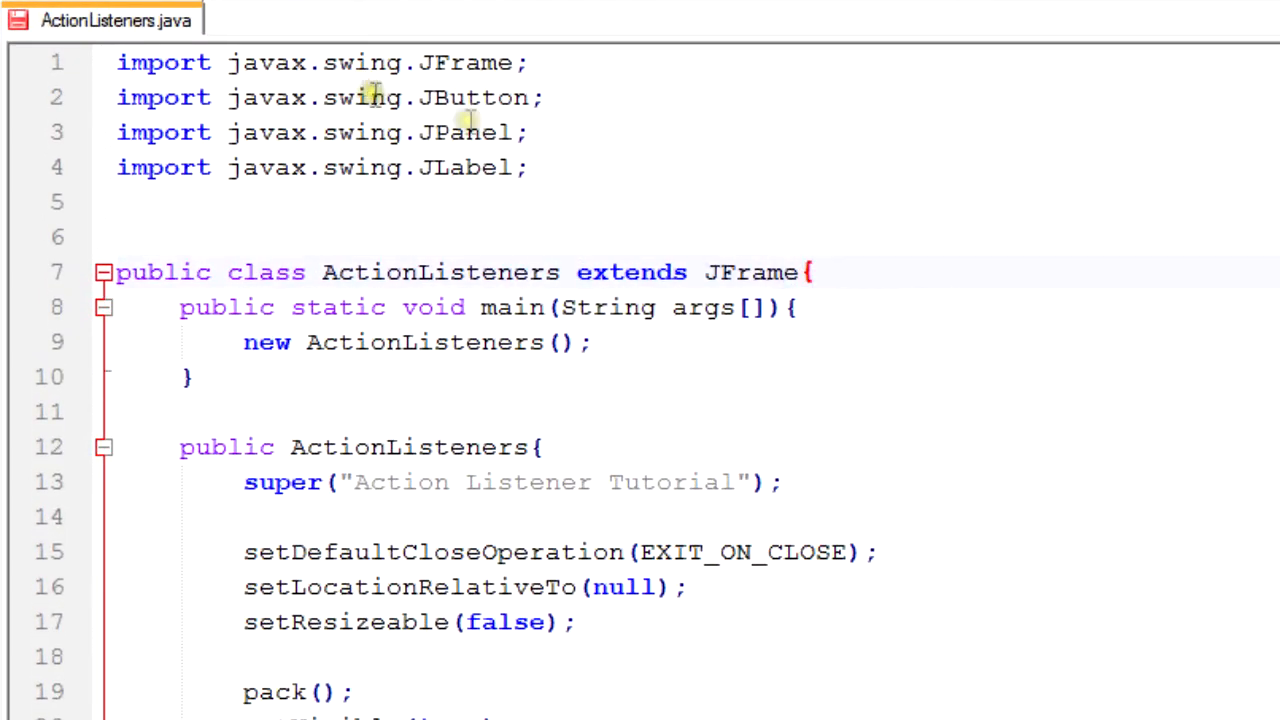
# - Write import java.awt.ActionListener; below the javax.swing imports
pyautogui.write('ip')
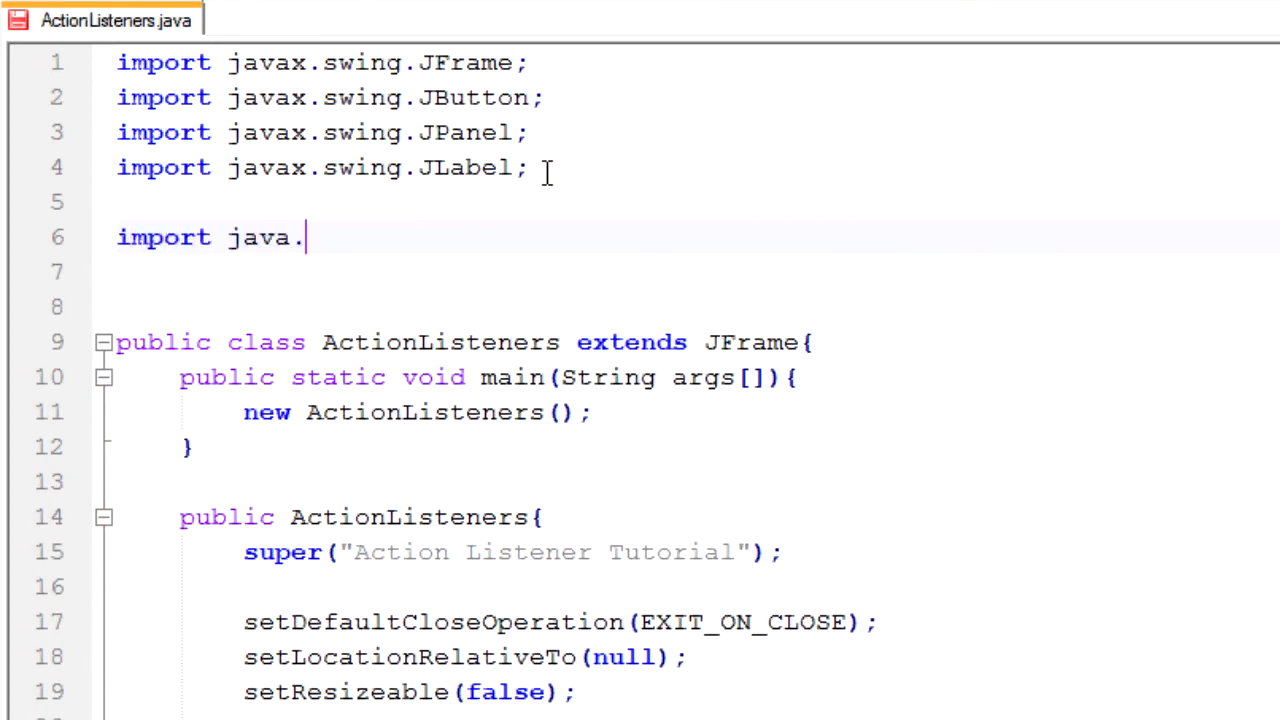
pyautogui.write('awt.ActionLis')
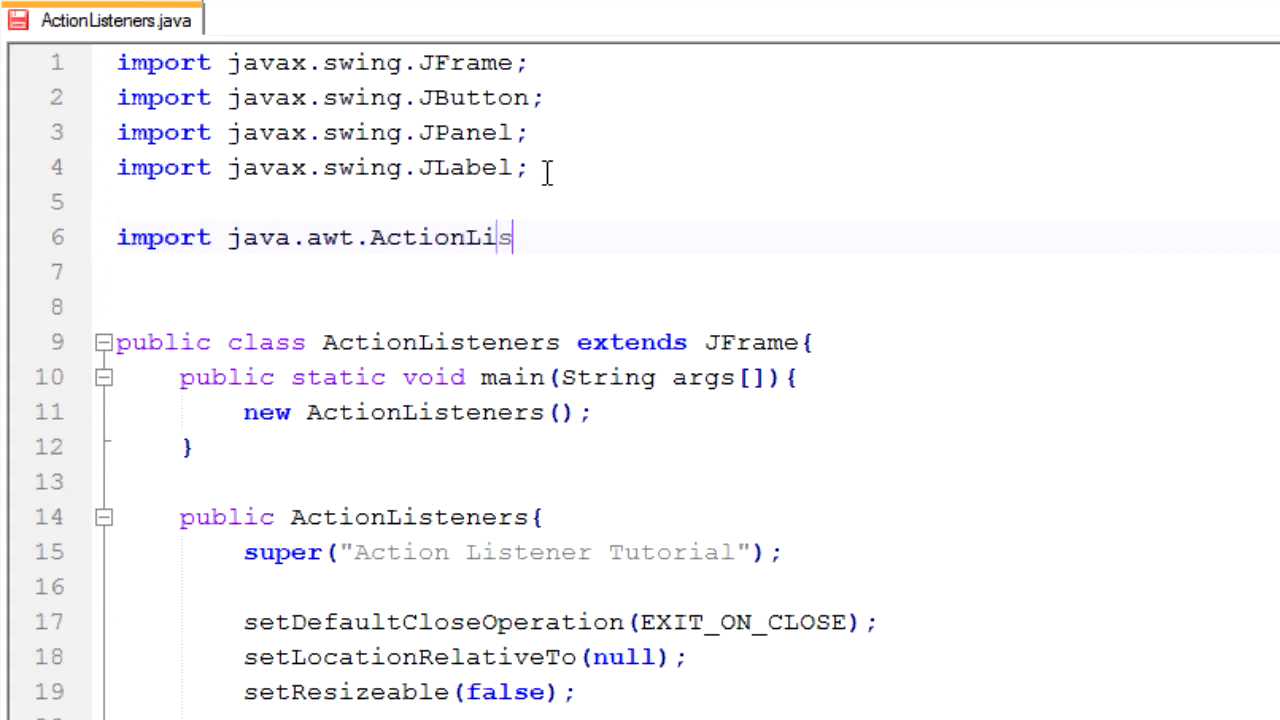
pyautogui.write('tener;')
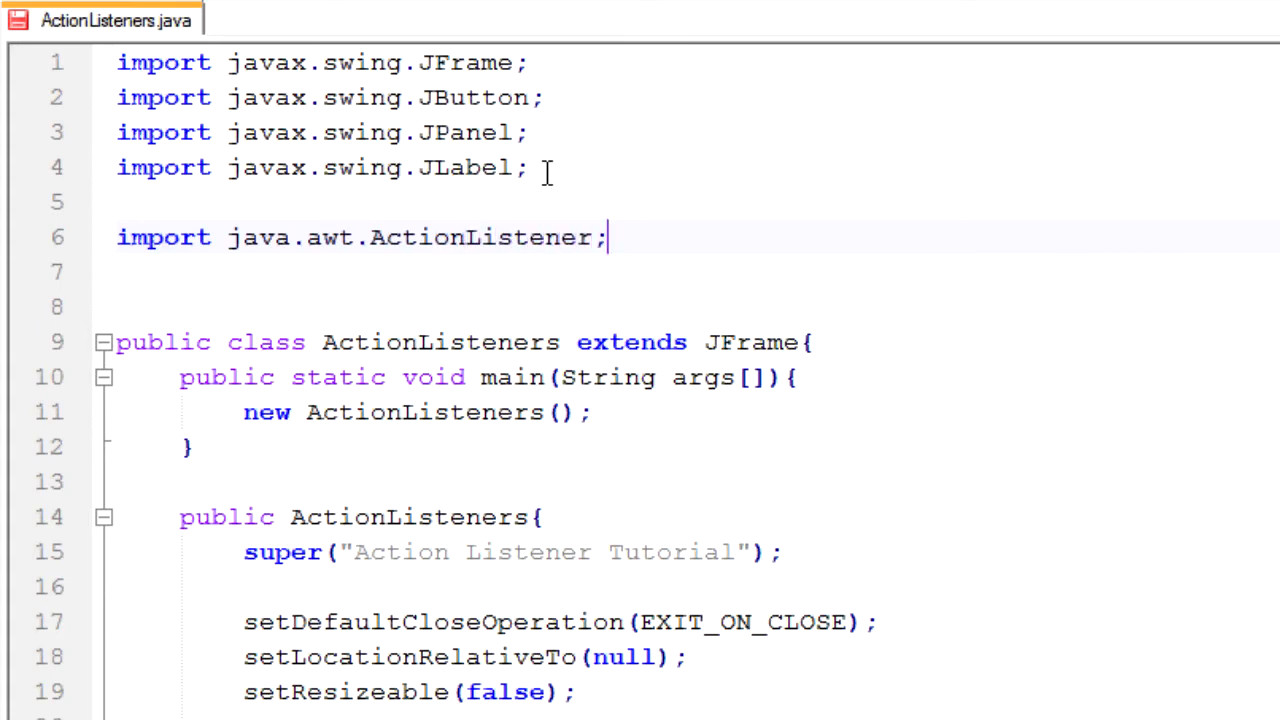
# - Write import java.awt.ActionEvent; on the next line
pyautogui.write('i')
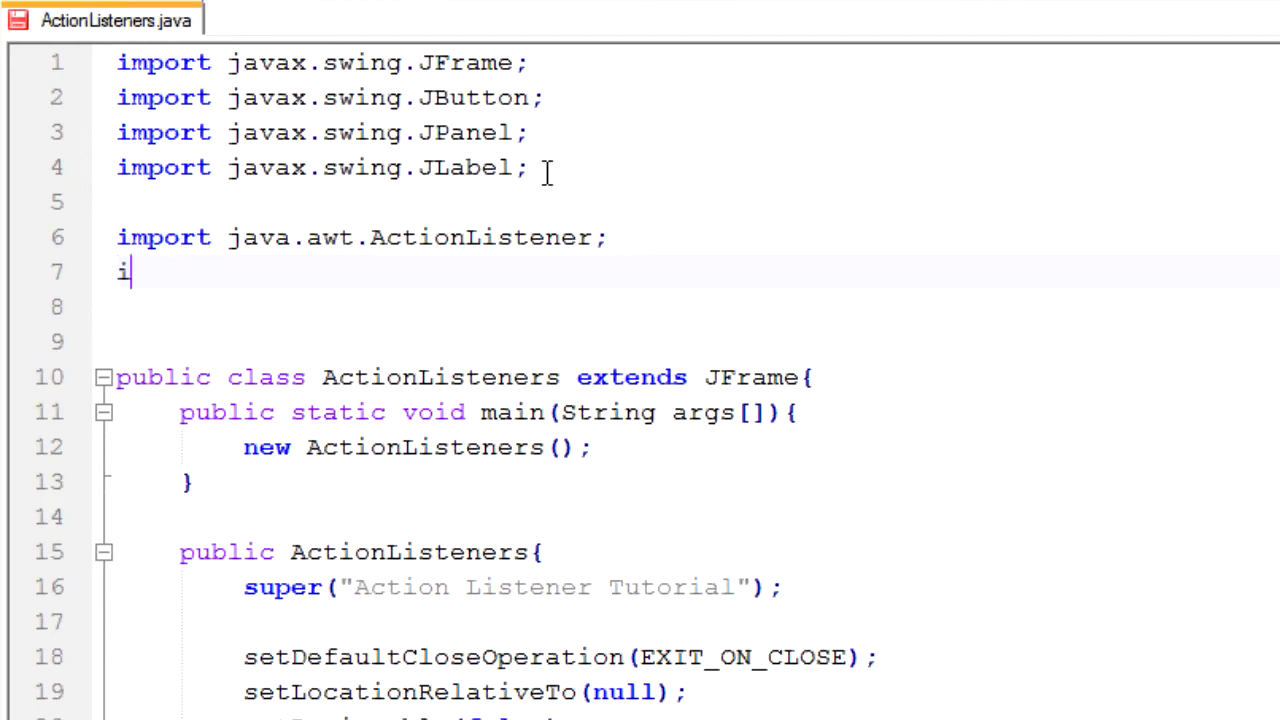
pyautogui.write('mport java')
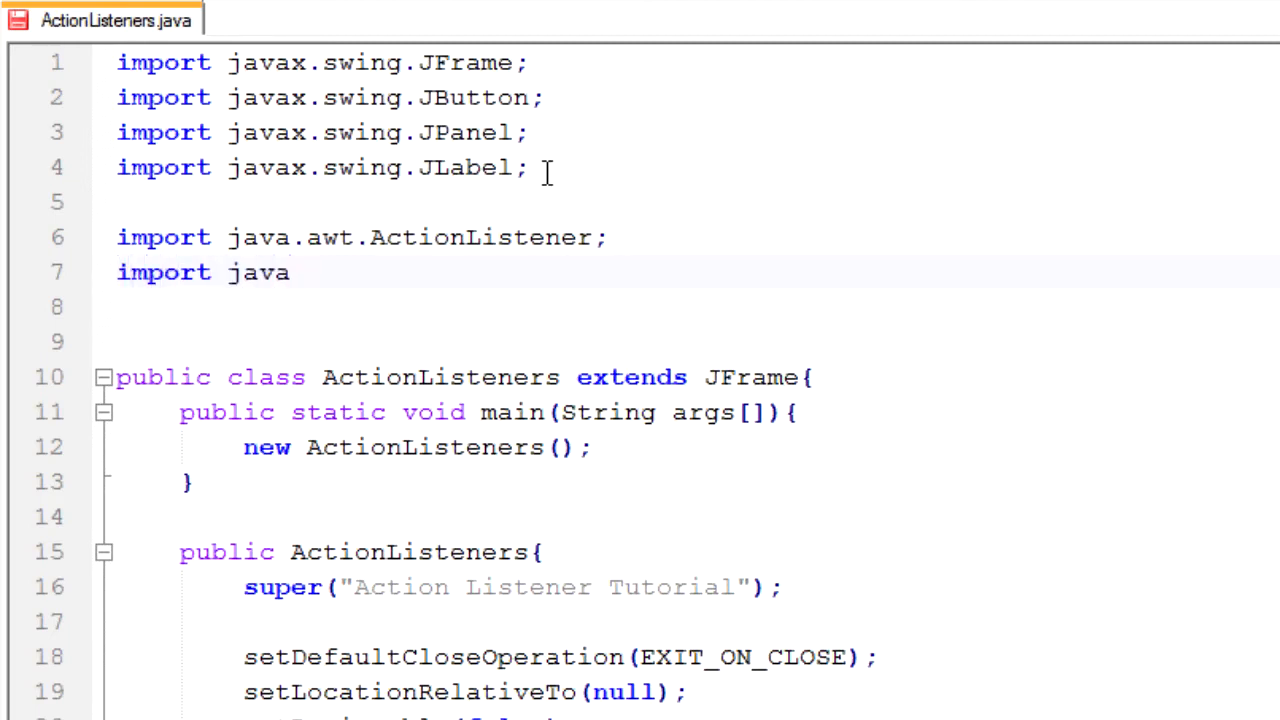
pyautogui.write('.a')
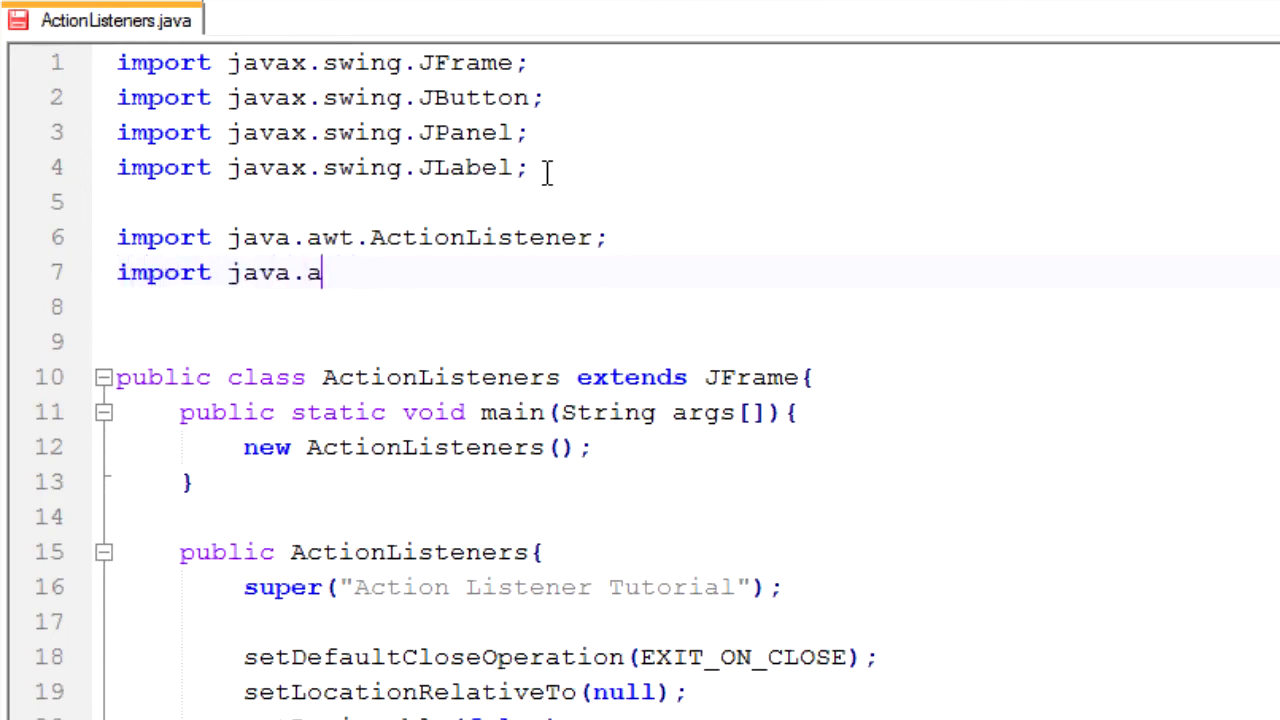
pyautogui.write('wt.Acit')
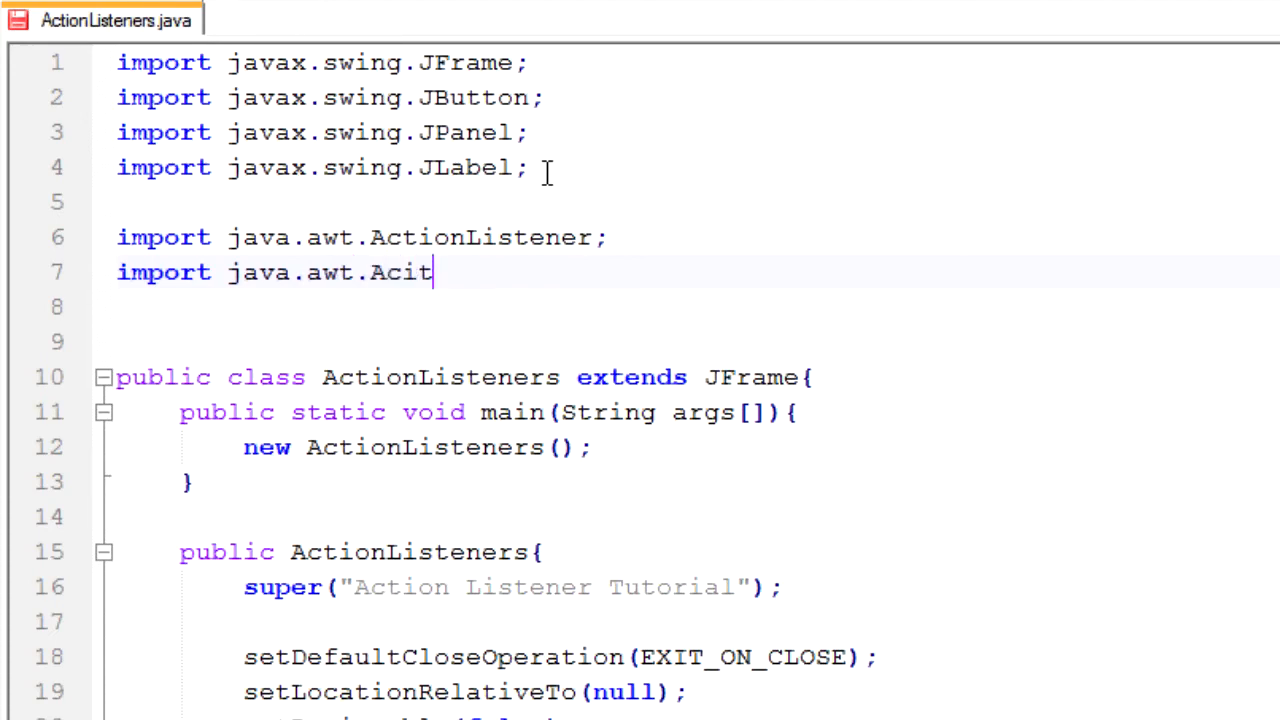
pyautogui.write('ionEvent;')
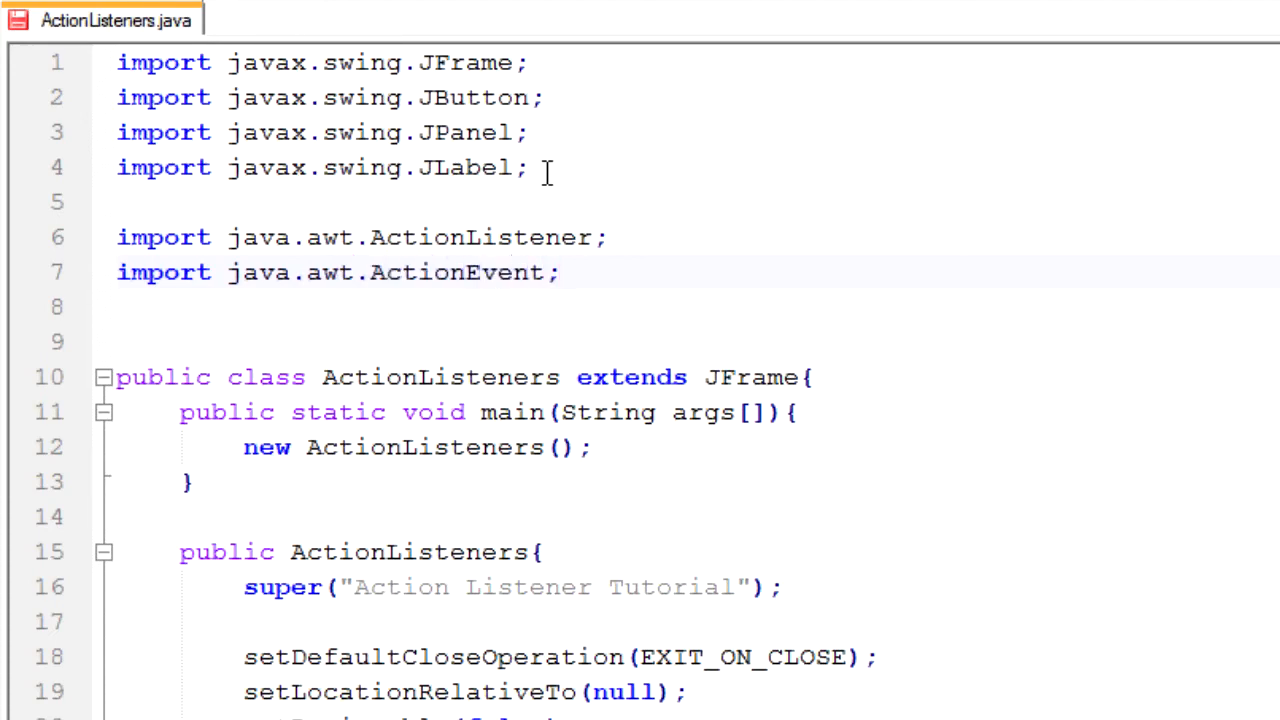
pyautogui.moveTo(618, 264)
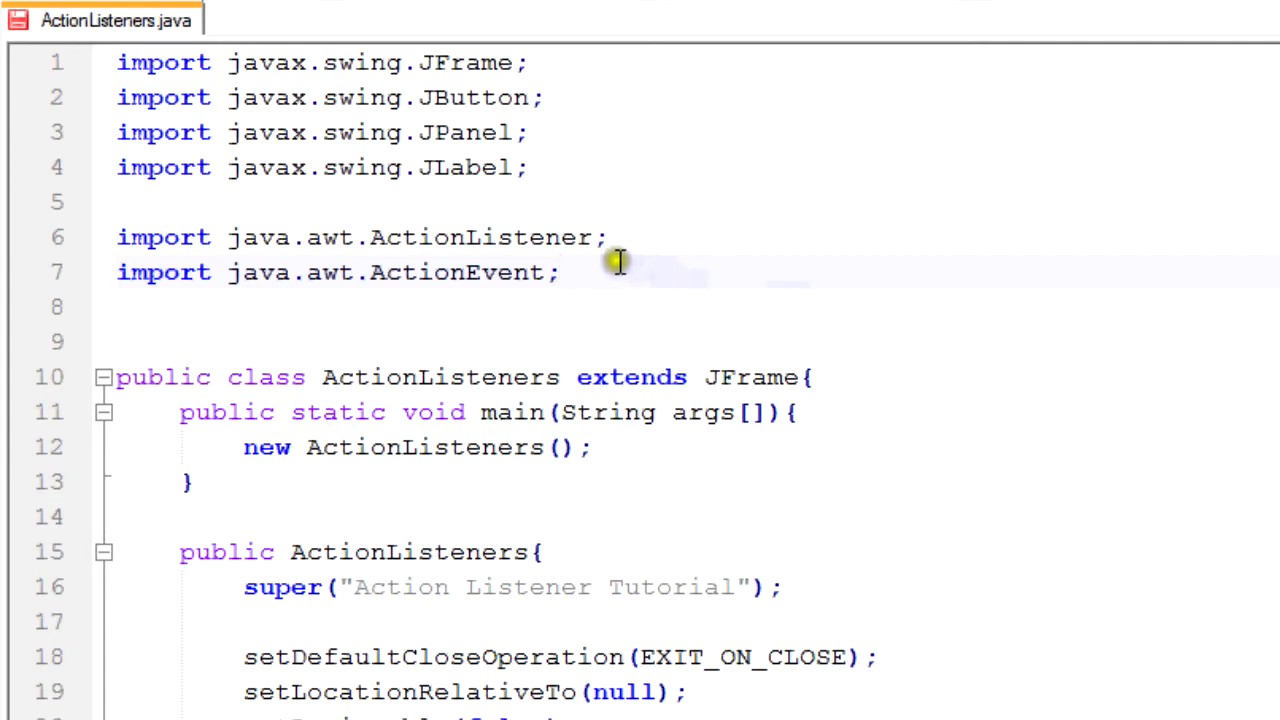
pyautogui.moveTo(796, 376)
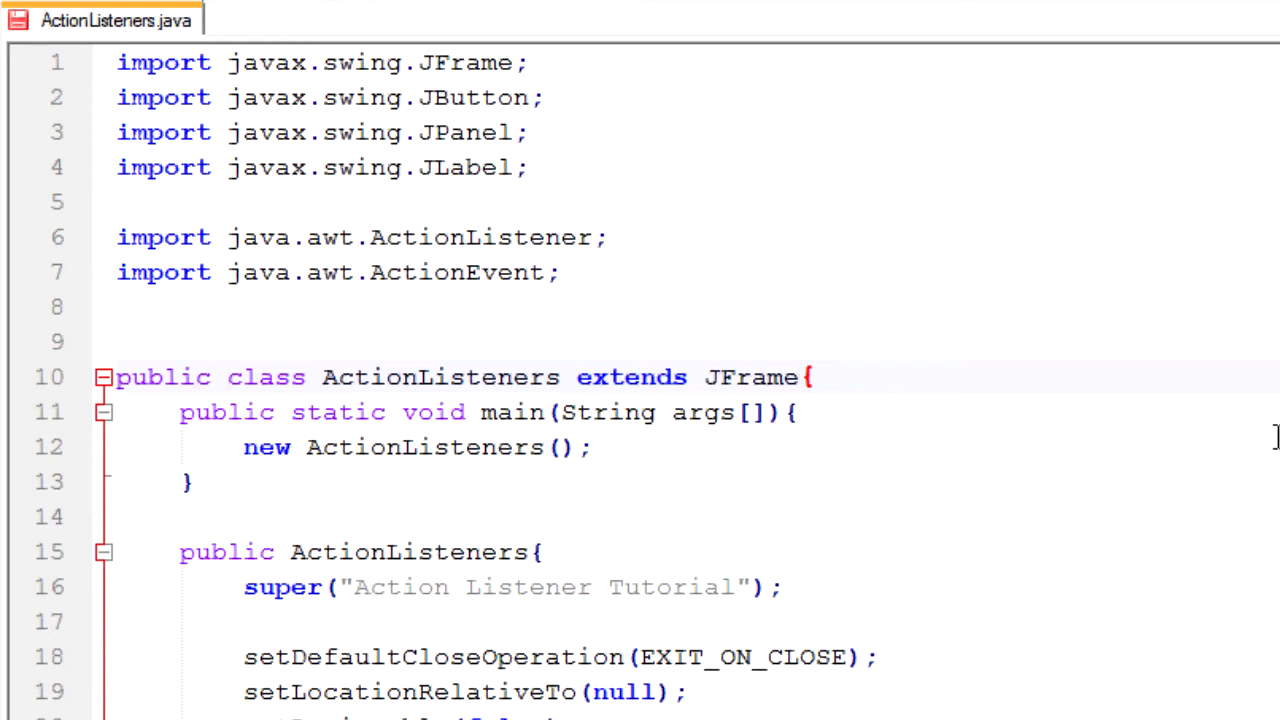
# - Append implements ActionListener to the class declaration after extends JFrame
pyautogui.write('im')
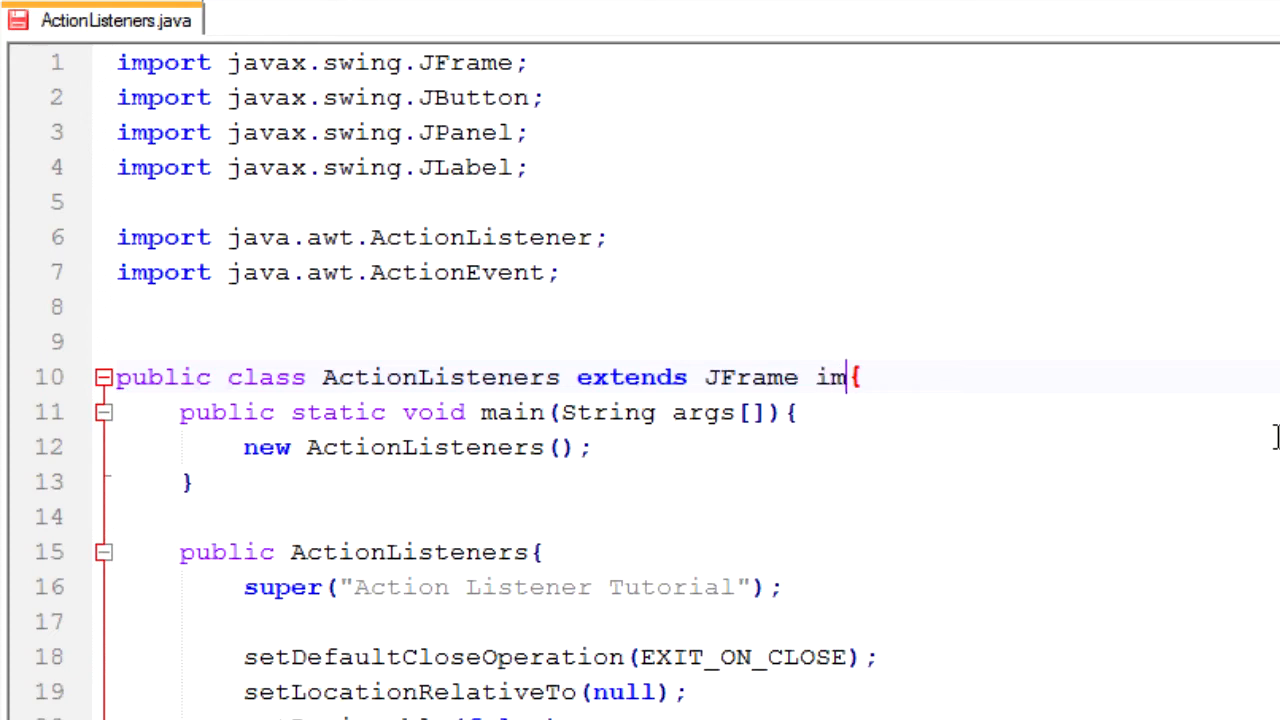
pyautogui.write('plements ac')
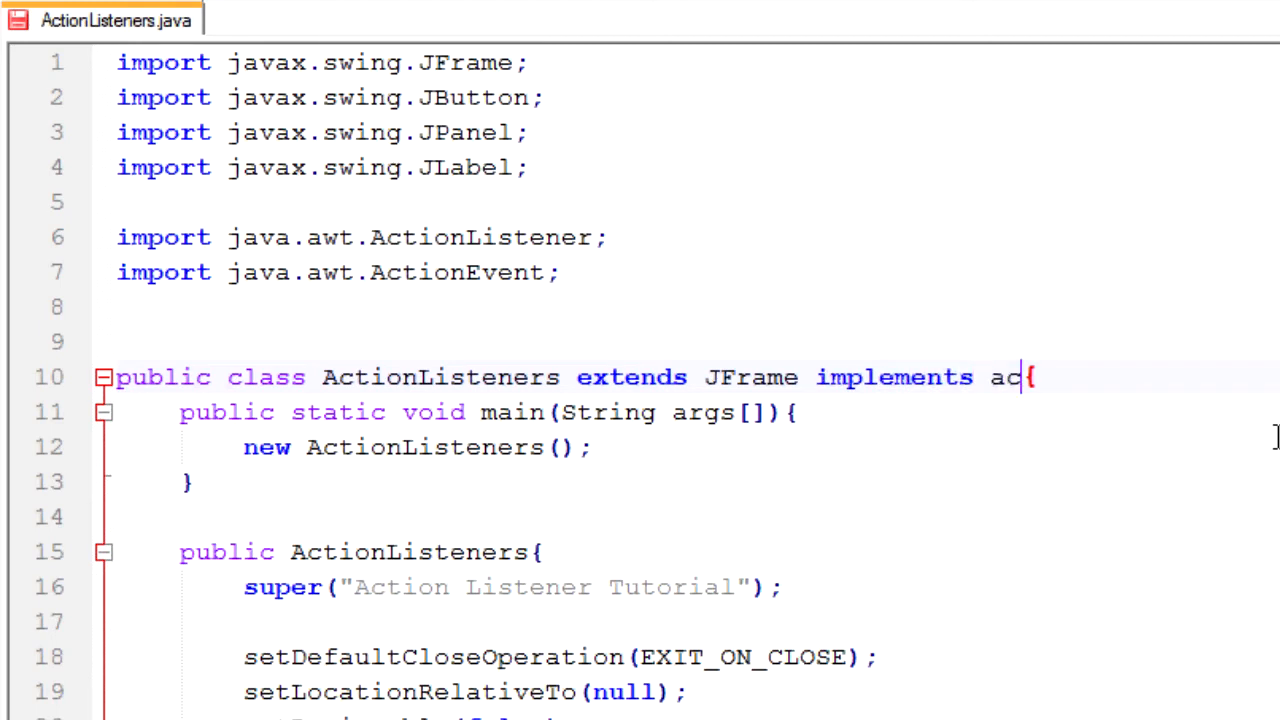
pyautogui.press('Backspace')
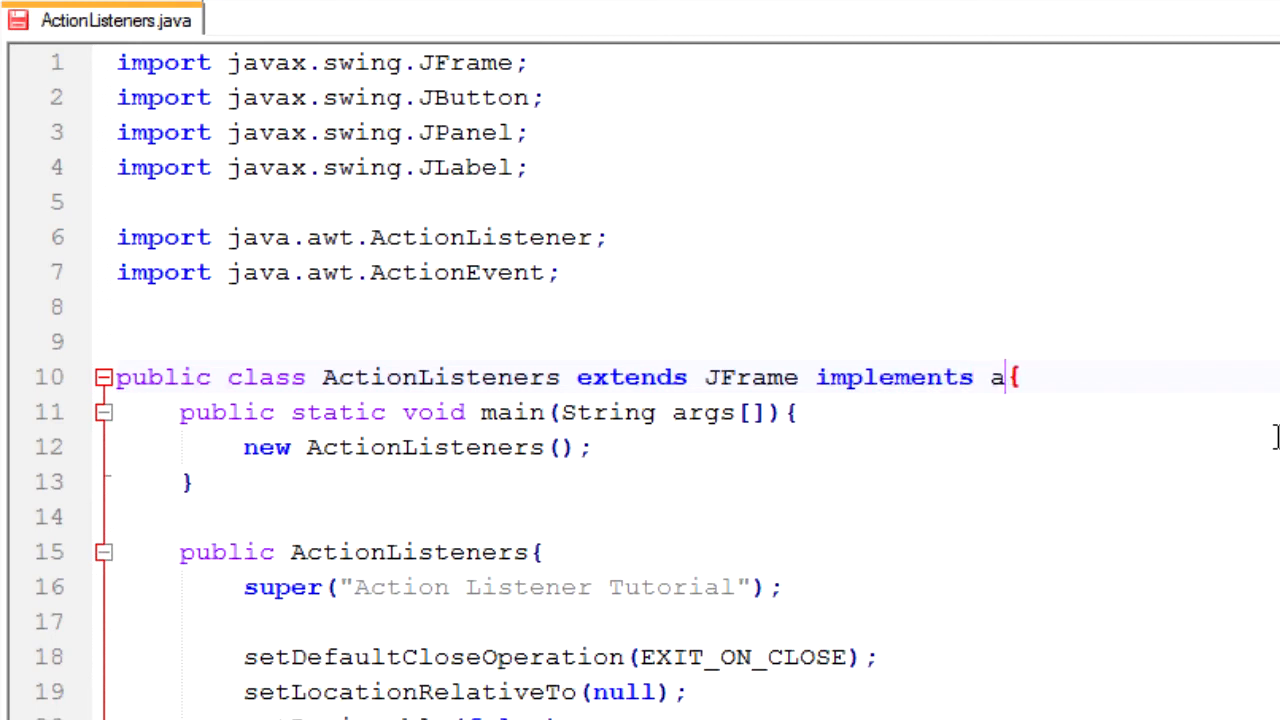
pyautogui.write('ctionListe')
pyautogui.write('public void actionPer')
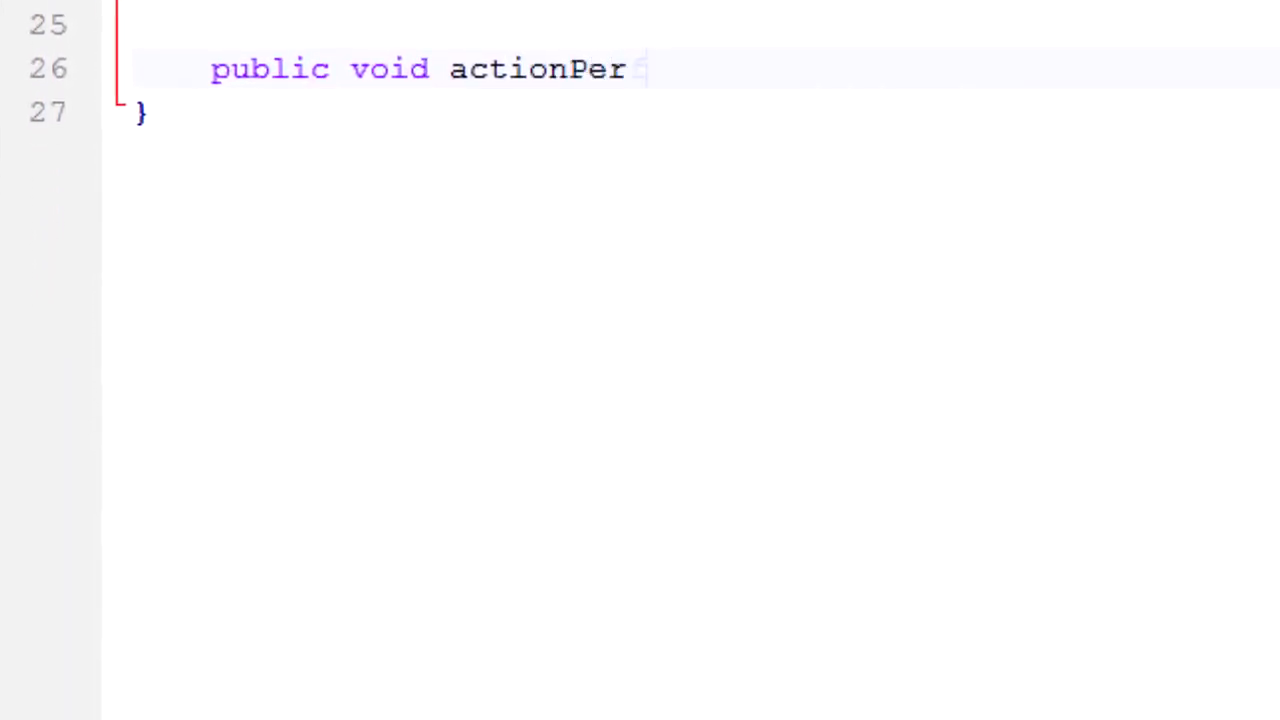
# - Complete public void actionPerformed(ActionEvent evt){ and open its empty body
pyautogui.write('formed()')
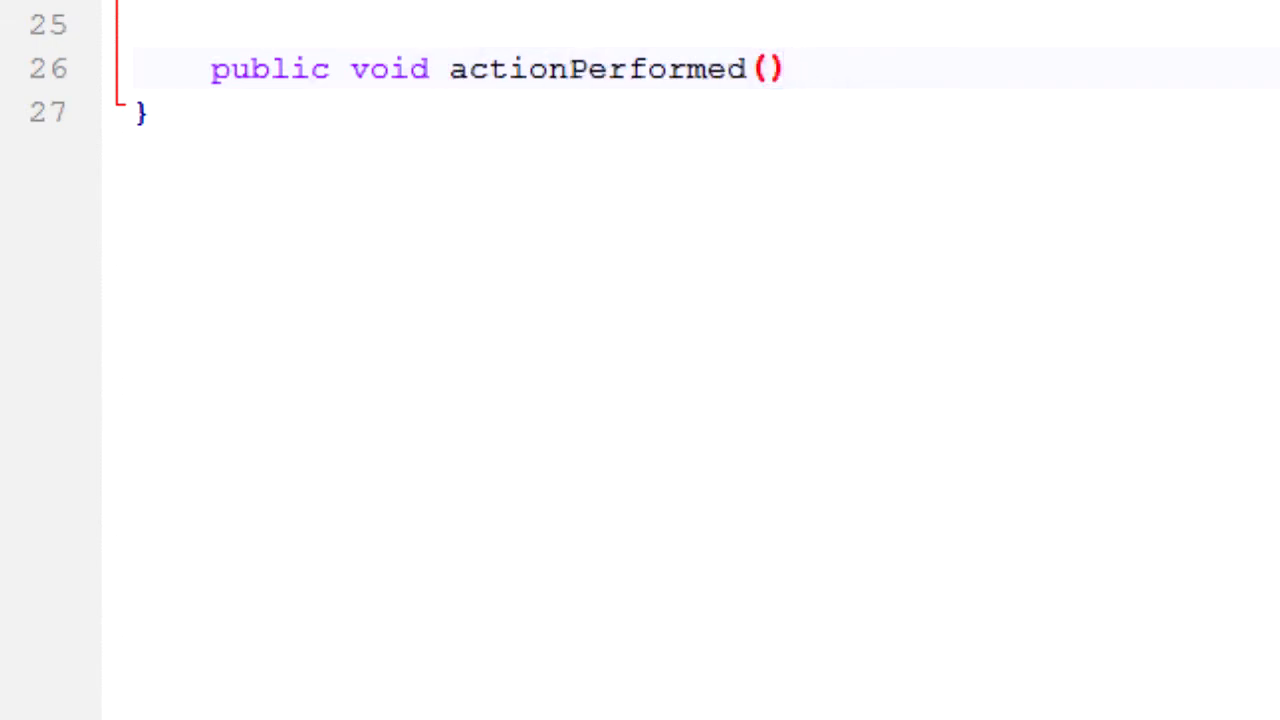
pyautogui.write('Act')
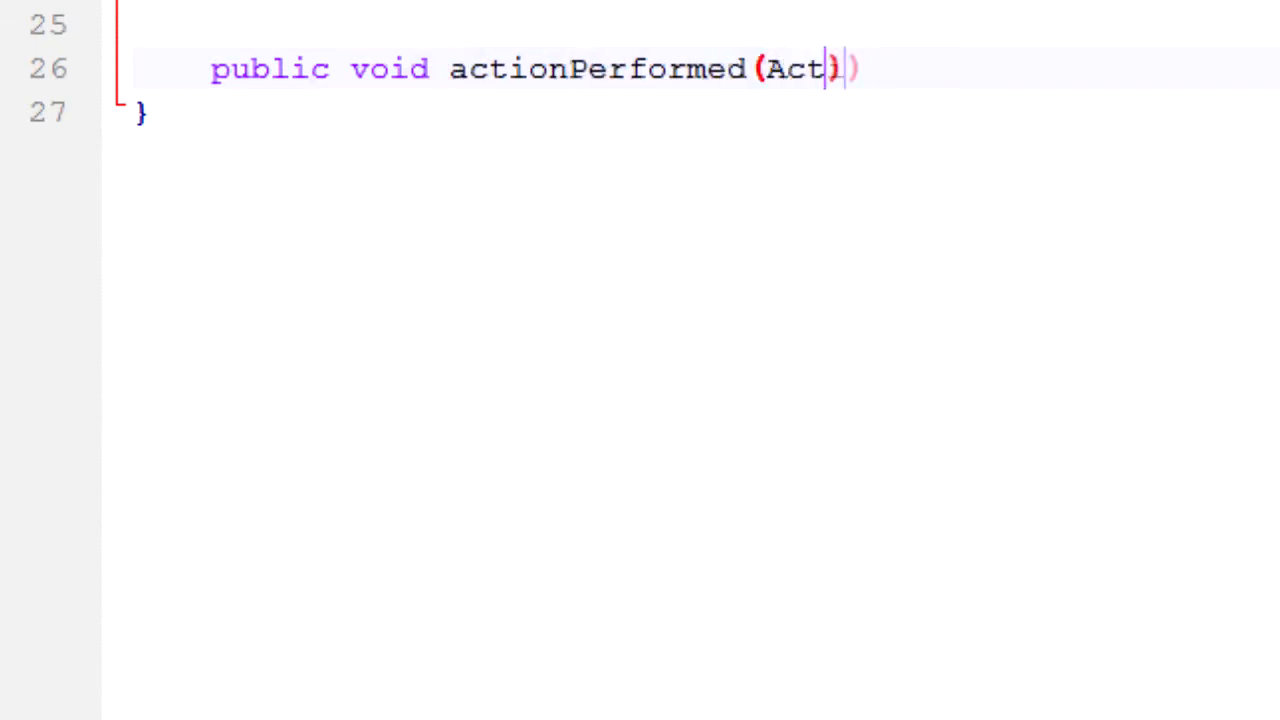
pyautogui.write('ionEvent')
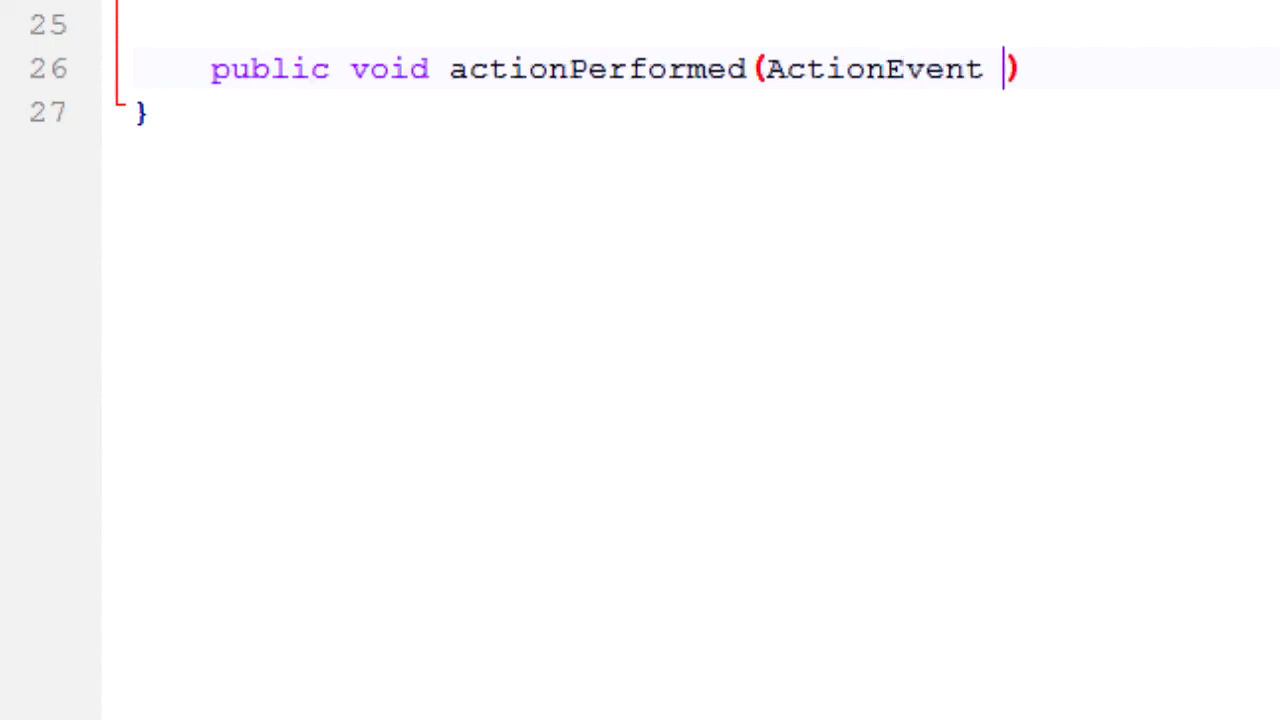
pyautogui.write('evt) {')
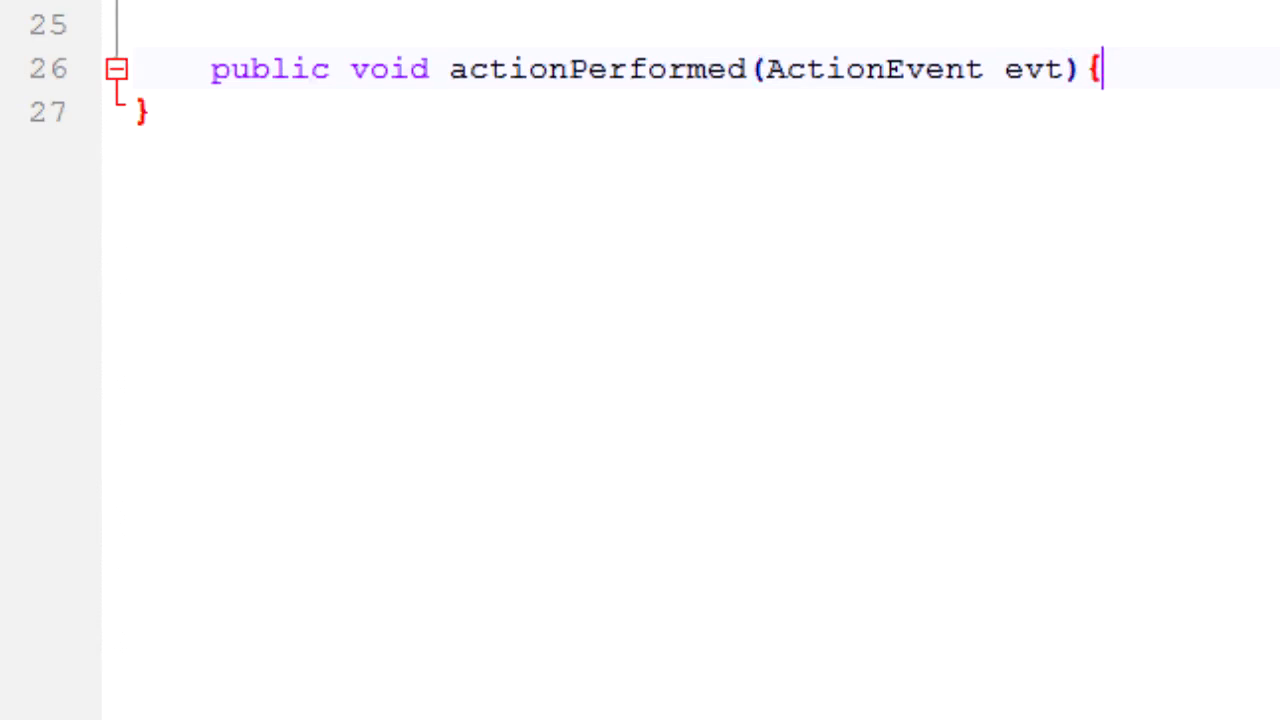
pyautogui.press('Return')
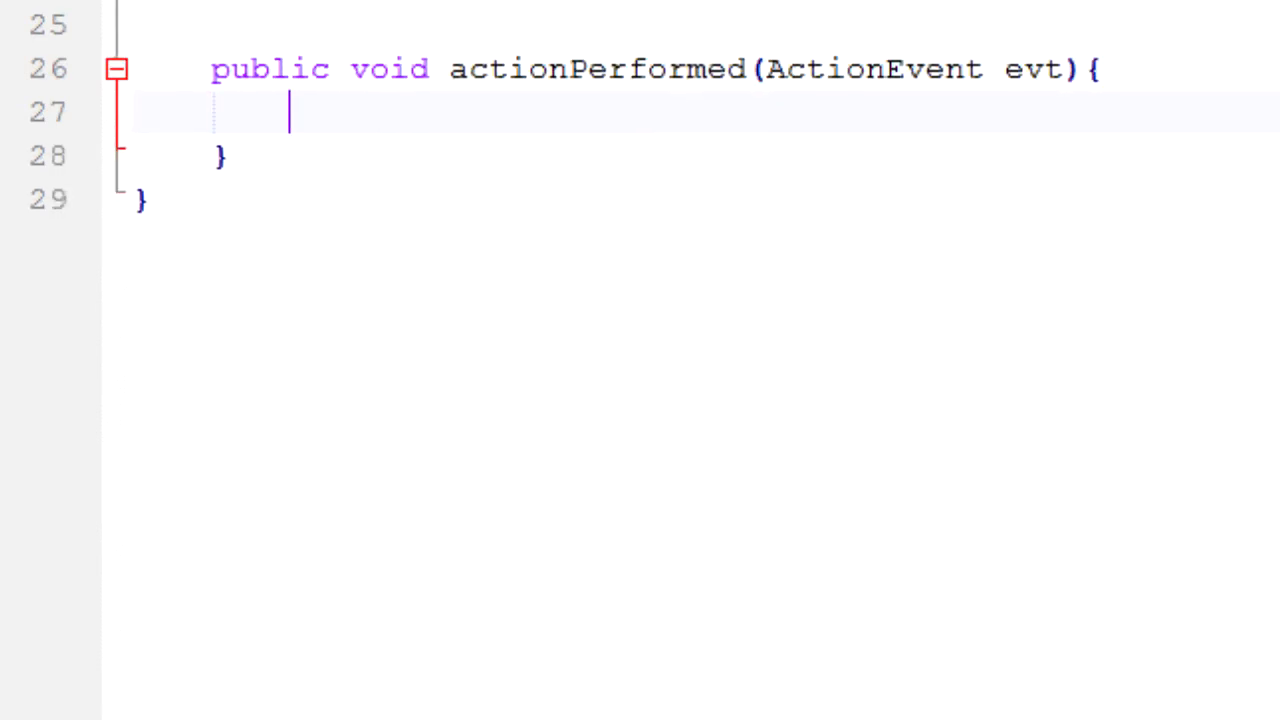
pyautogui.moveTo(976, 56)
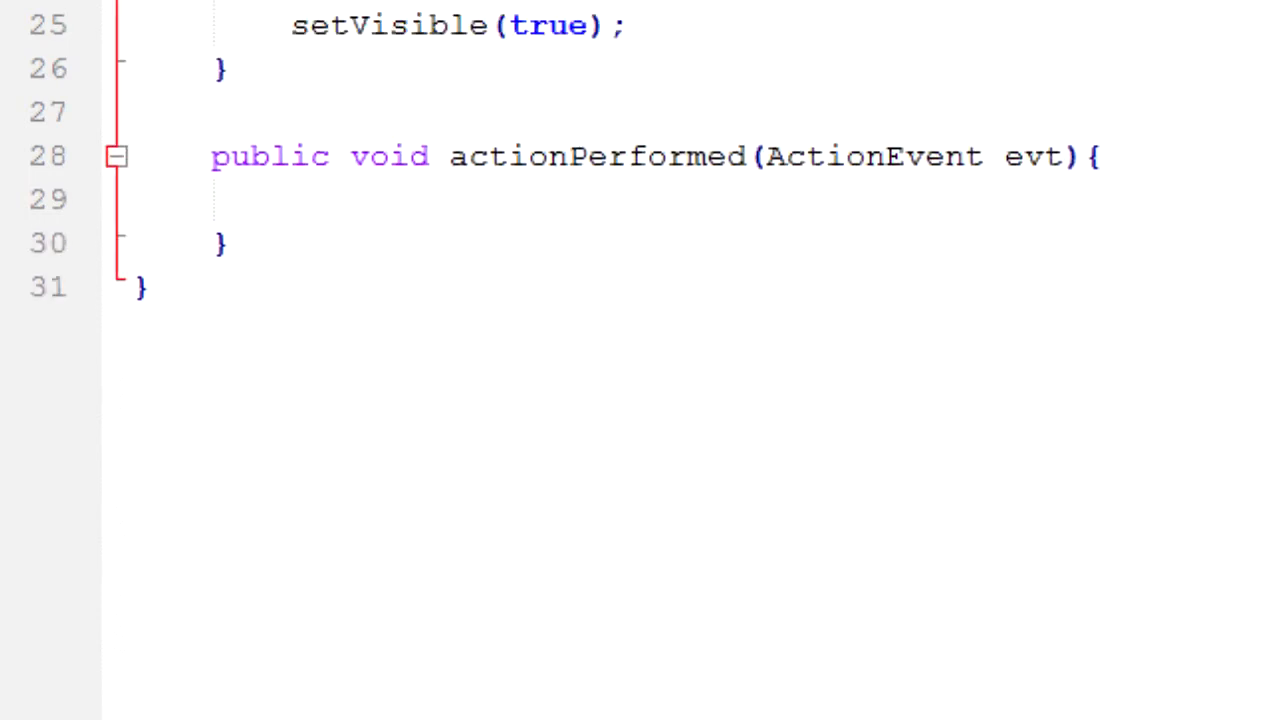
# - Declare JPanel pane=new JPanel() and JButton b=new JButton("Press Me!") as fields
pyautogui.scroll(3)
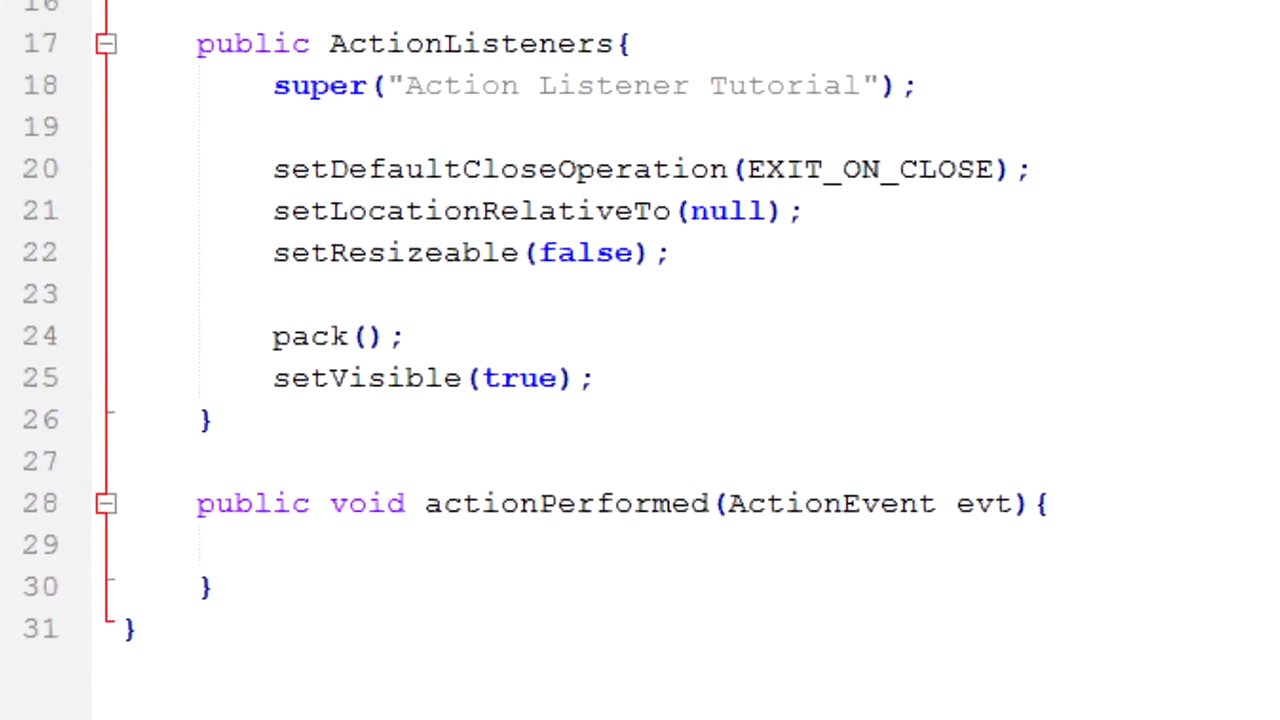
pyautogui.scroll(3)
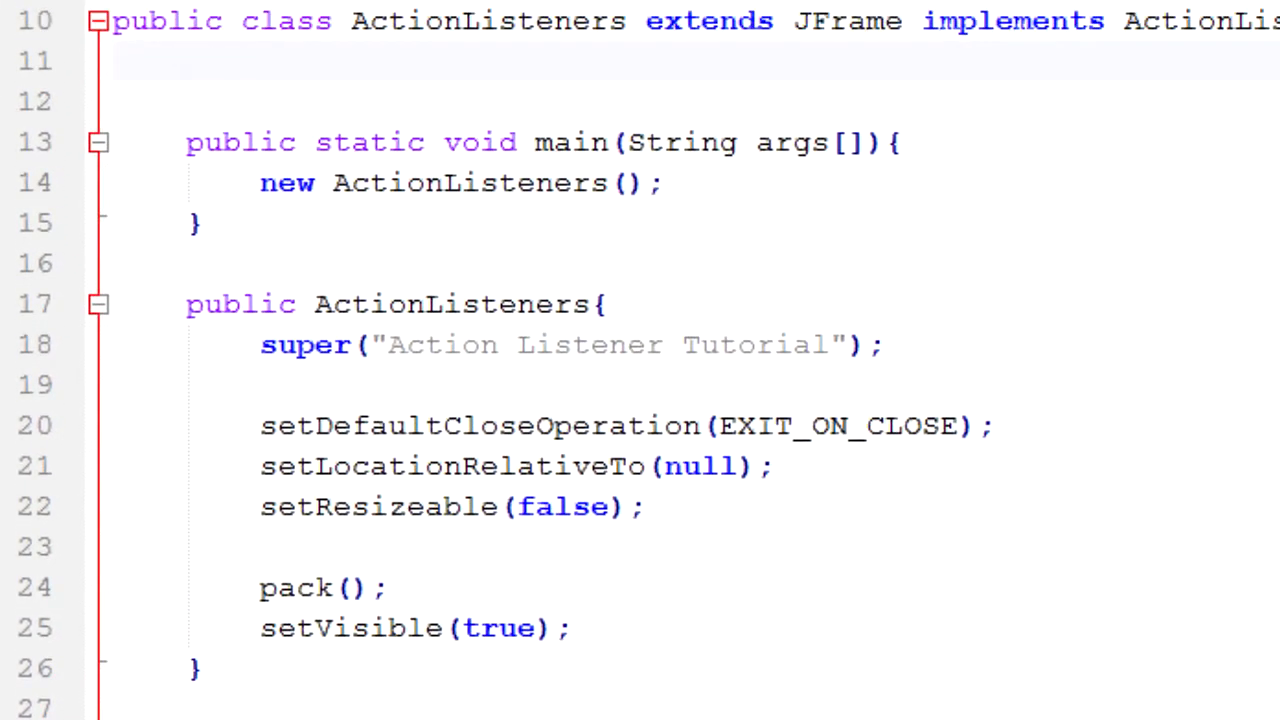
pyautogui.moveTo(456, 84)
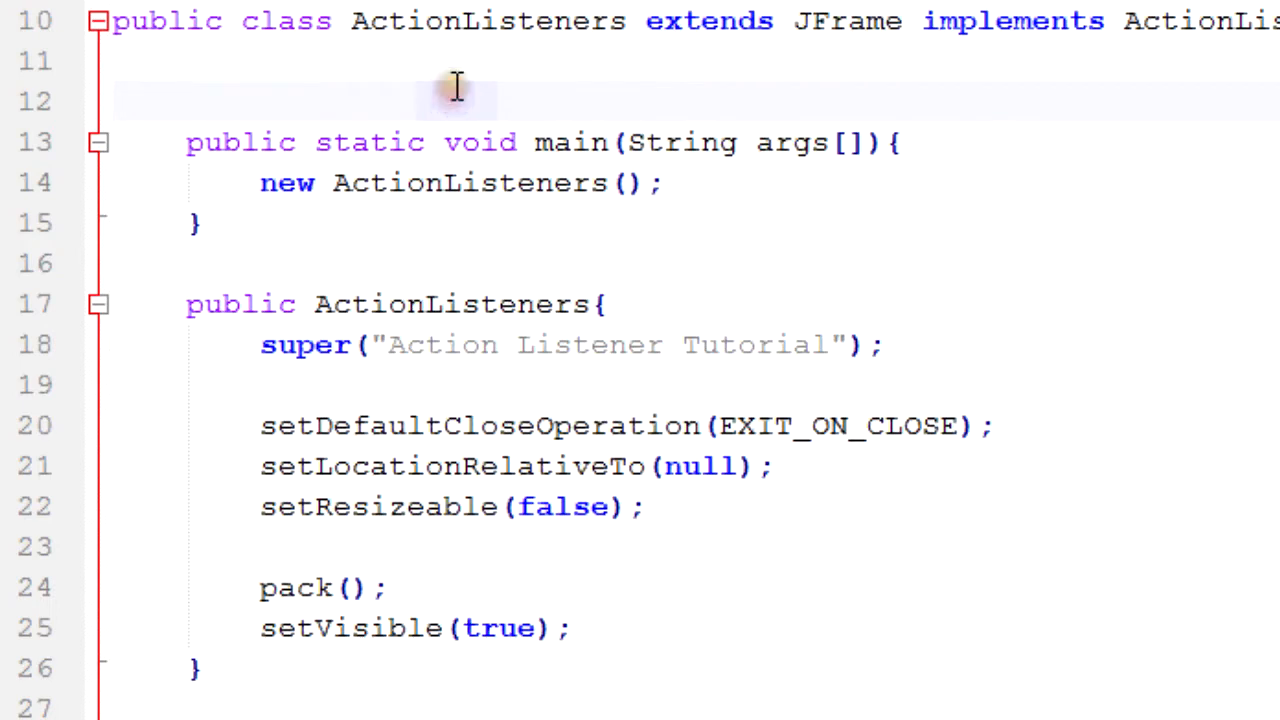
pyautogui.write('JPanel')
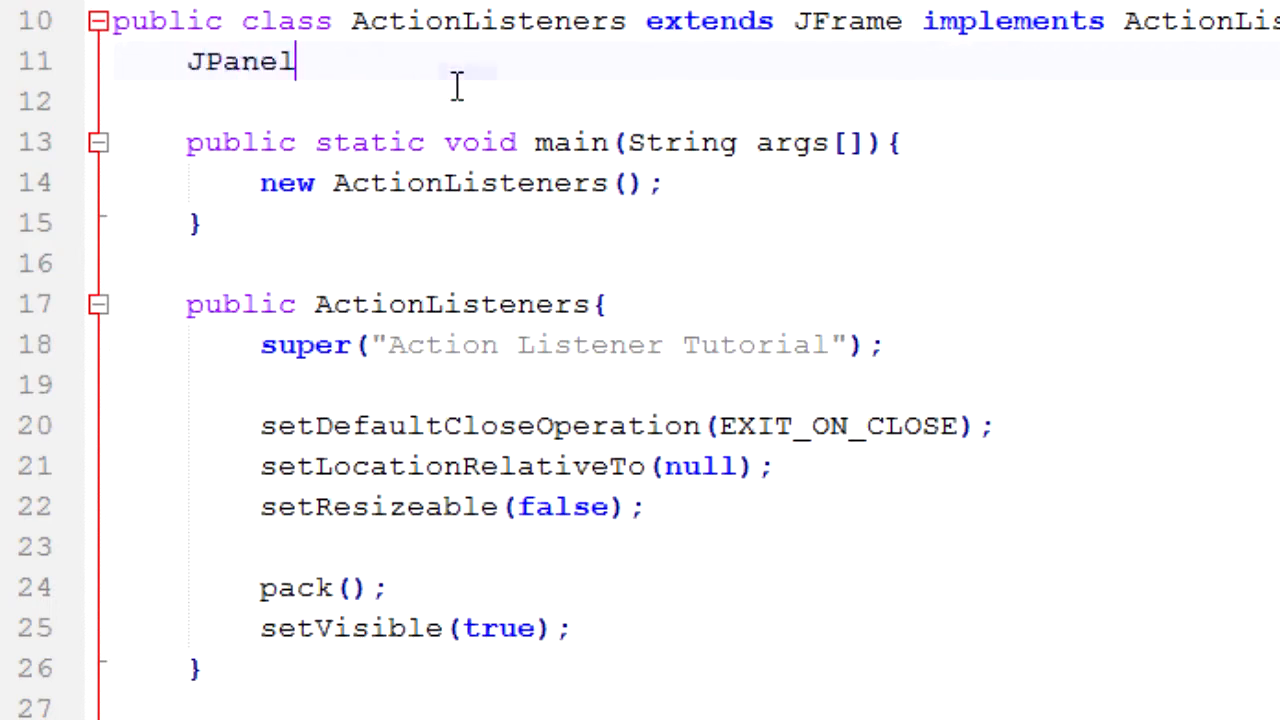
pyautogui.write('pane=ne')
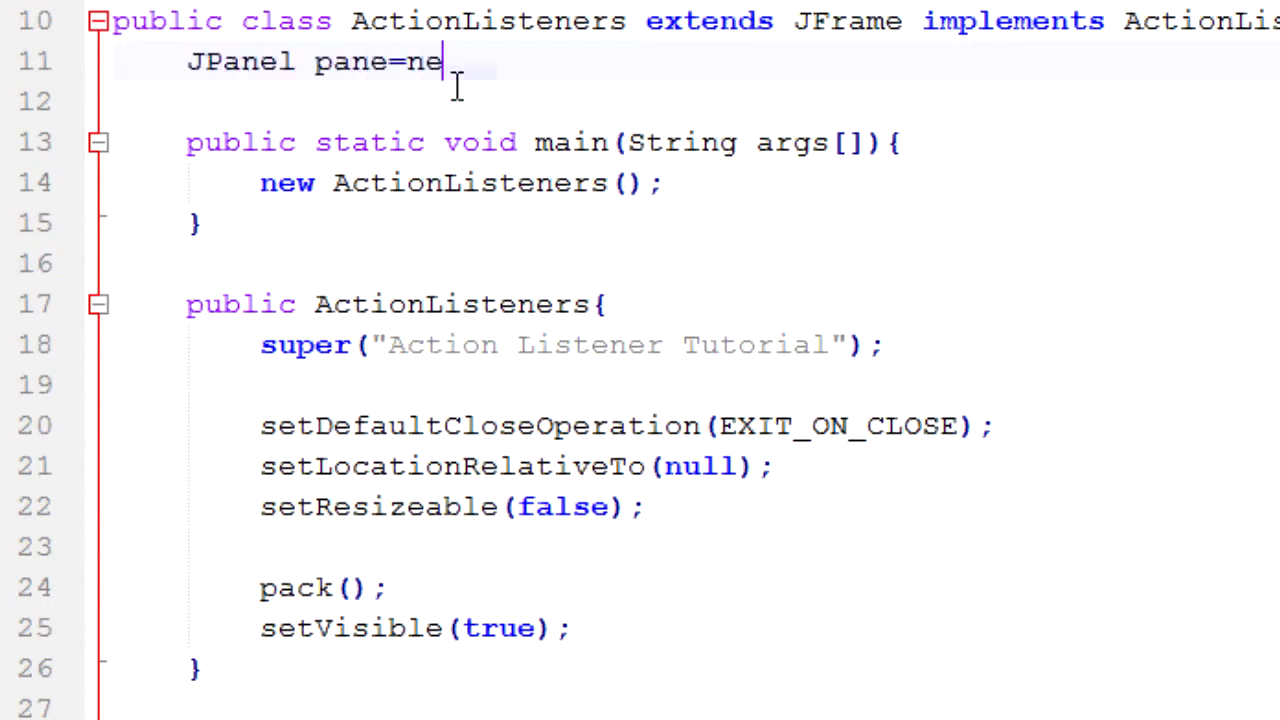
pyautogui.write('w JPanel();')
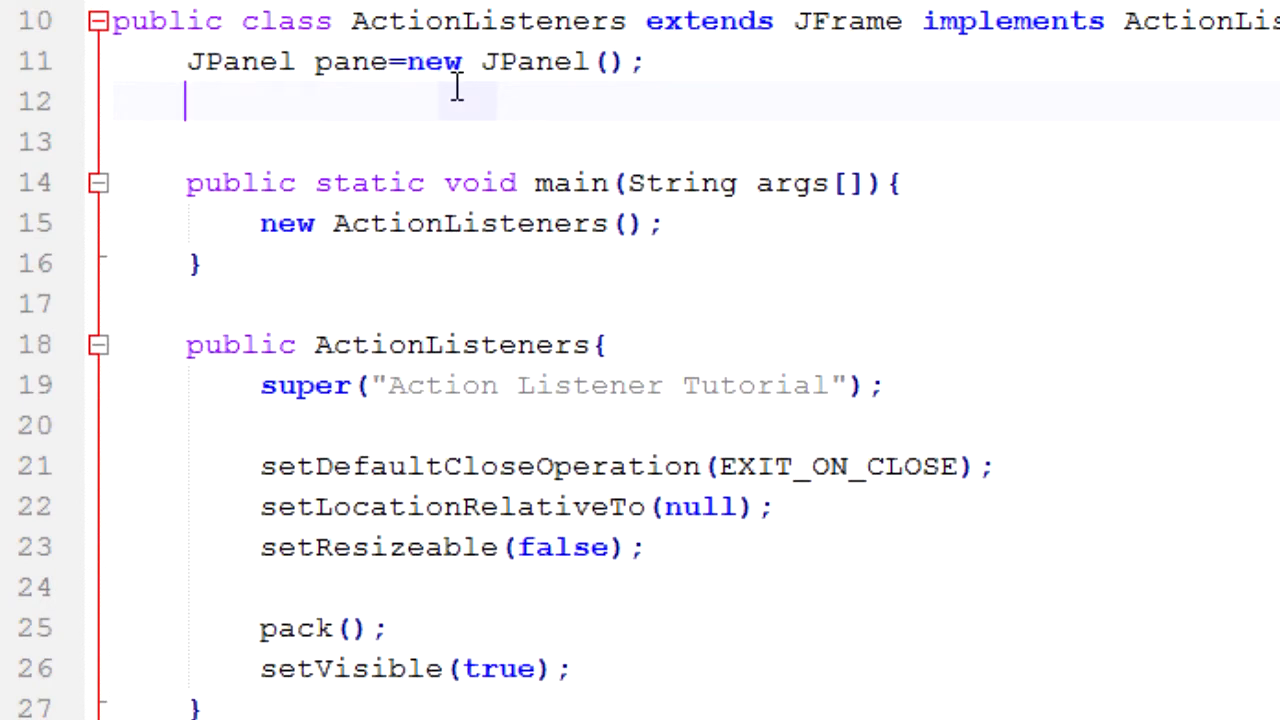
pyautogui.write('JButt')
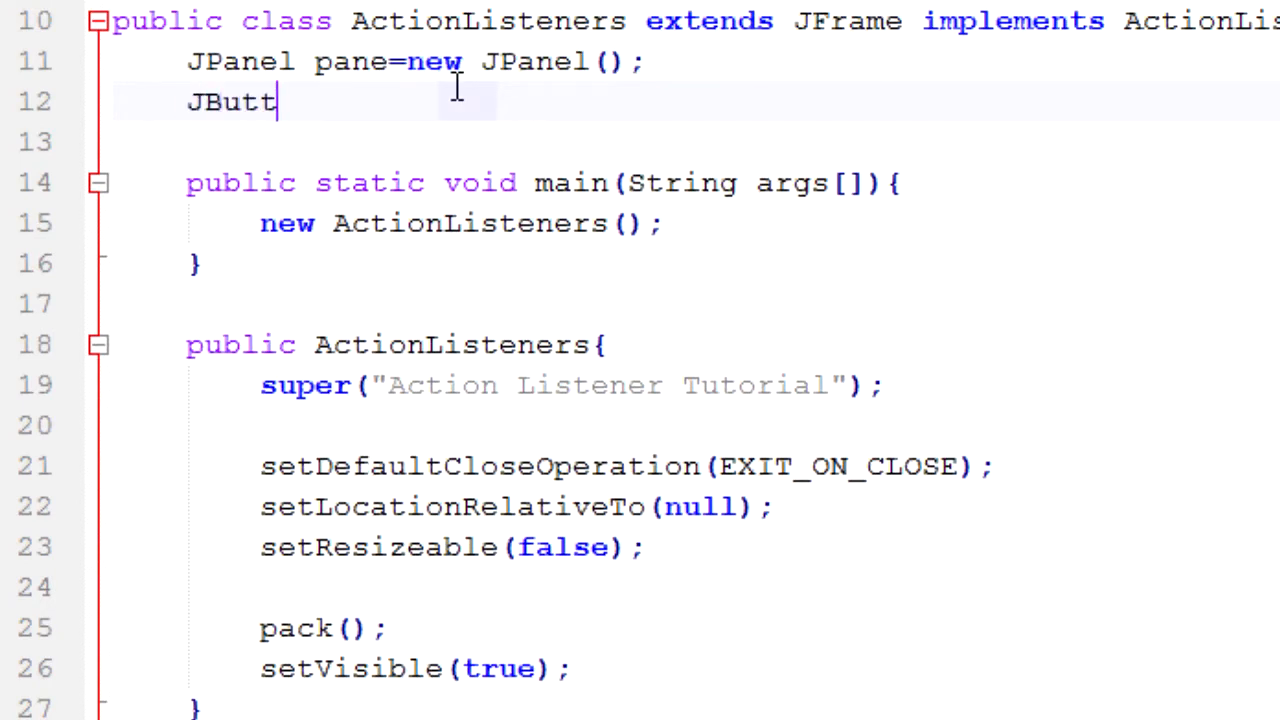
pyautogui.write('on b')
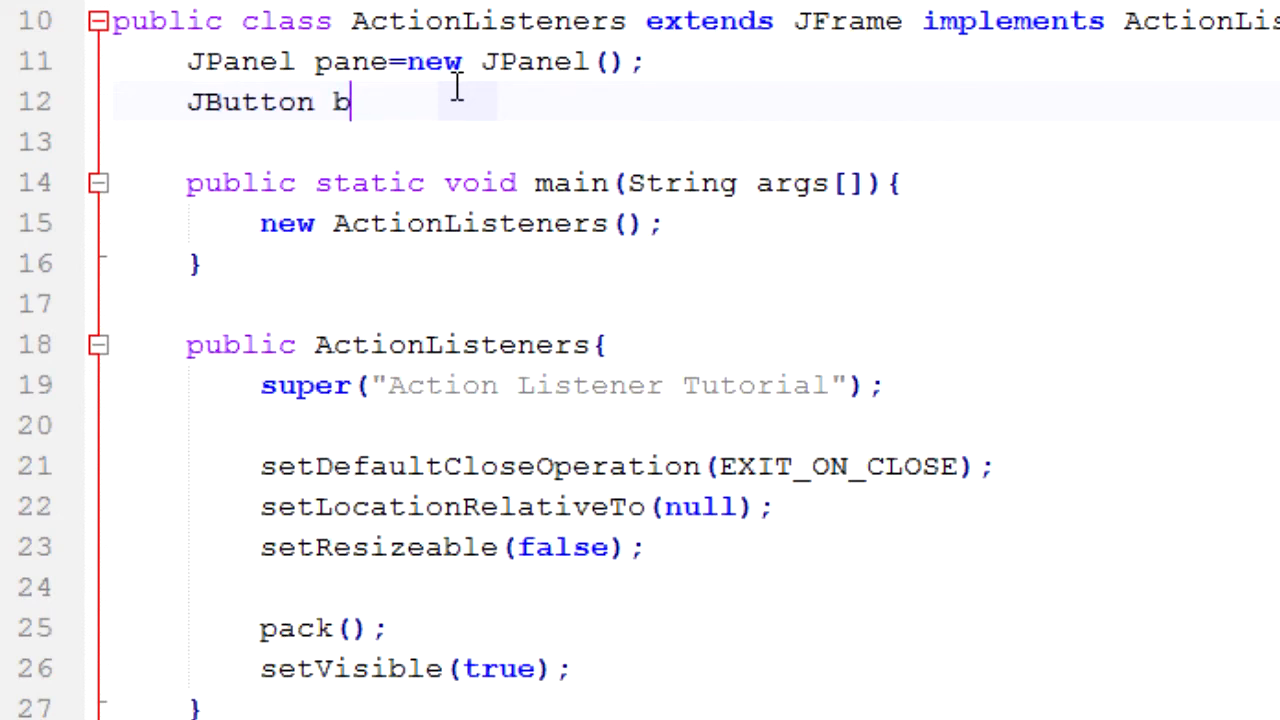
pyautogui.write('=new JButton("");')
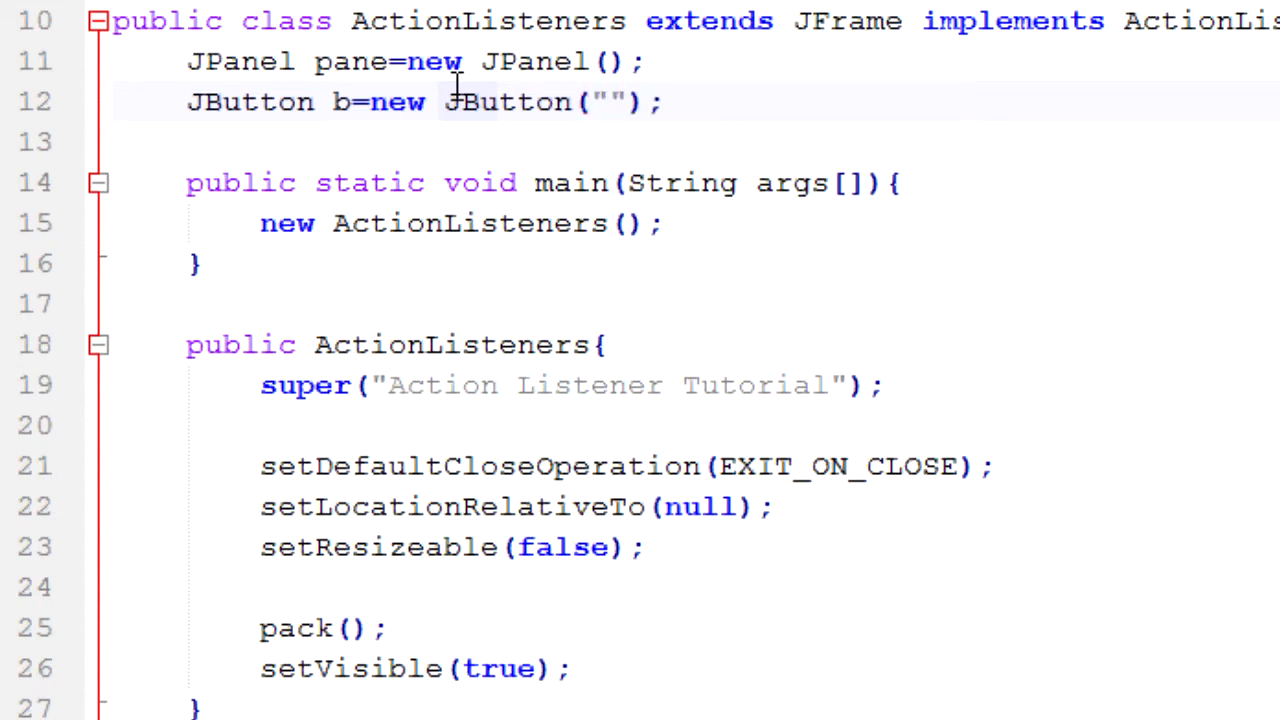
pyautogui.write('Press')
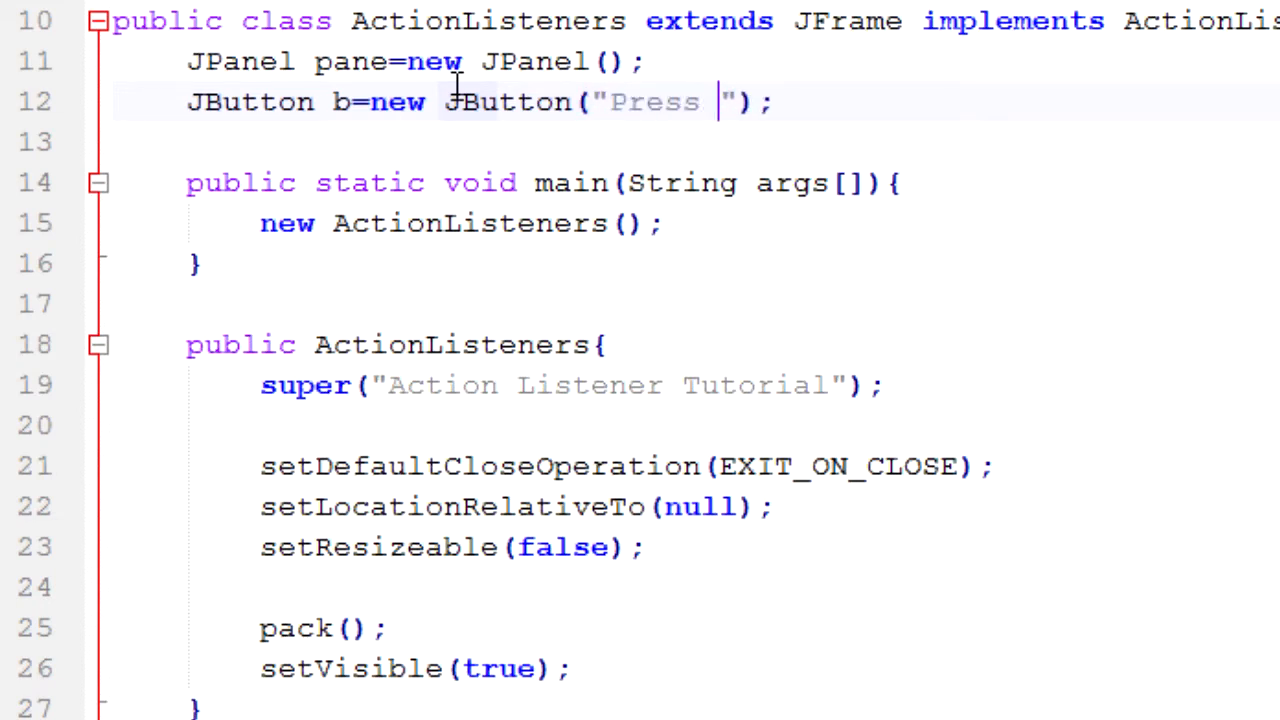
pyautogui.write('Me"')
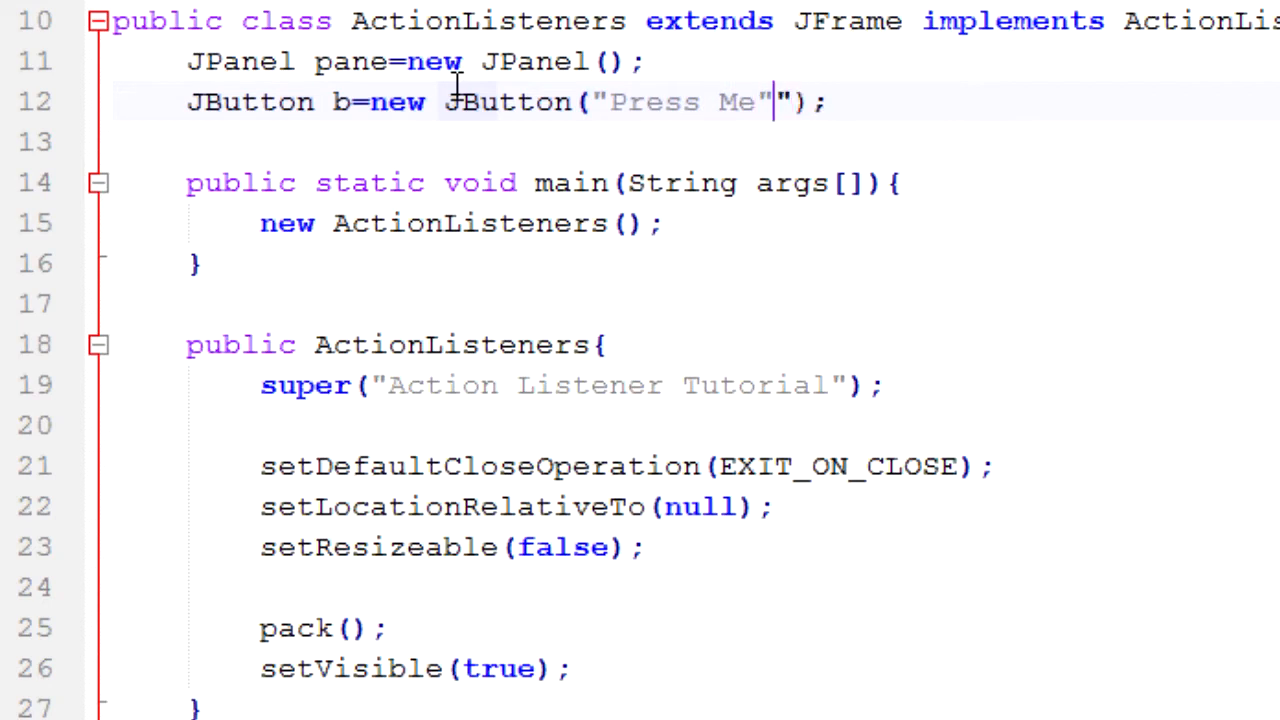
pyautogui.write('!')
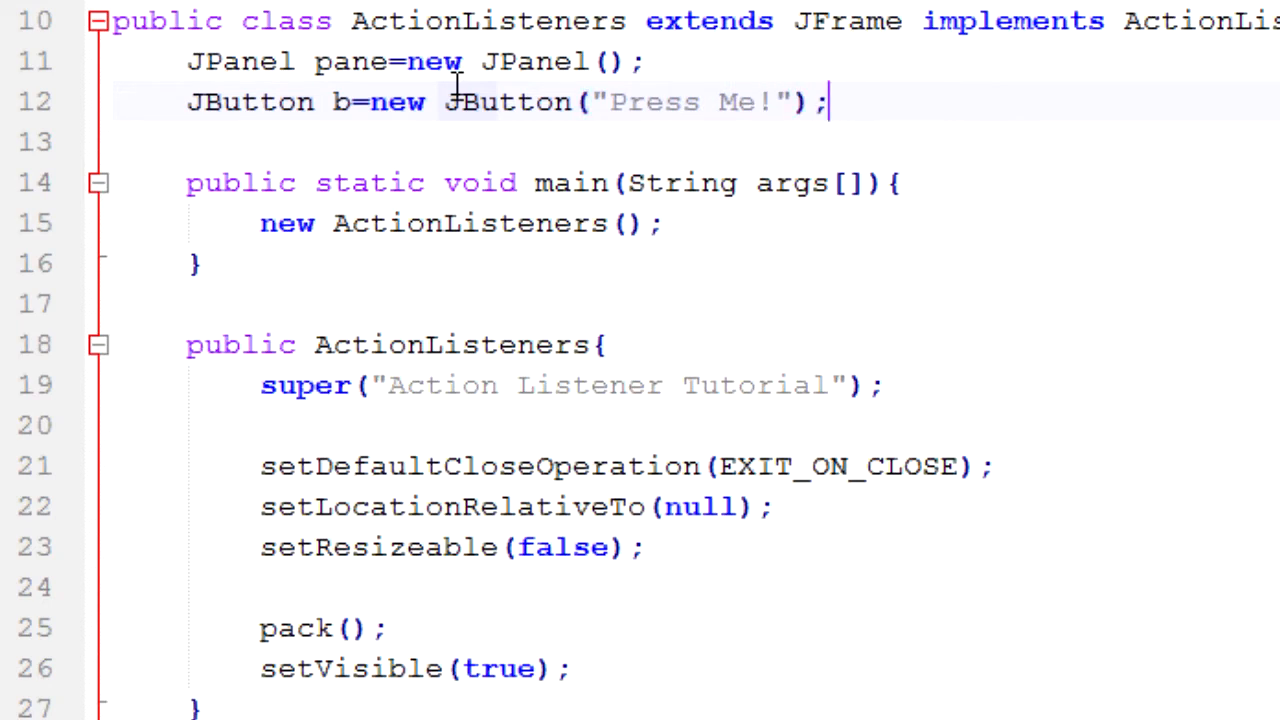
# - Declare JLabel l=new JLabel("You havn't pressed the button yet"); below the button
pyautogui.write('J')
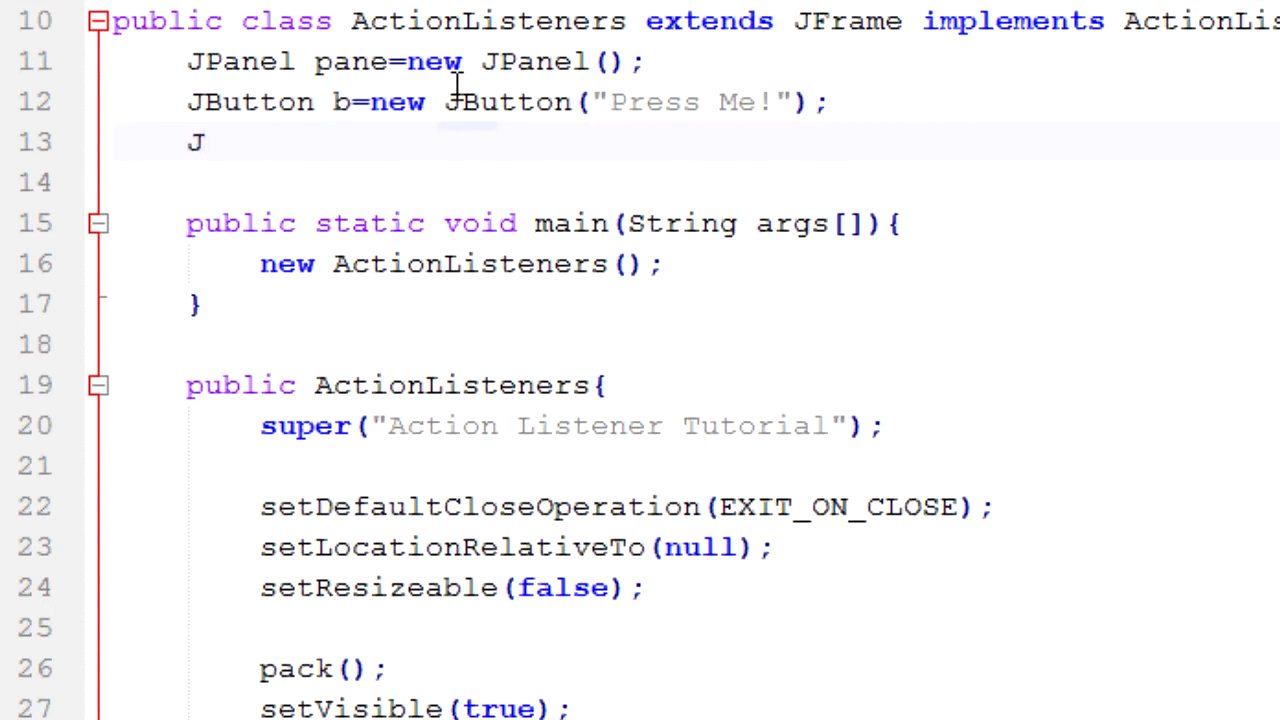
pyautogui.write('Label l=')
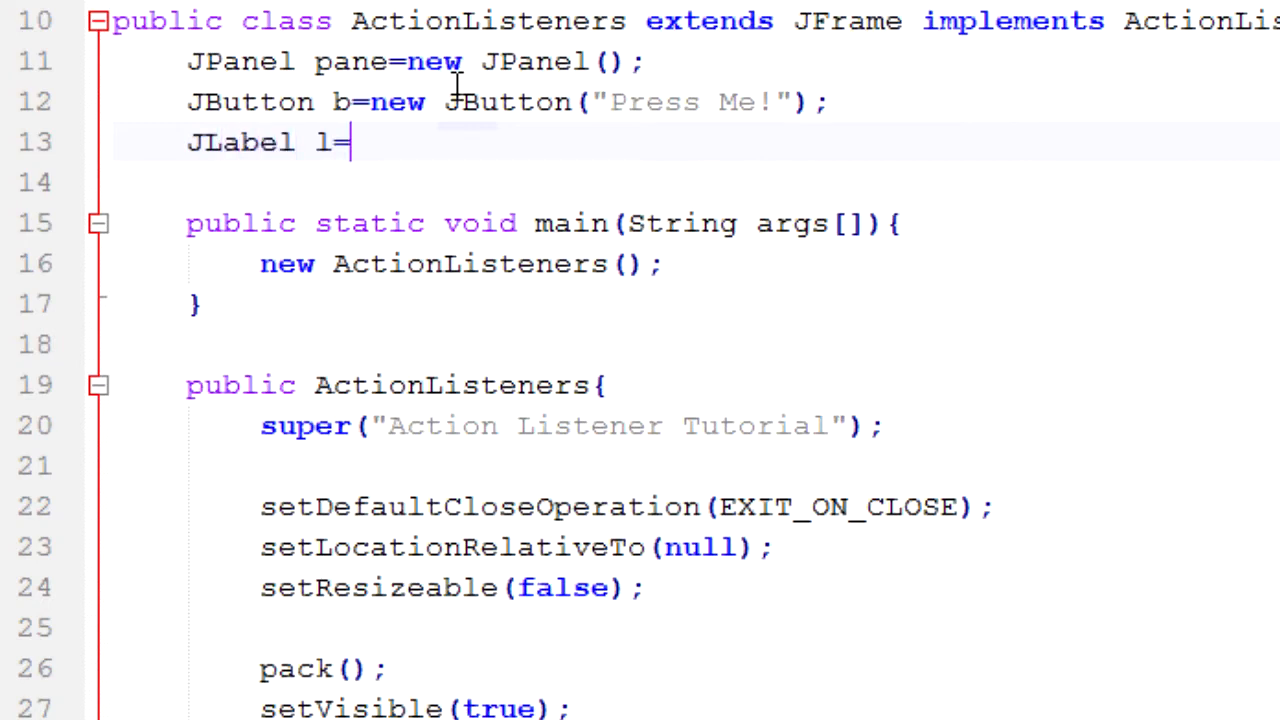
pyautogui.write('new')
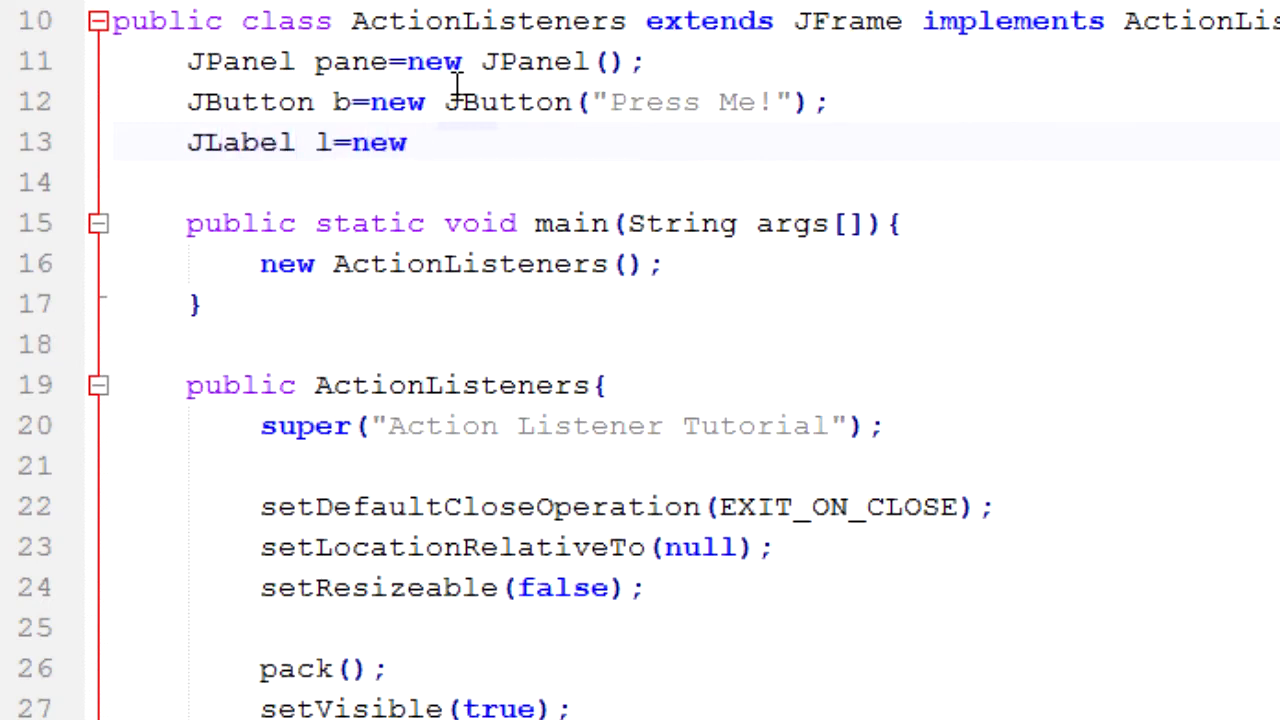
pyautogui.write('JLabel()')
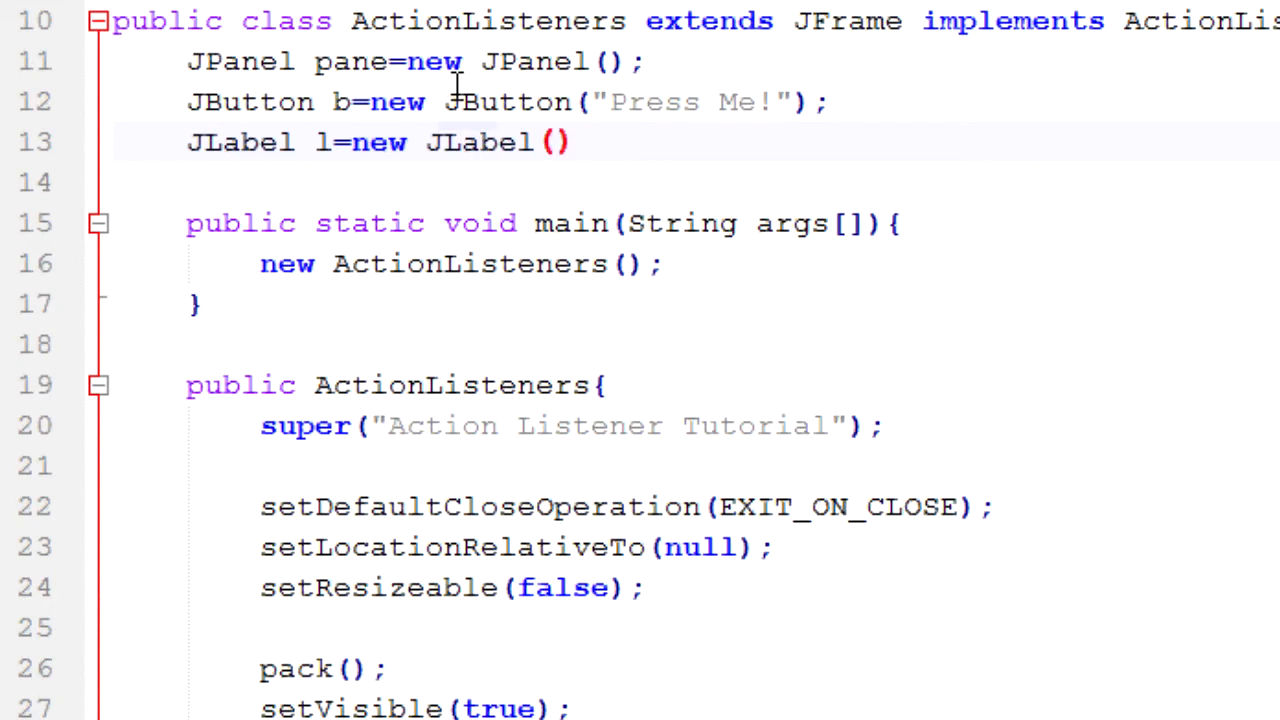
pyautogui.write('"You"')
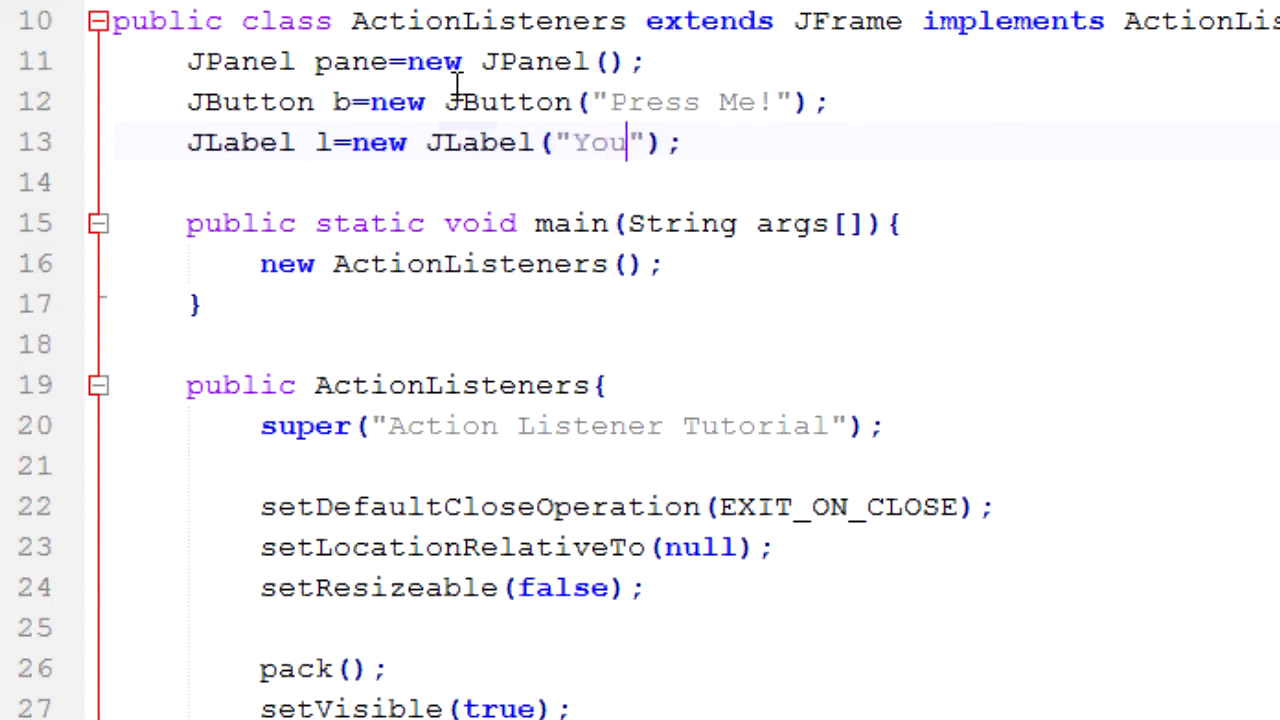
pyautogui.write("havn'")
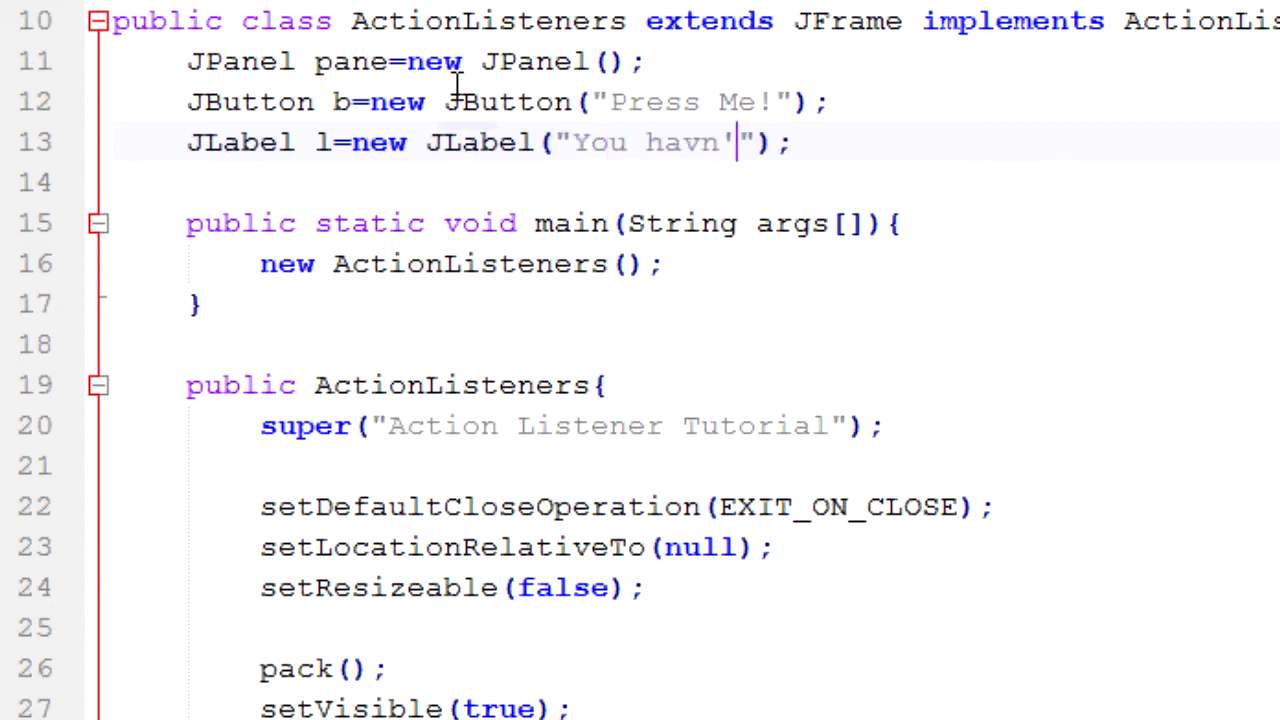
pyautogui.press('Backspace')
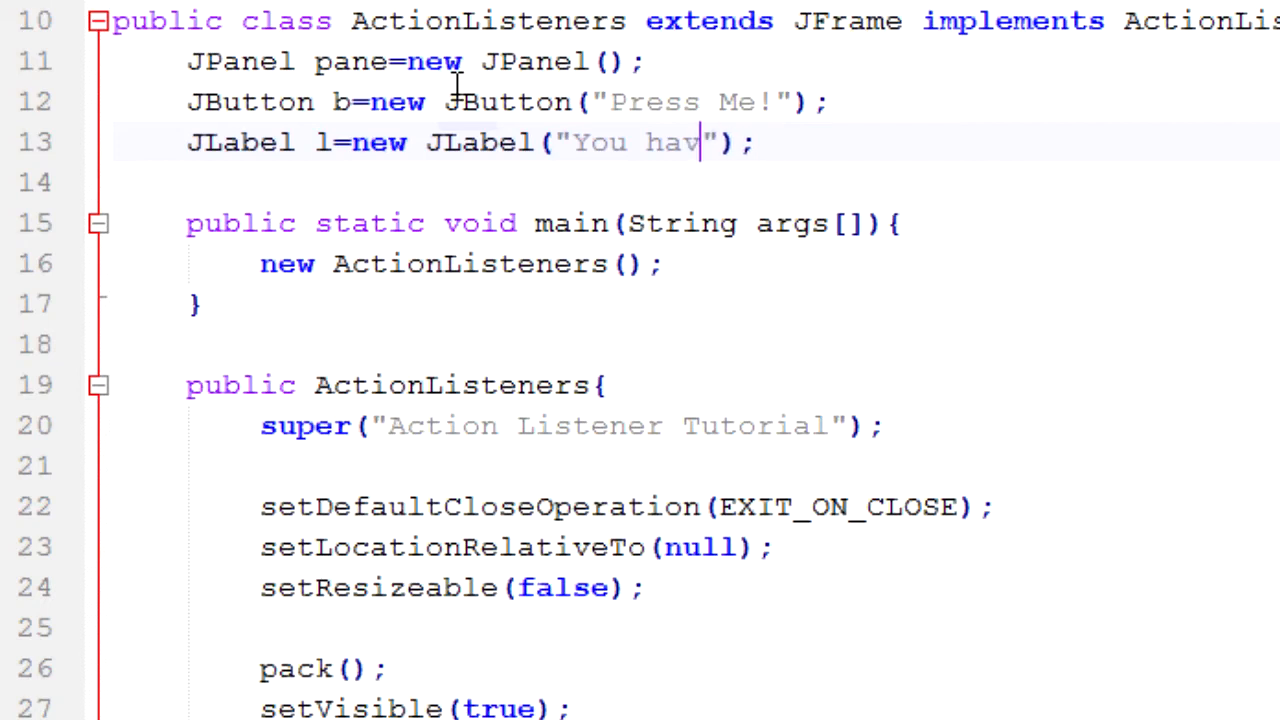
pyautogui.write("n't")
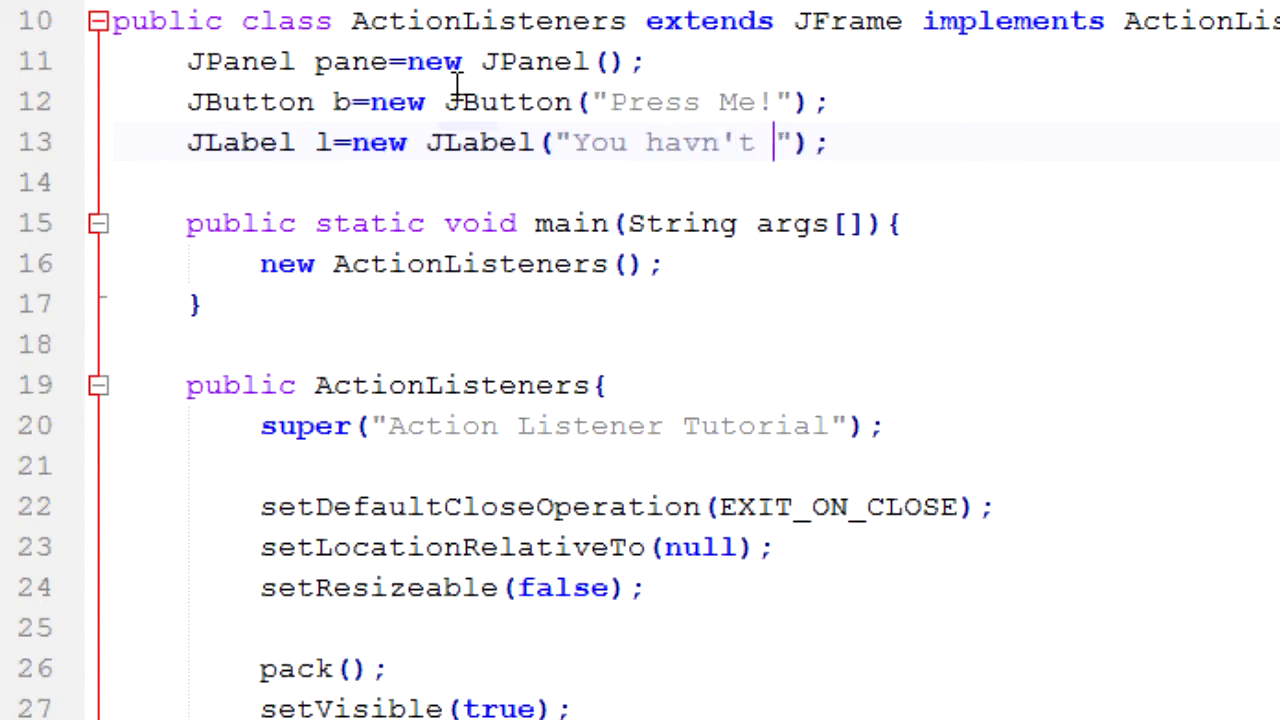
pyautogui.write('pressed the')
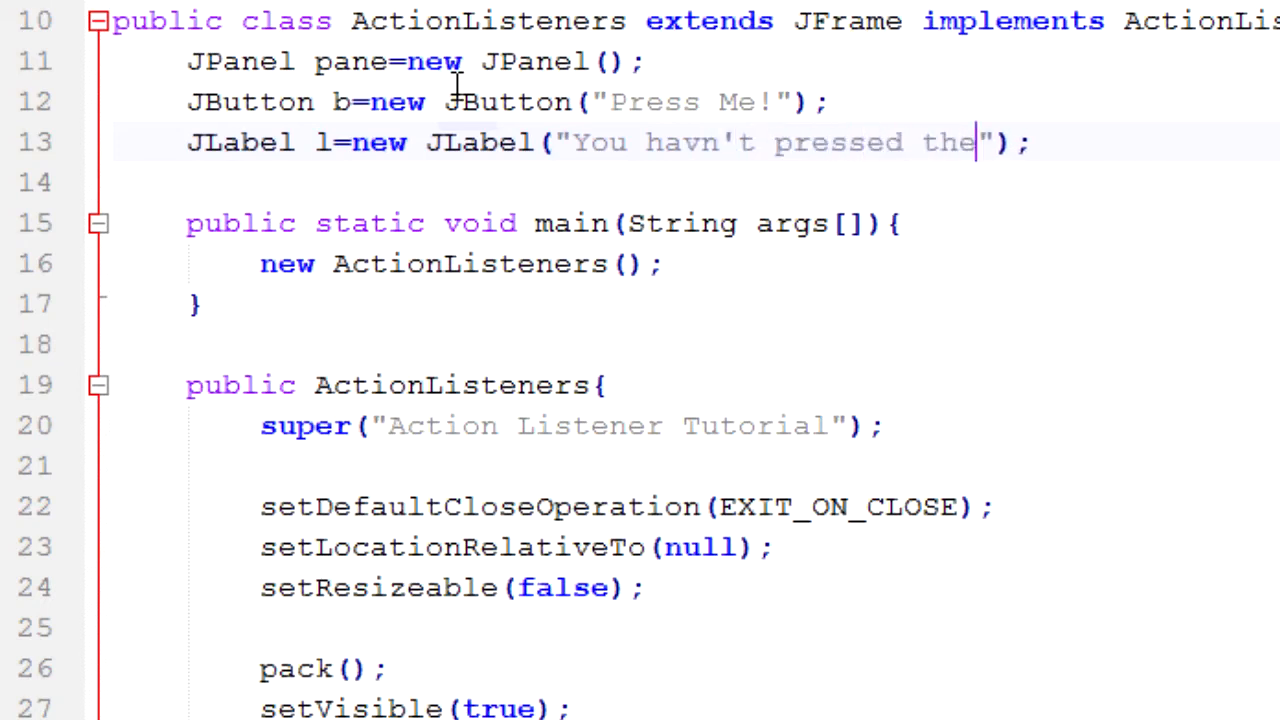
pyautogui.write('button yet')
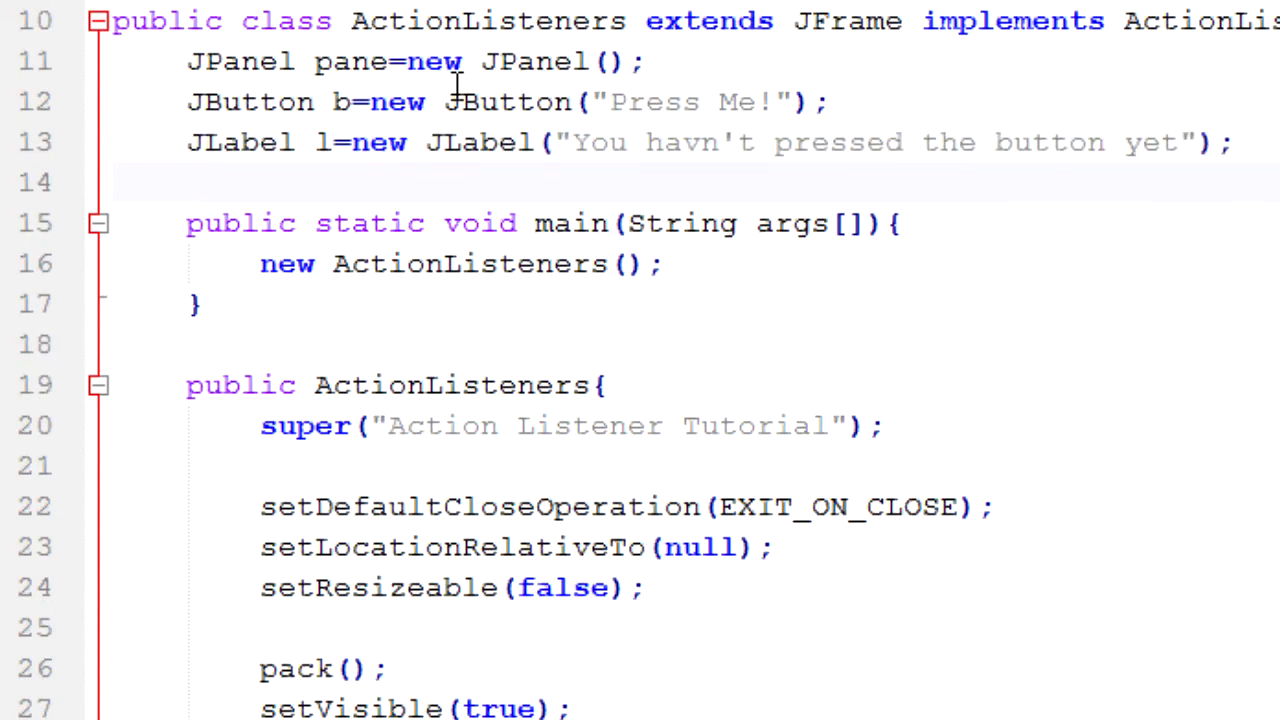
pyautogui.scroll(-3)
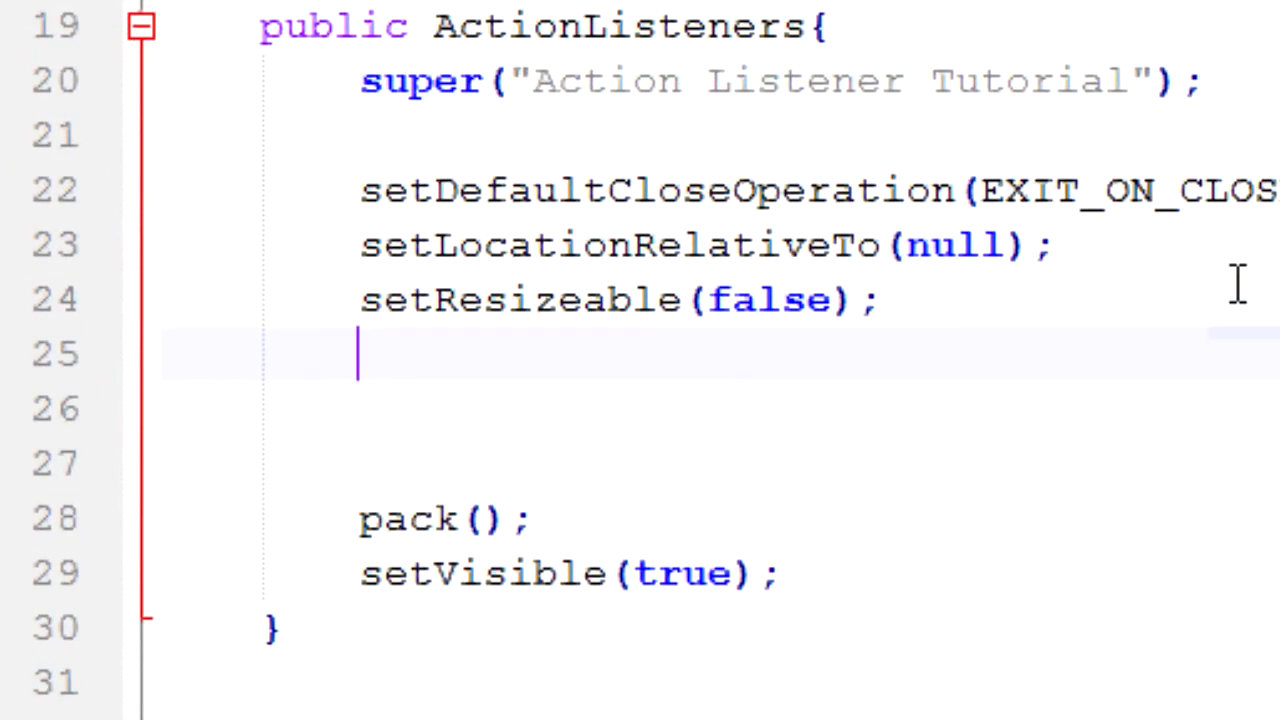
# - In the constructor add pane.add(b);, pane.add(l); and add(pane); before pack()
pyautogui.write('pane')
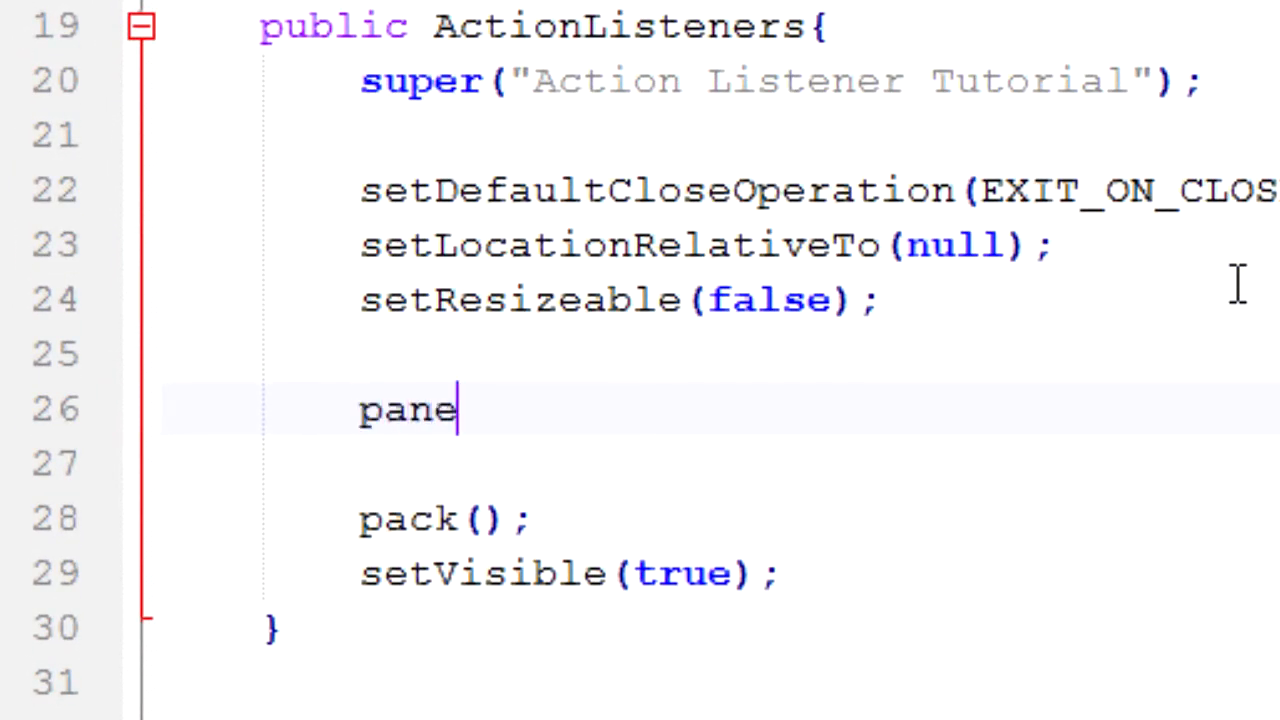
pyautogui.write('.add()')
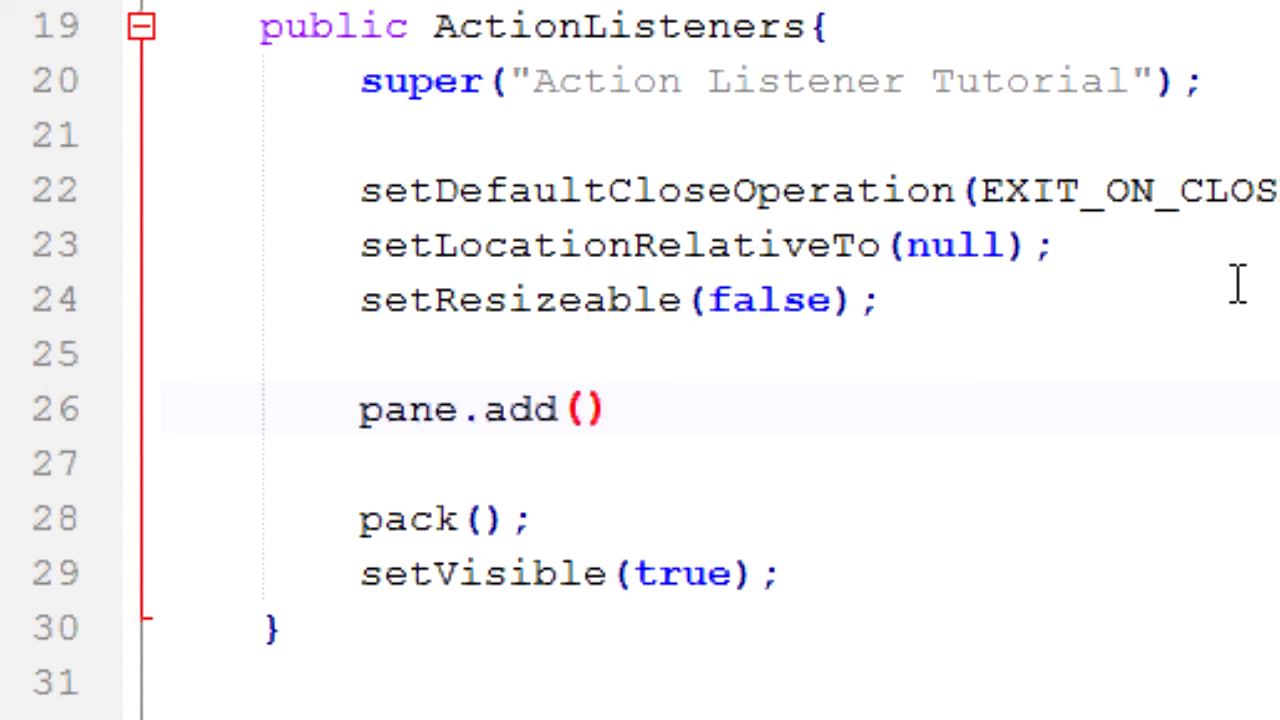
pyautogui.write('b')
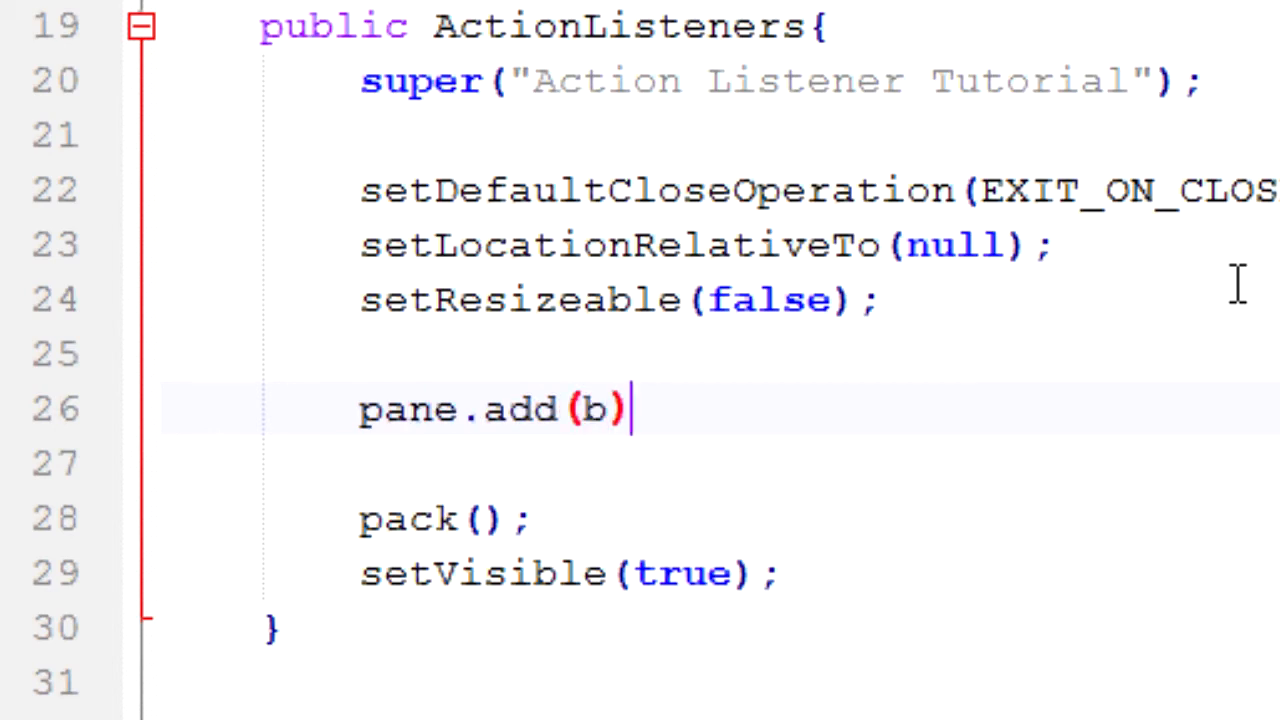
pyautogui.write(';')
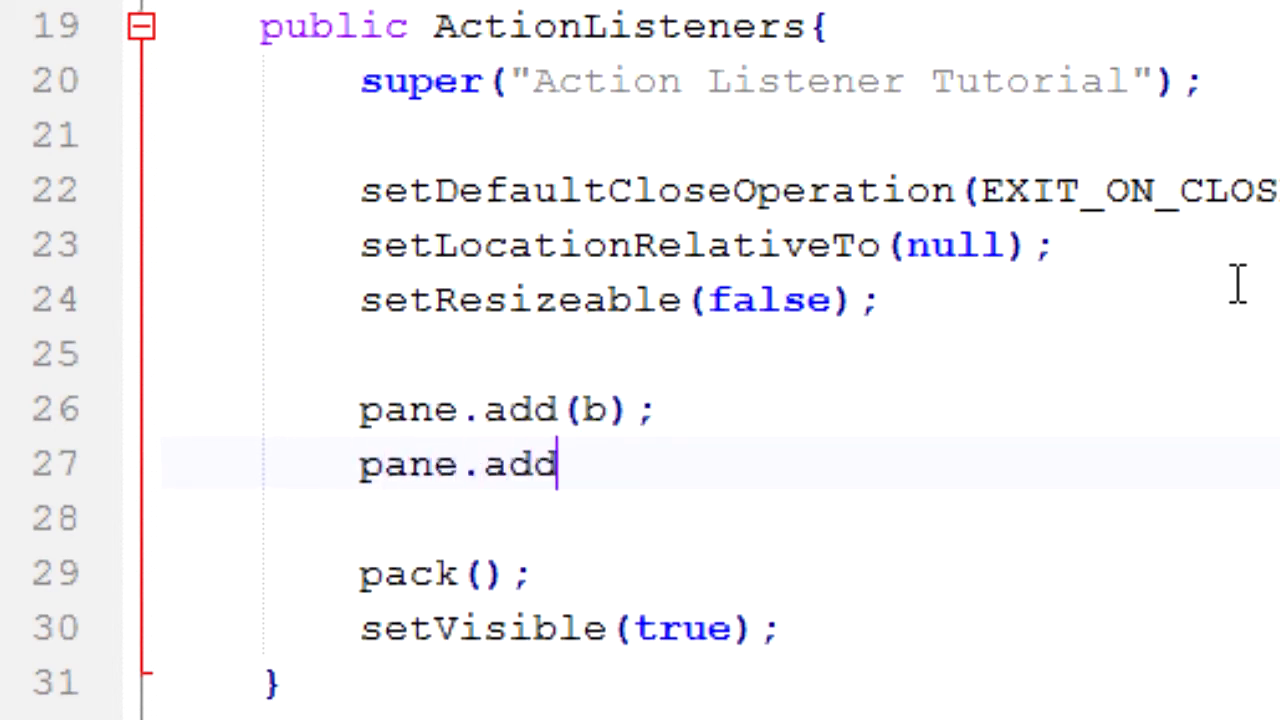
pyautogui.write('(l);')
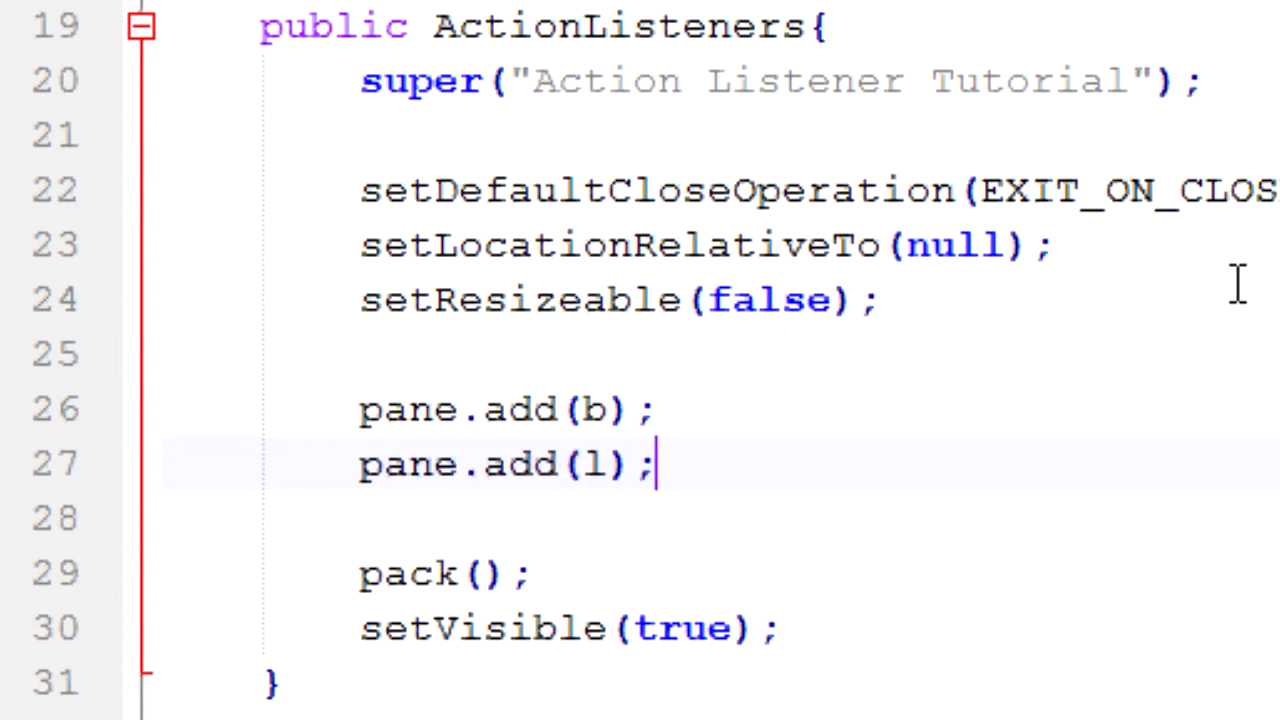
pyautogui.write('a')
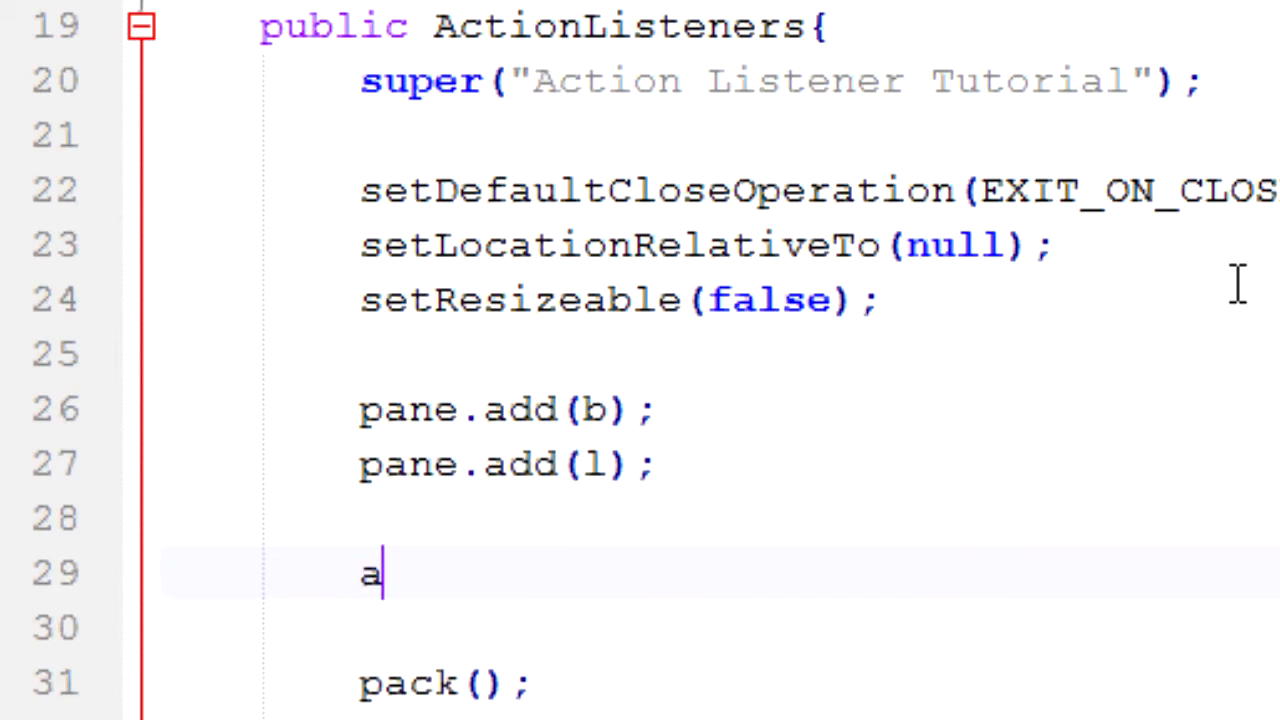
pyautogui.write('dd(pane) ;')
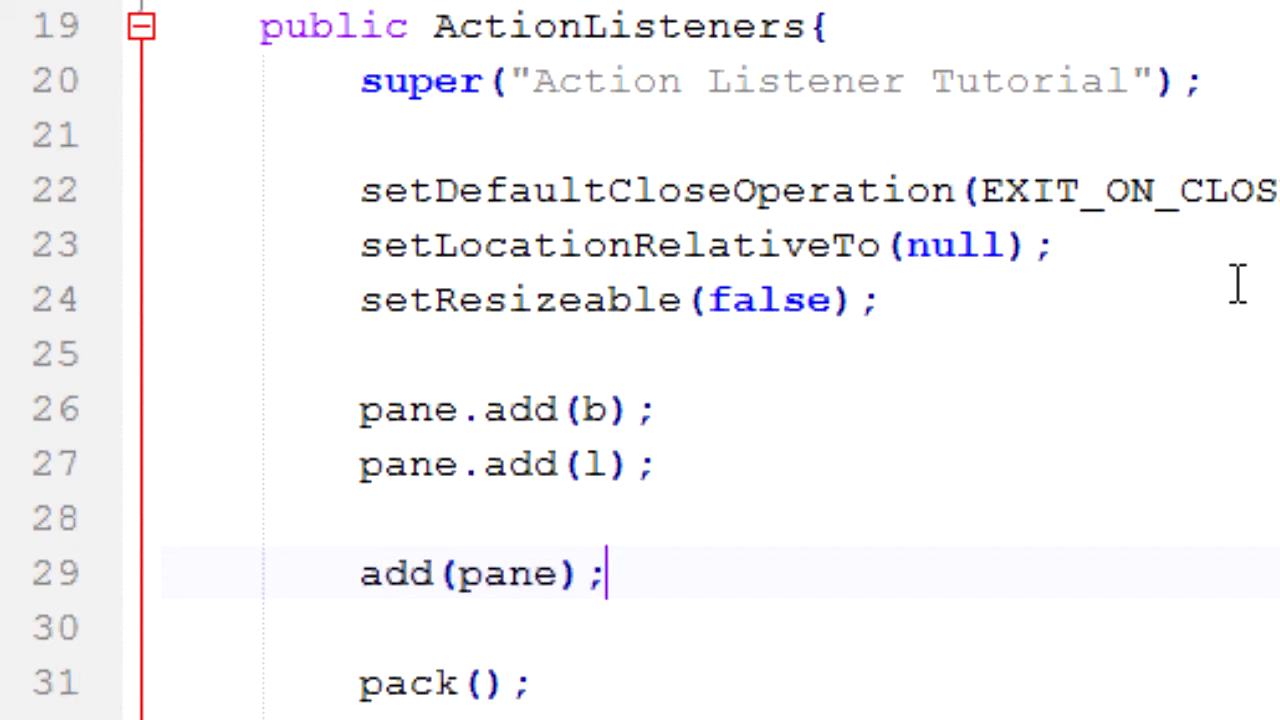
pyautogui.moveTo(1030, 656)
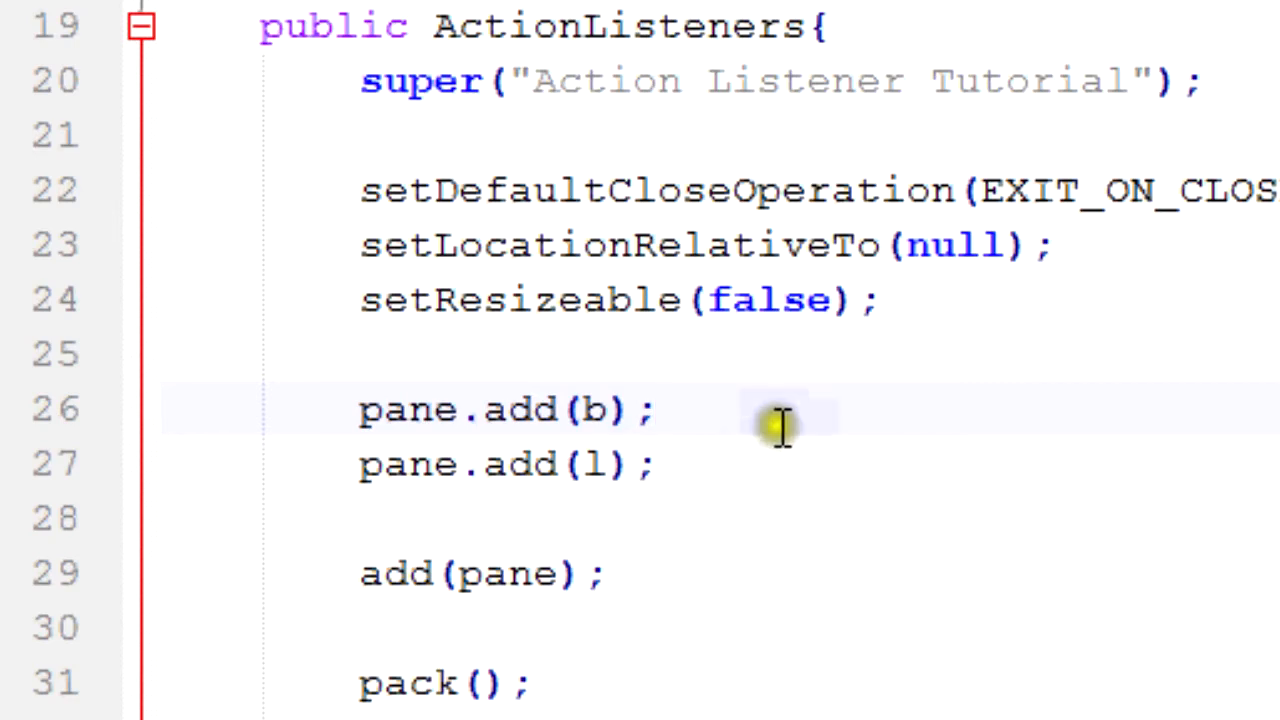
pyautogui.moveTo(890, 464)
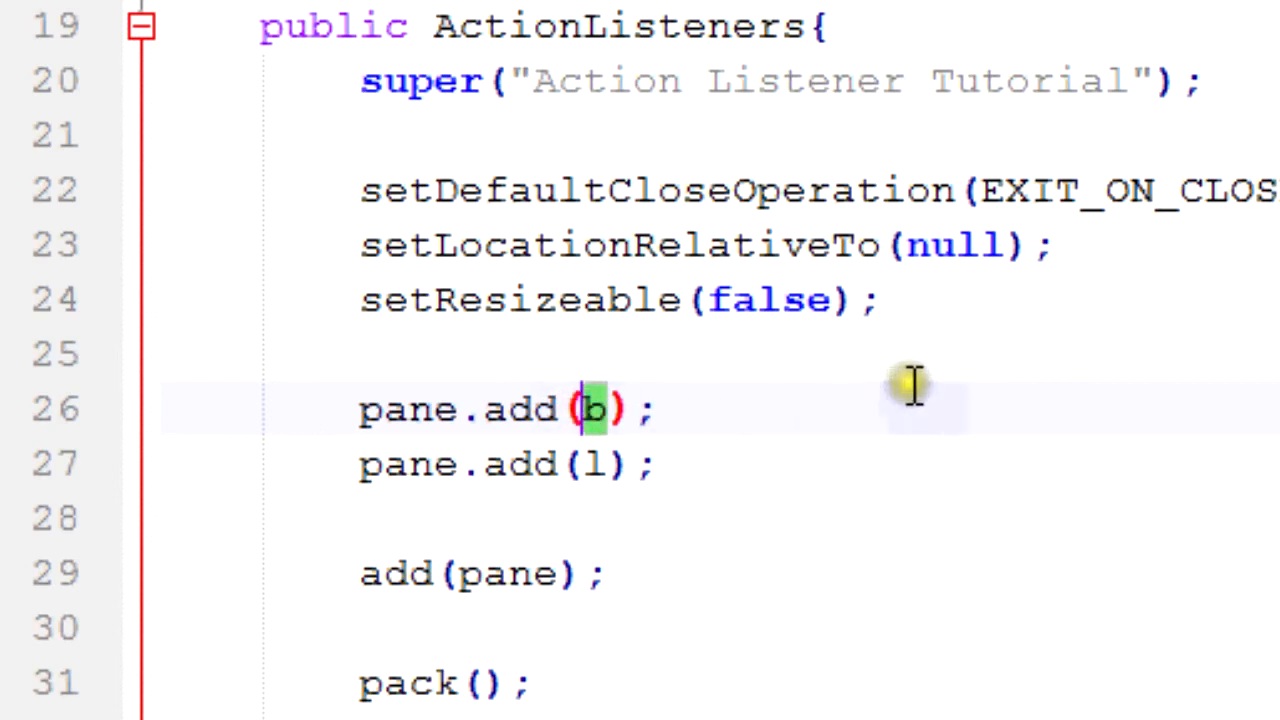
pyautogui.moveTo(1070, 240)
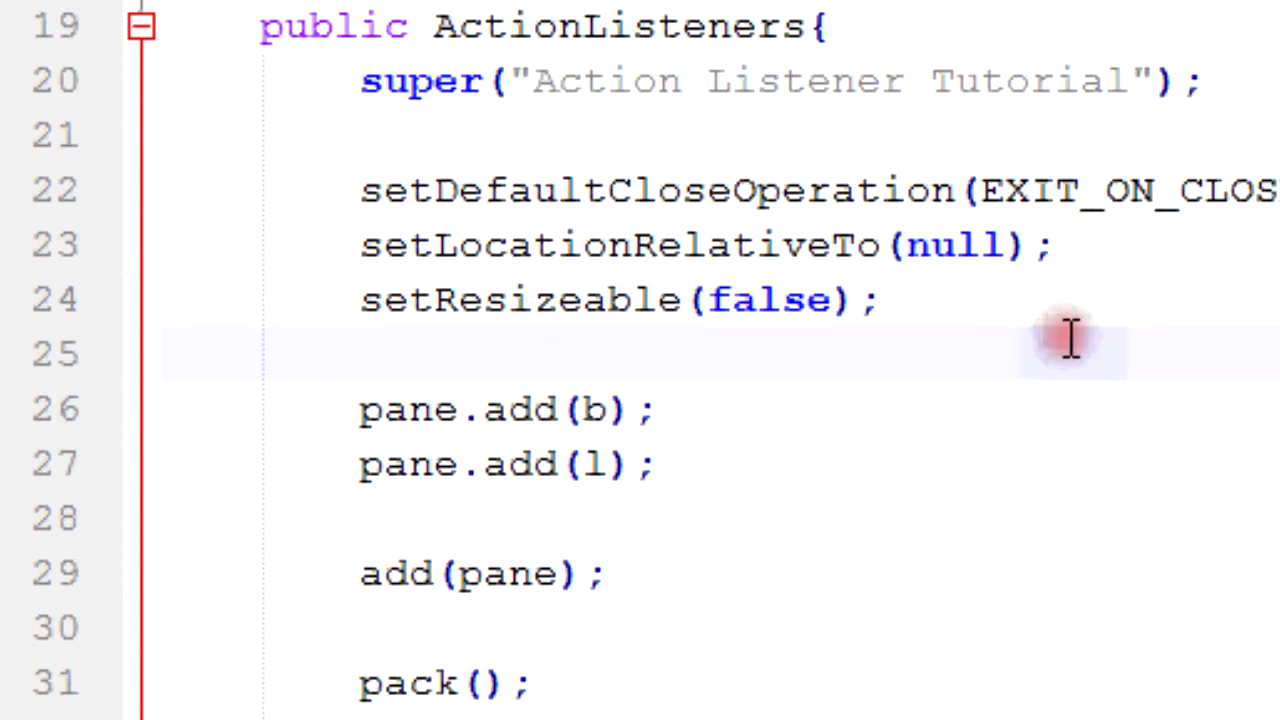
# - Register the class as button b's listener with b.addActionListener(this); in the constructor
pyautogui.write('b')
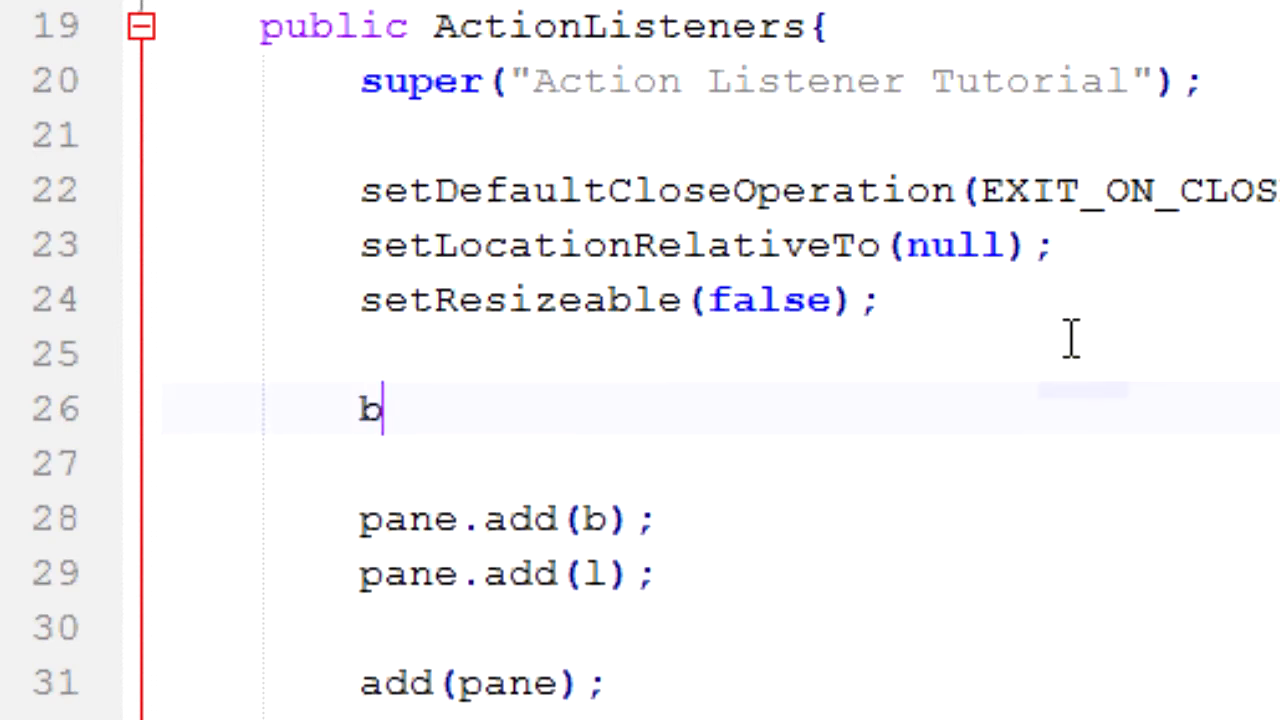
pyautogui.write('.addA')
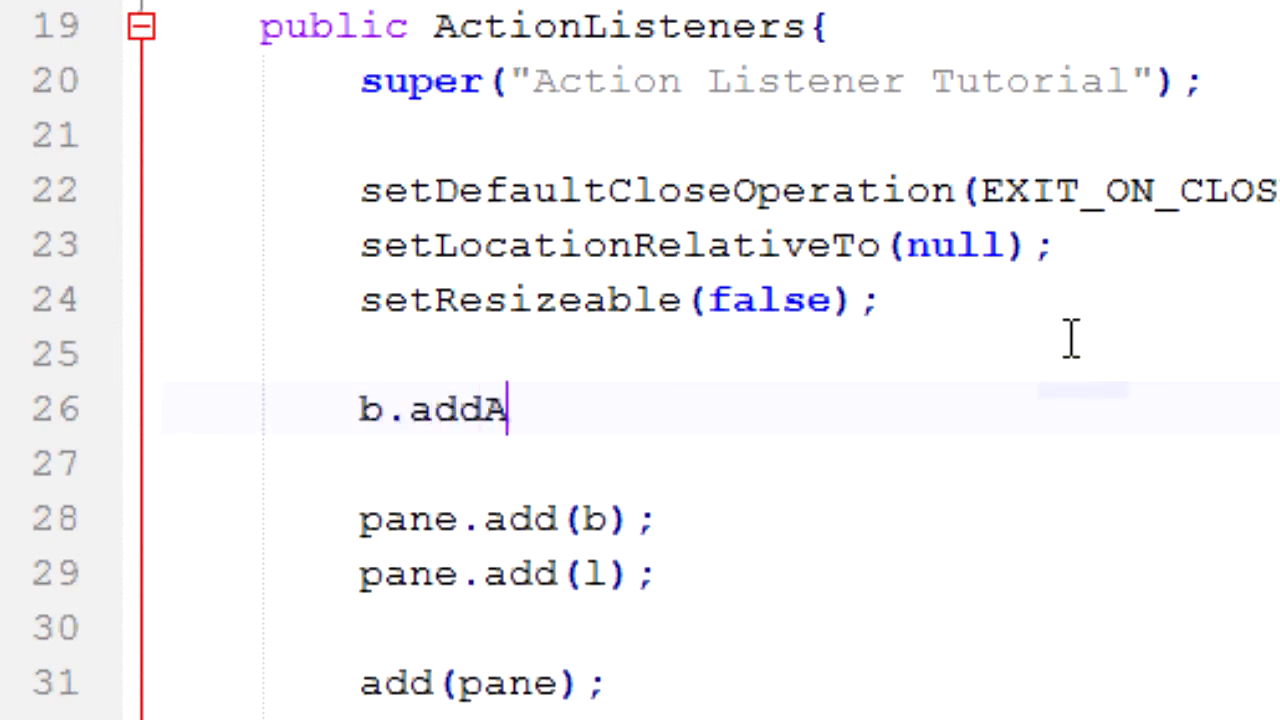
pyautogui.write('ctionListener()')
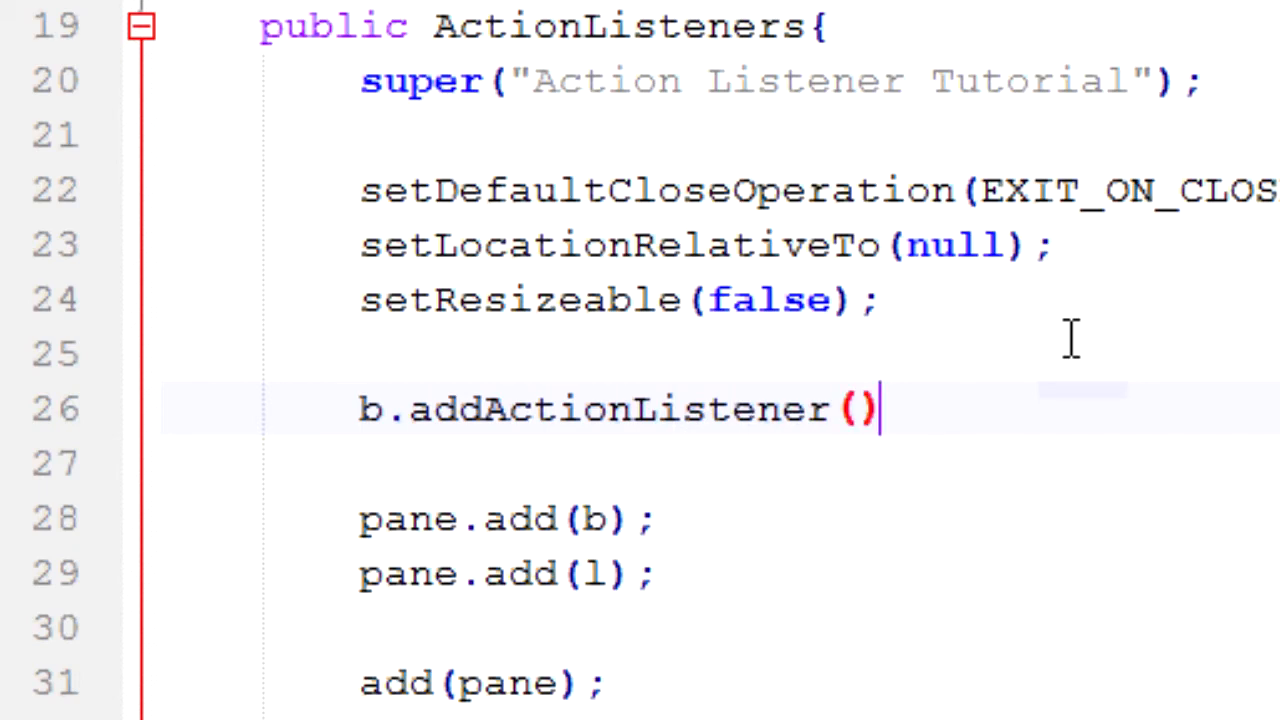
pyautogui.write(';')
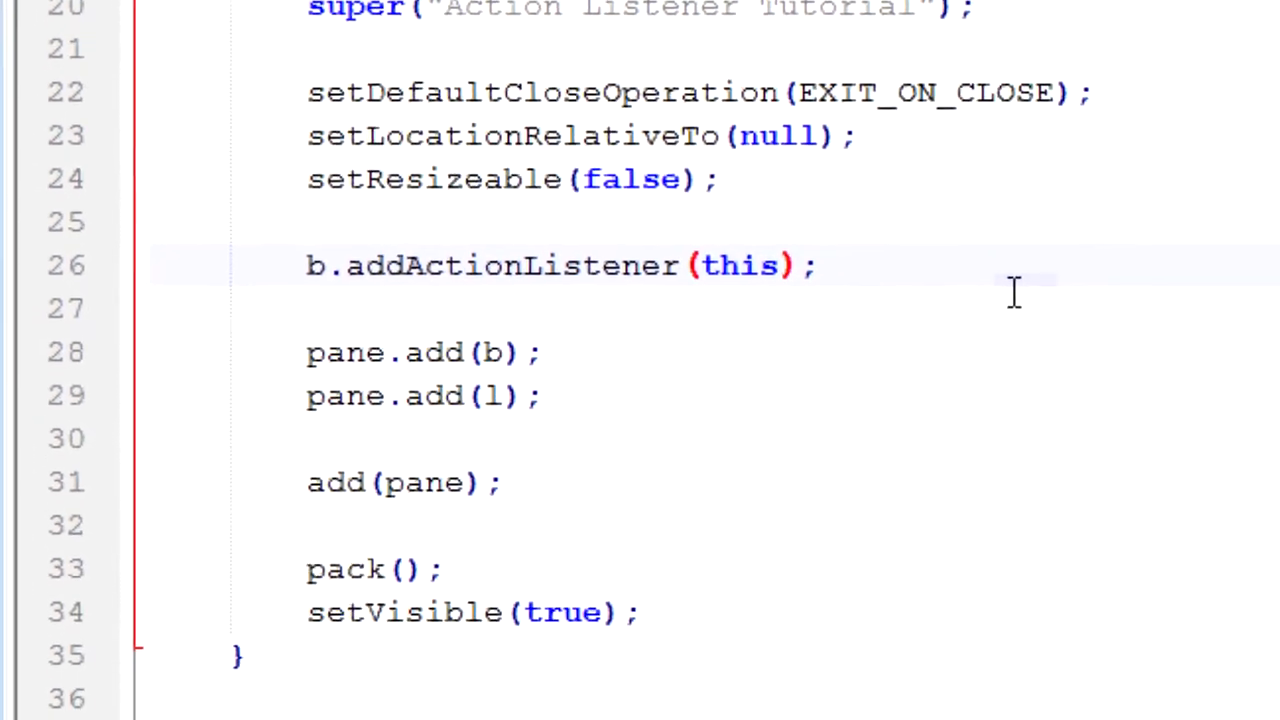
pyautogui.scroll(-3)
pyautogui.write('public void actionPerformed(ActionEvent evt){')
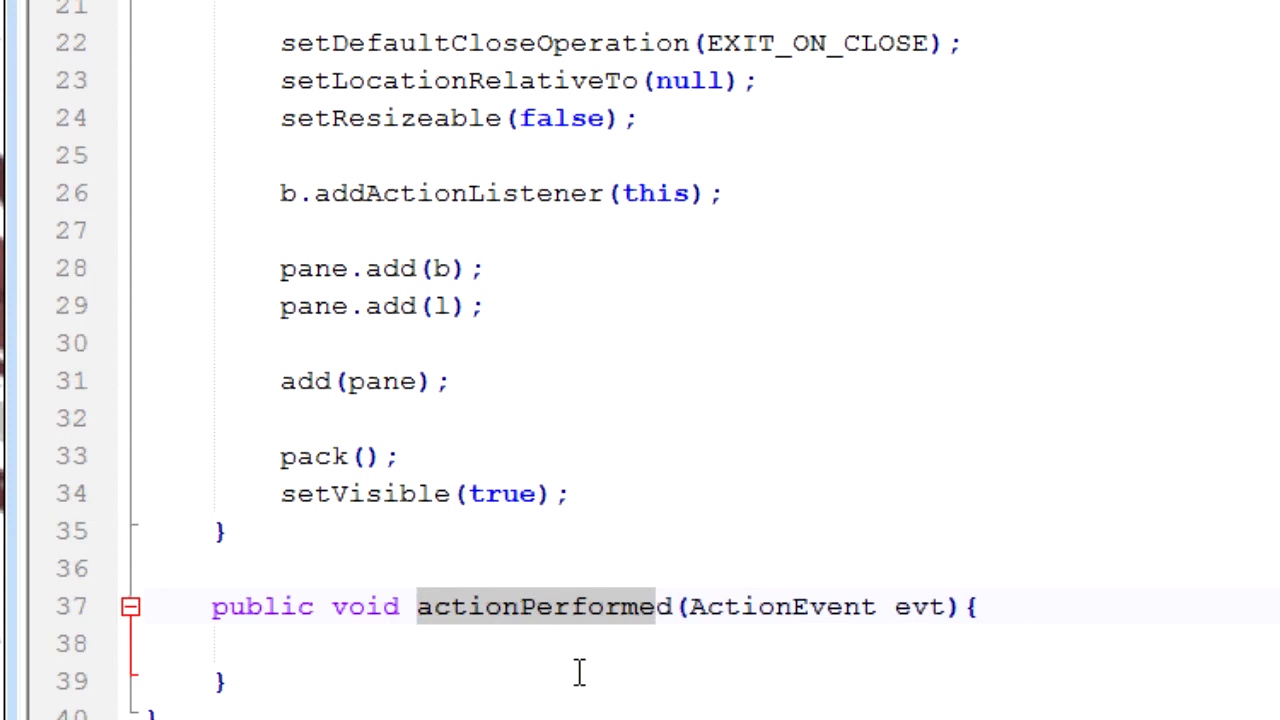
pyautogui.moveTo(656, 258)
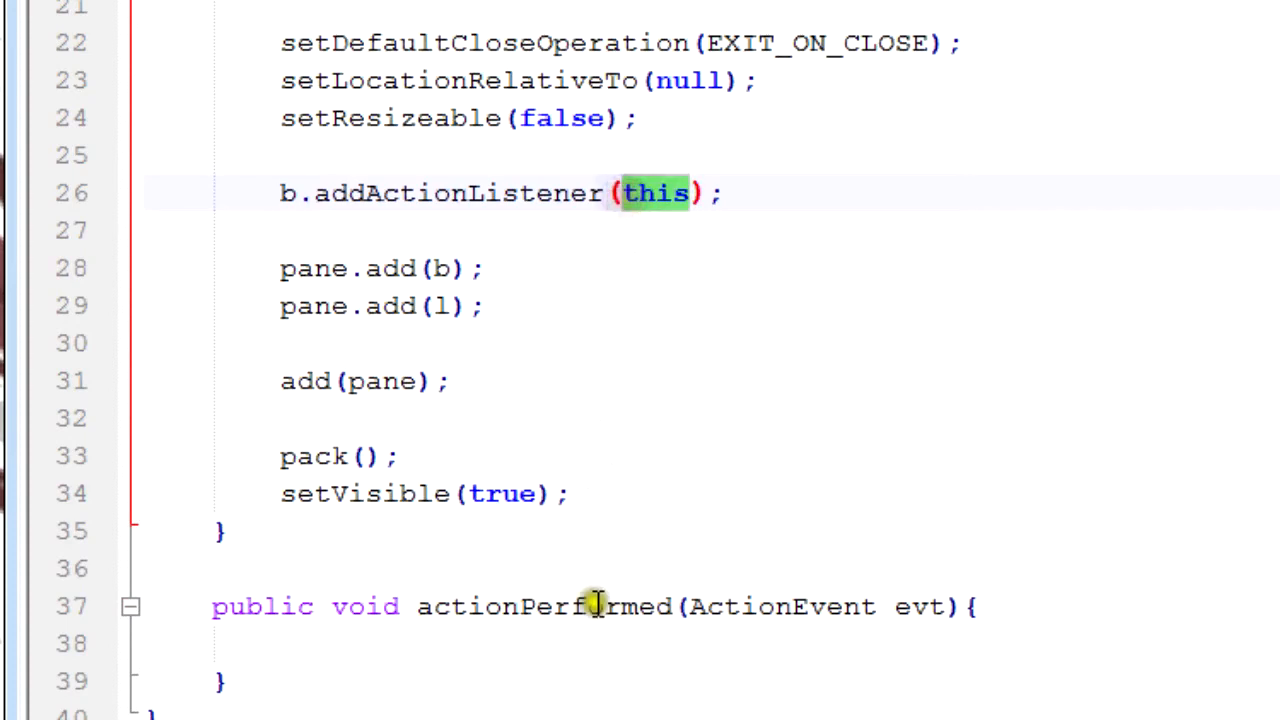
pyautogui.doubleClick(544, 606)
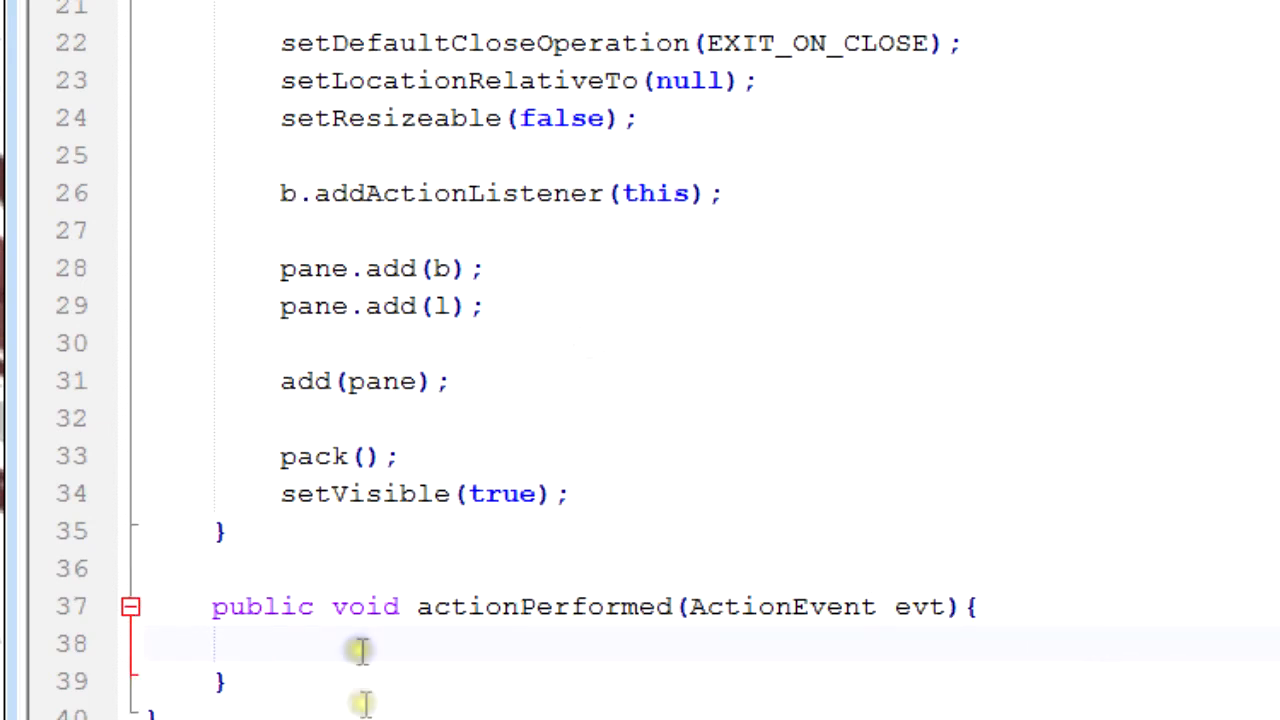
pyautogui.moveTo(740, 682)
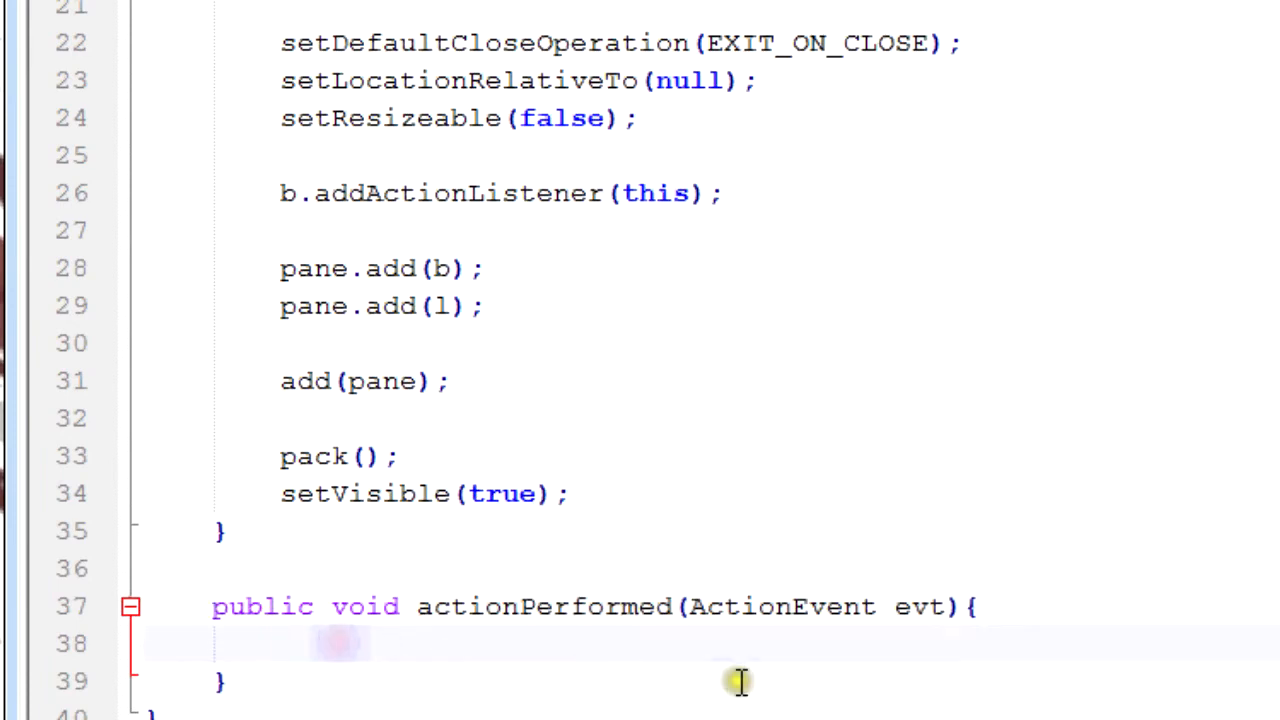
pyautogui.scroll(-3)
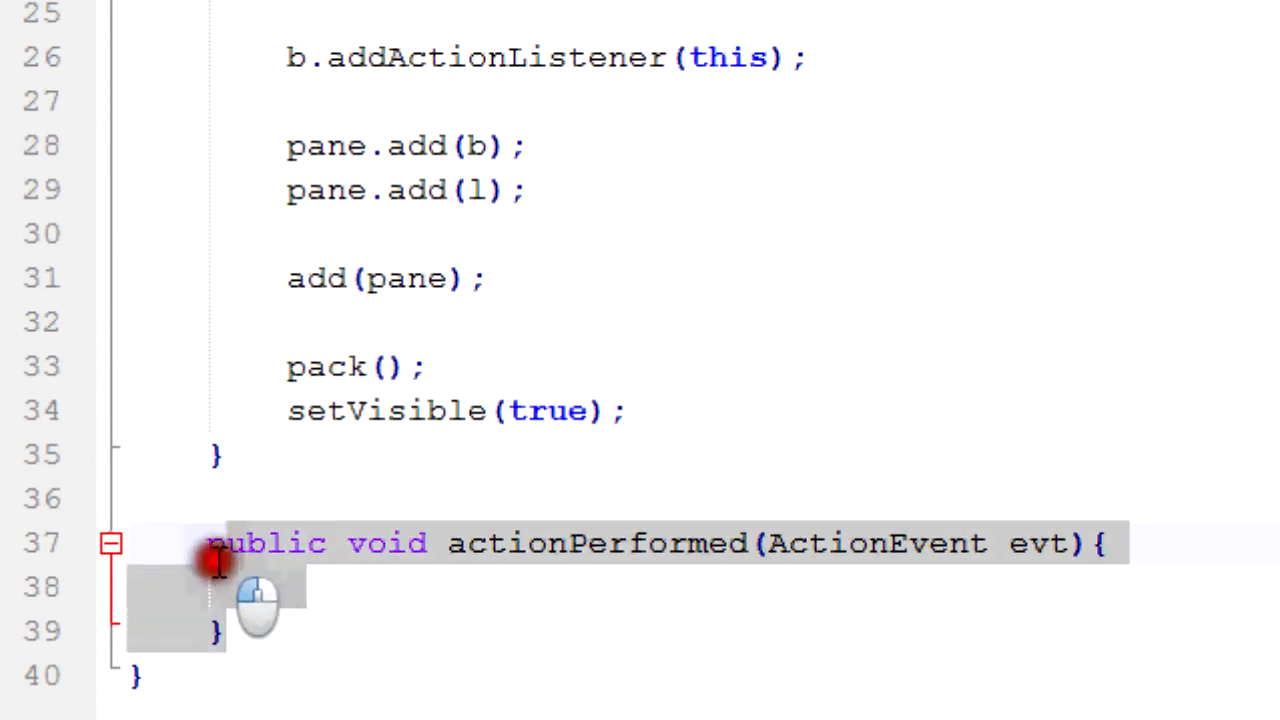
# - Inside actionPerformed, declare Object obj = evt.getSource();
pyautogui.click(344, 600)
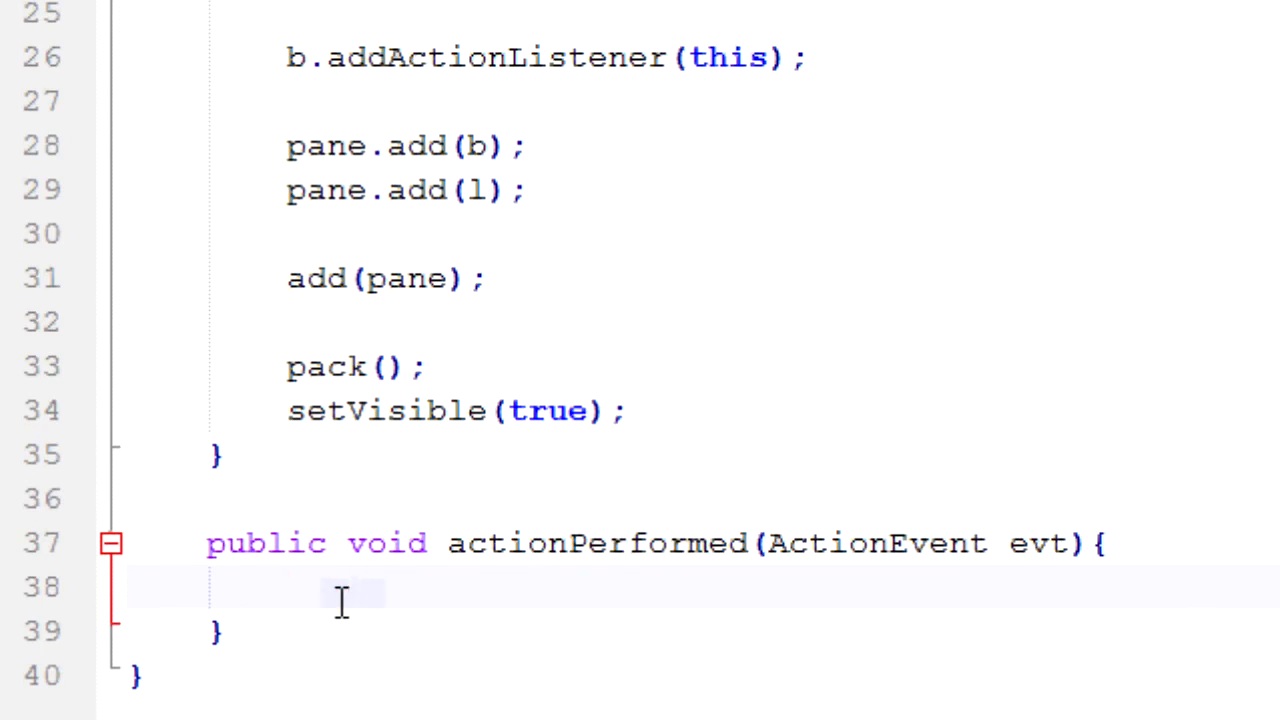
pyautogui.write('eve')
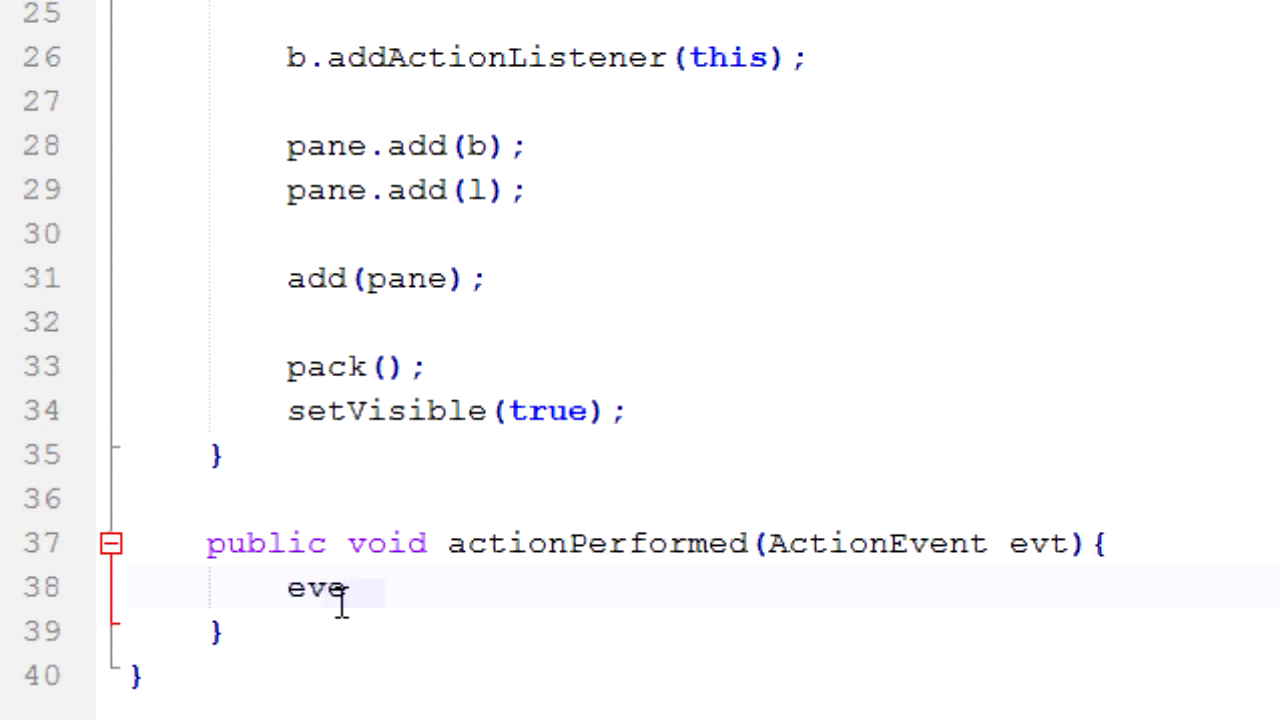
pyautogui.write('t.getS')
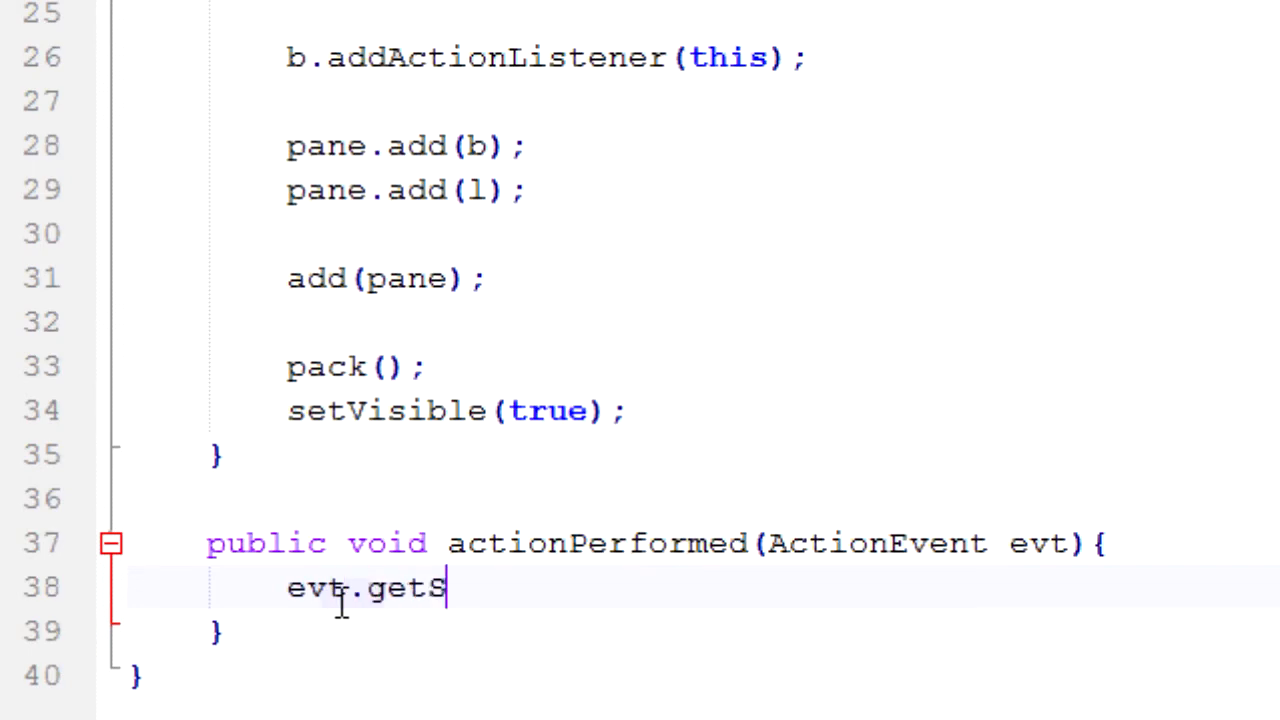
pyautogui.write('ource')
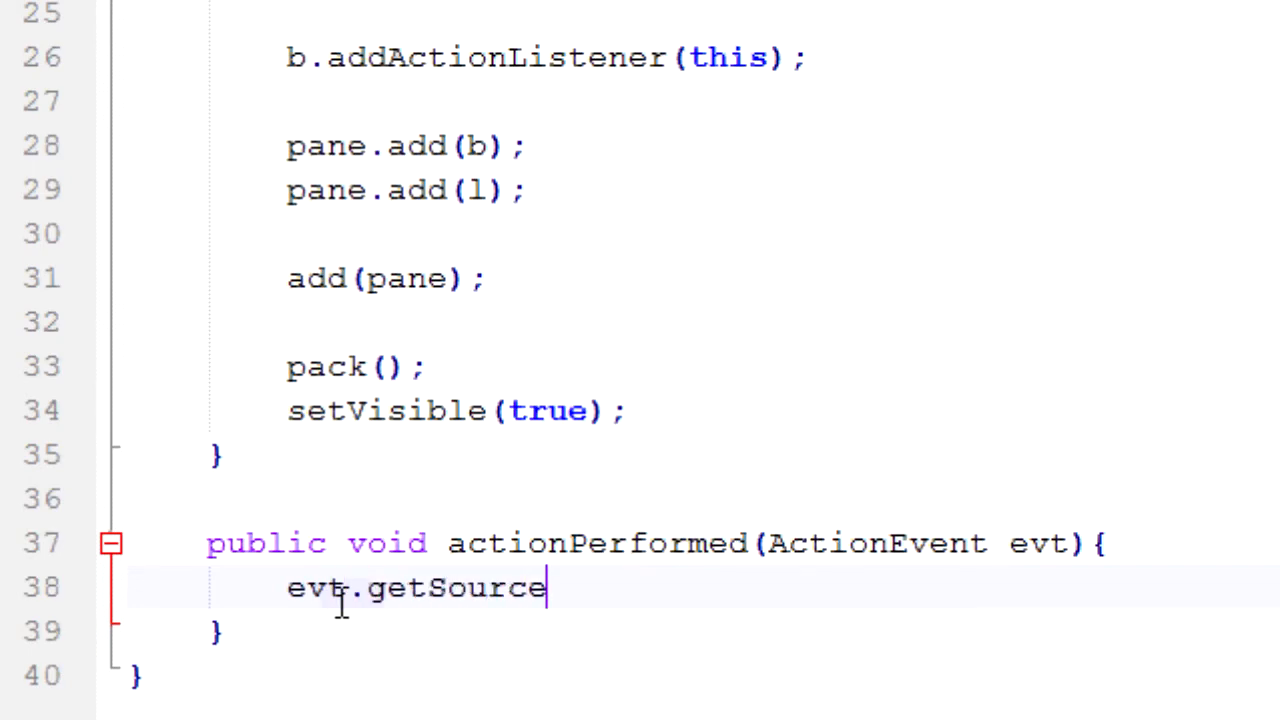
pyautogui.write('();')
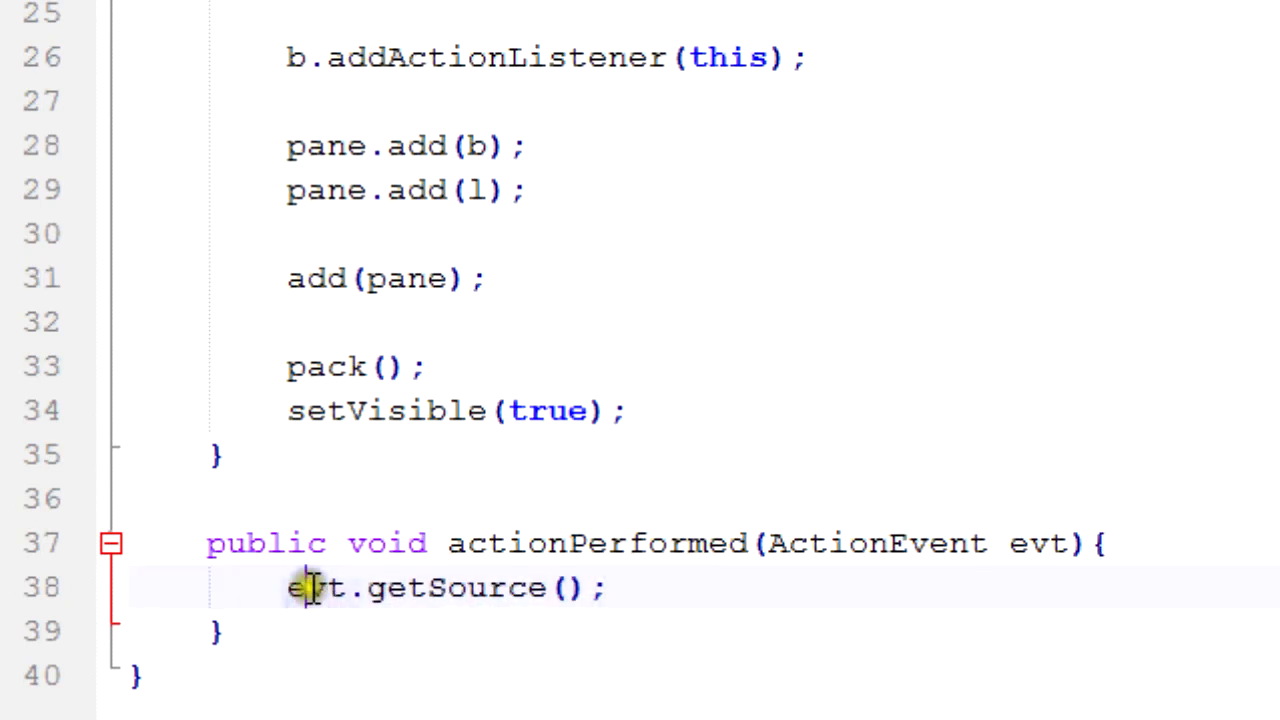
pyautogui.write('=')
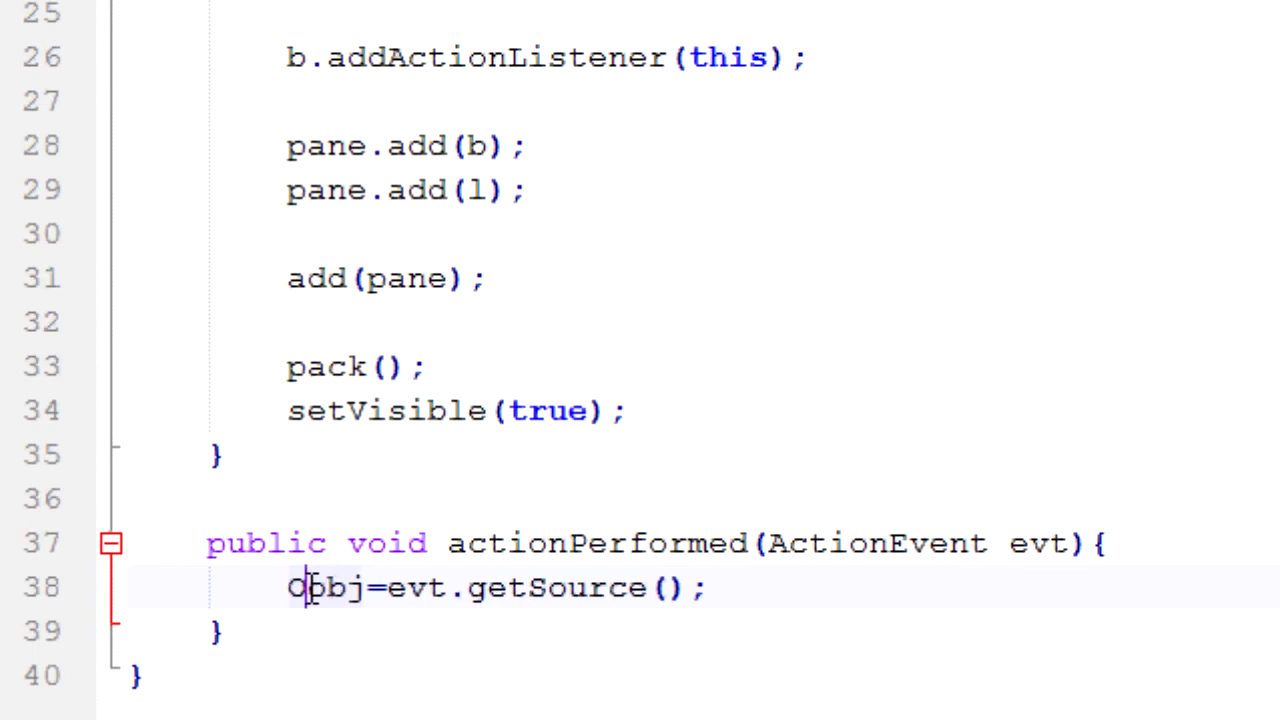
pyautogui.write('Object')
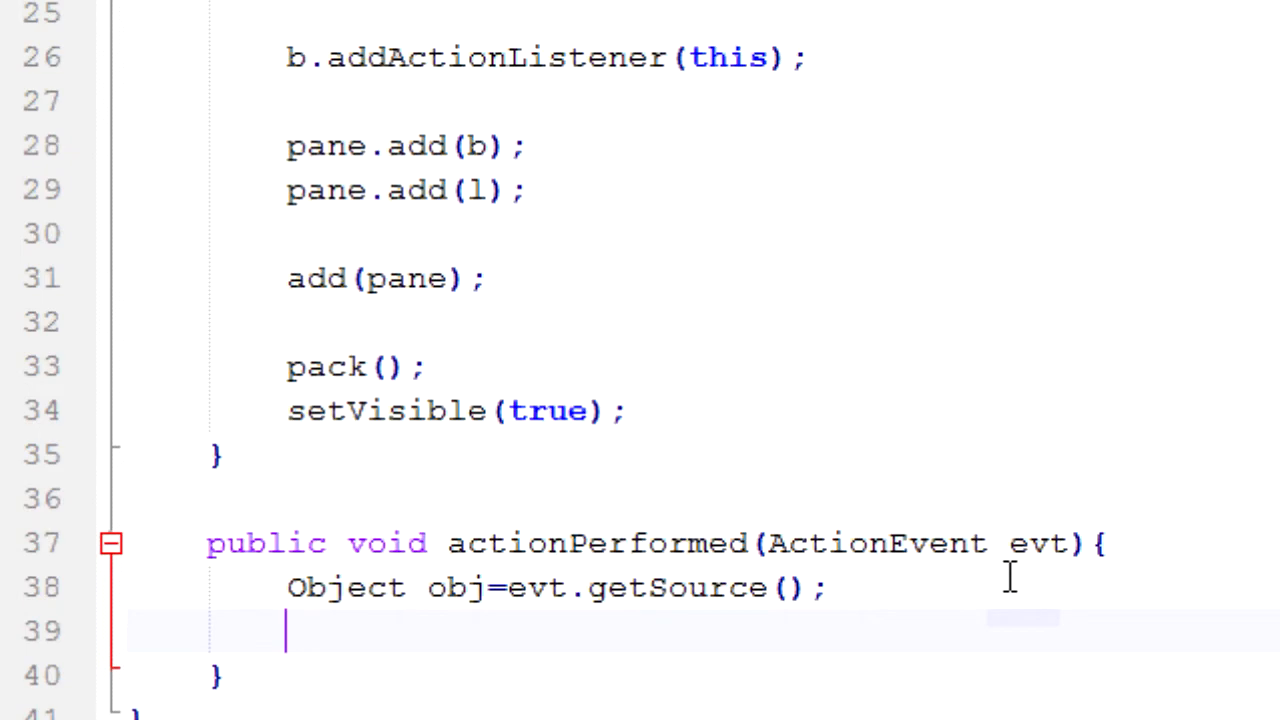
# - Add an if(obj==b){ } block testing whether the event source is button b
pyautogui.write('if')
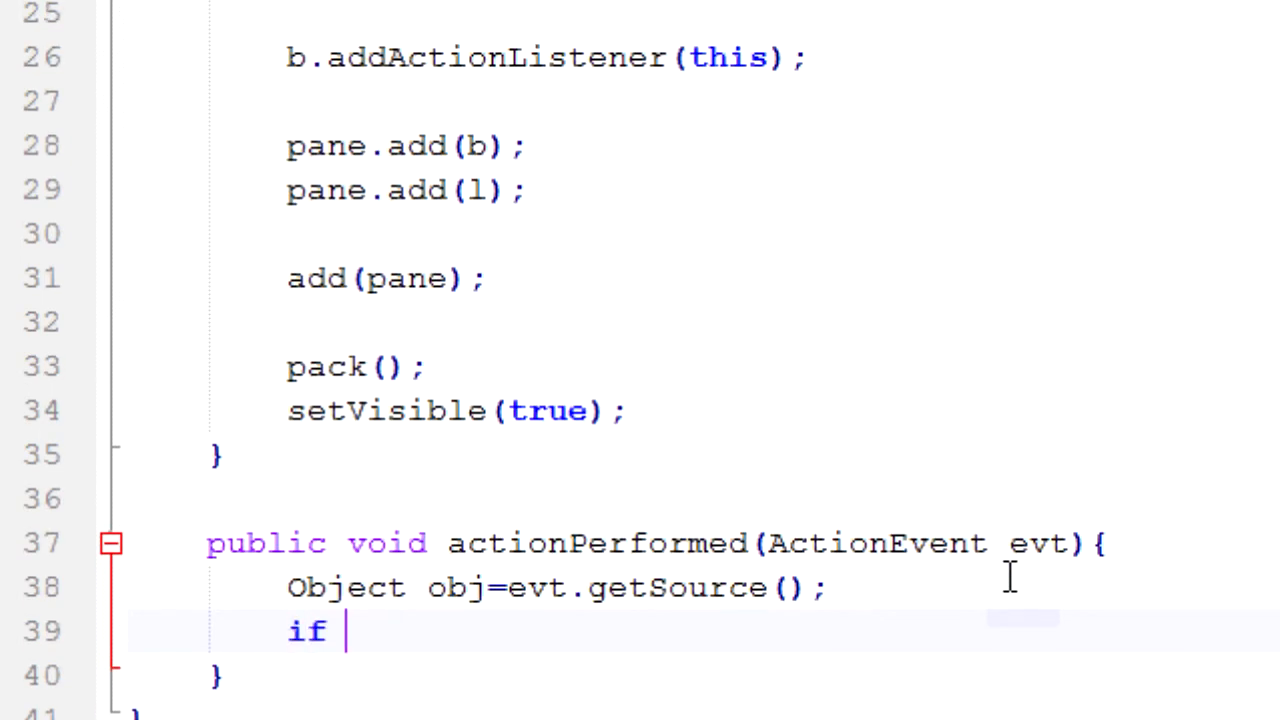
pyautogui.write('(o)')
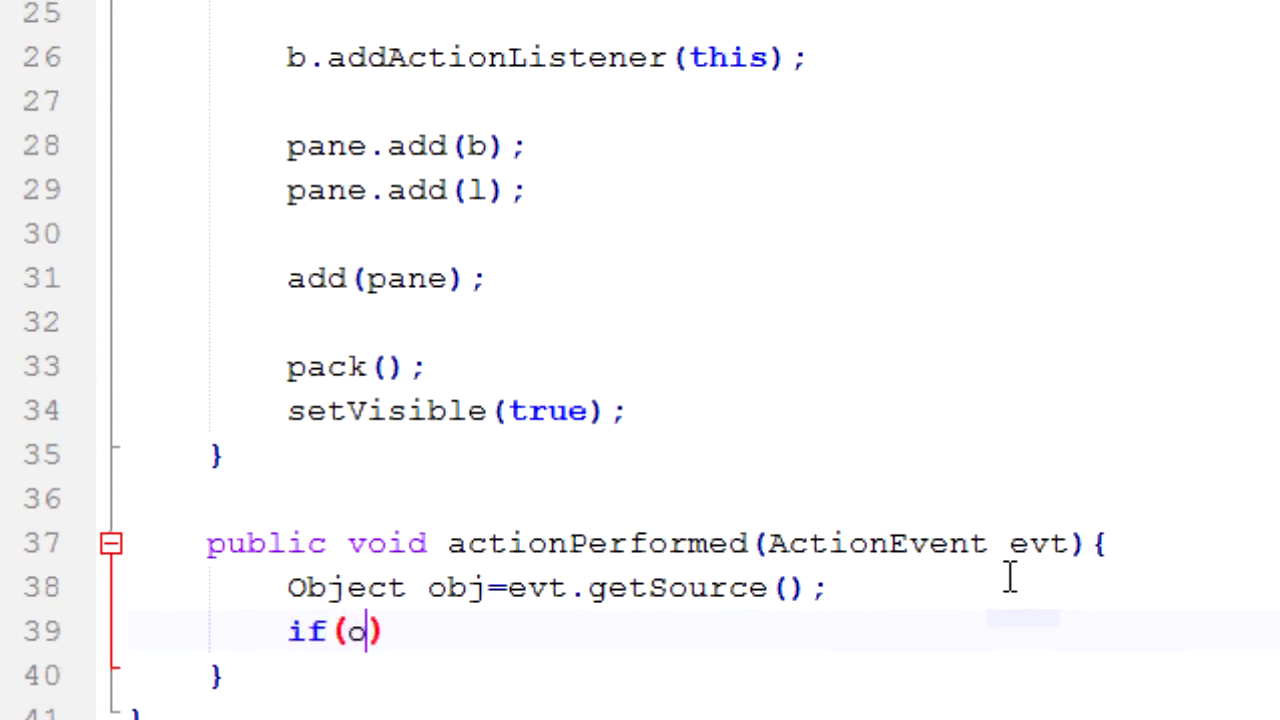
pyautogui.write('bj==')
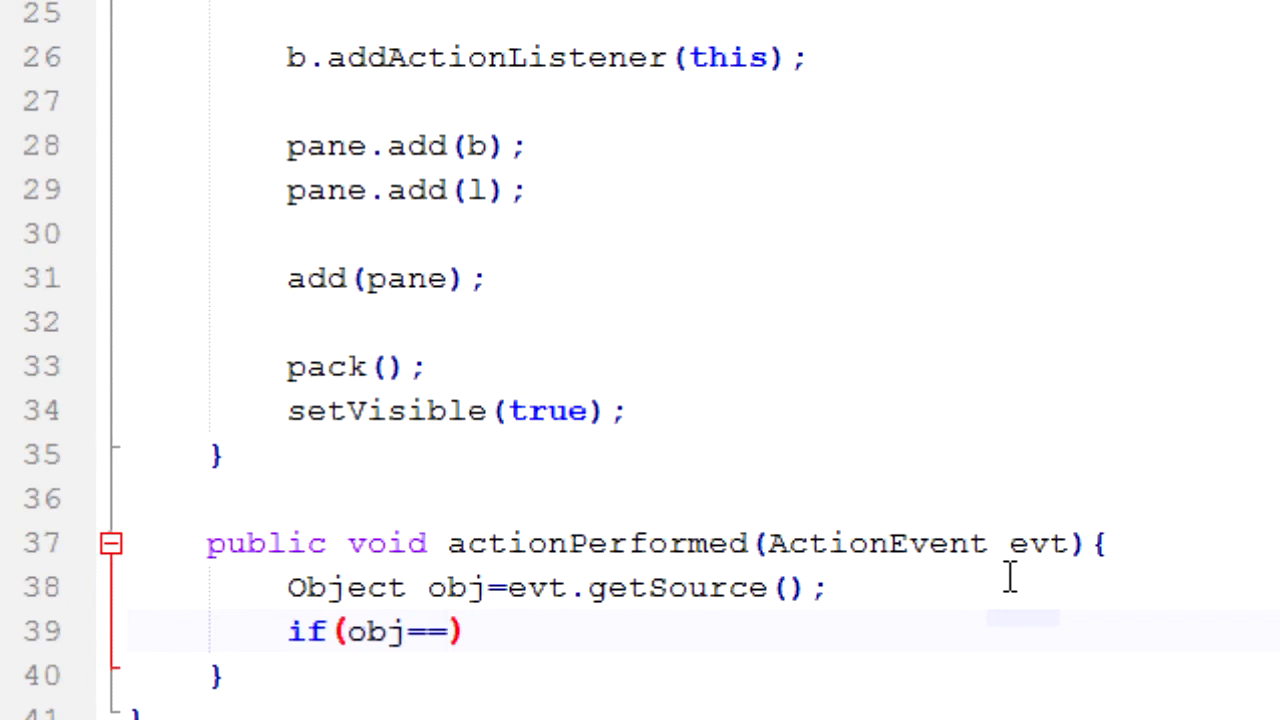
pyautogui.write('b){')
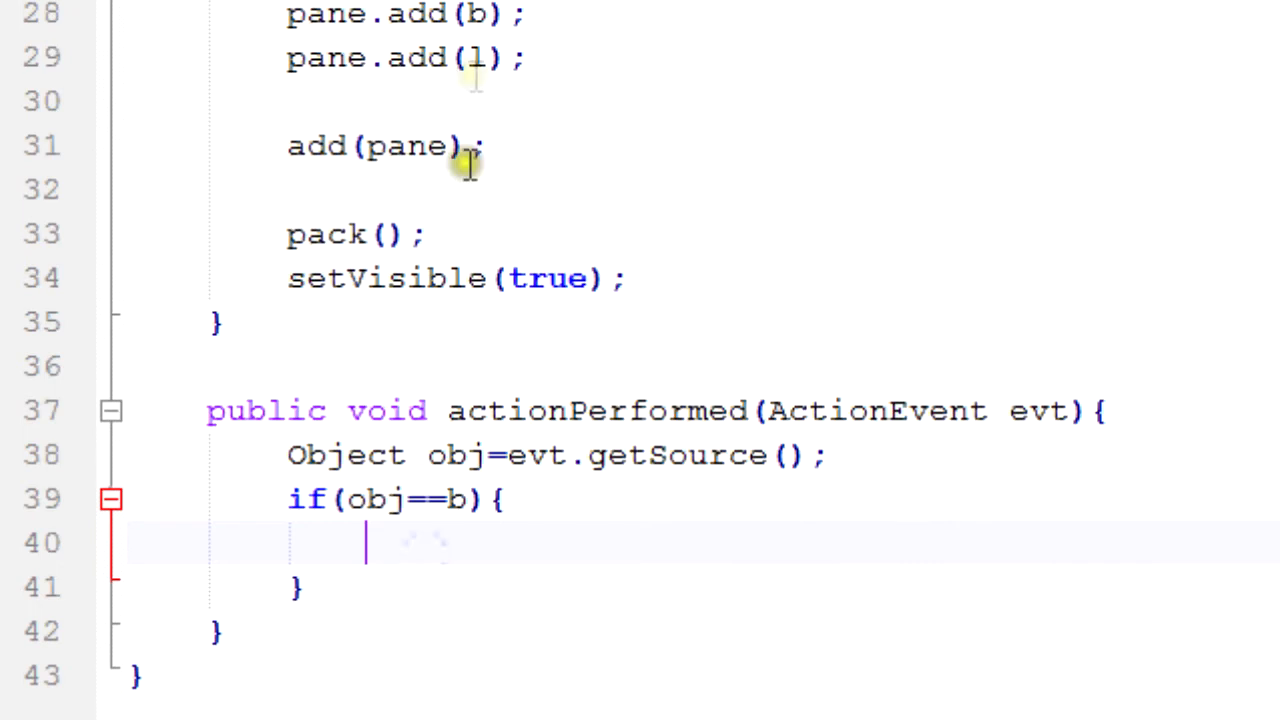
pyautogui.moveTo(764, 396)
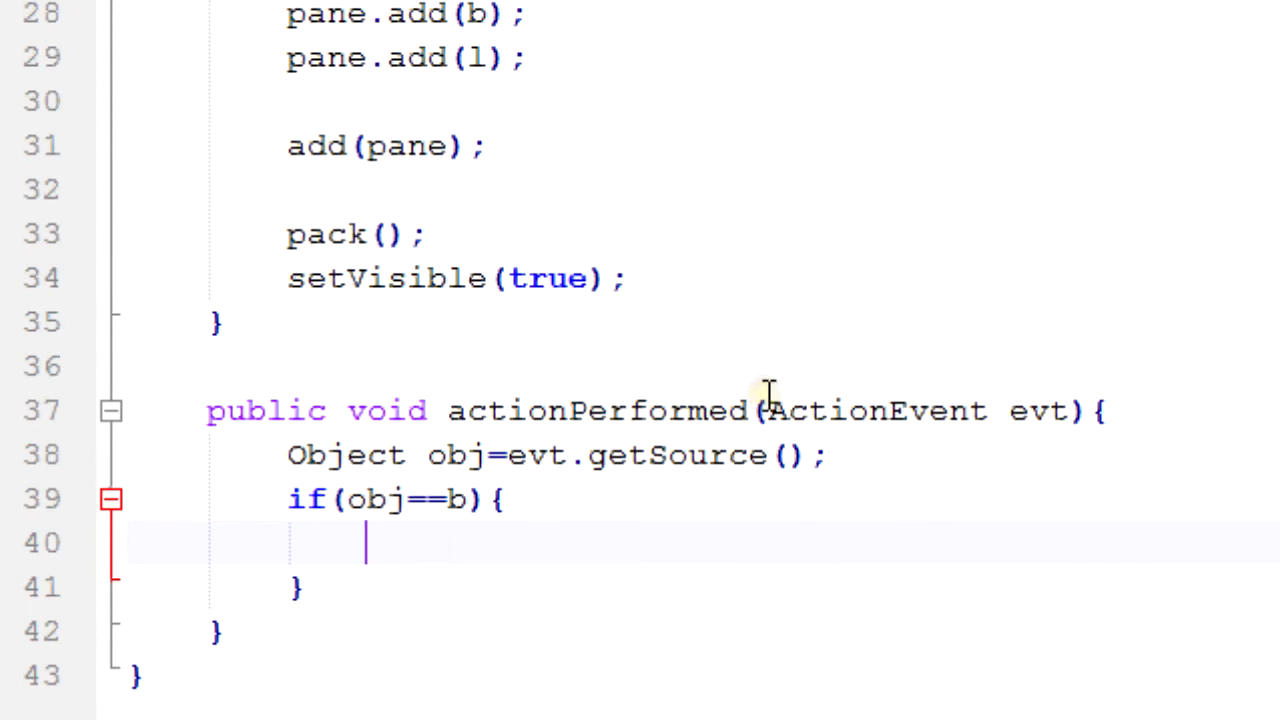
pyautogui.moveTo(636, 530)
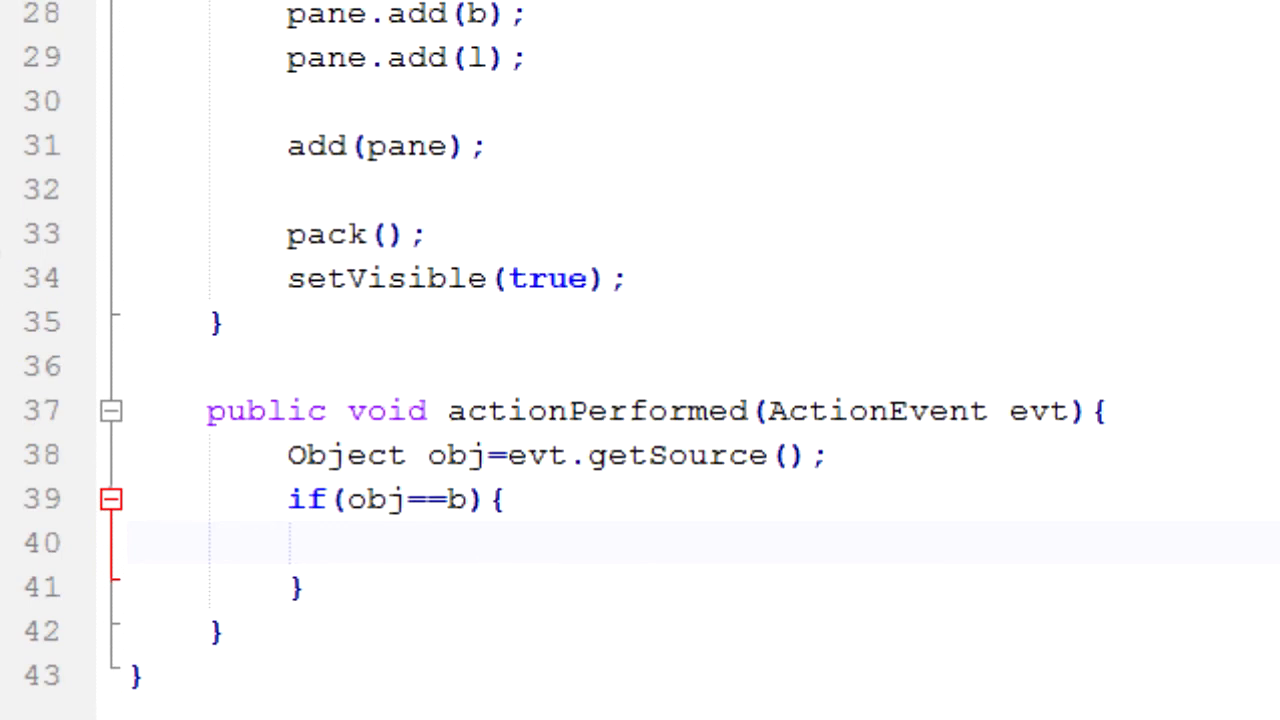
pyautogui.click(420, 556)
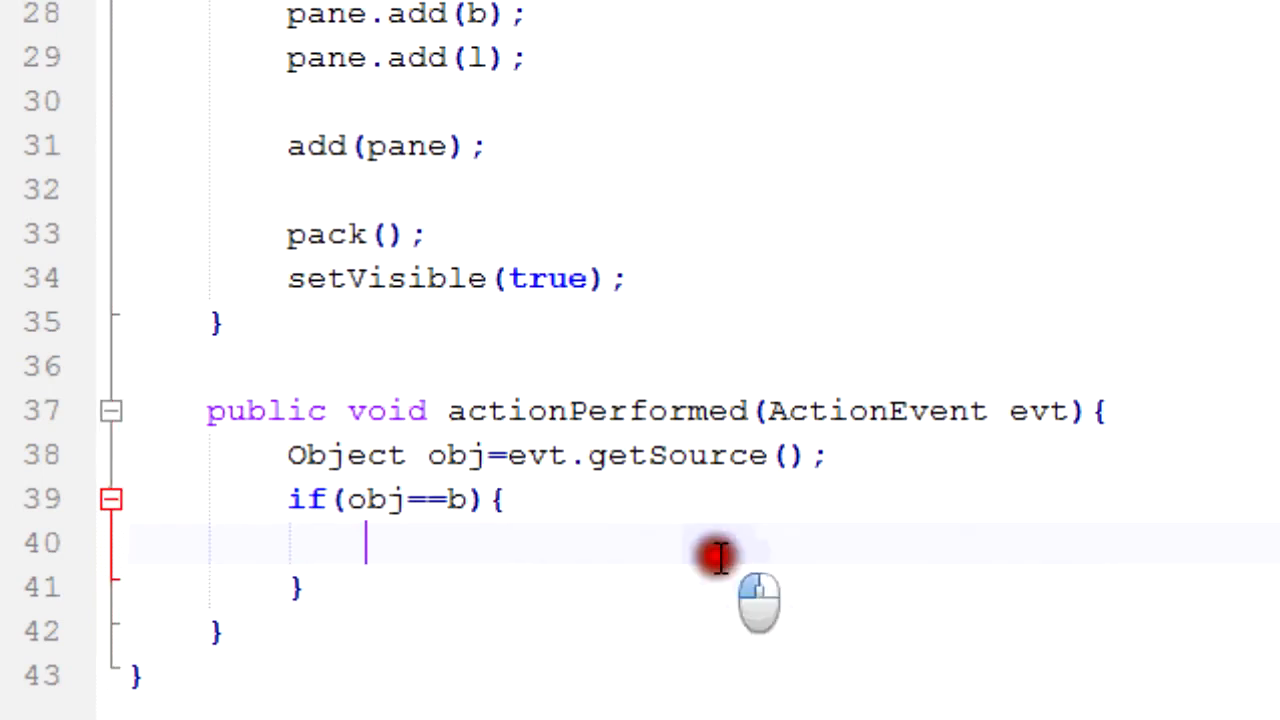
pyautogui.moveTo(456, 456)
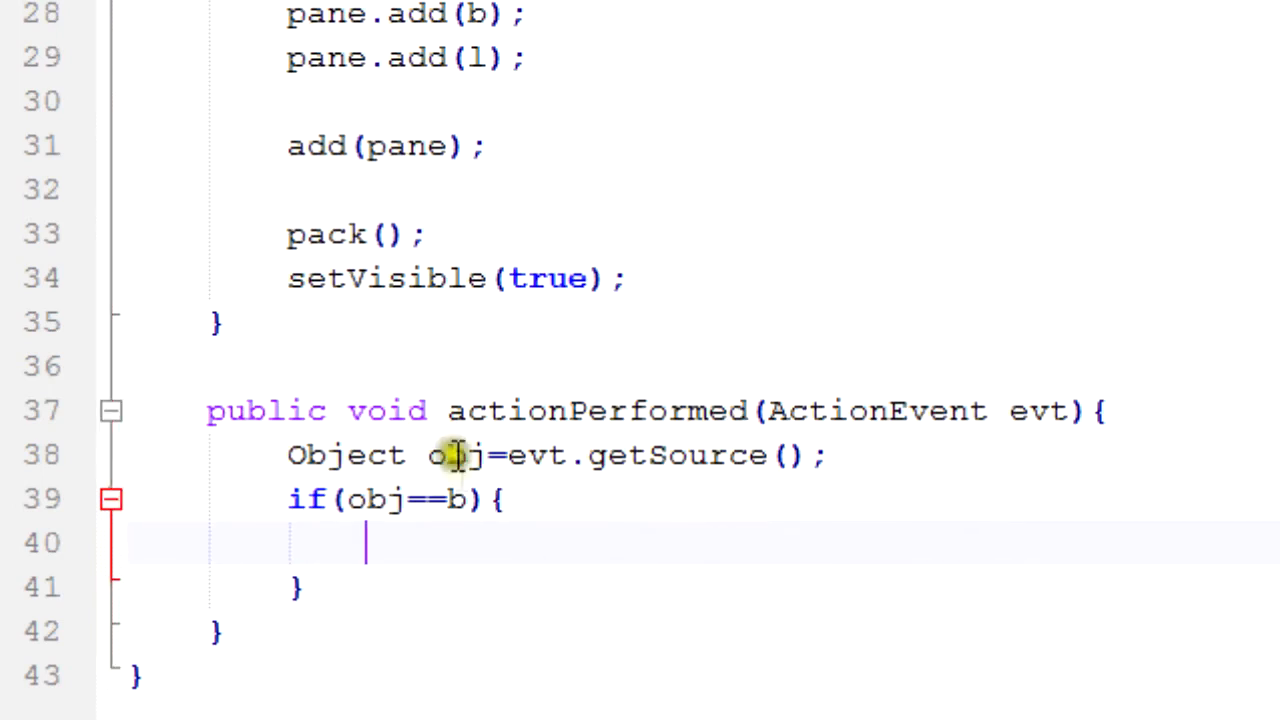
pyautogui.moveTo(510, 590)
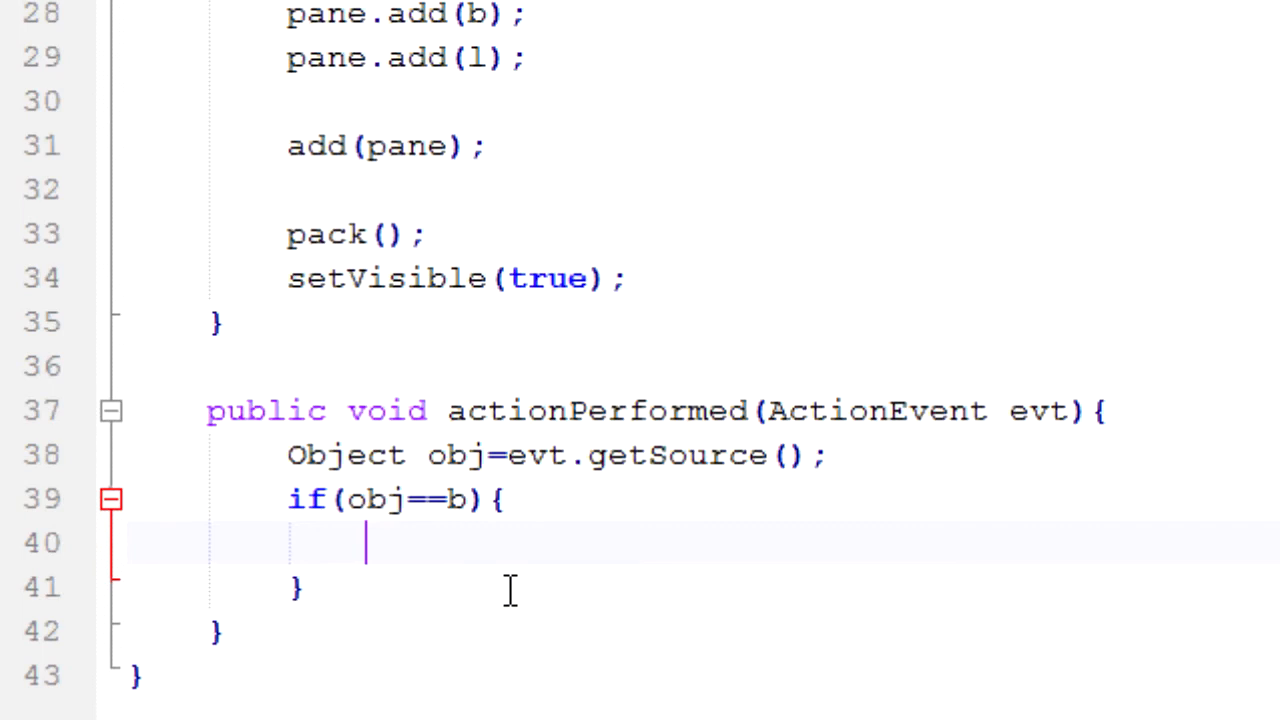
# - Inside the if block, set label l's text to "You pressed the button" via l.setText
pyautogui.write('l')
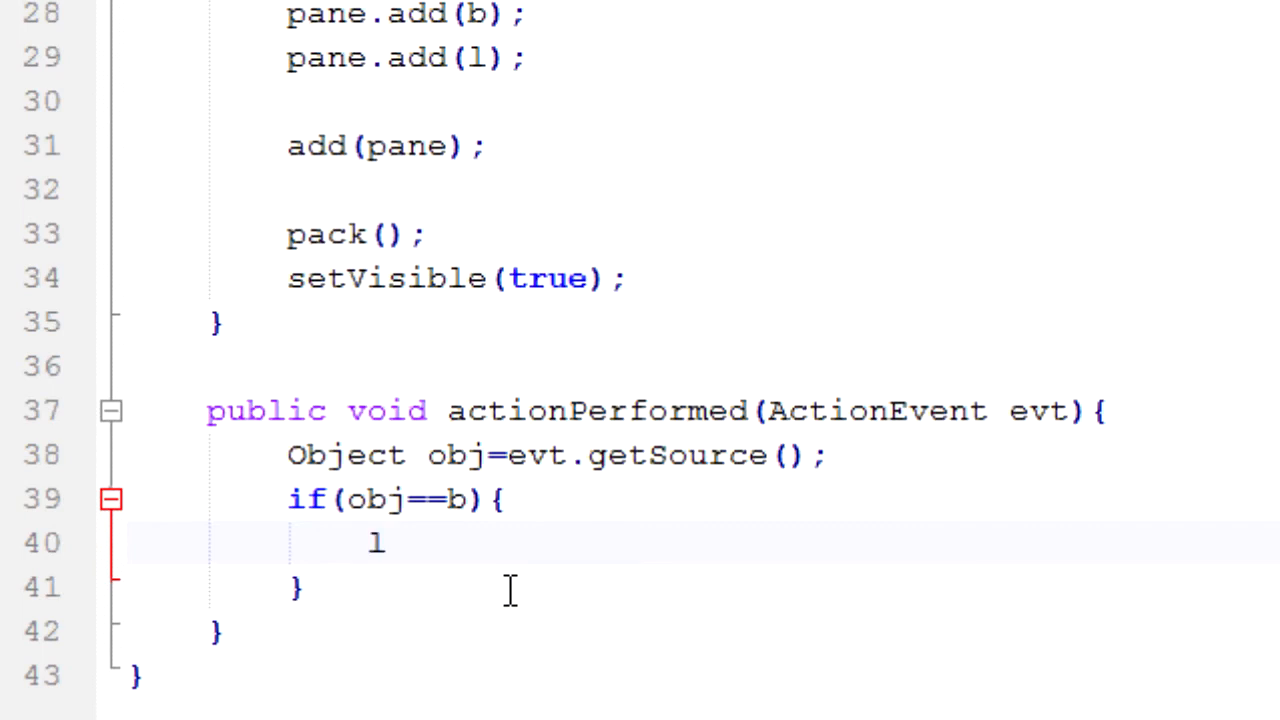
pyautogui.write('.setText()')
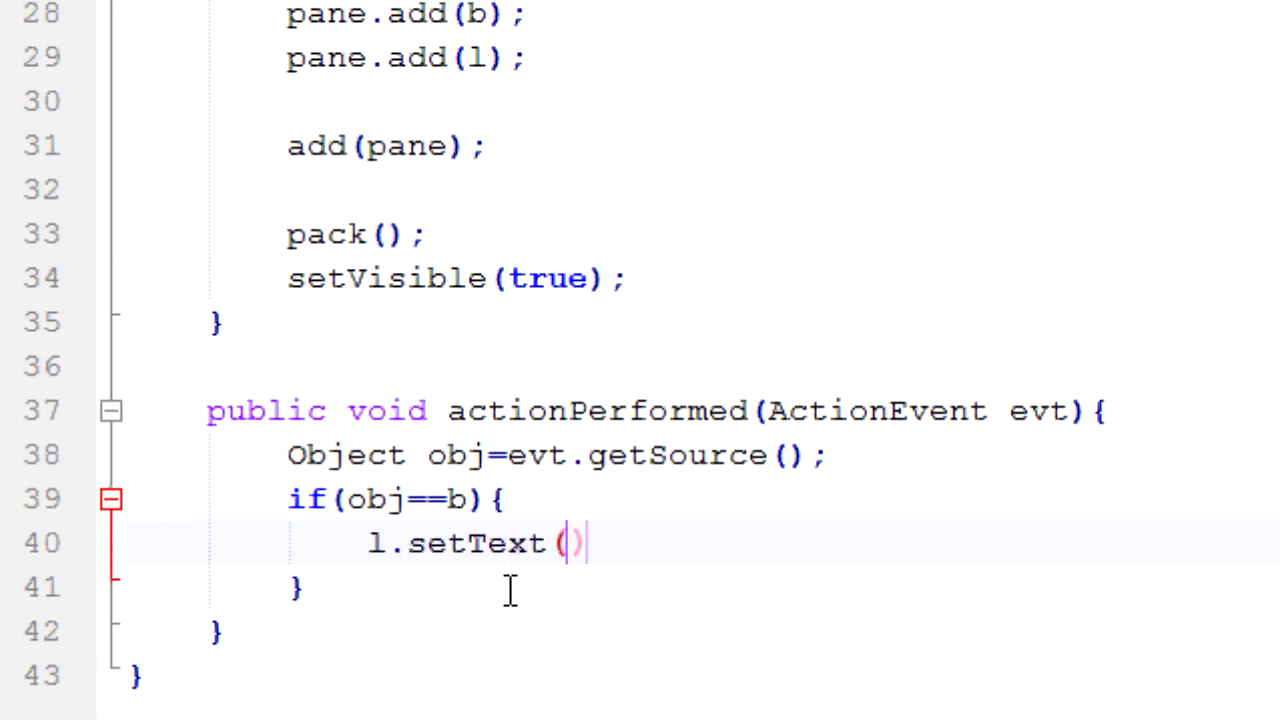
pyautogui.write(';')
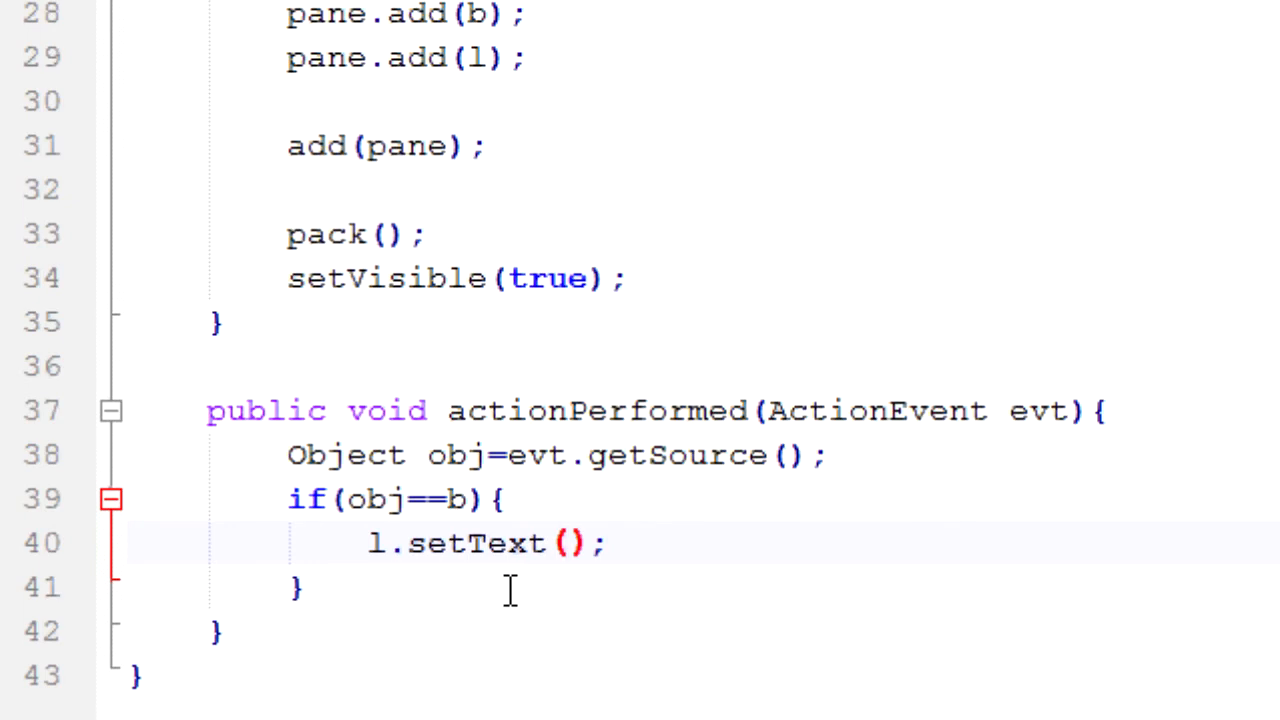
pyautogui.write("'")
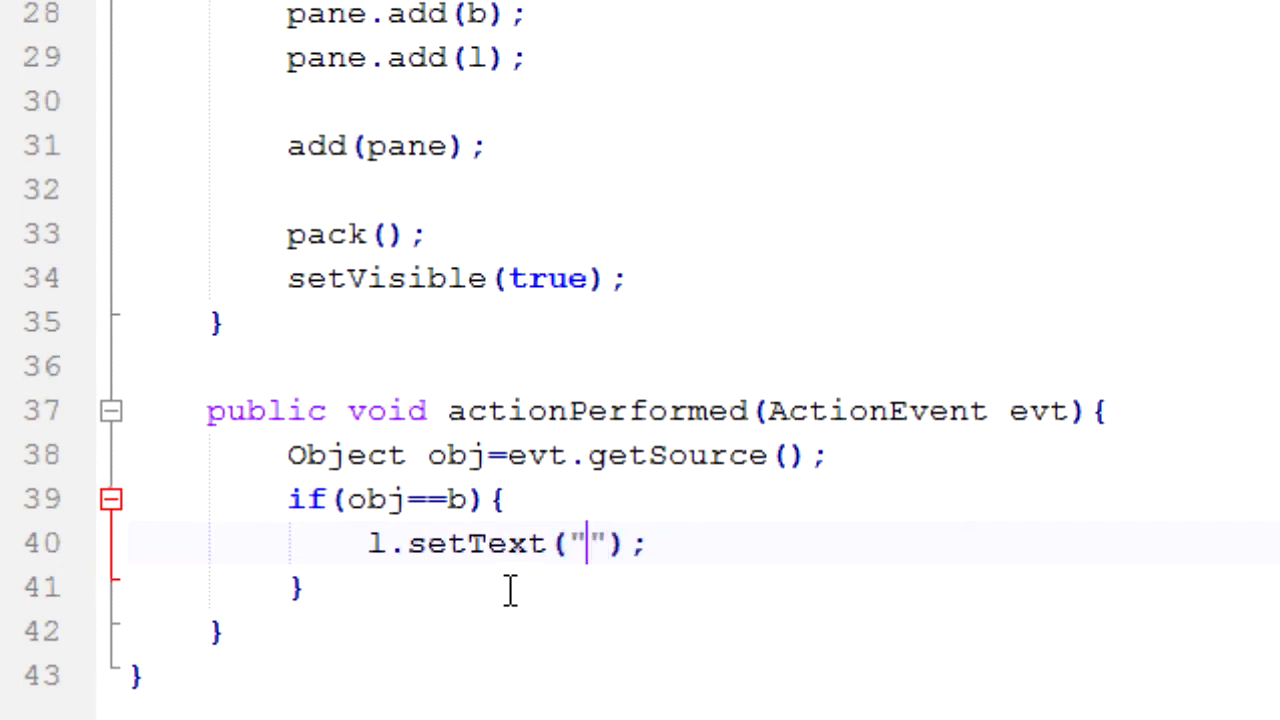
pyautogui.write('You P')
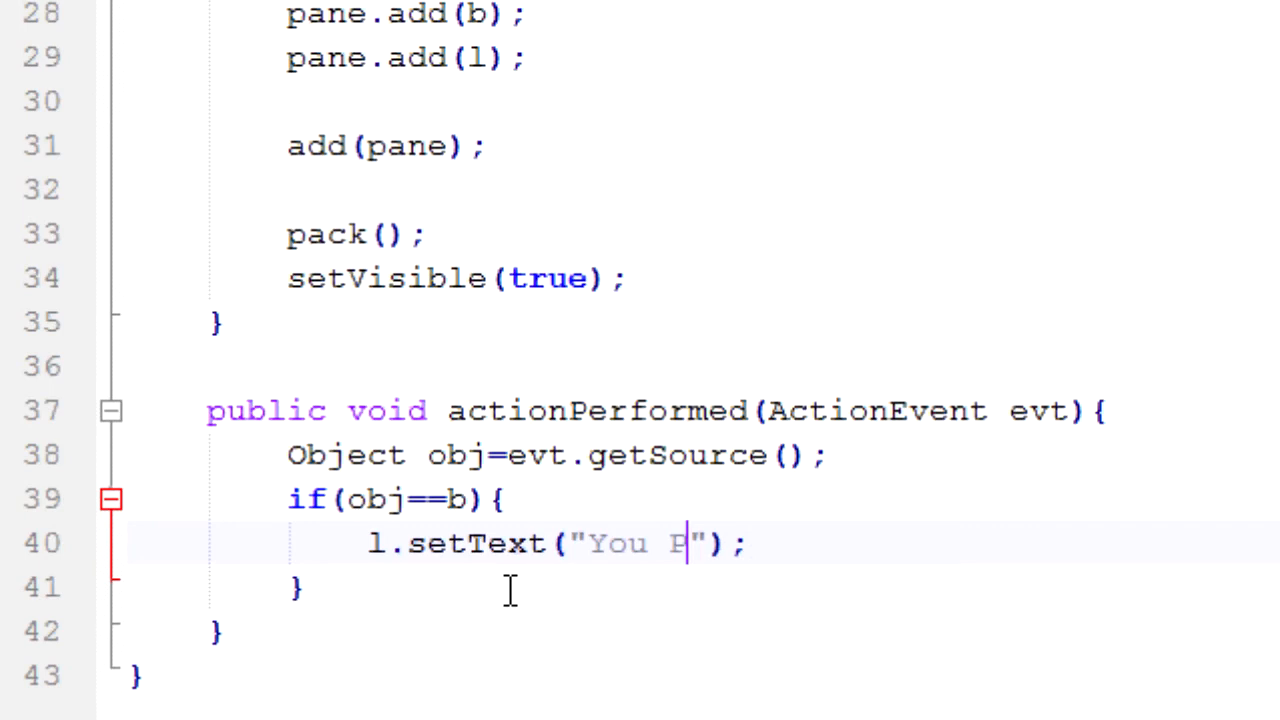
pyautogui.write('ress')
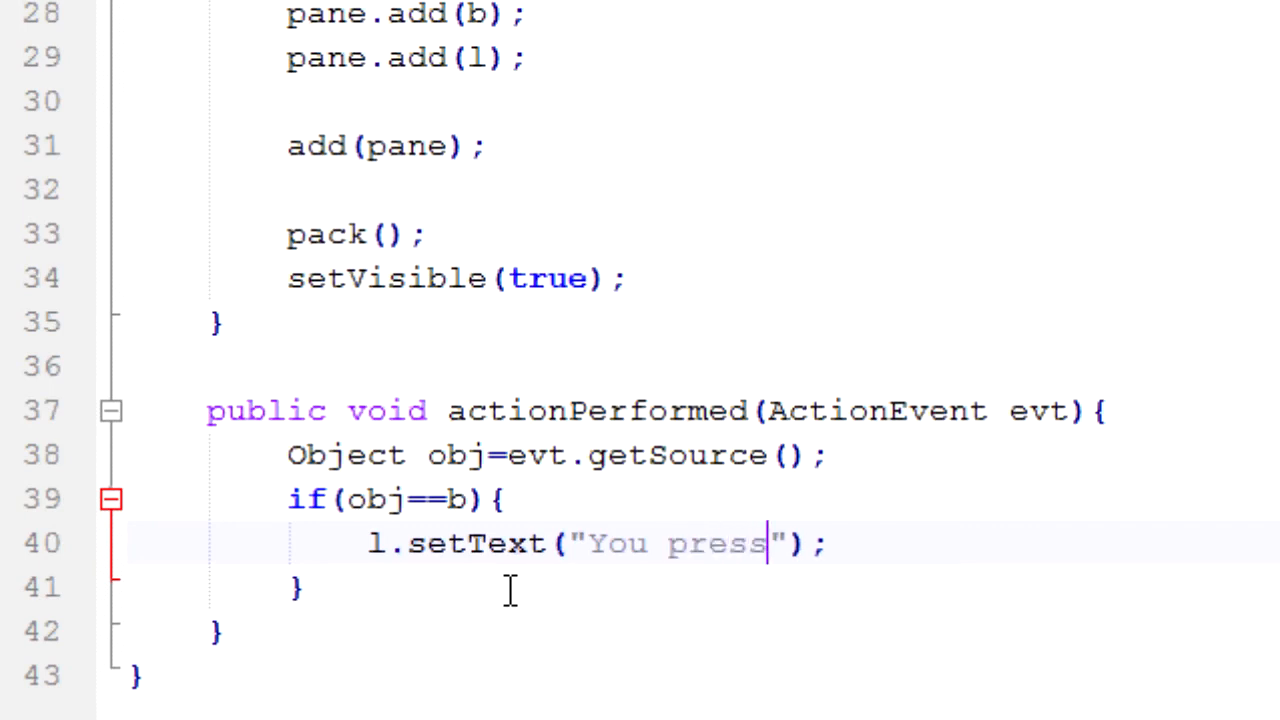
pyautogui.write('ed the button')
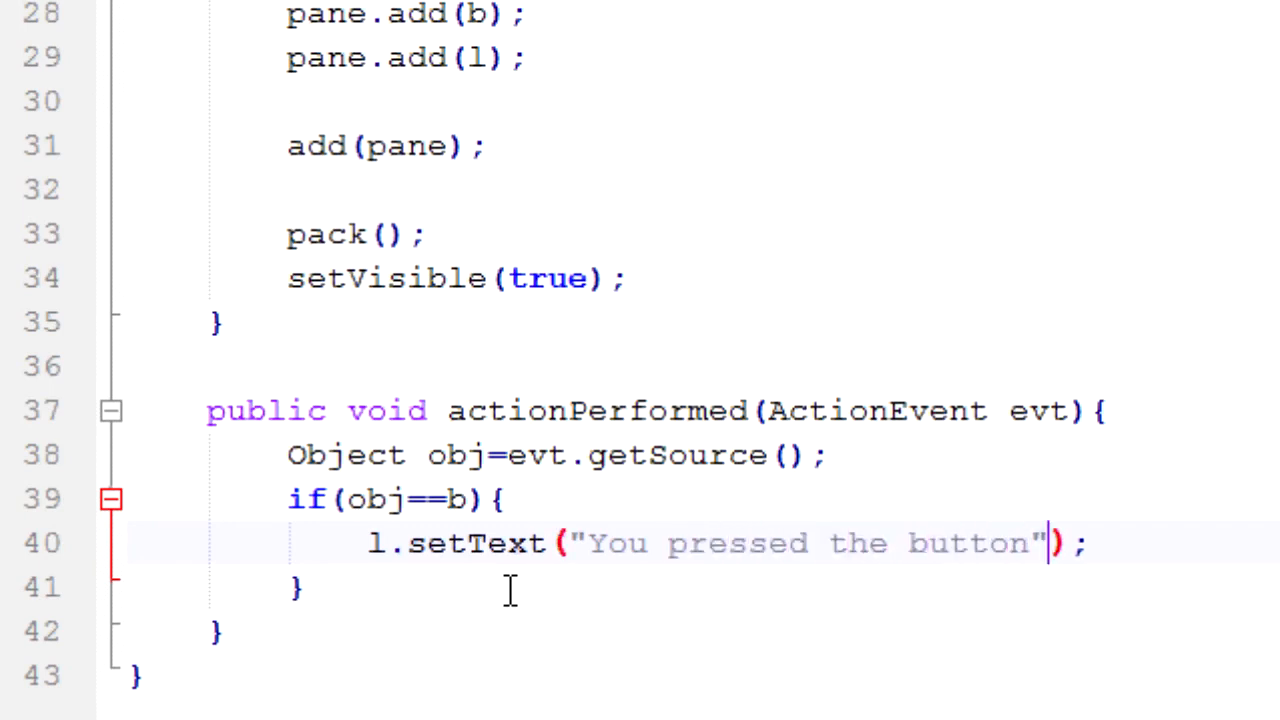
pyautogui.moveTo(818, 520)
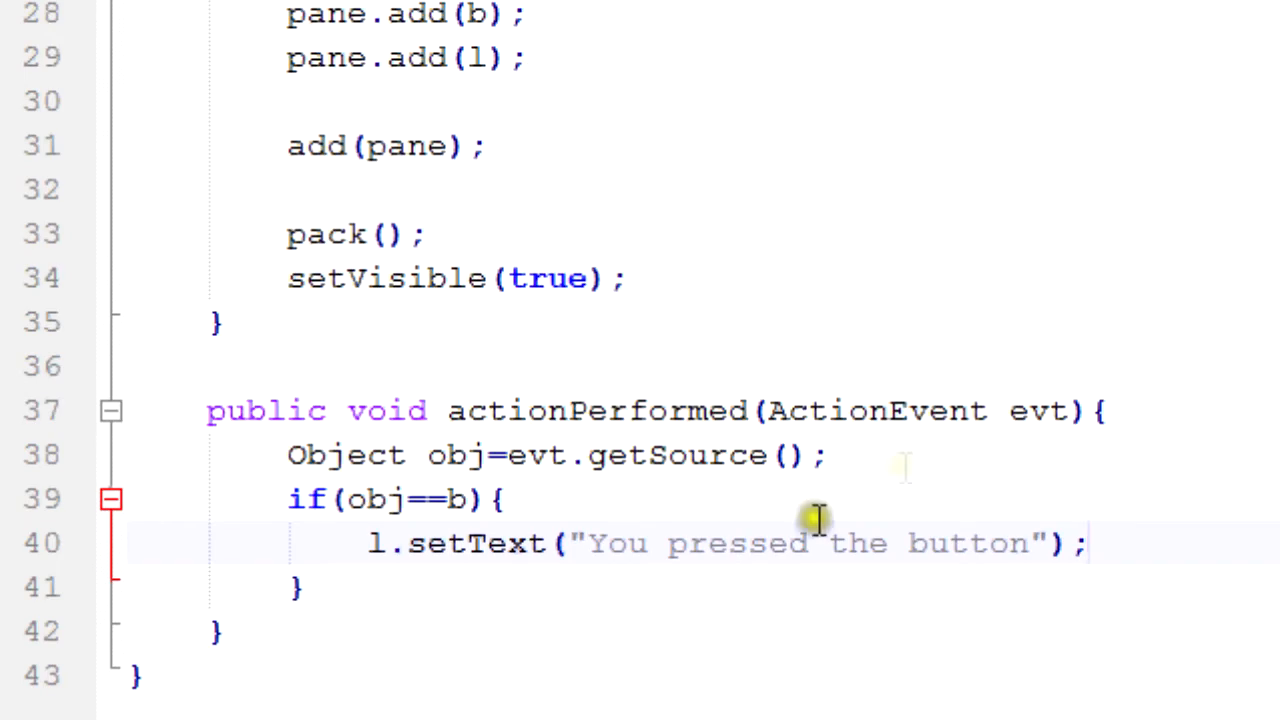
pyautogui.scroll(3)
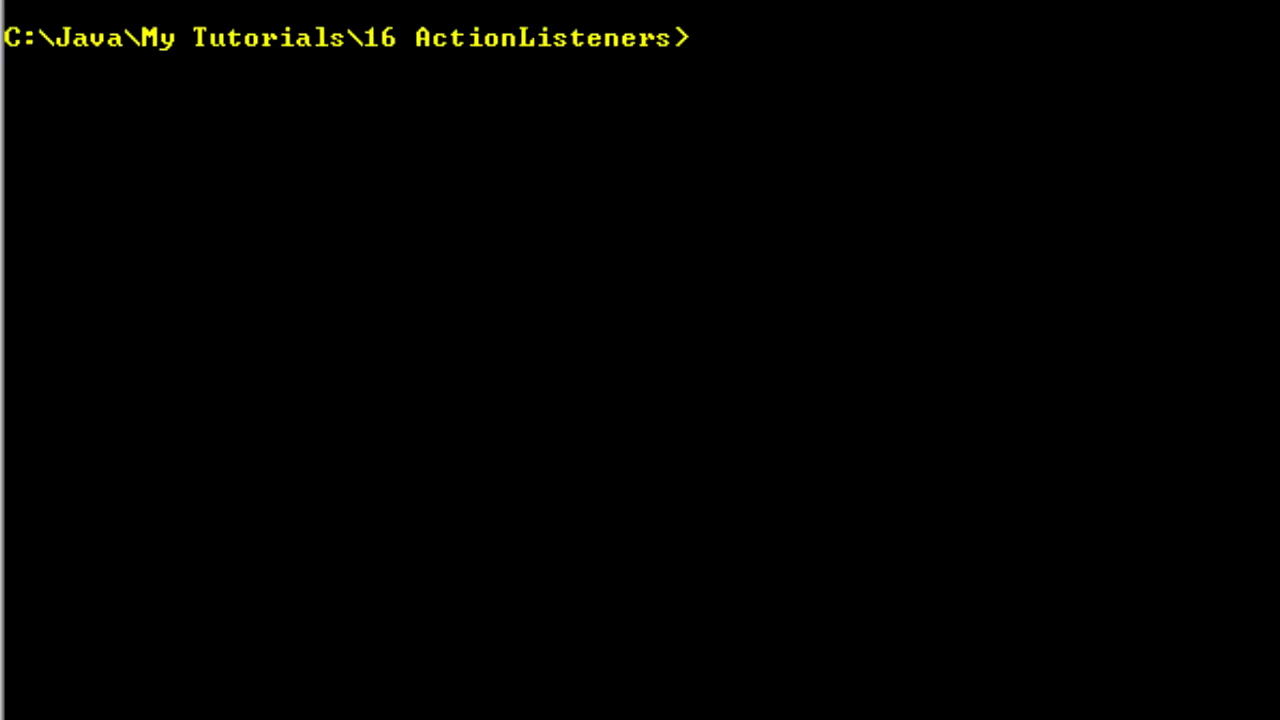
# - Compile with javac ActionListeners.java and review the 27 reported errors
pyautogui.write('javac')
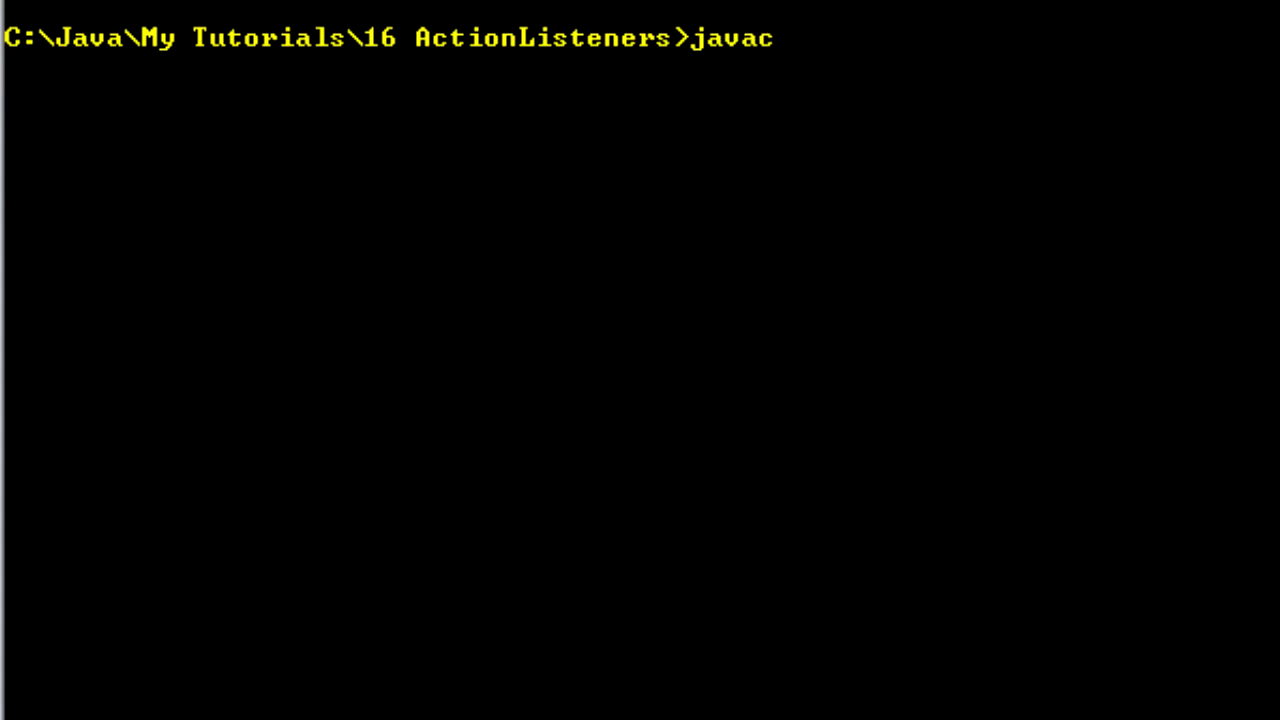
pyautogui.write('ActionListener')
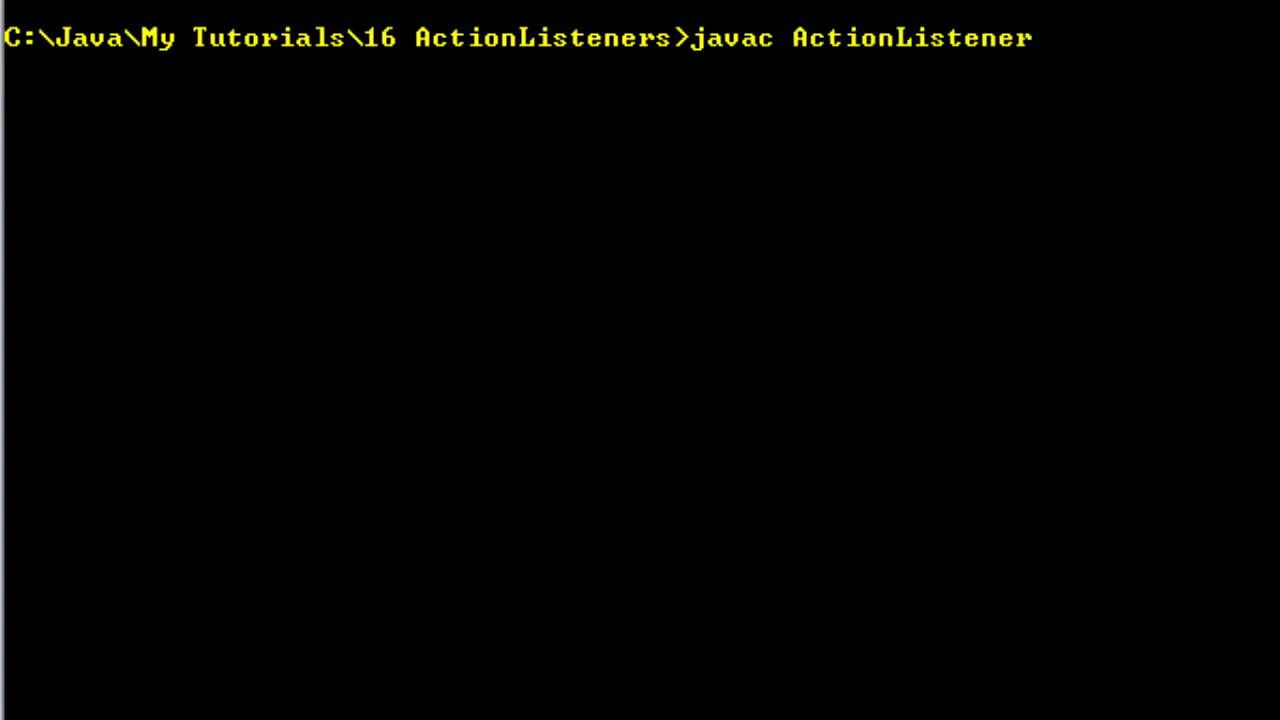
pyautogui.write('s.j')
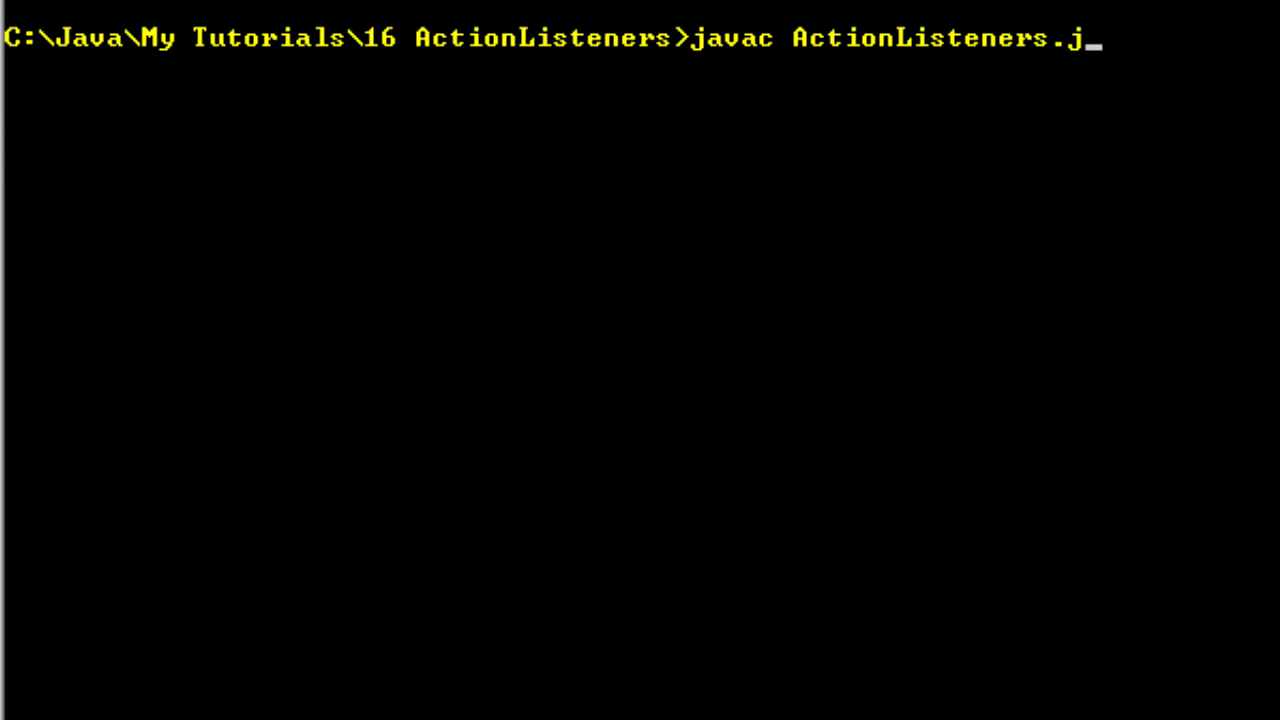
pyautogui.press('Return')
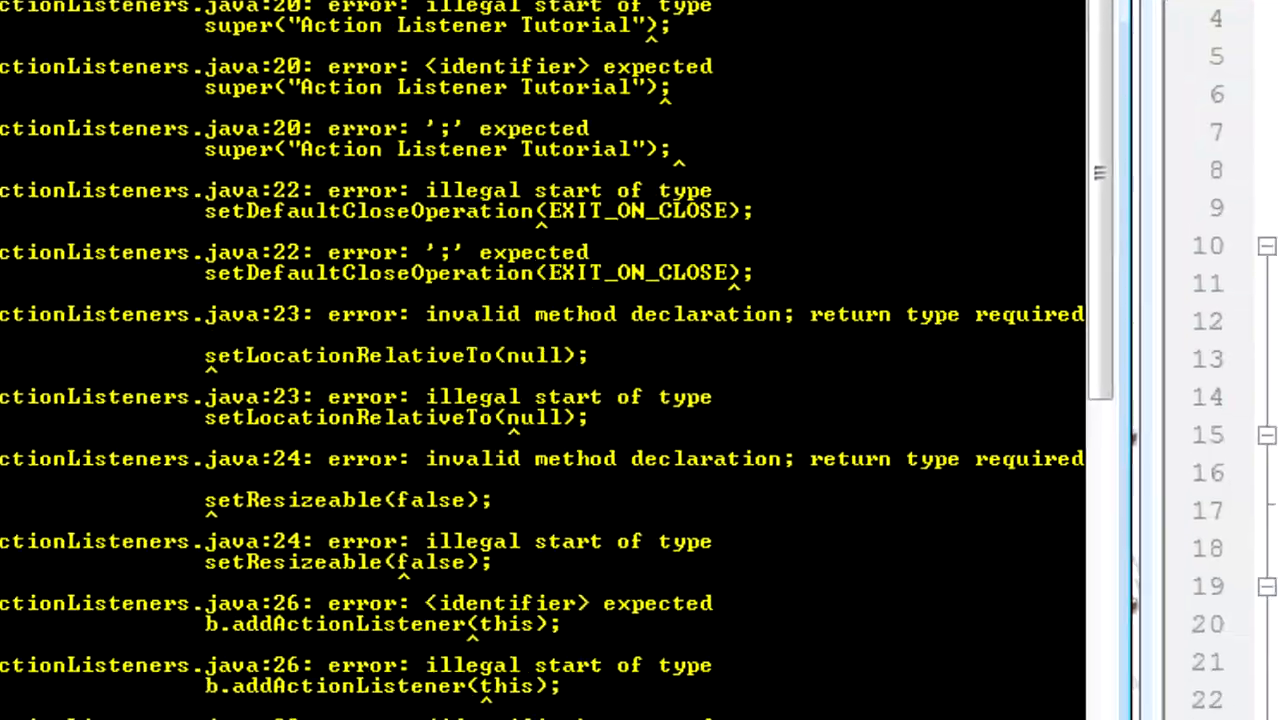
pyautogui.scroll(-3)
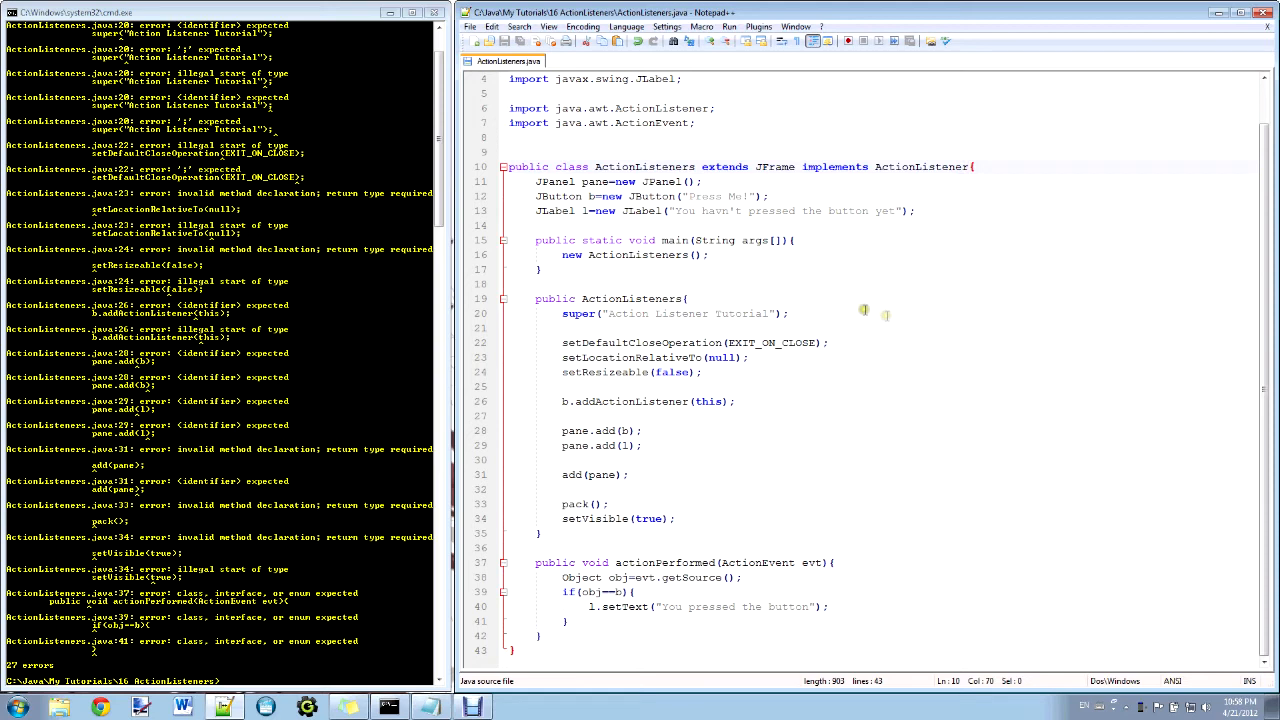
pyautogui.scroll(3)
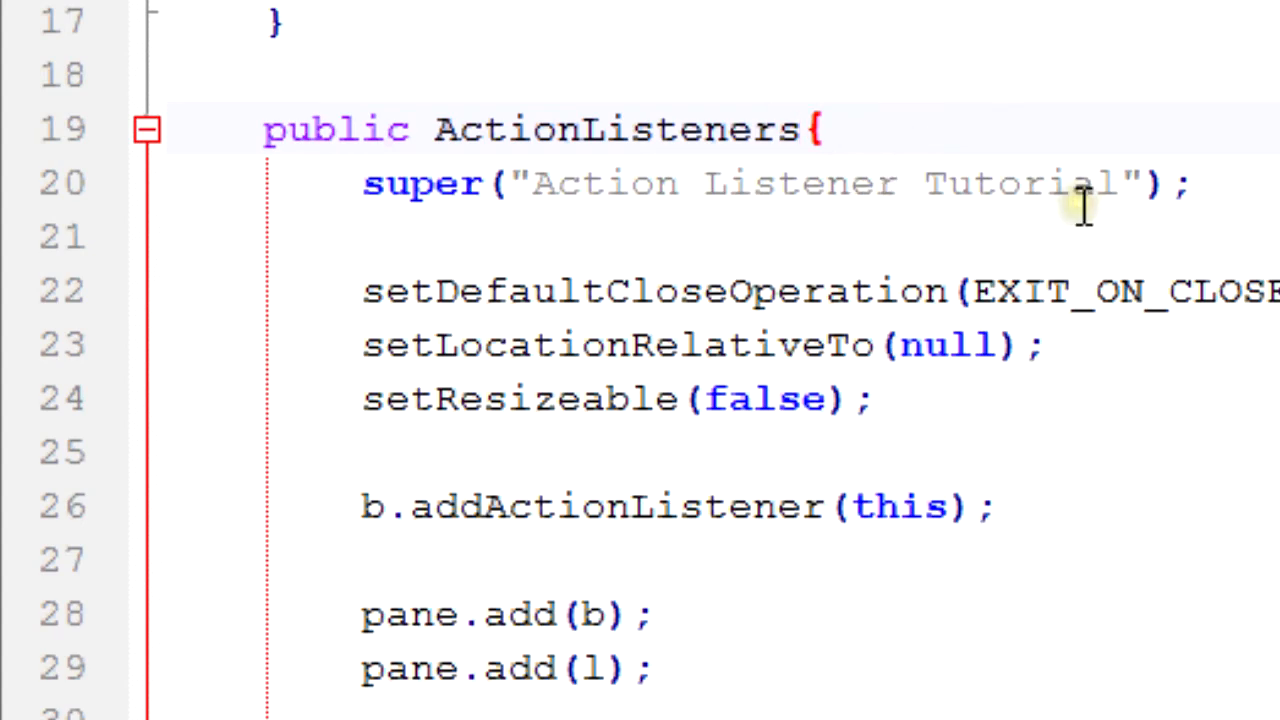
# - Add () to the constructor, import from java.awt.event.*, and correct setResizable's spelling
pyautogui.write('()')
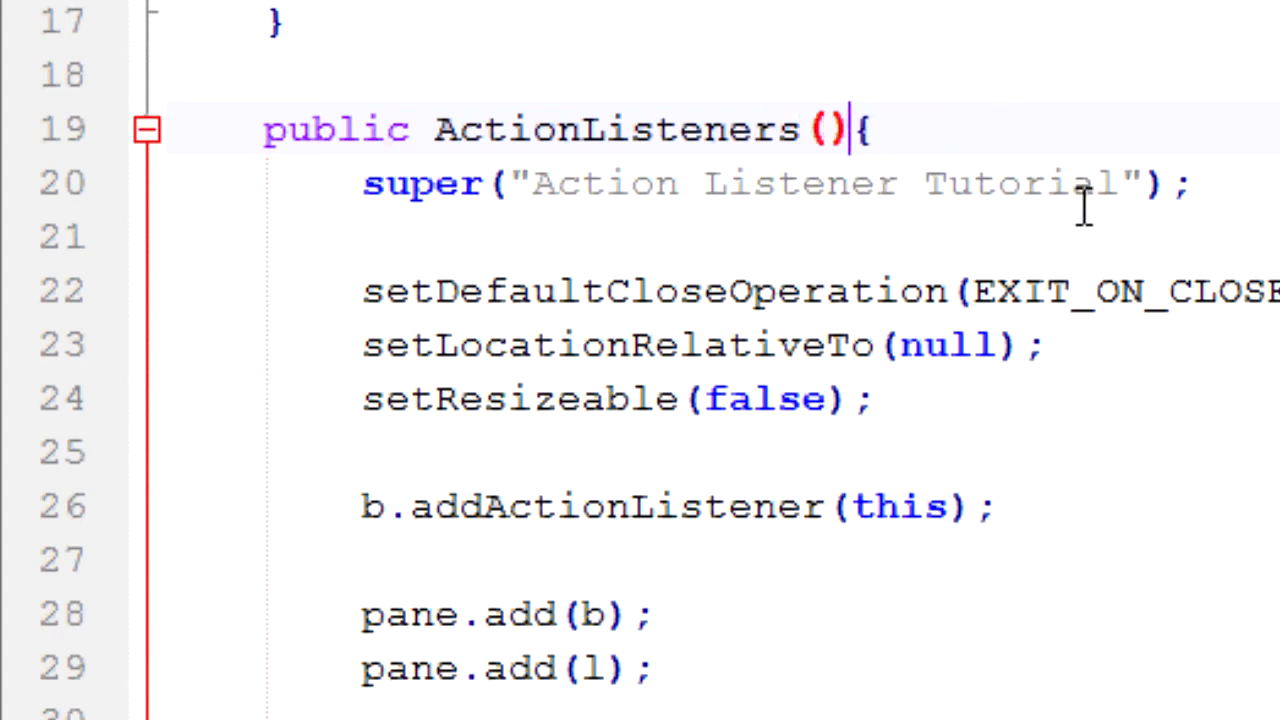
pyautogui.click(820, 130)
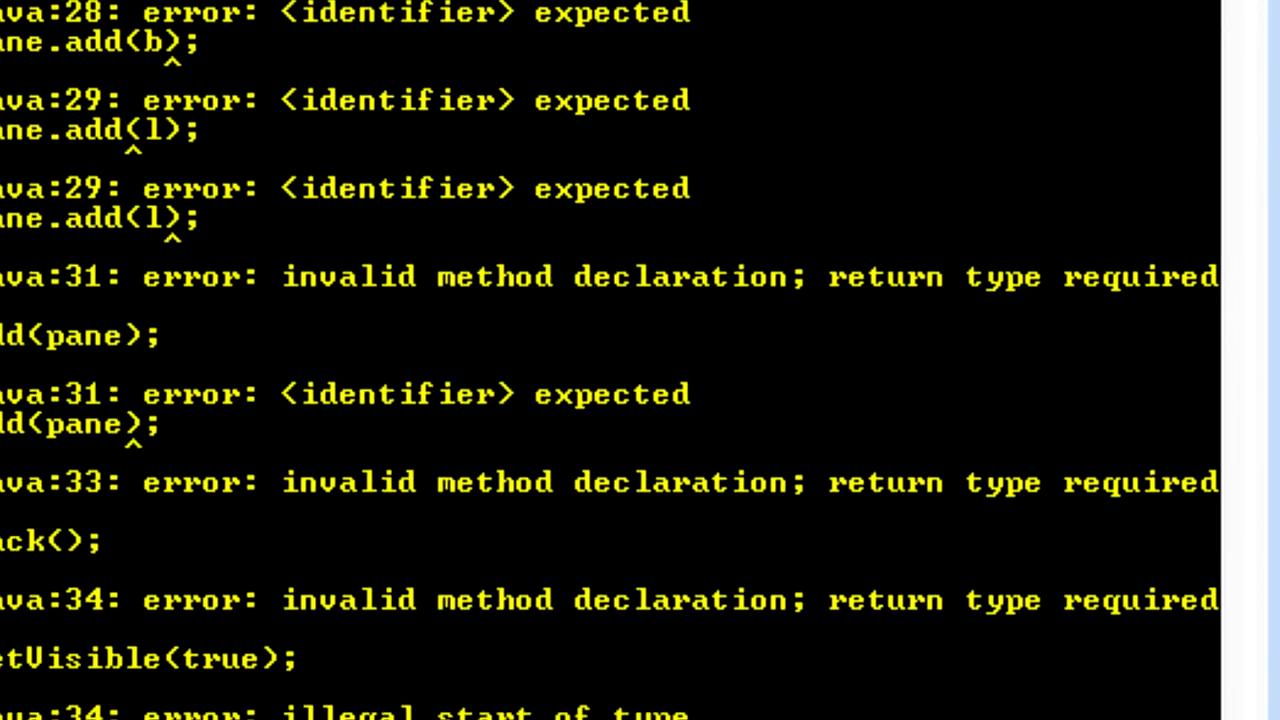
pyautogui.scroll(-3)
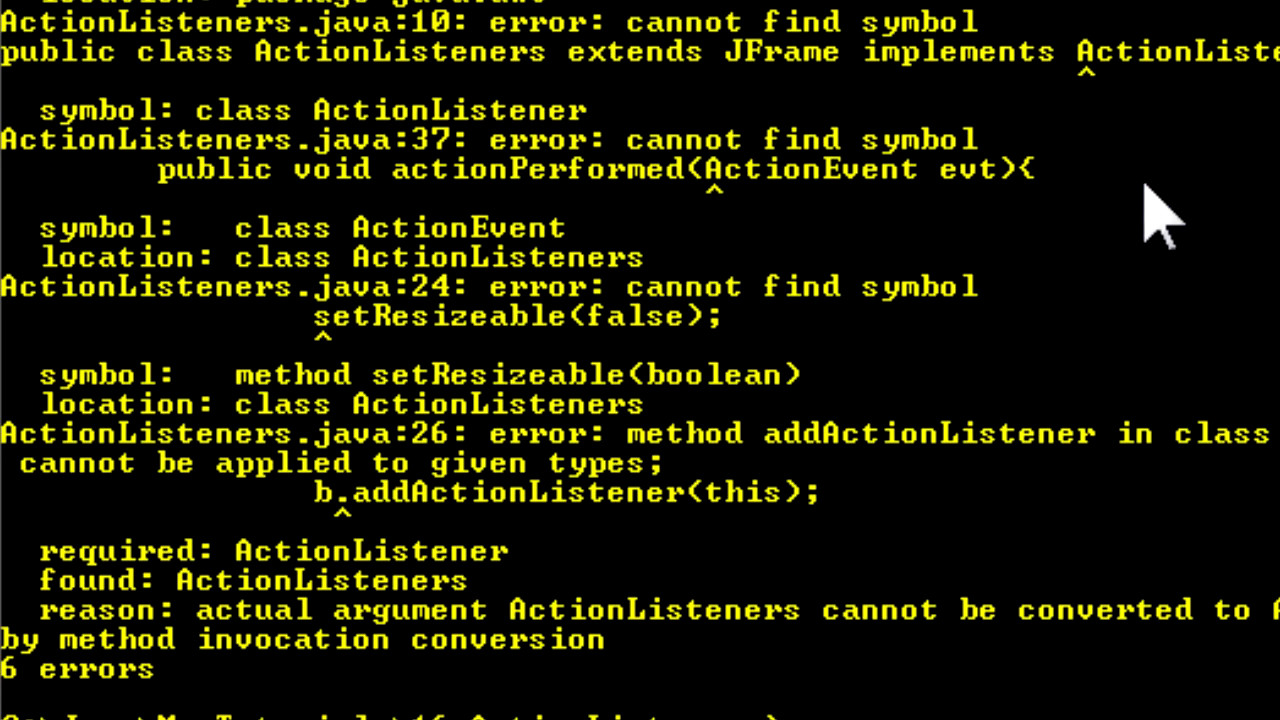
pyautogui.scroll(-3)
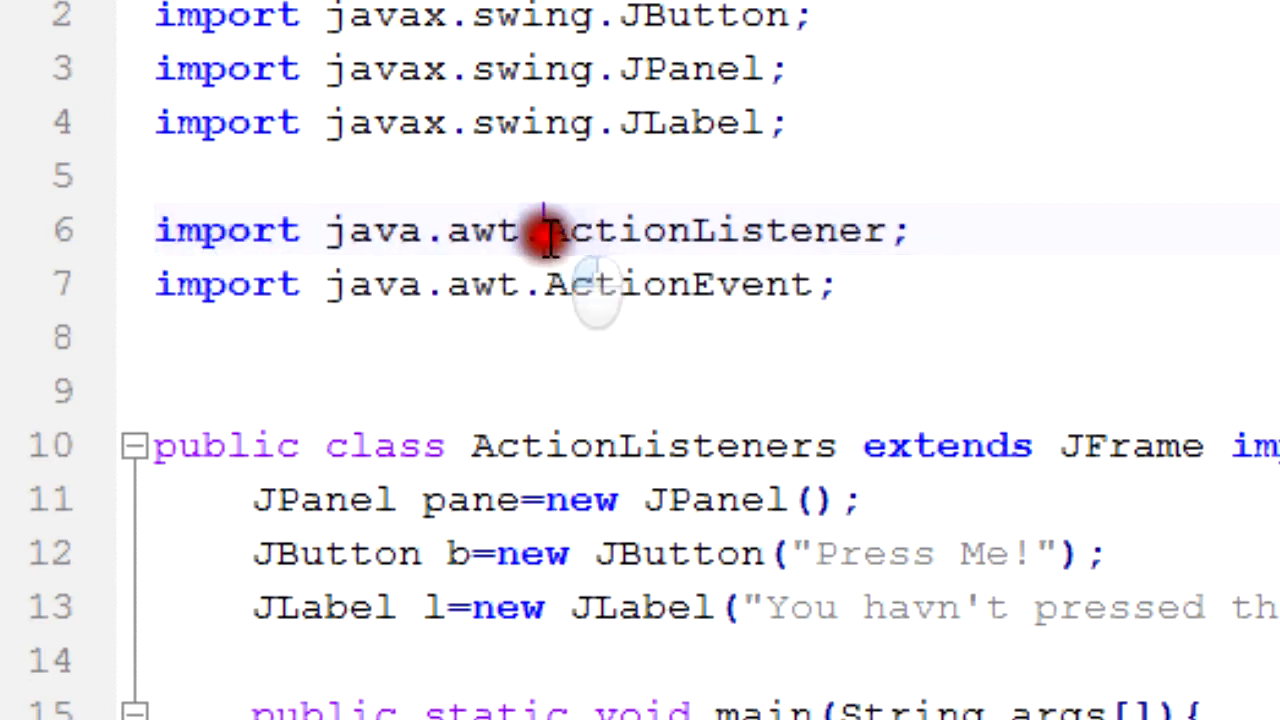
pyautogui.write('event.')
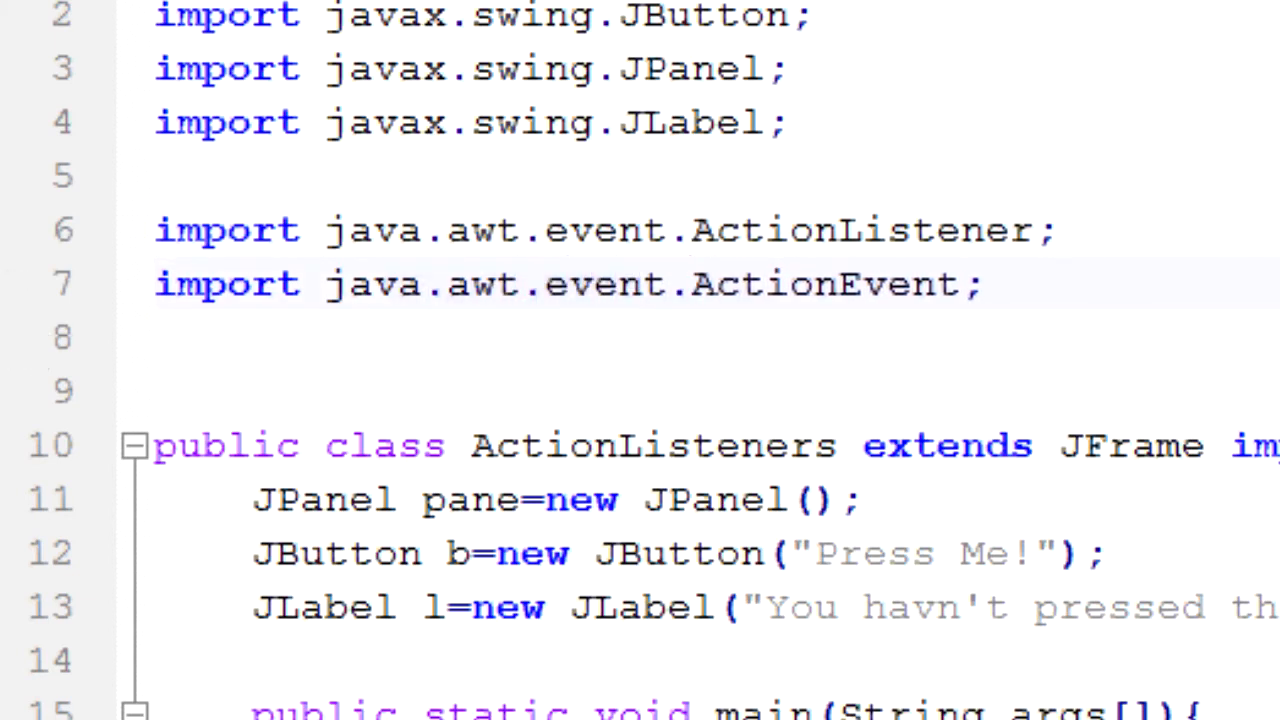
pyautogui.scroll(-3)
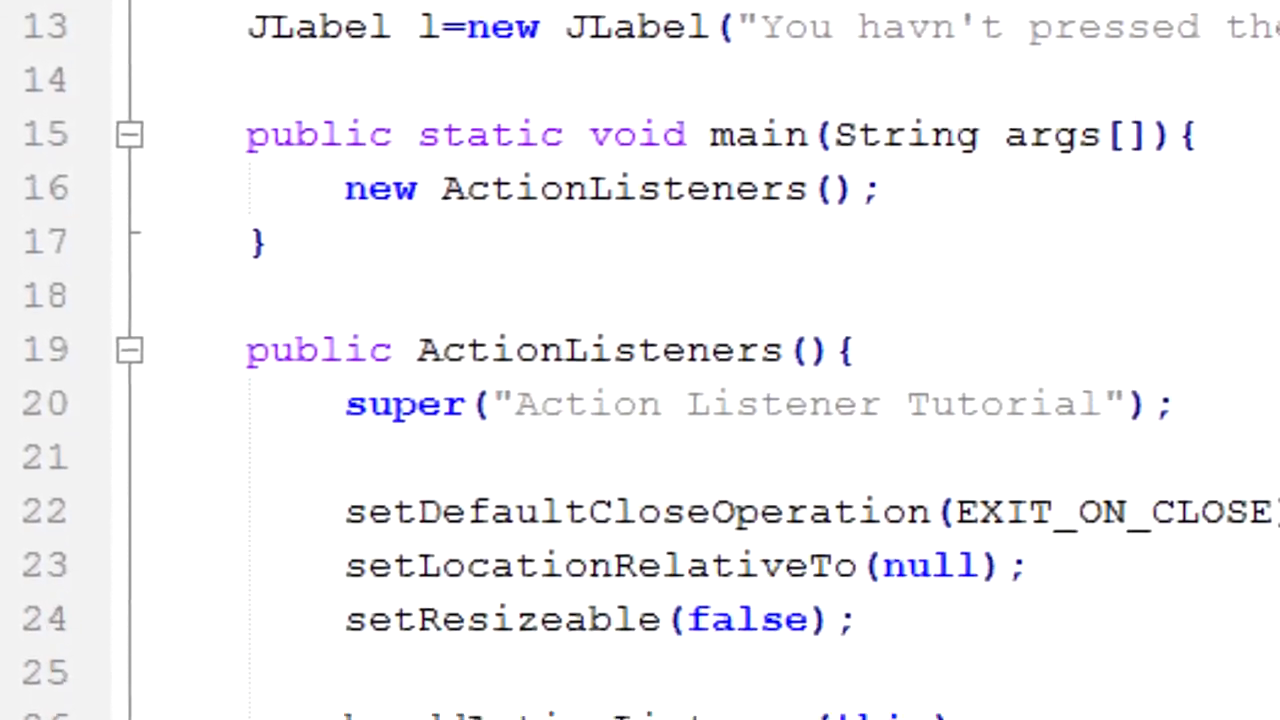
pyautogui.scroll(-3)
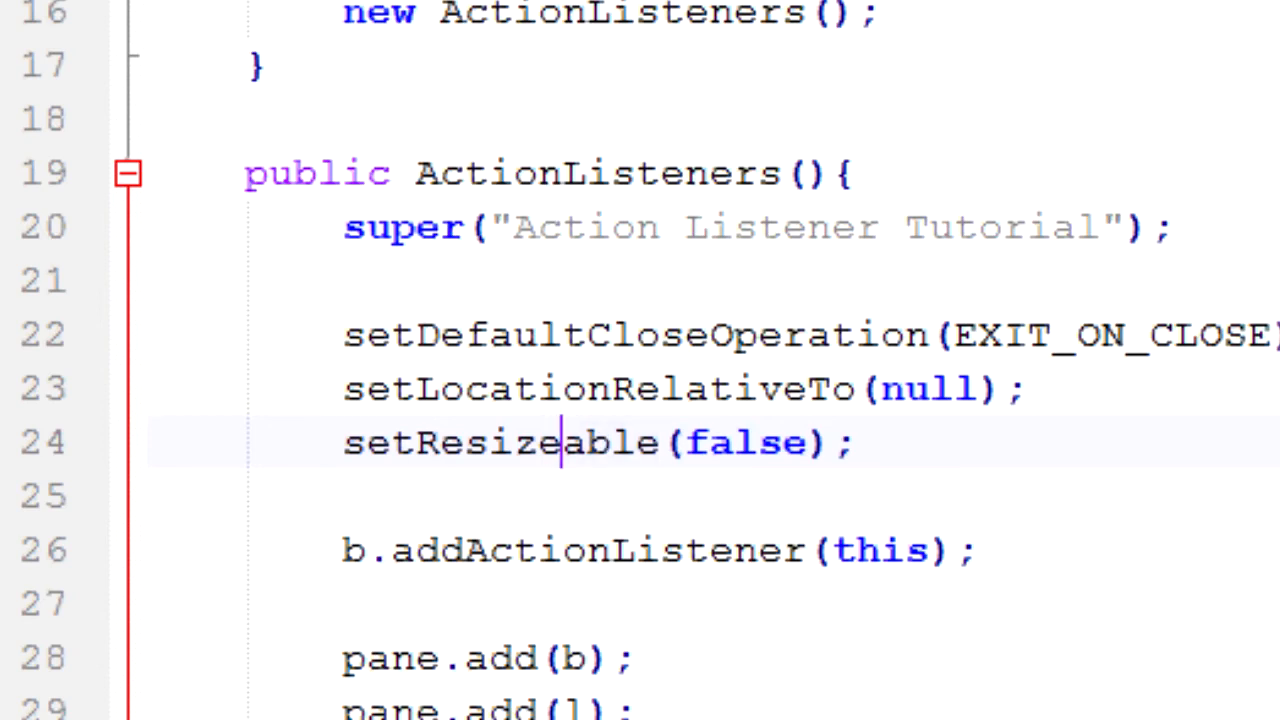
pyautogui.moveTo(564, 444)
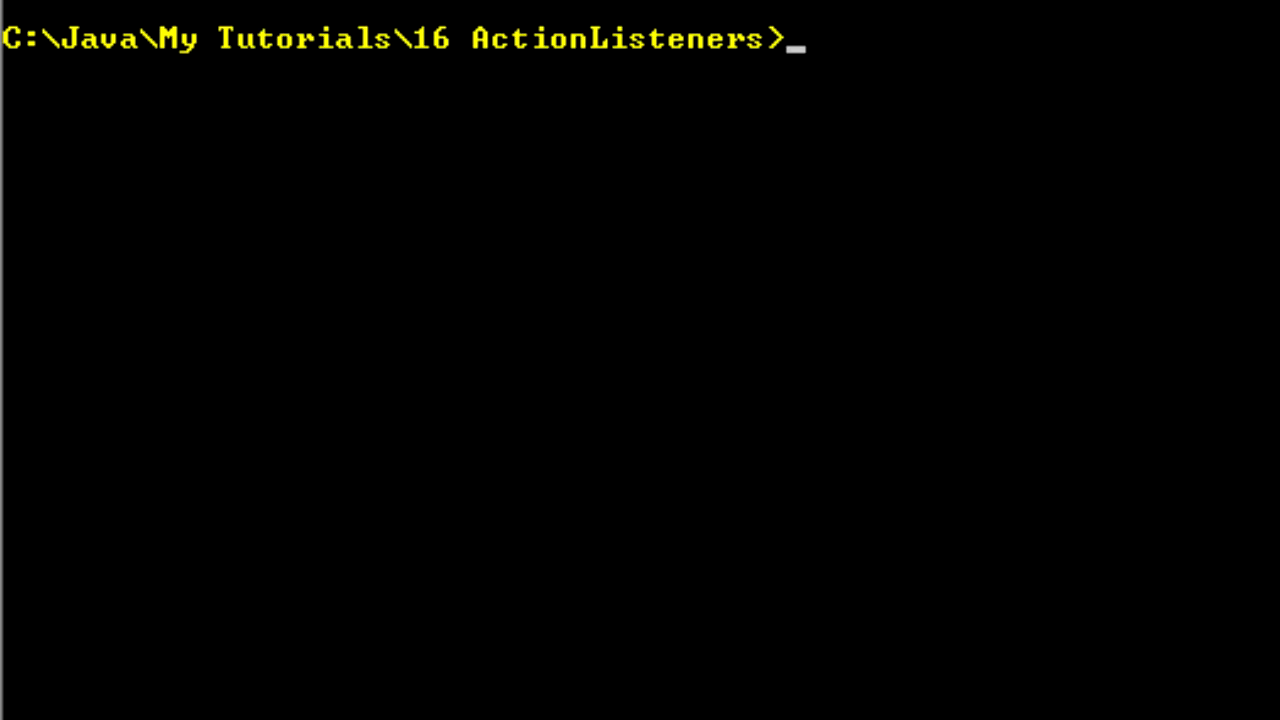
# - Run java ActionListeners to launch the Action Listener Tutorial window
pyautogui.write('java ActionListen')
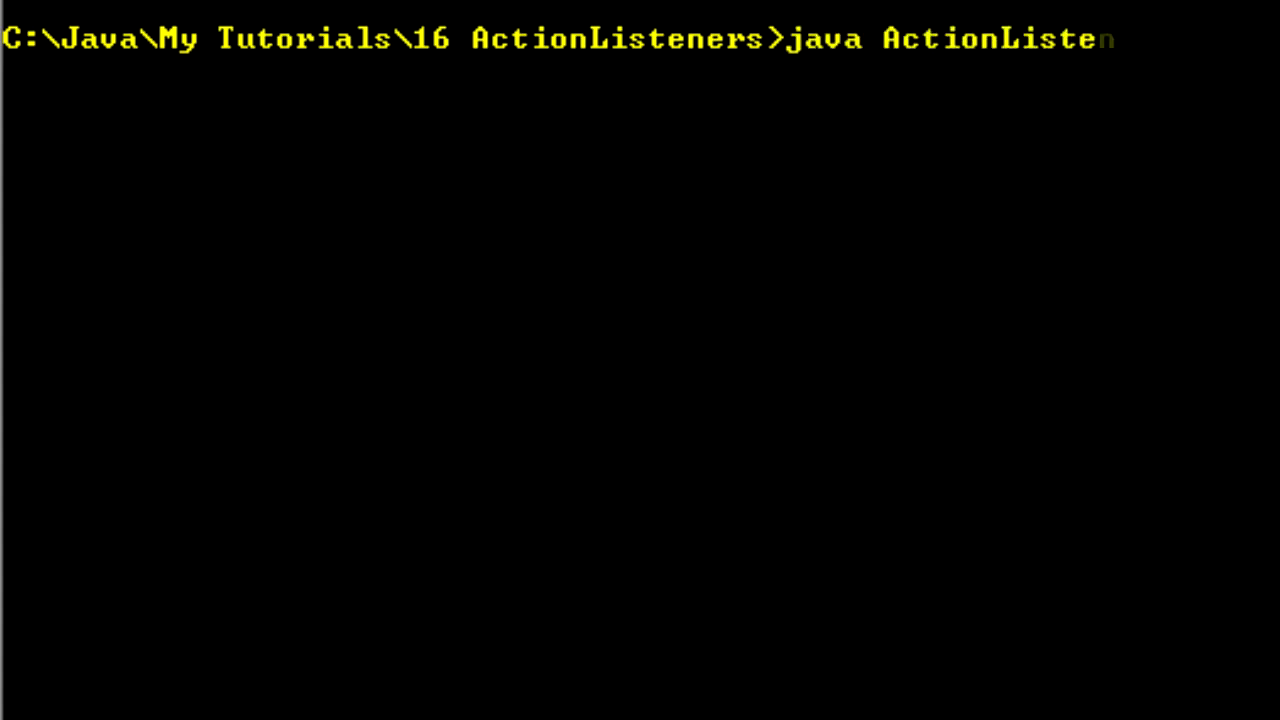
pyautogui.write('rs')
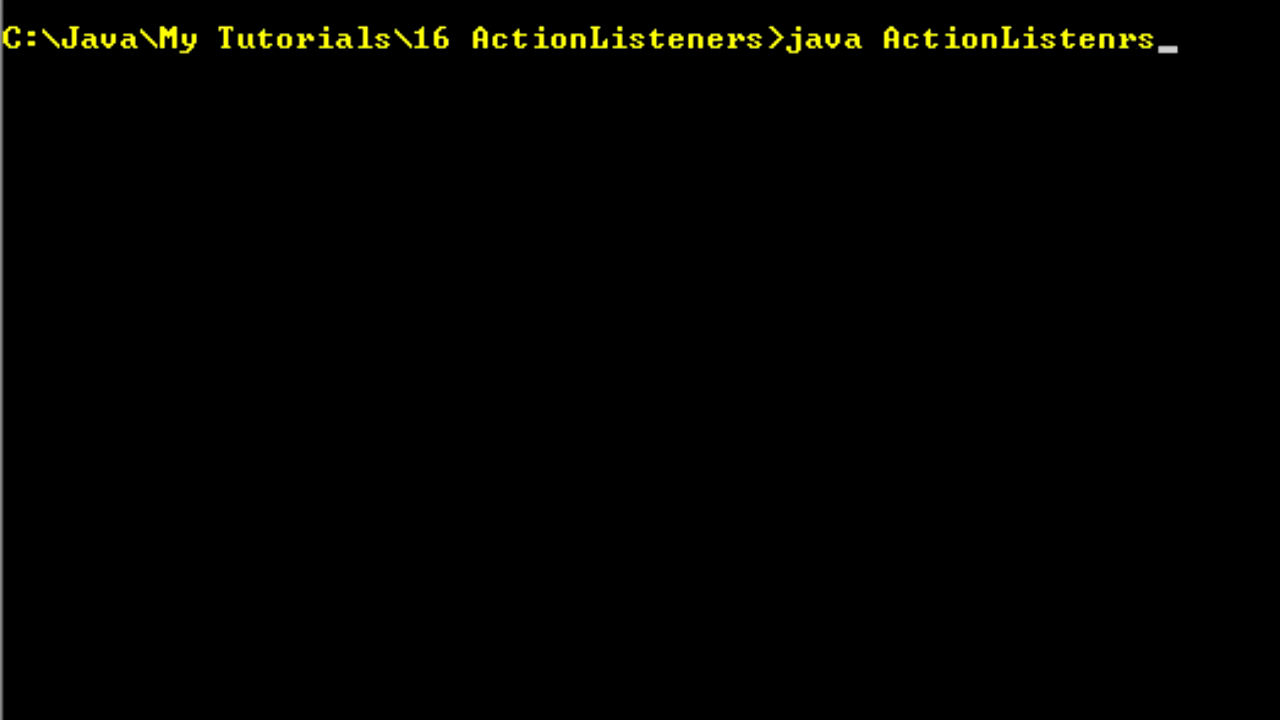
pyautogui.press('Return')
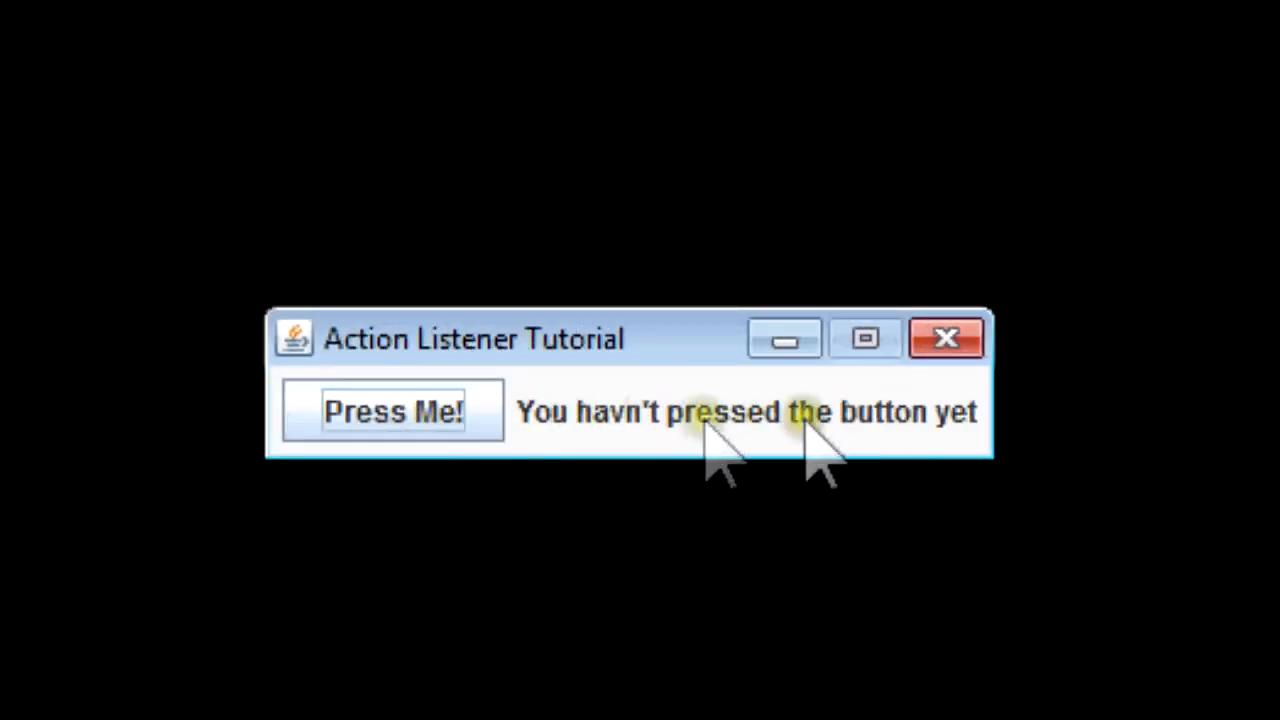
# - Press the Press Me! button so the label reads 'You pressed the button'
pyautogui.click(392, 412)
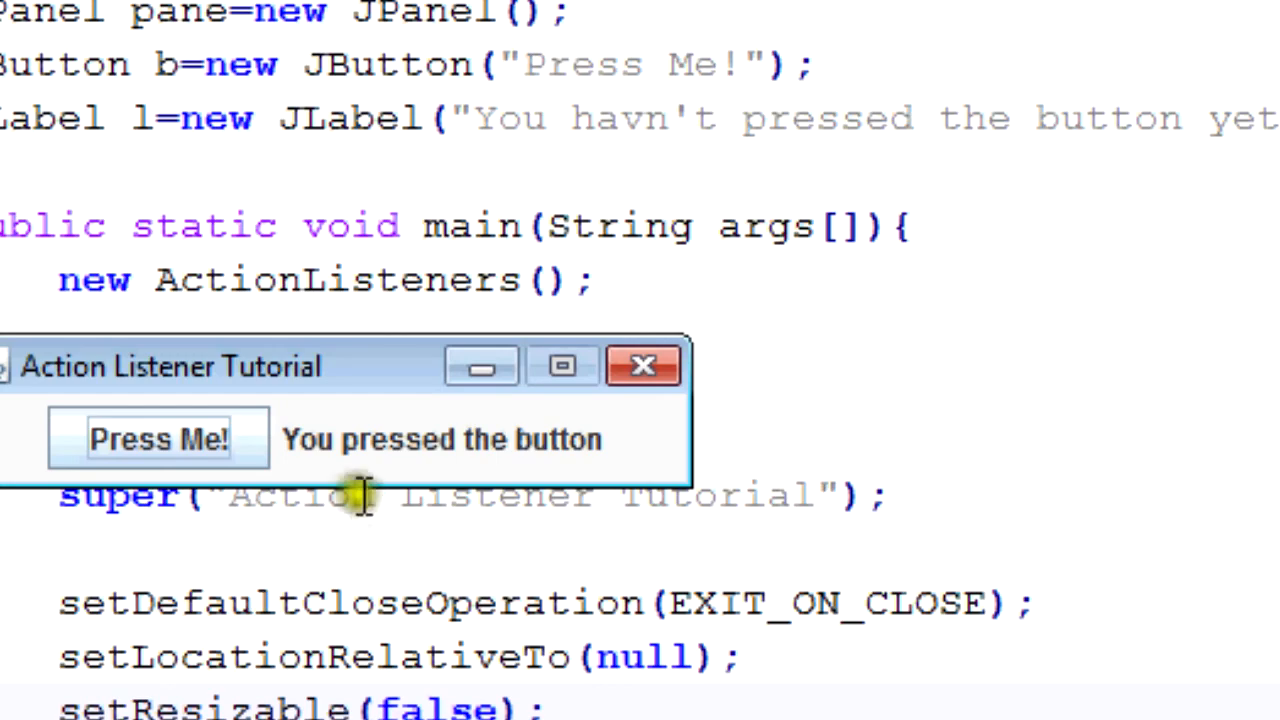
pyautogui.scroll(-3)
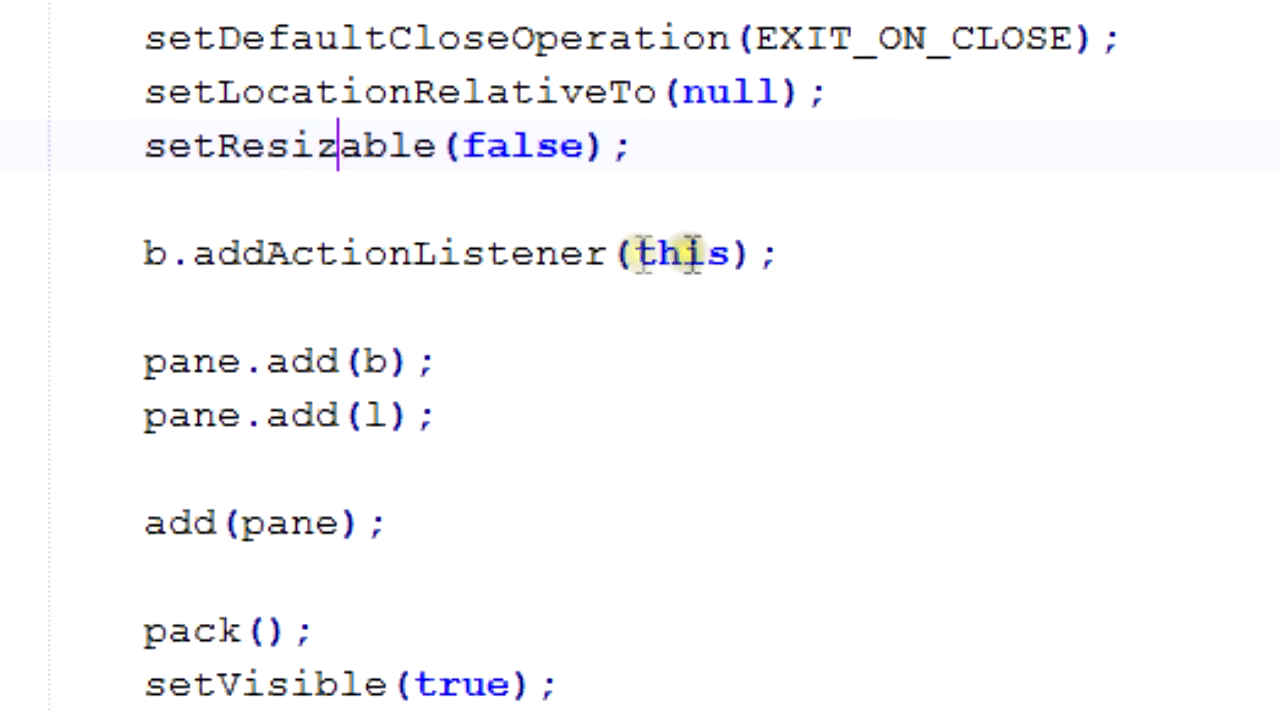
pyautogui.click(316, 404)
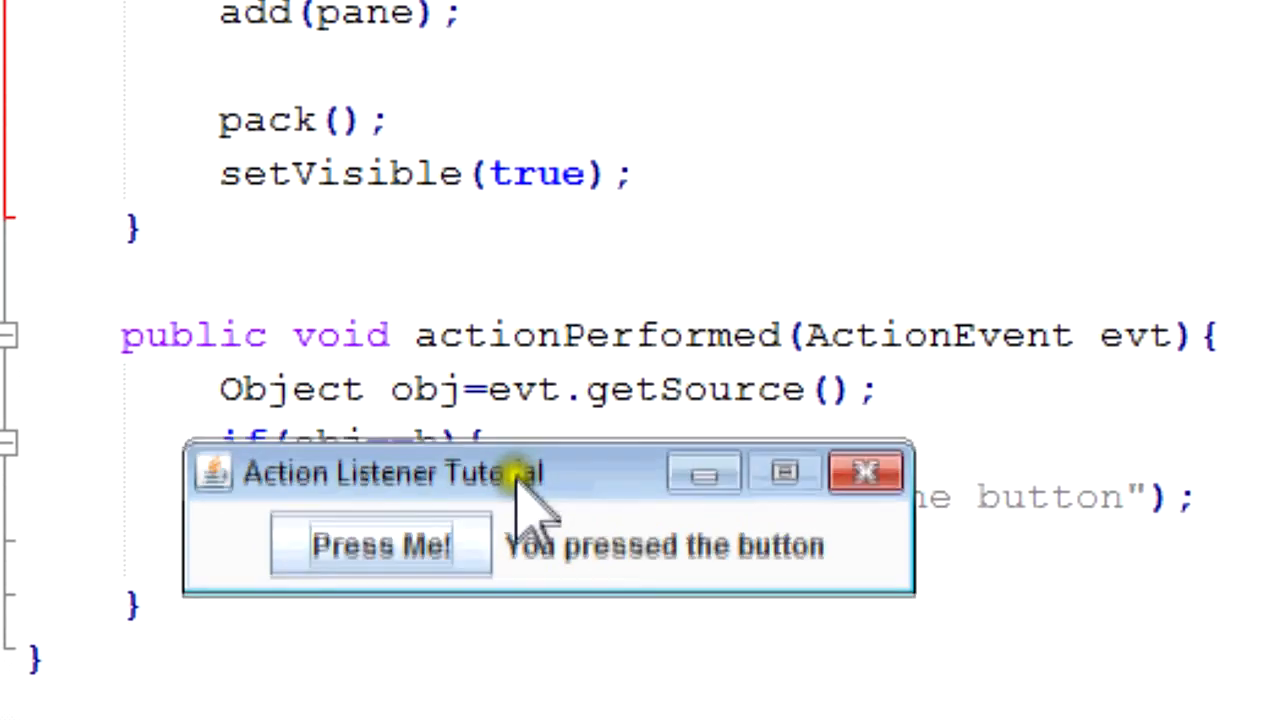
# - Move the tutorial window down and right over the code beside actionPerformed
pyautogui.moveTo(516, 472); pyautogui.dragTo(560, 524)
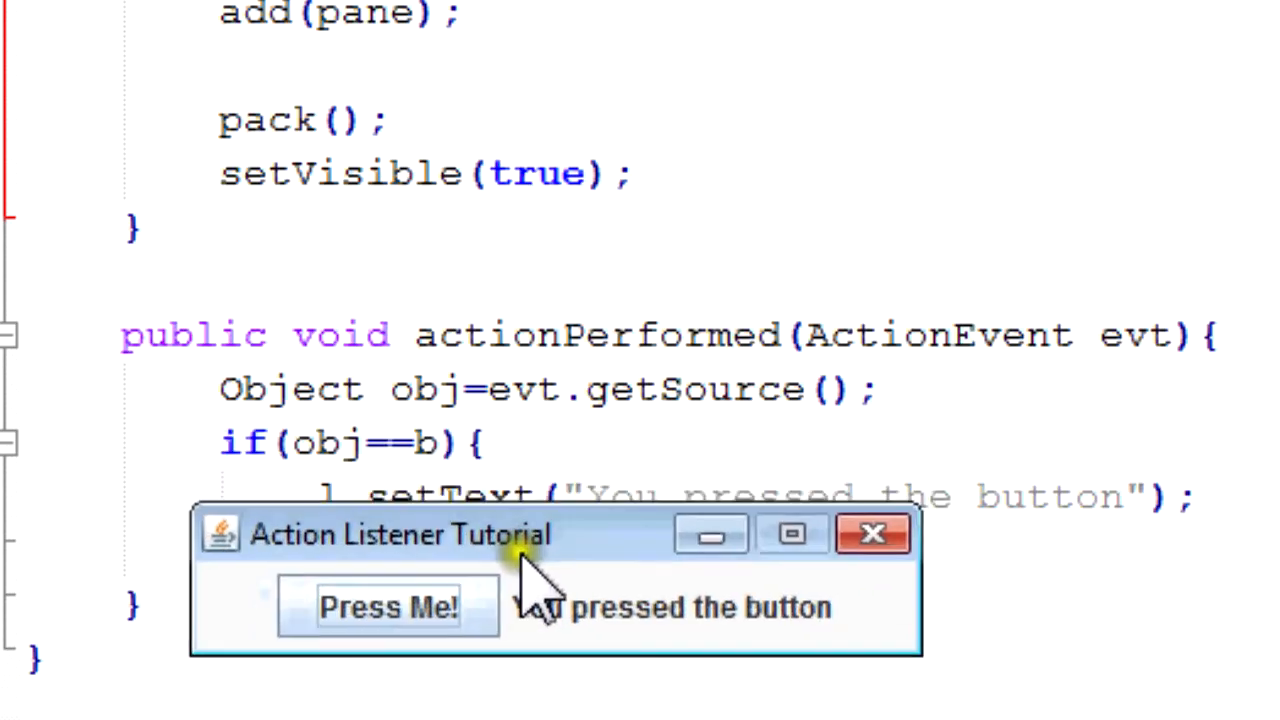
pyautogui.moveTo(400, 532); pyautogui.dragTo(530, 552)
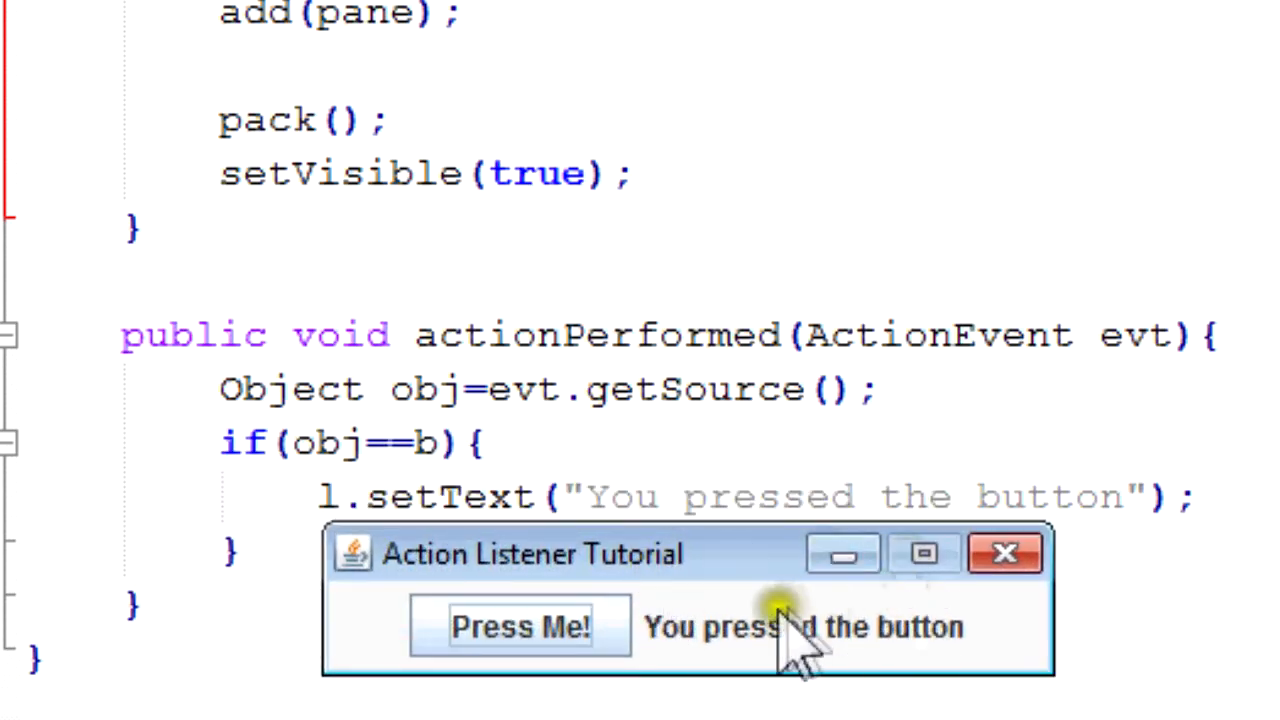
pyautogui.click(1004, 552)
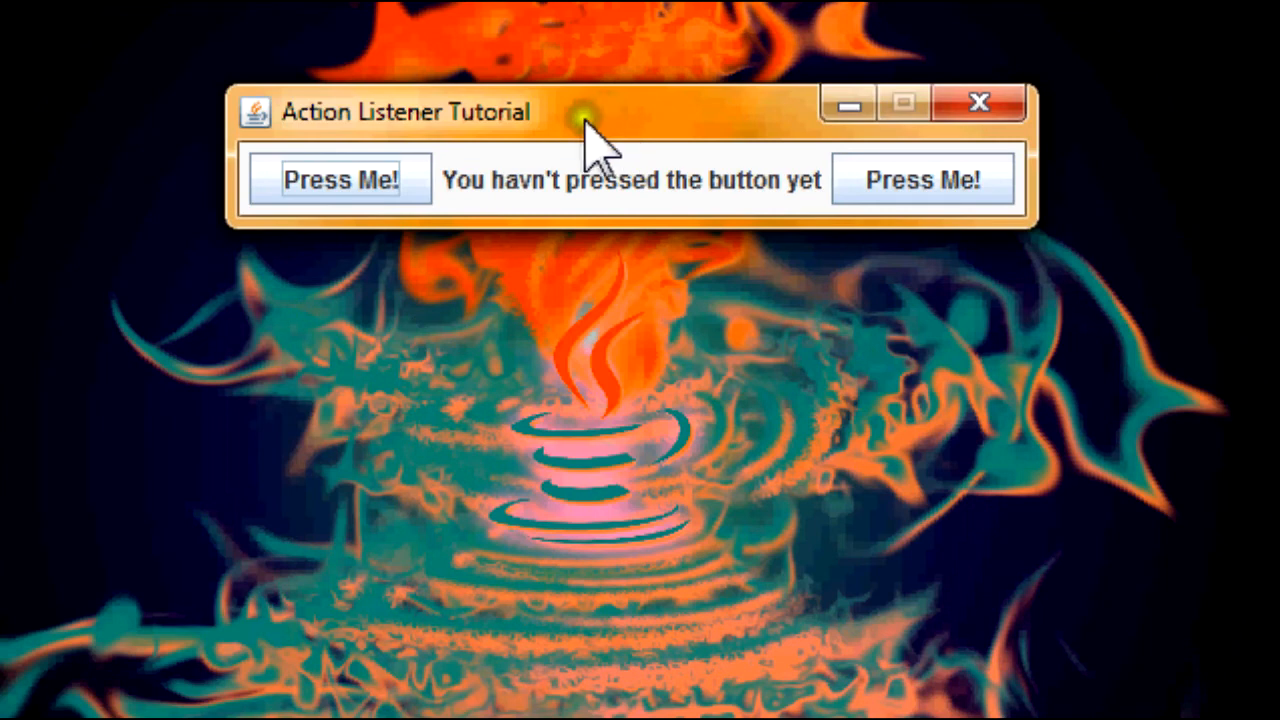
pyautogui.moveTo(324, 284)
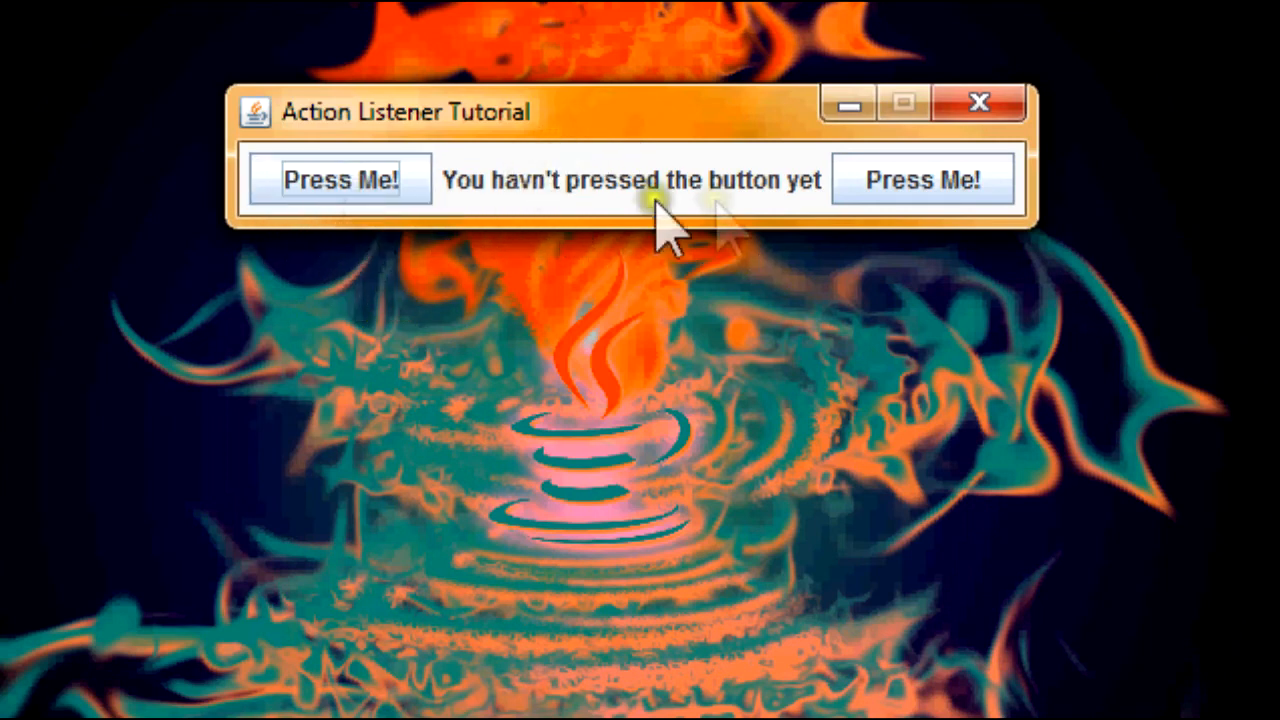
pyautogui.moveTo(464, 264)
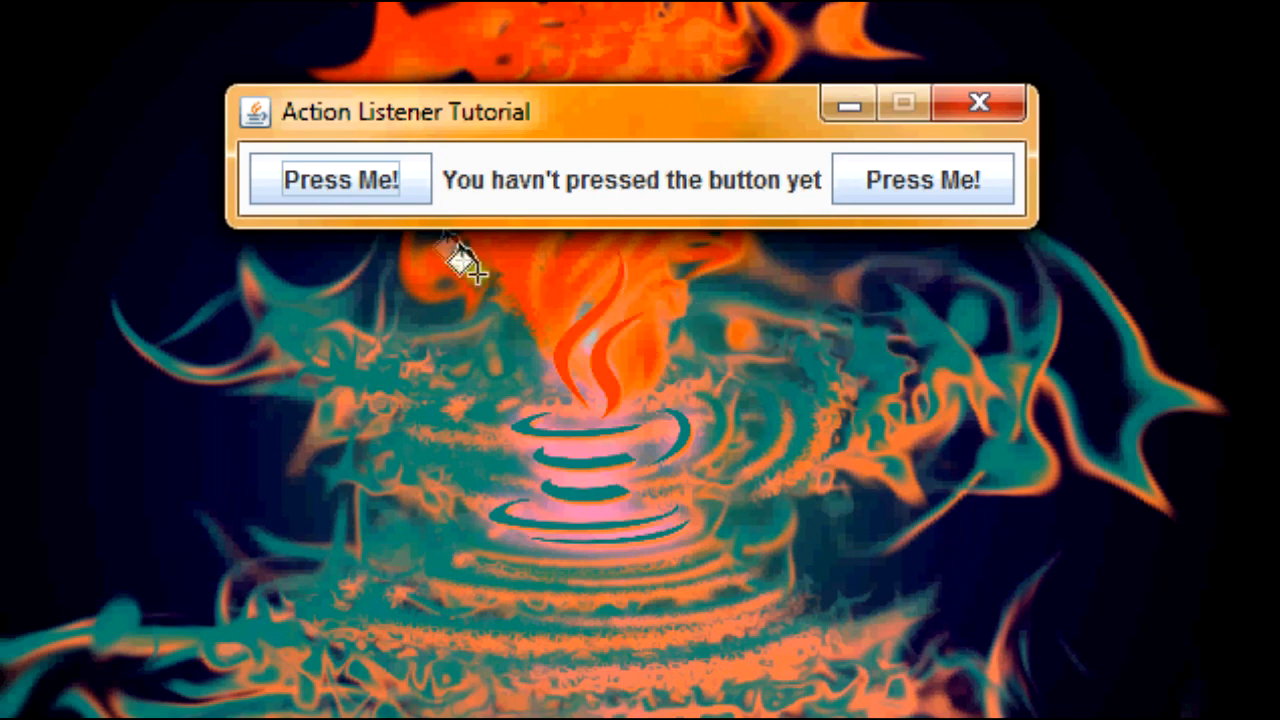
# - Press the left and right Press Me! buttons alternately, ending with the right-button label message
pyautogui.click(340, 180)
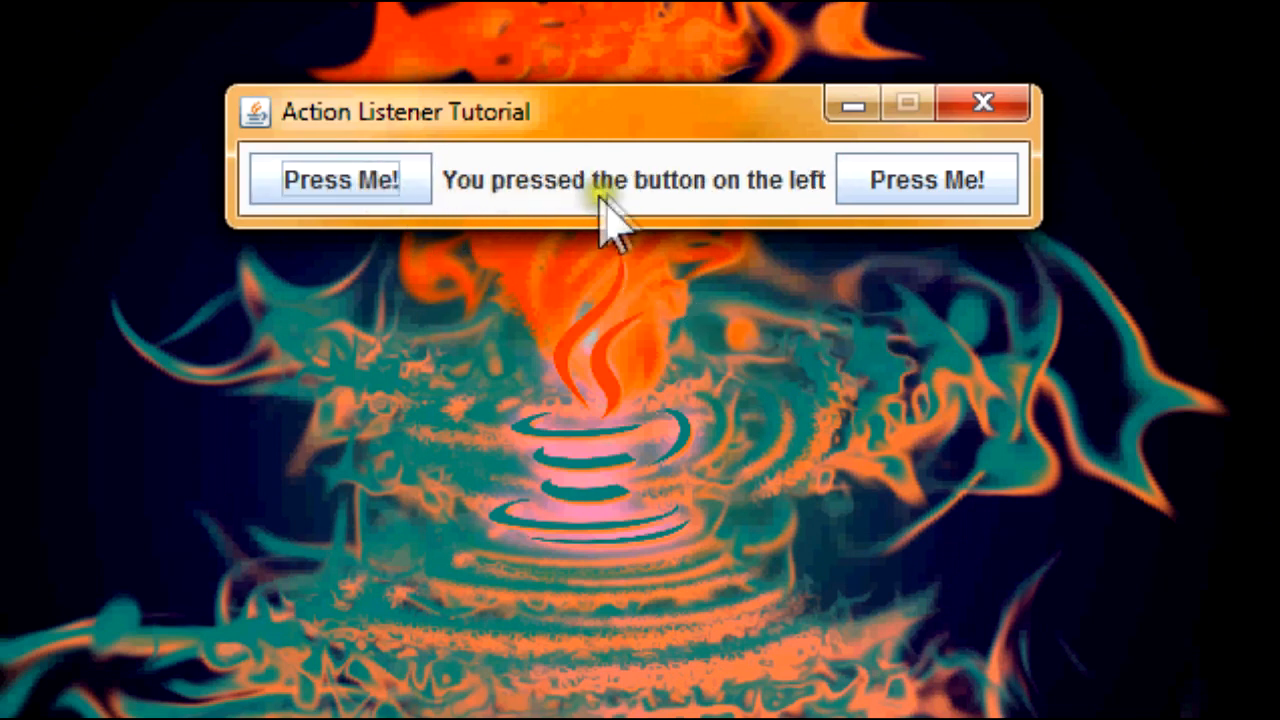
pyautogui.moveTo(670, 230)
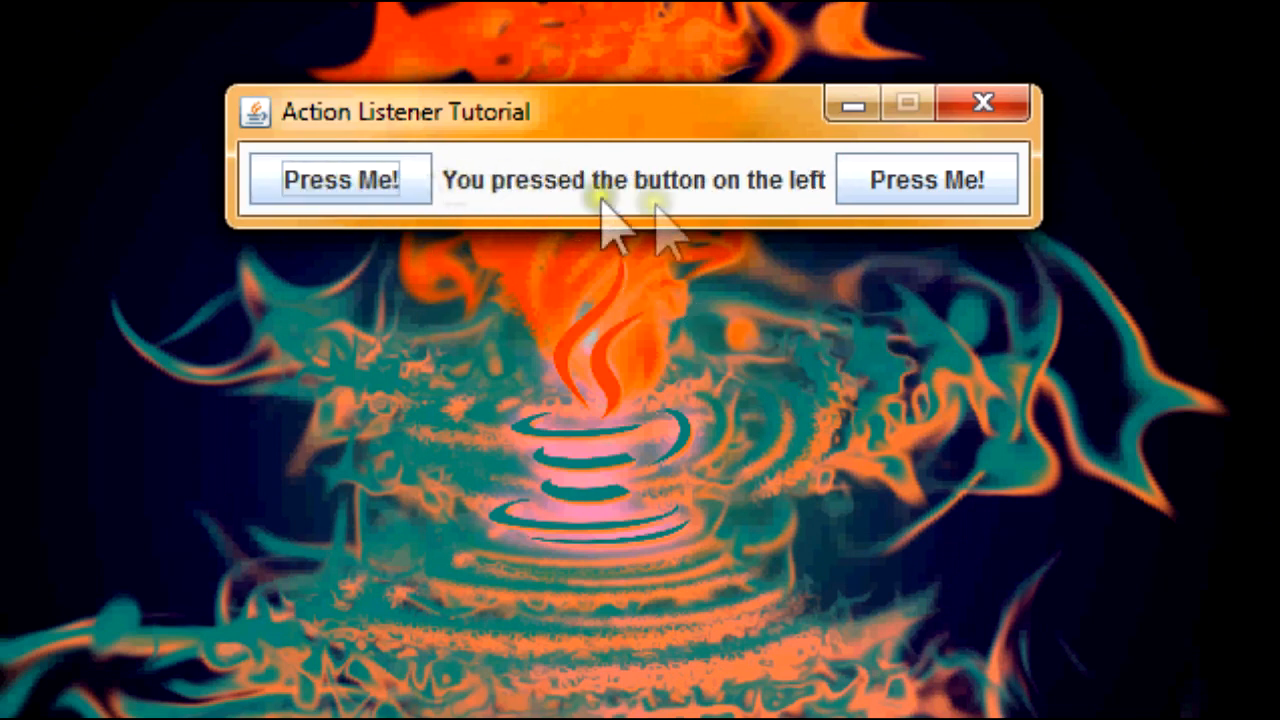
pyautogui.click(924, 180)
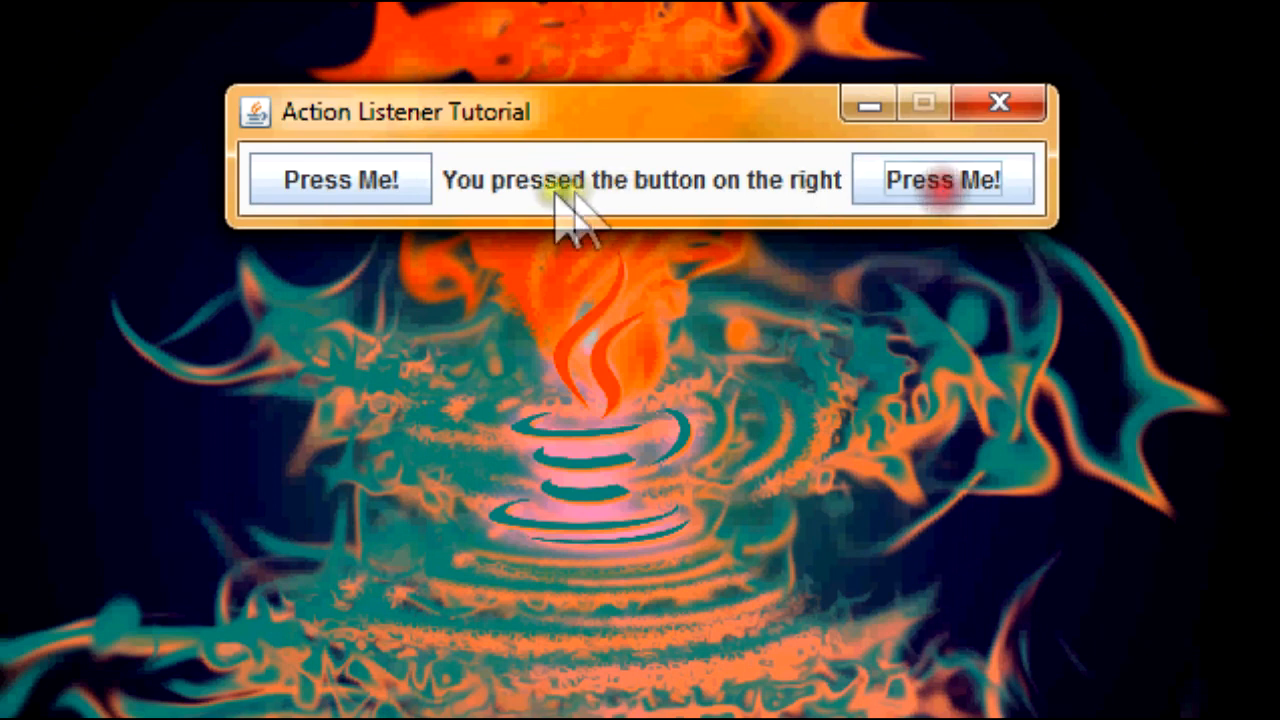
pyautogui.click(340, 180)
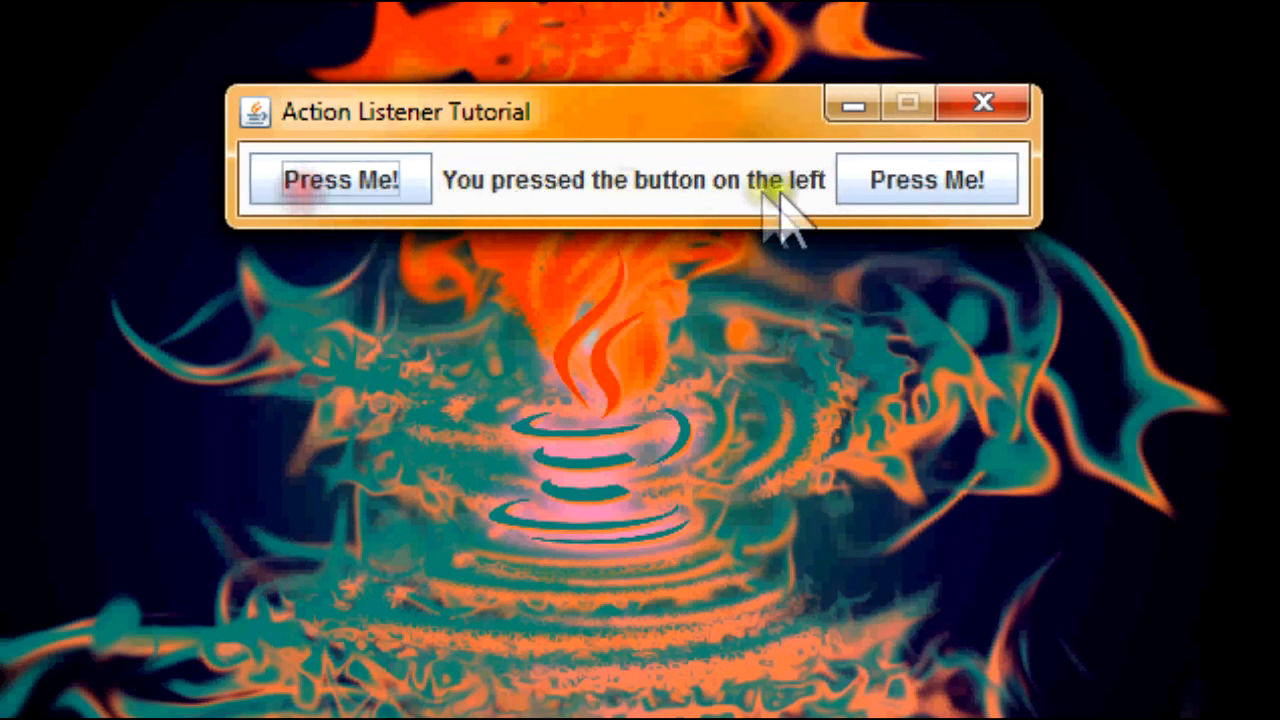
pyautogui.click(926, 180)
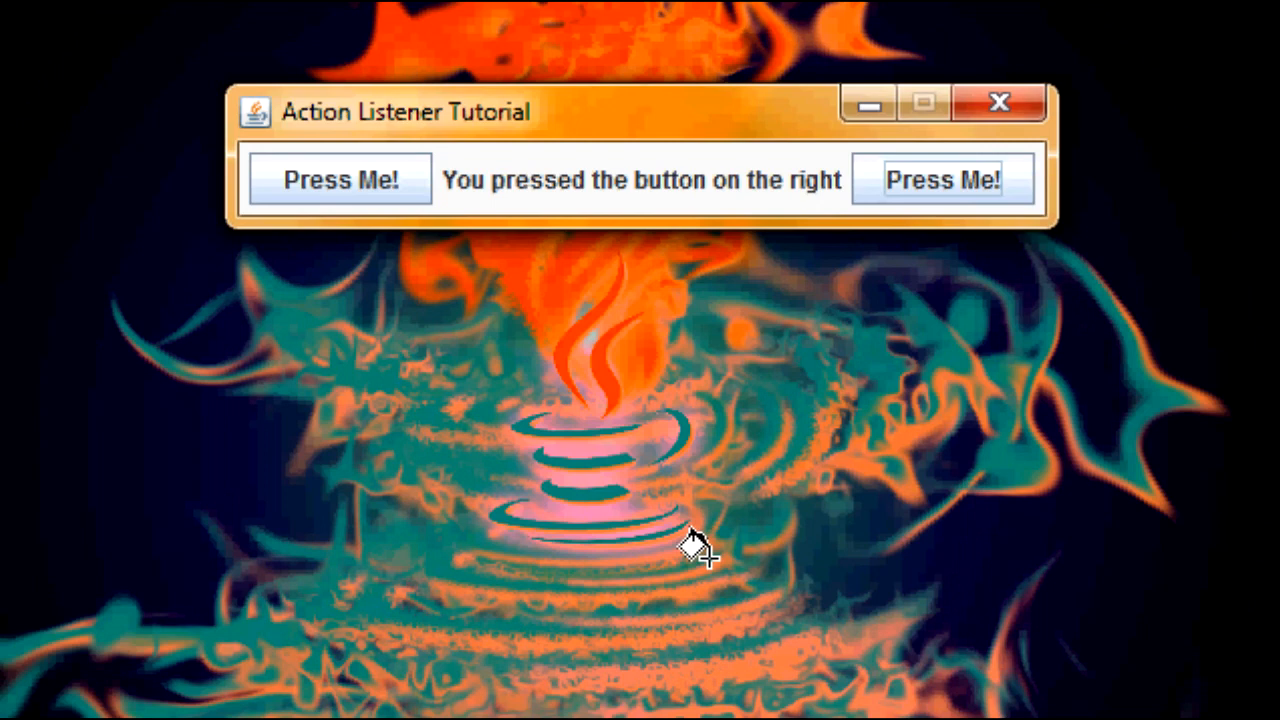
pyautogui.moveTo(700, 556)
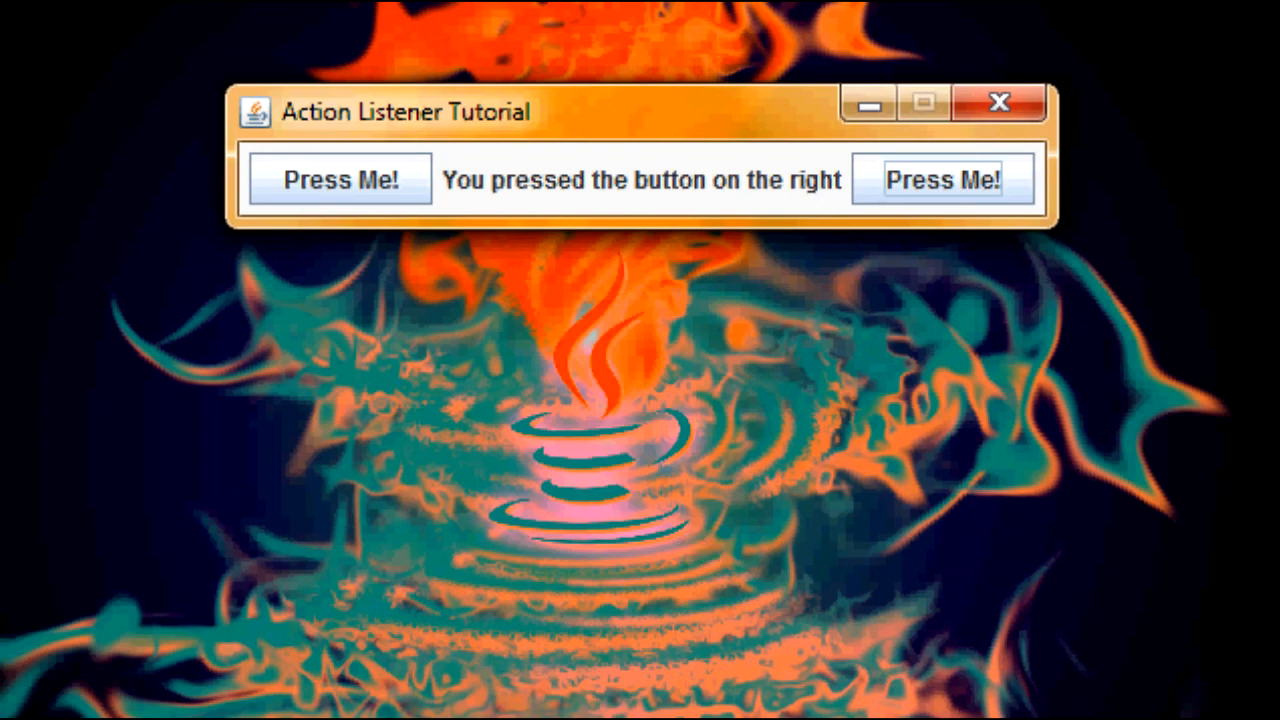